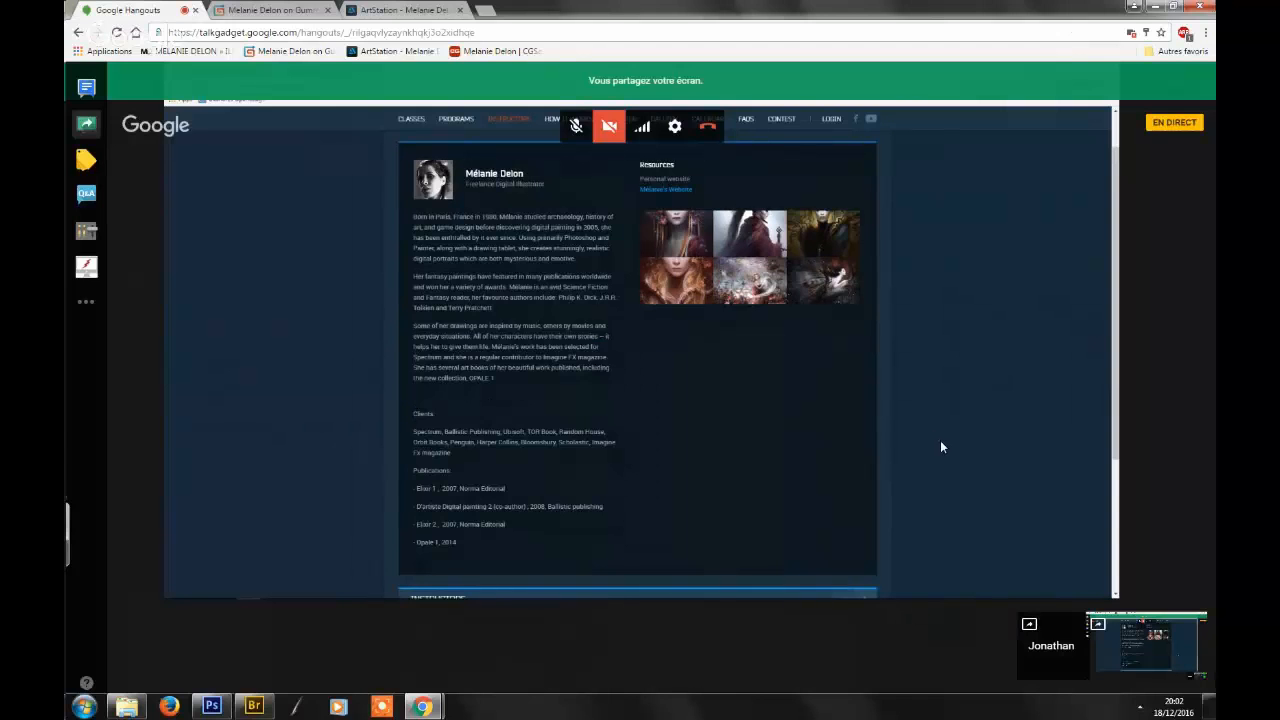
mouse_move(1036, 458)
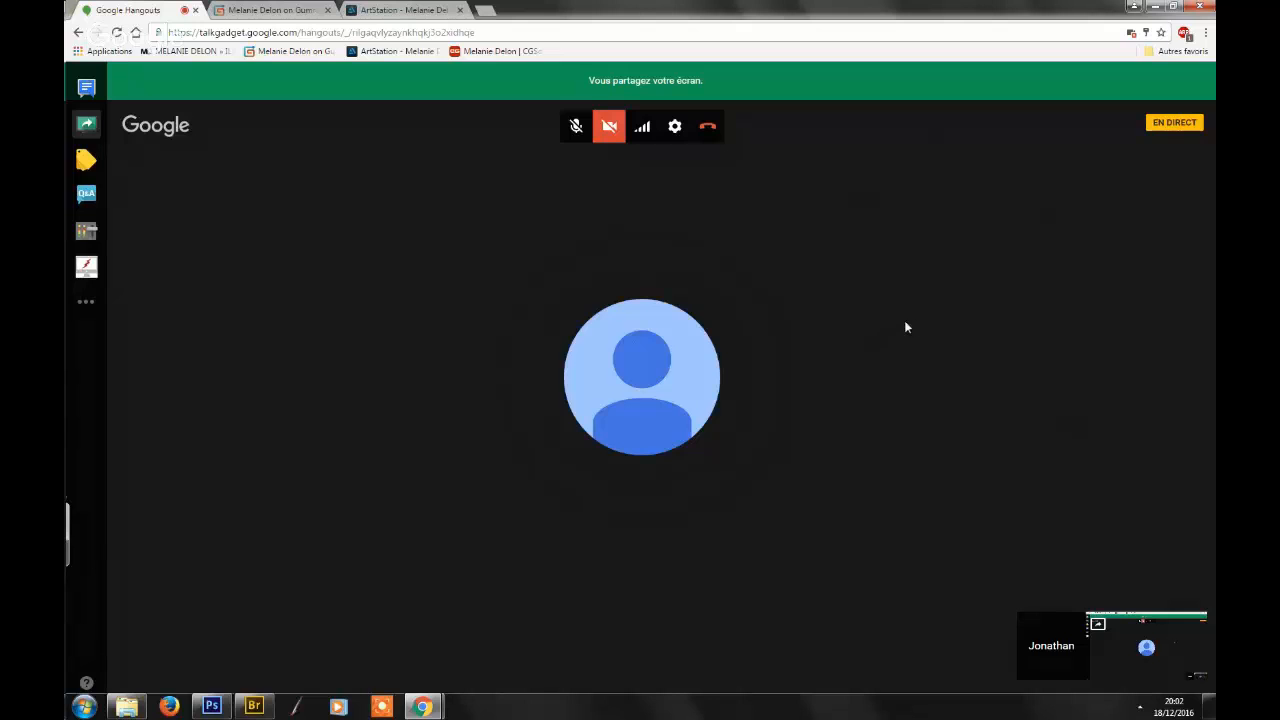
mouse_move(938, 326)
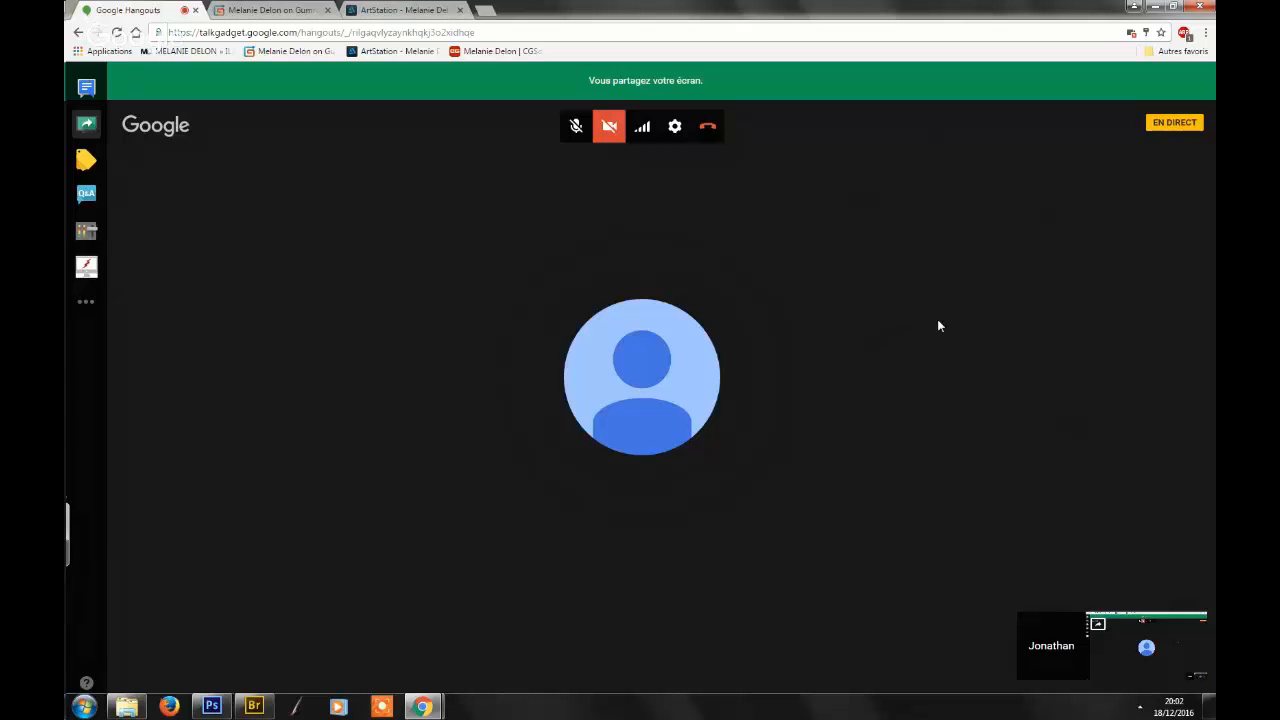
mouse_move(876, 318)
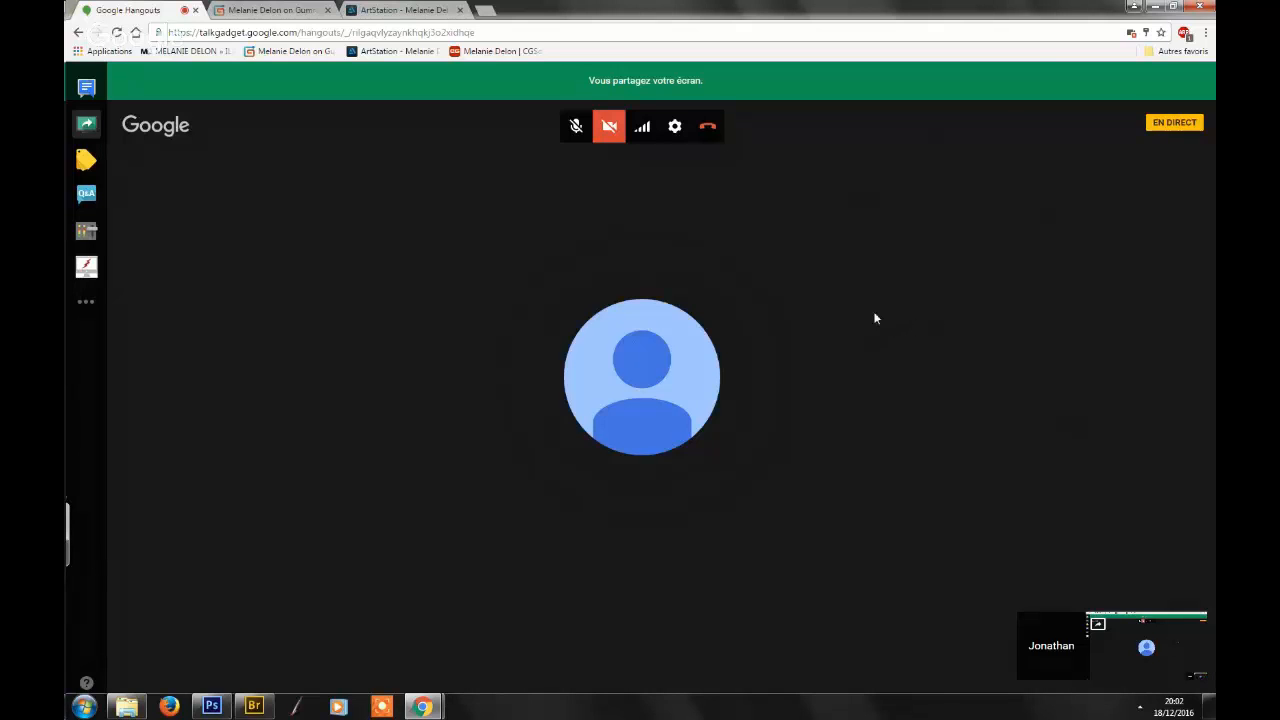
mouse_move(882, 316)
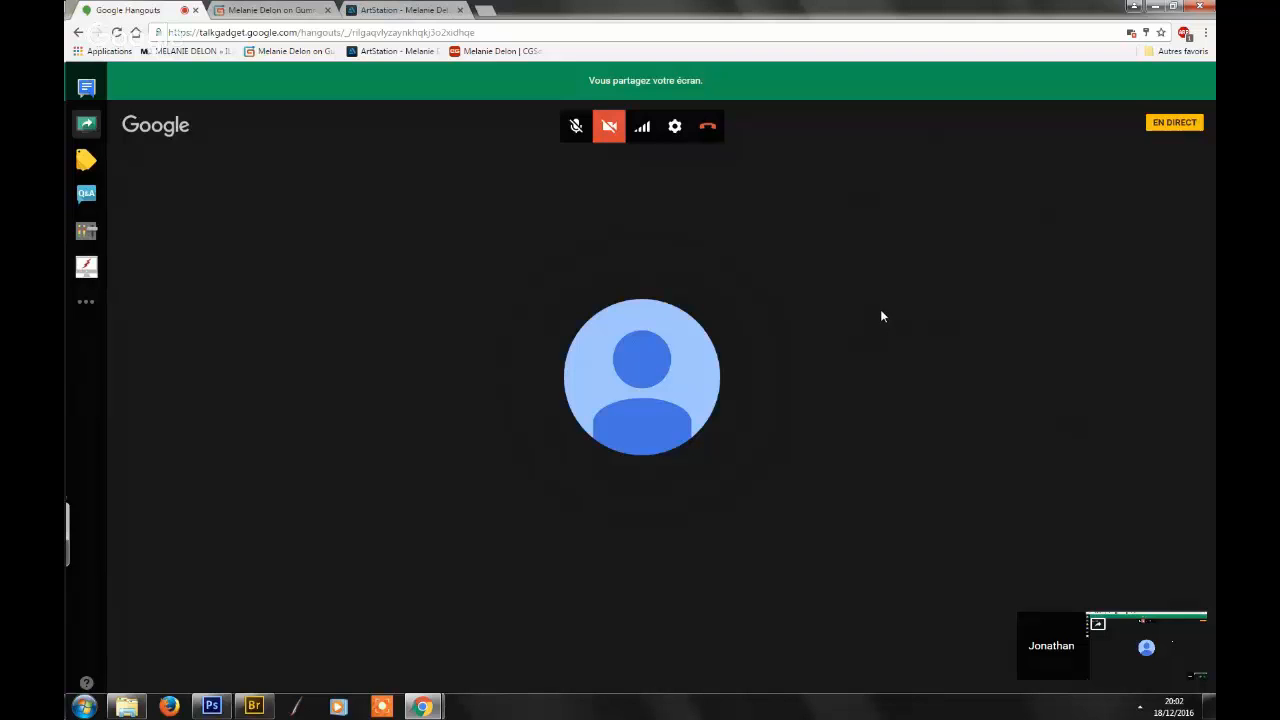
mouse_move(884, 316)
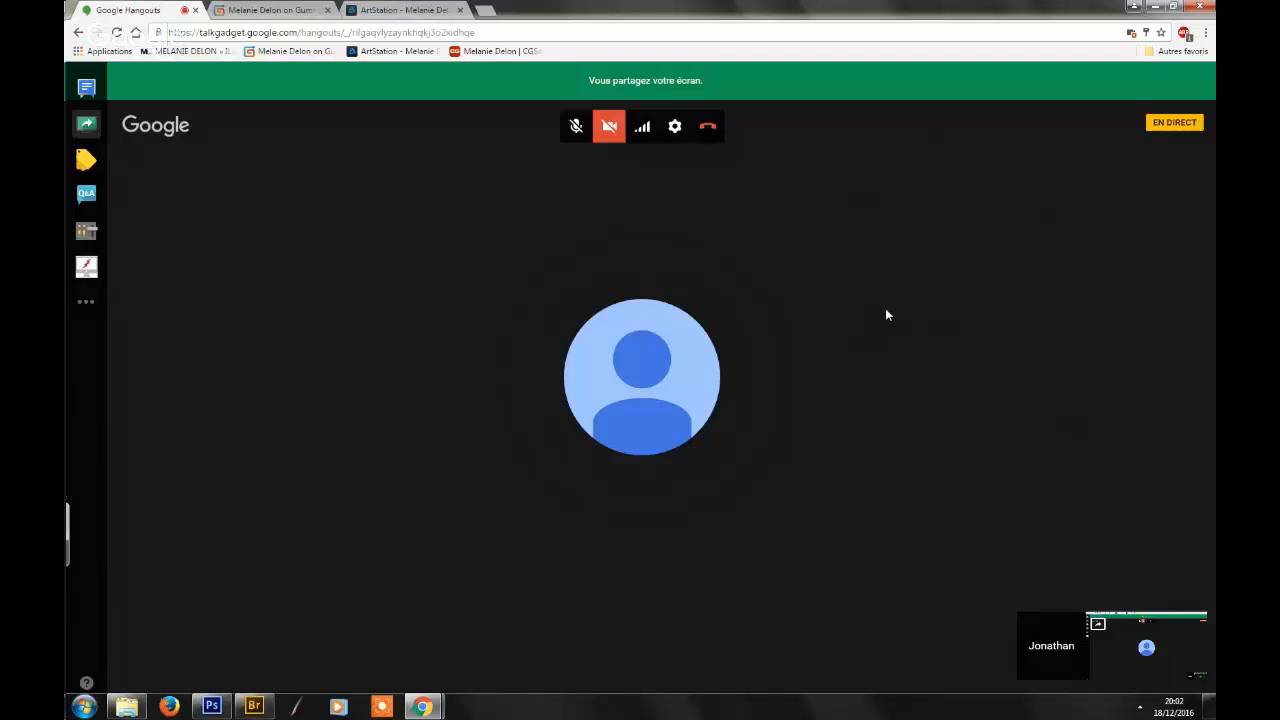
mouse_move(876, 324)
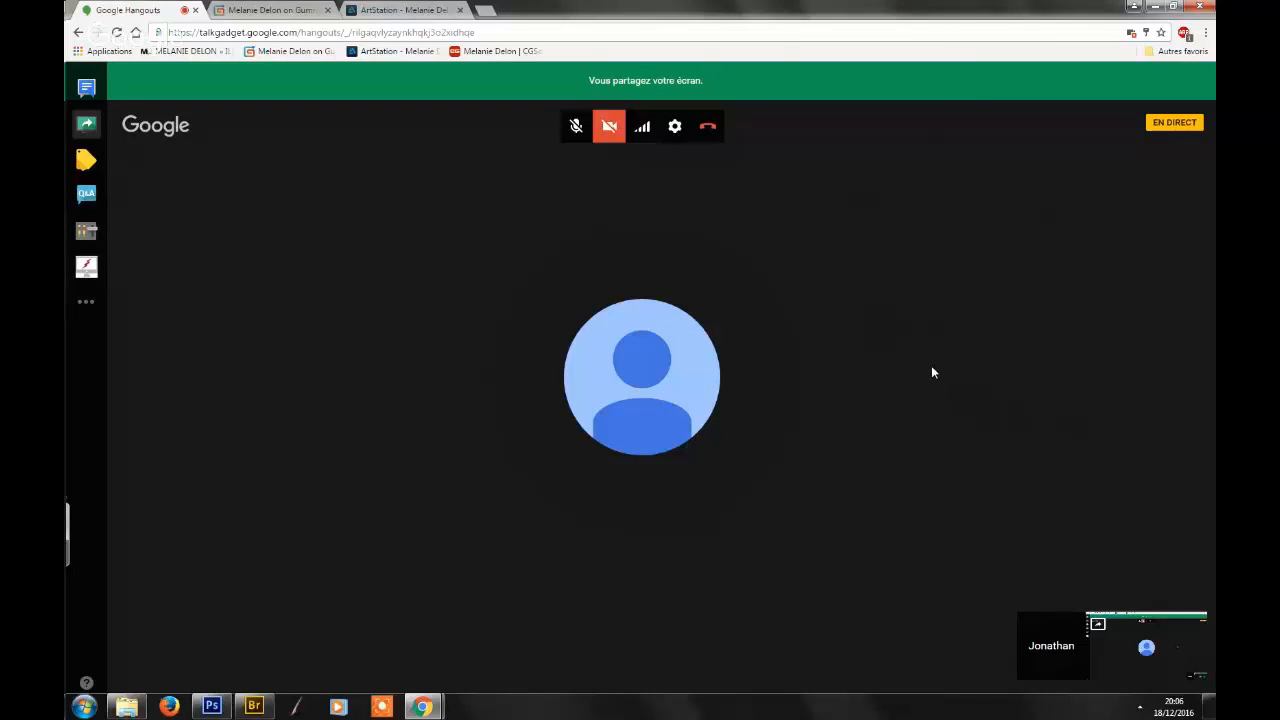
mouse_move(932, 376)
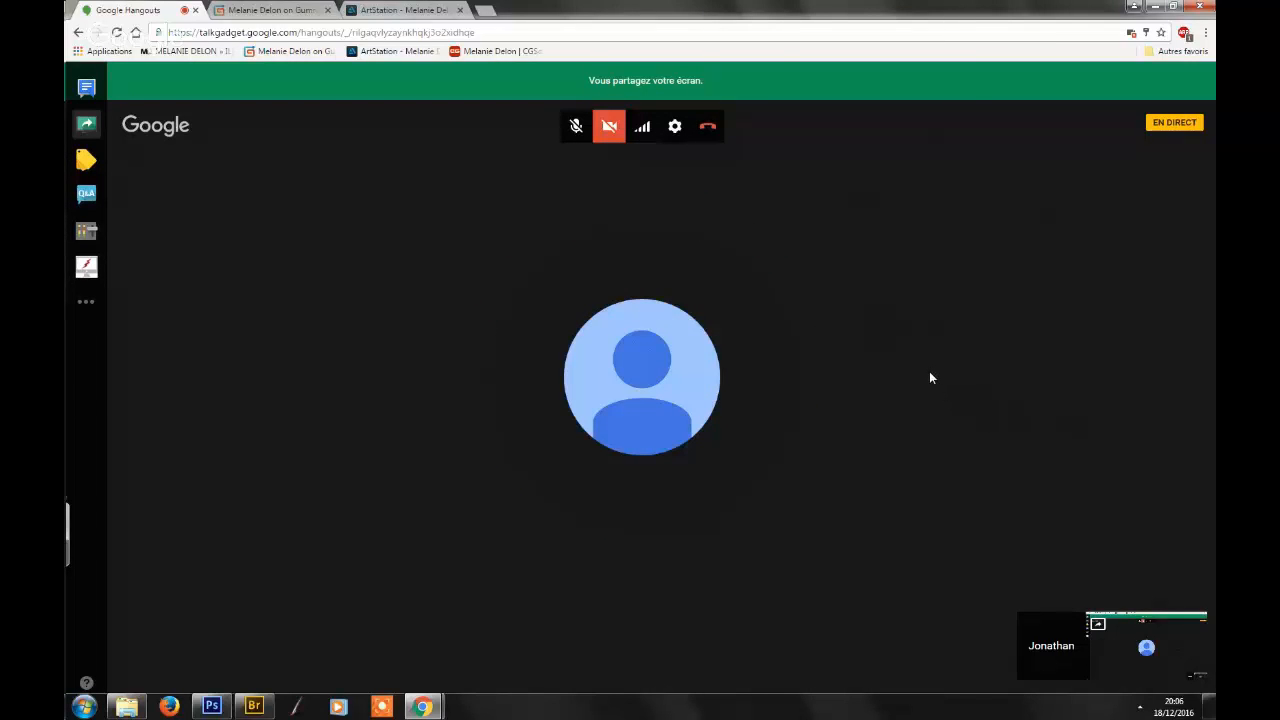
mouse_move(940, 378)
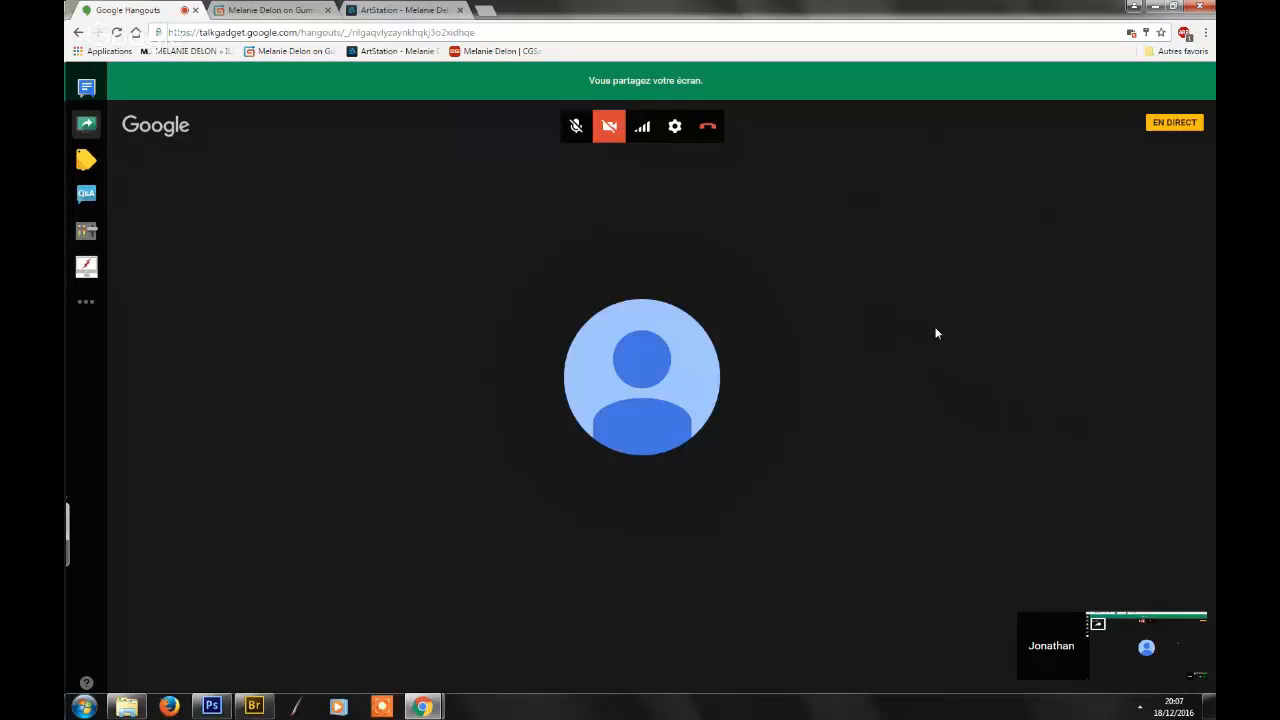
mouse_move(916, 312)
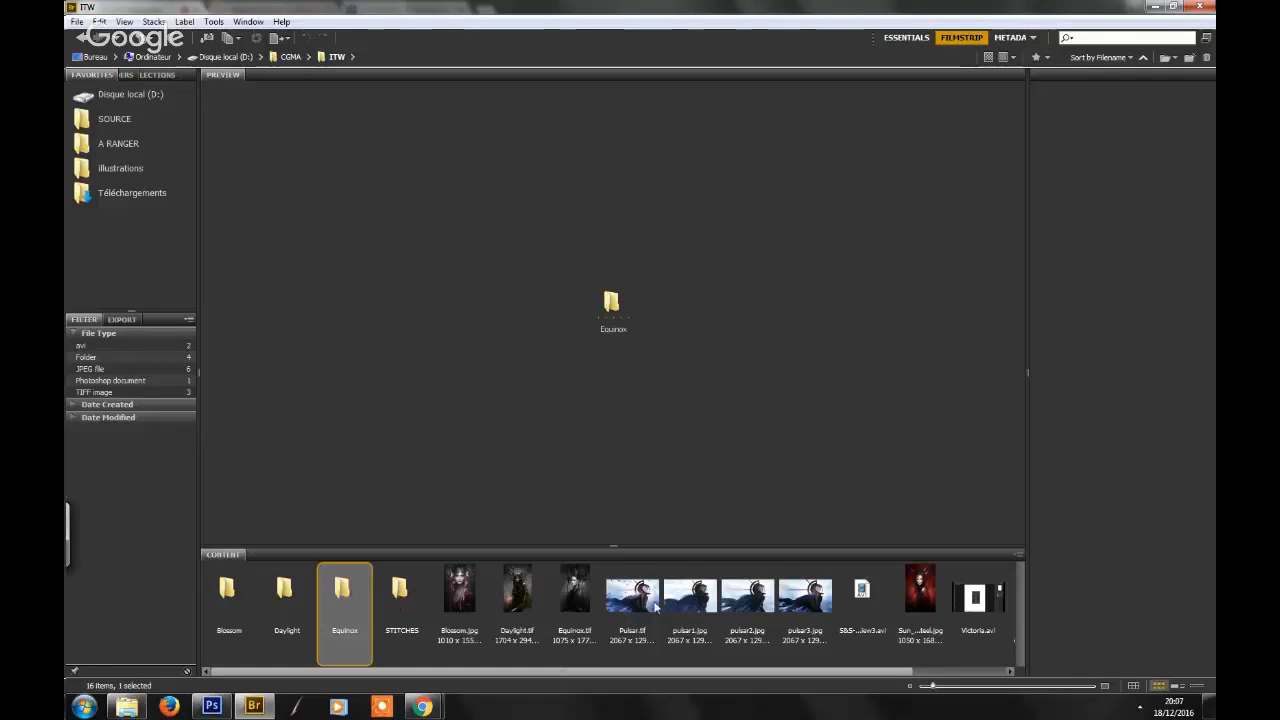
- Preview the rough sketch, then the finished Pulsar painting, and return to the pulsar1 sketch
click(690, 596)
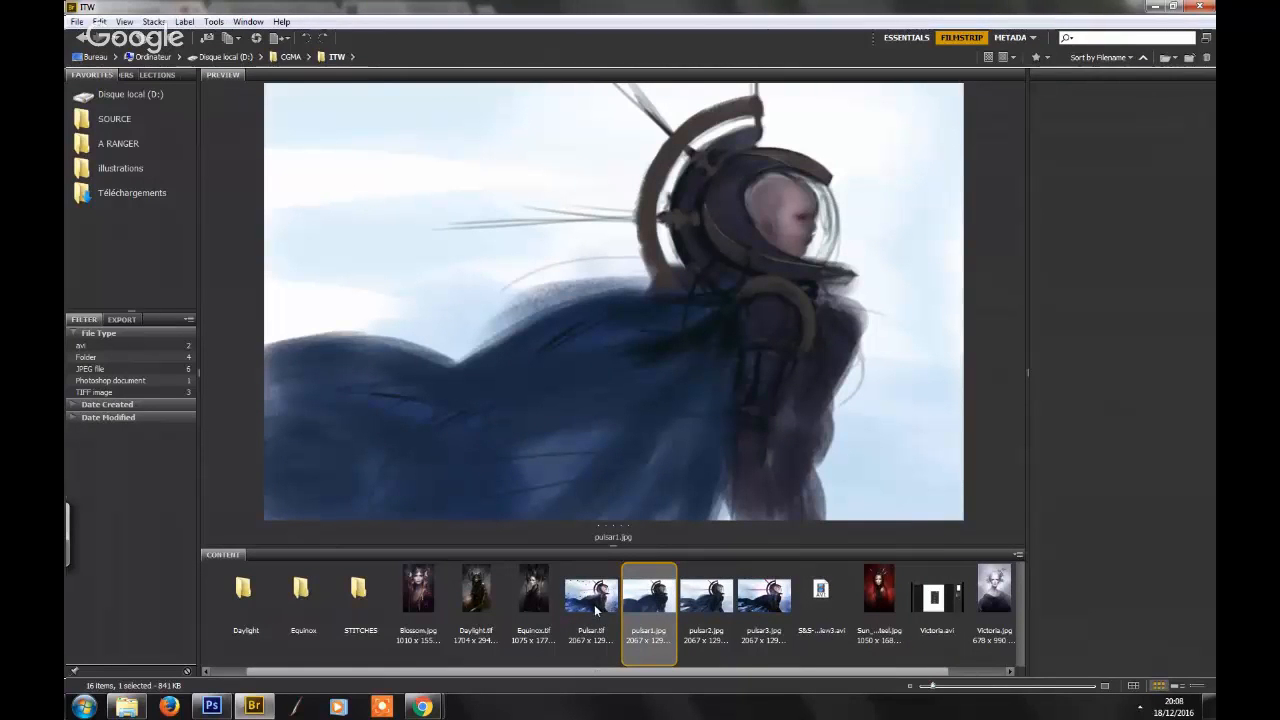
click(592, 588)
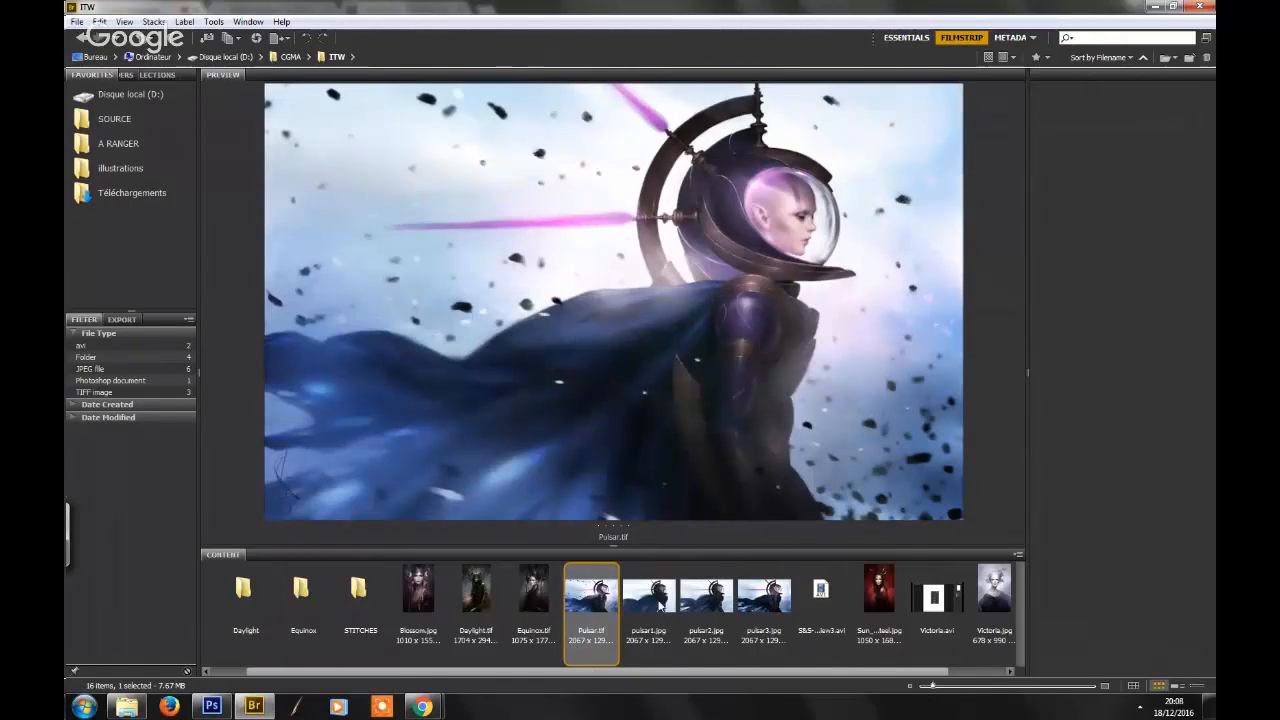
click(648, 588)
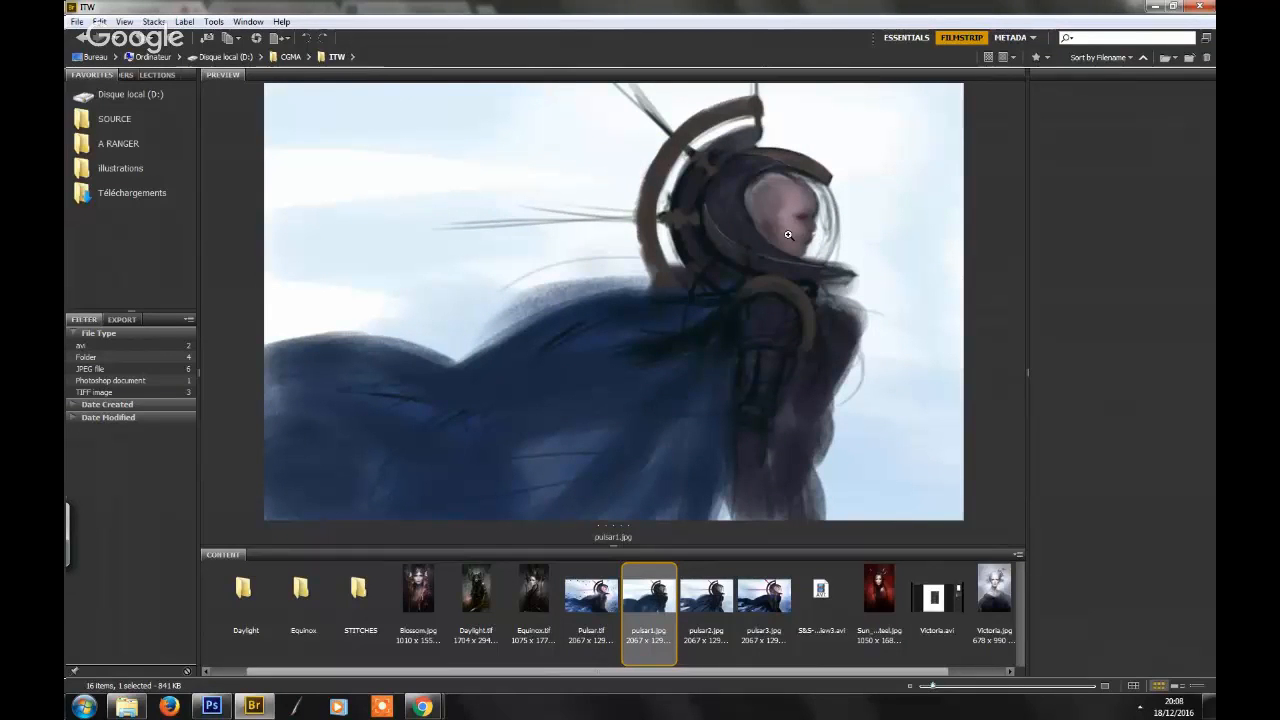
mouse_move(594, 364)
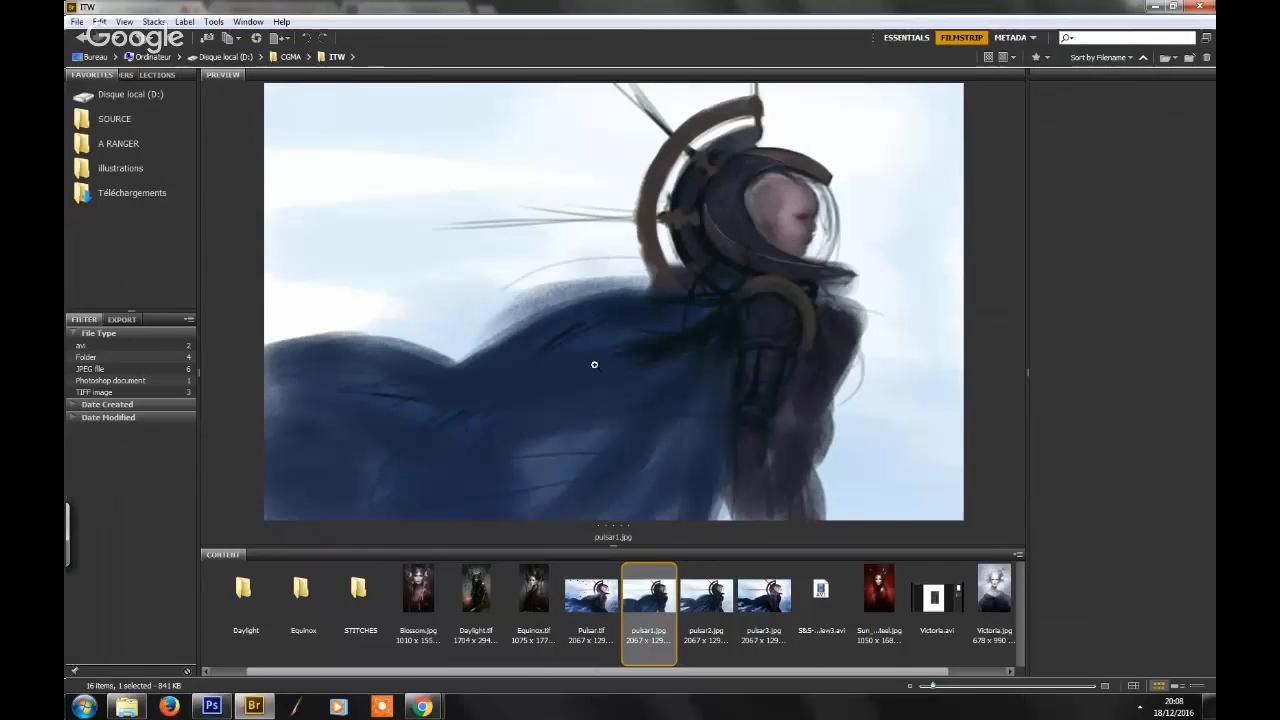
mouse_move(656, 284)
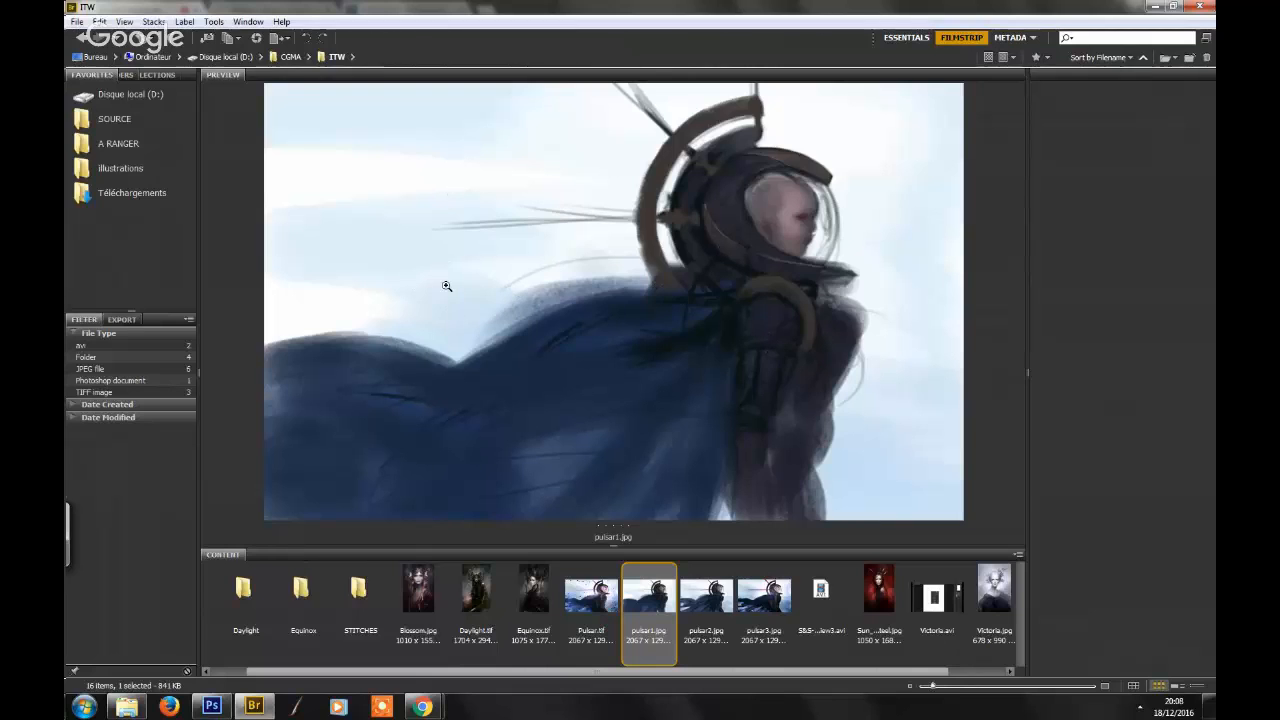
mouse_move(628, 320)
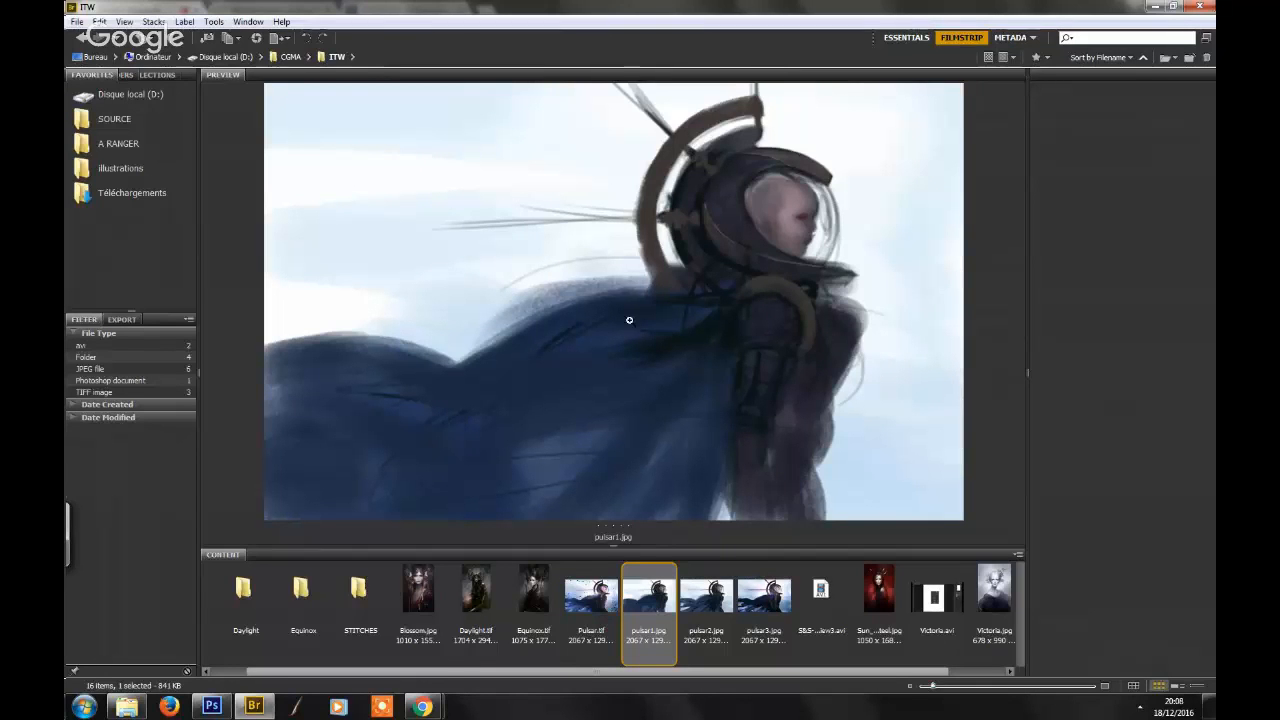
mouse_move(832, 400)
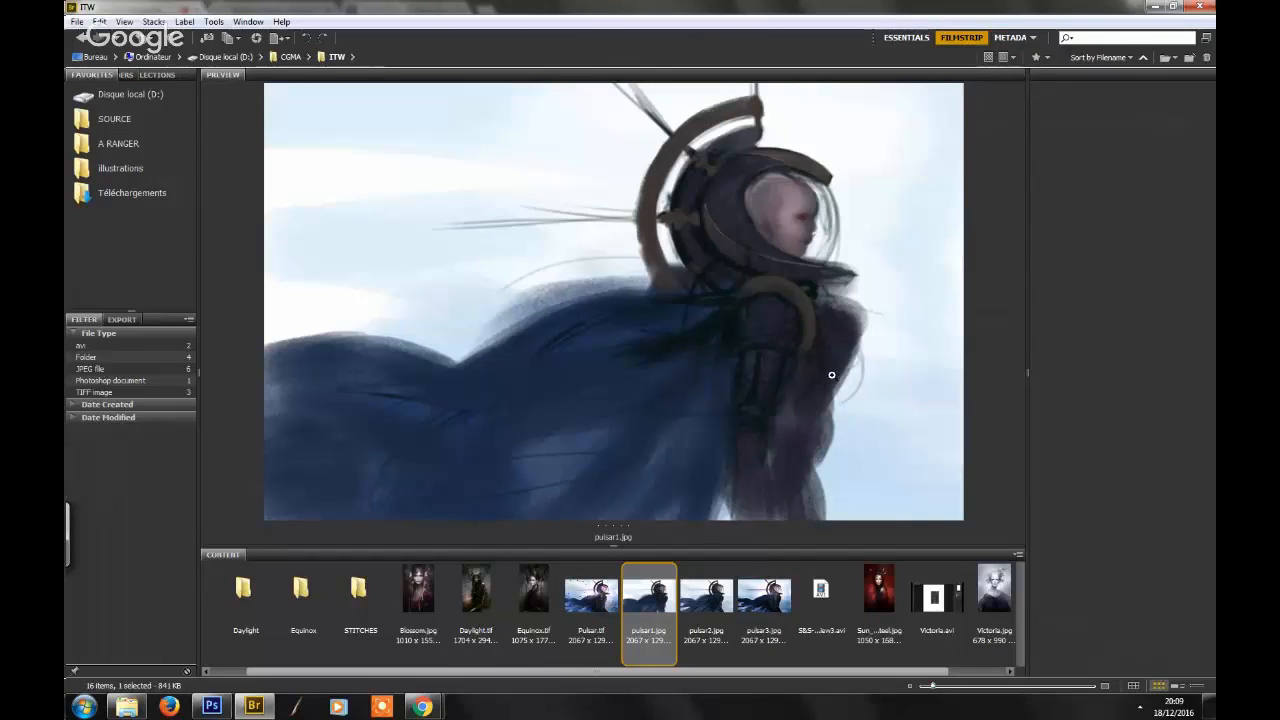
mouse_move(568, 432)
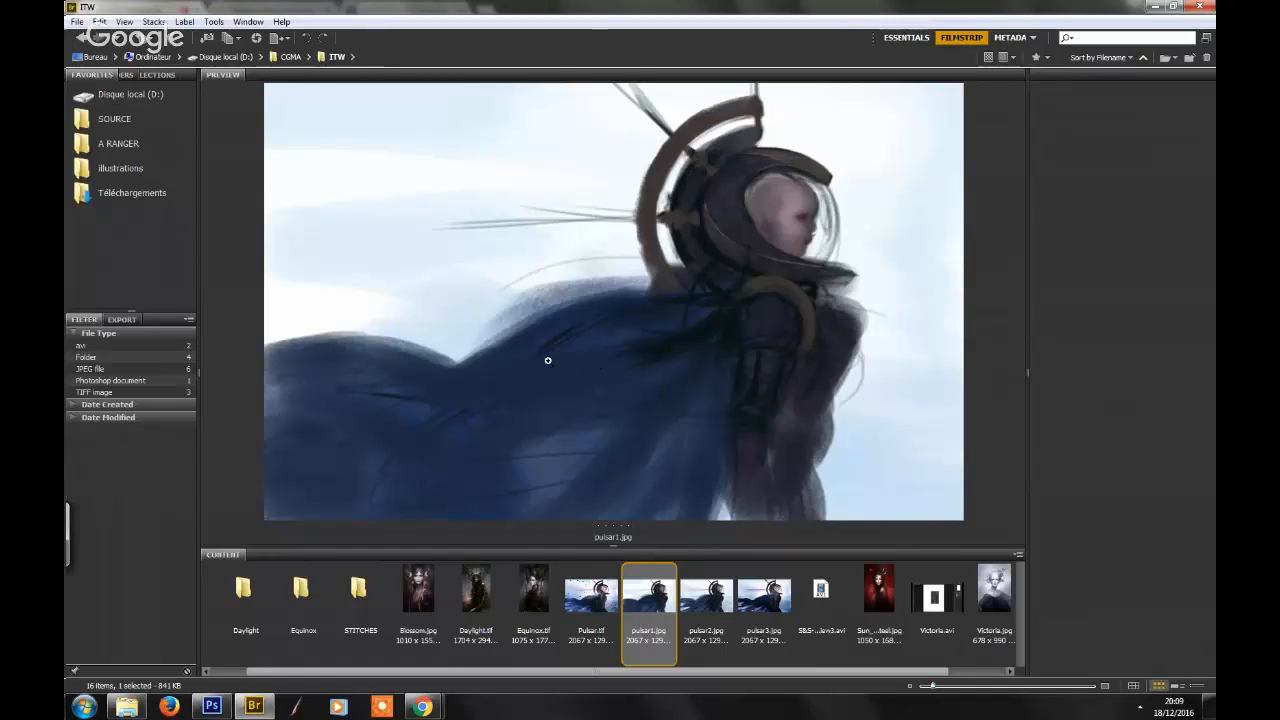
mouse_move(534, 388)
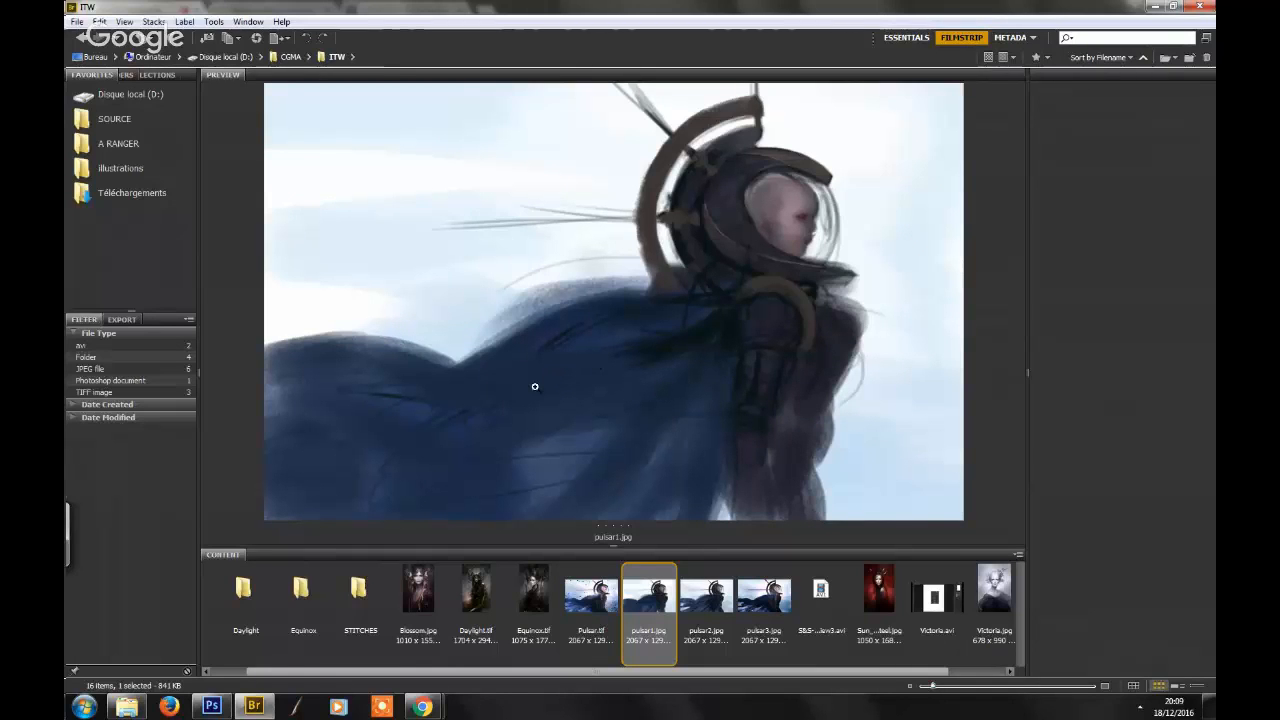
mouse_move(560, 376)
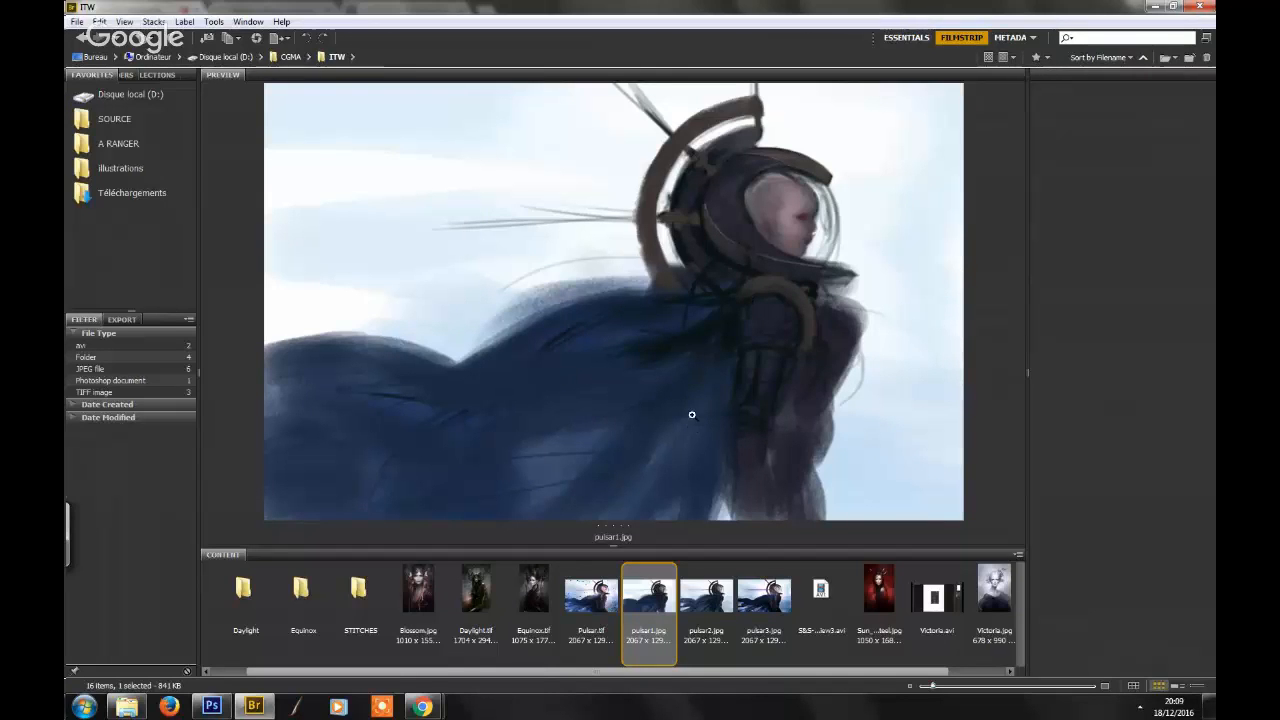
- Preview pulsar2 with pink light beams, check pulsar3, and return to pulsar2
click(708, 588)
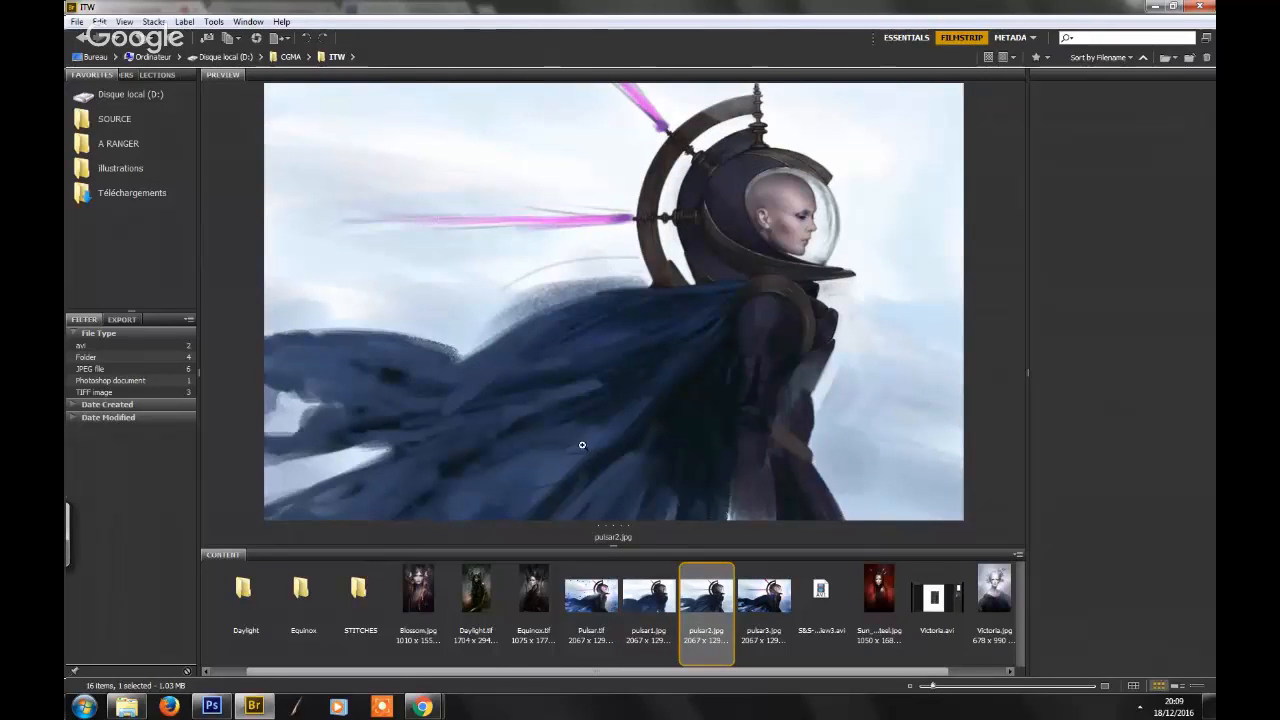
mouse_move(796, 448)
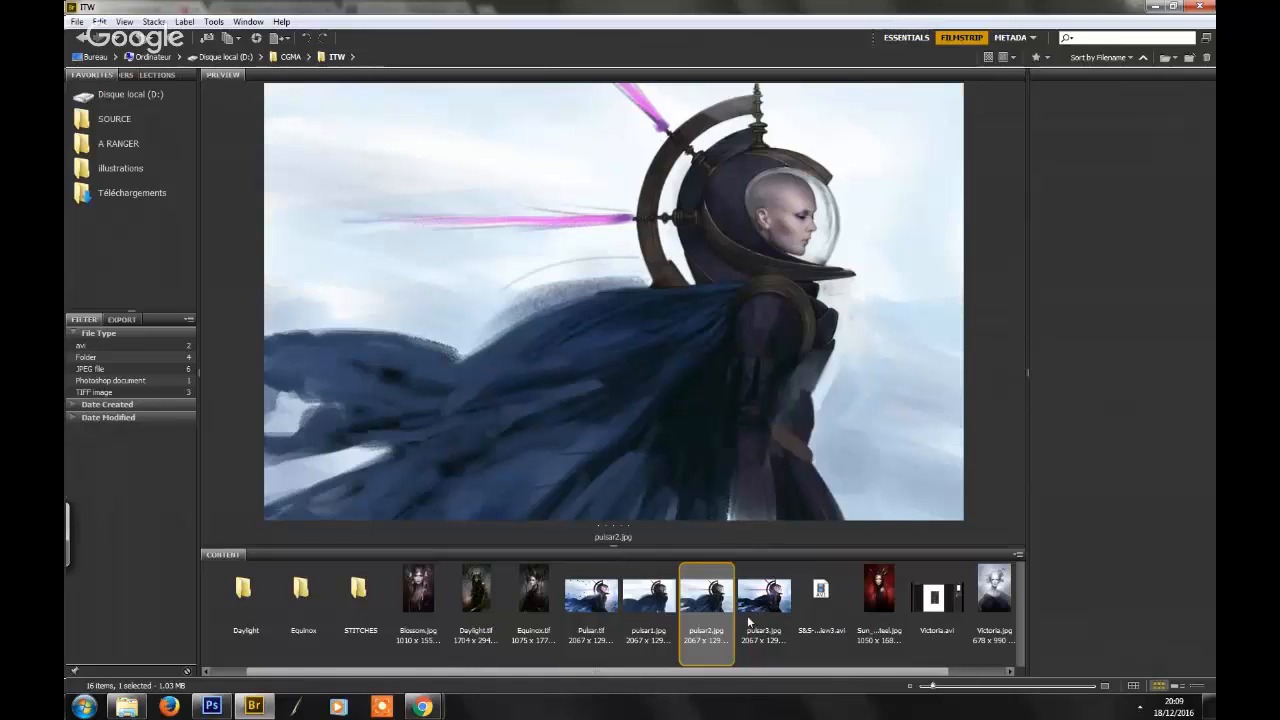
mouse_move(756, 620)
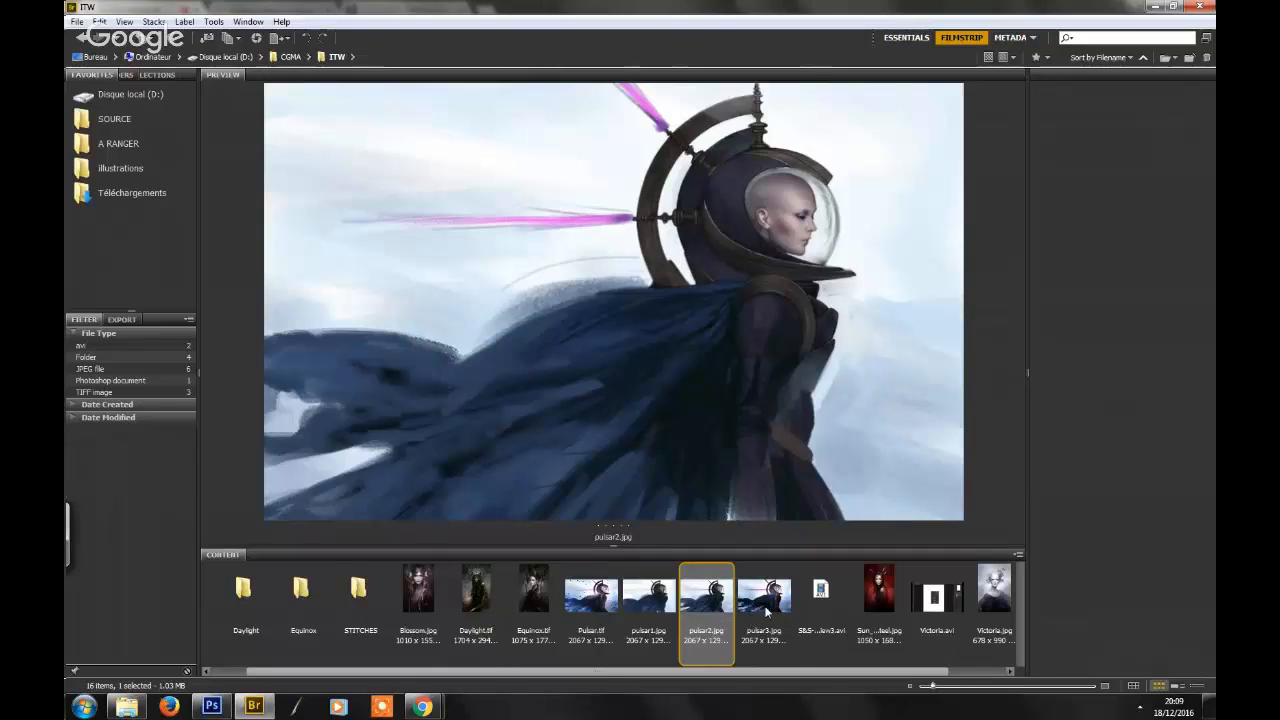
click(764, 588)
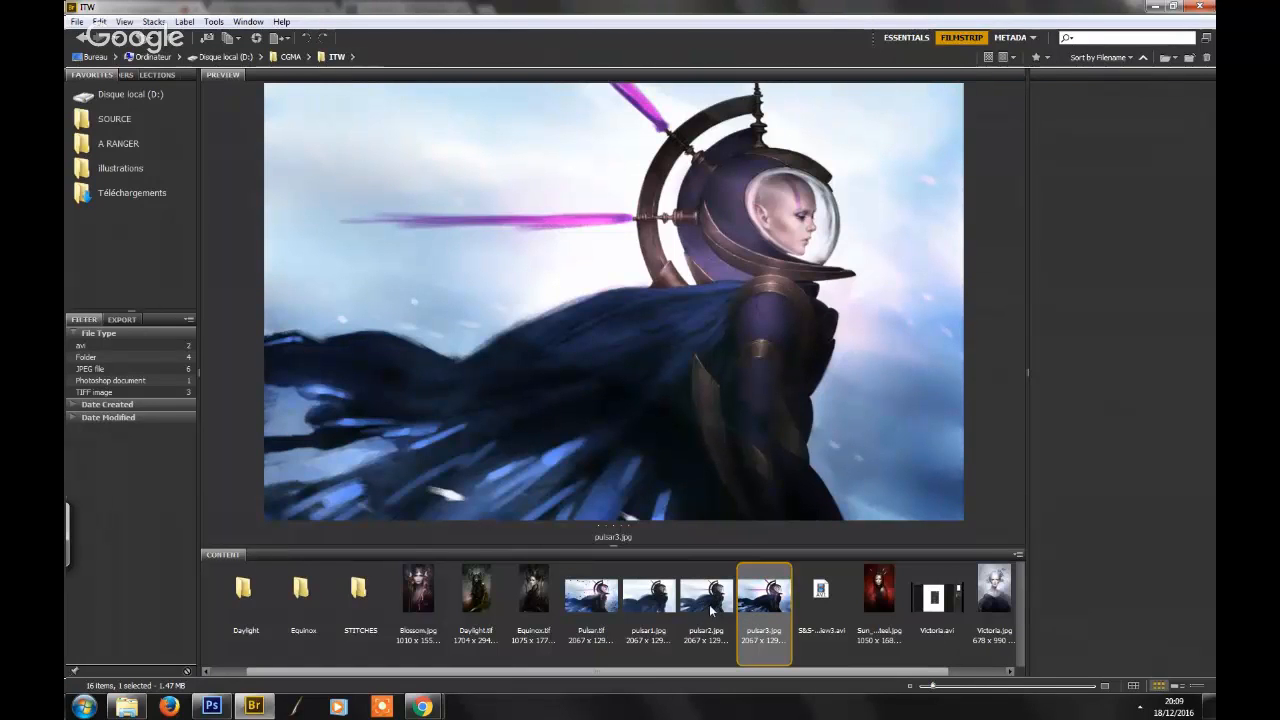
click(706, 588)
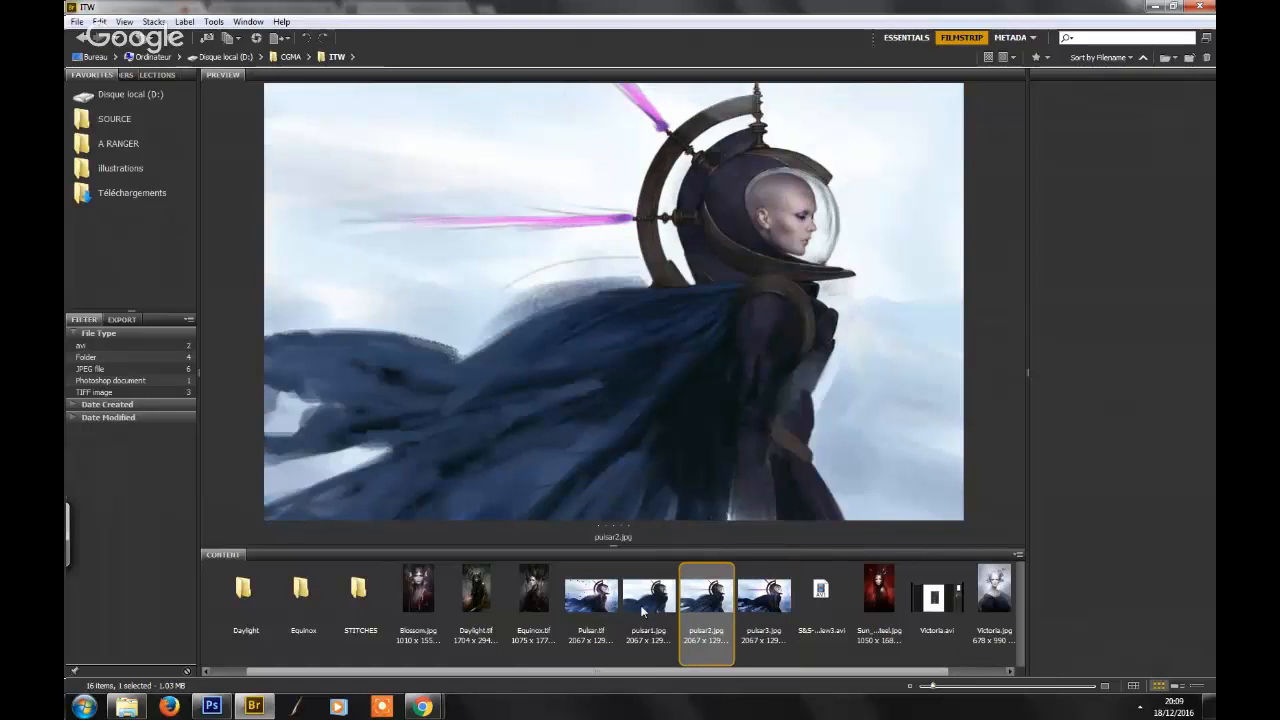
- Alternate between pulsar1, pulsar2 and pulsar3 previews, finishing on the pulsar1 rough sketch
click(648, 588)
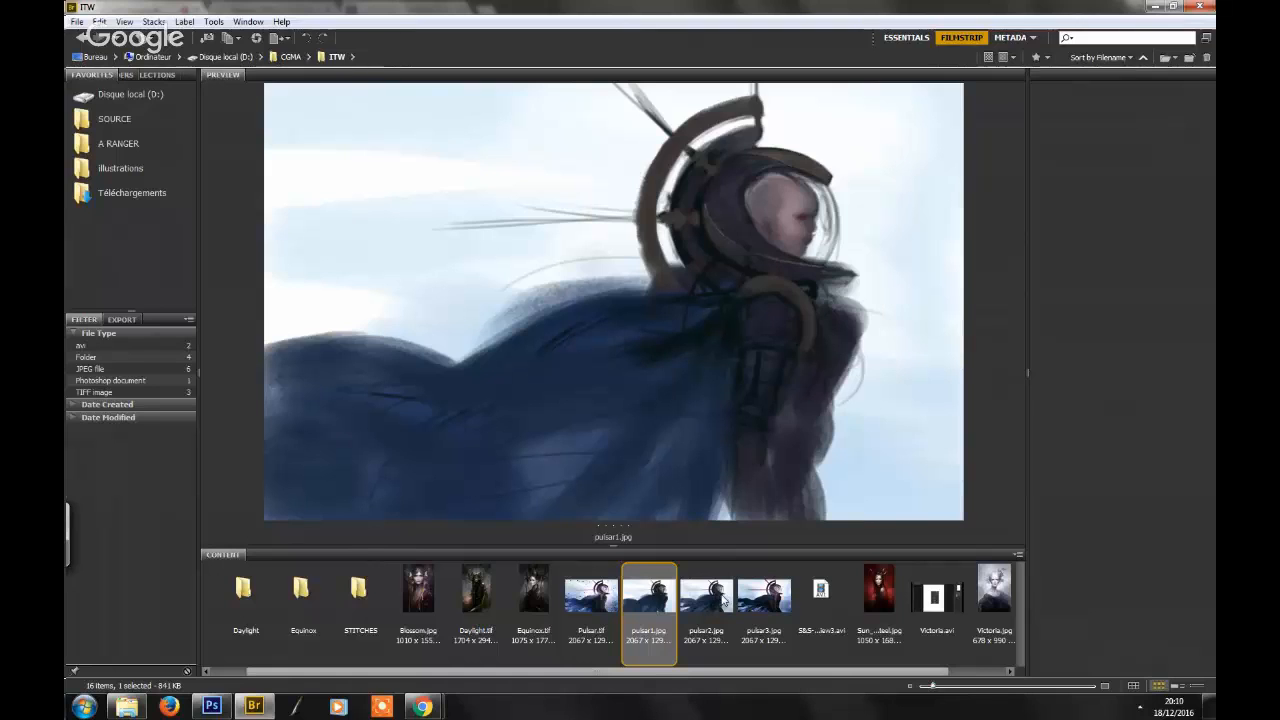
mouse_move(692, 540)
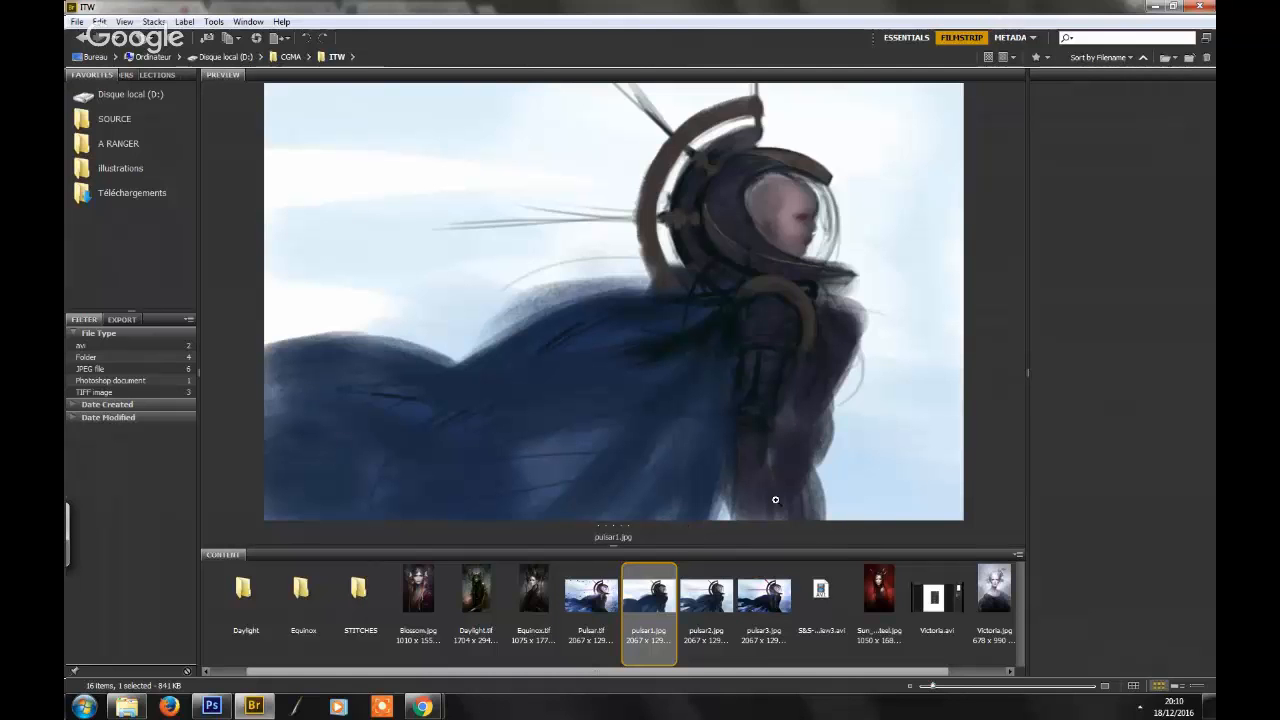
click(706, 588)
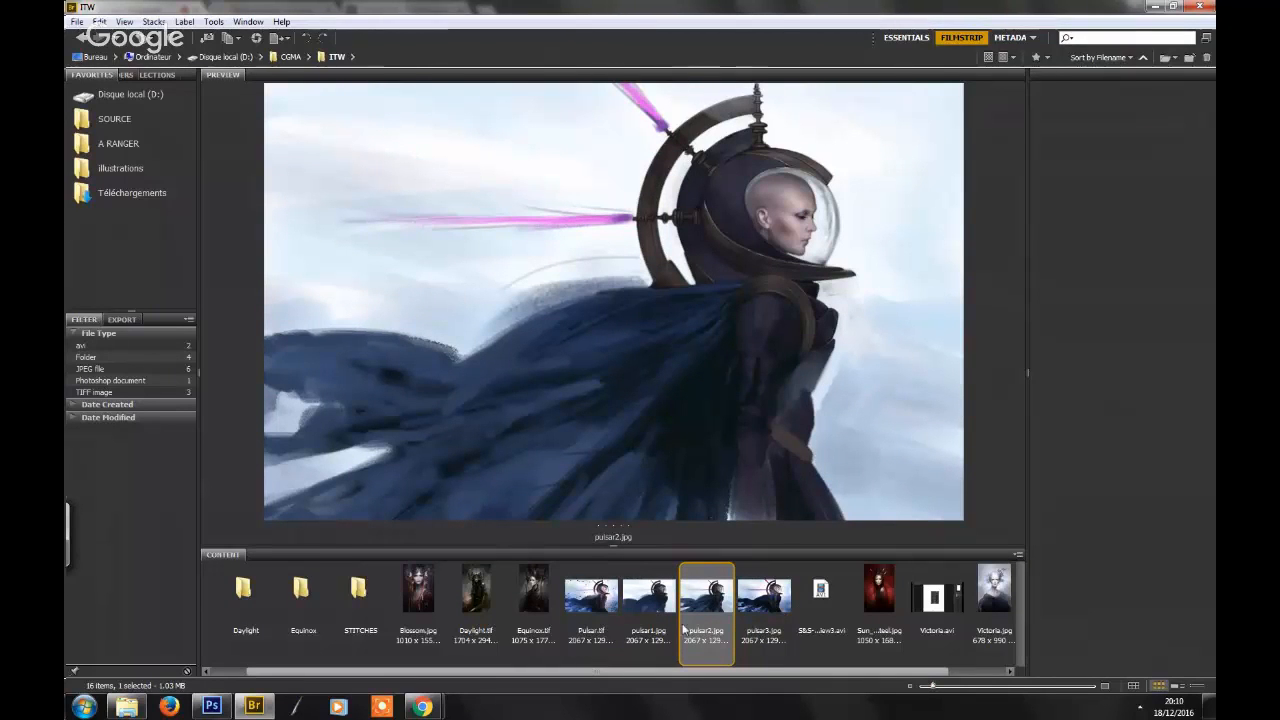
click(648, 588)
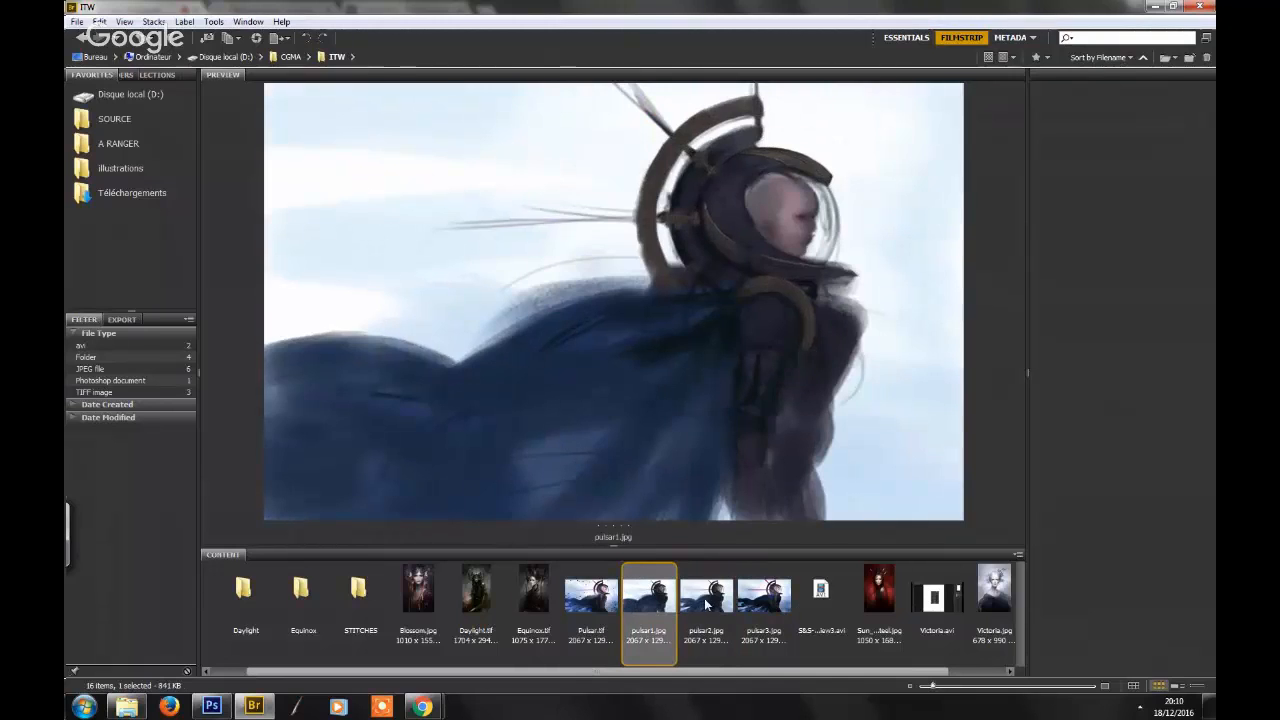
click(764, 588)
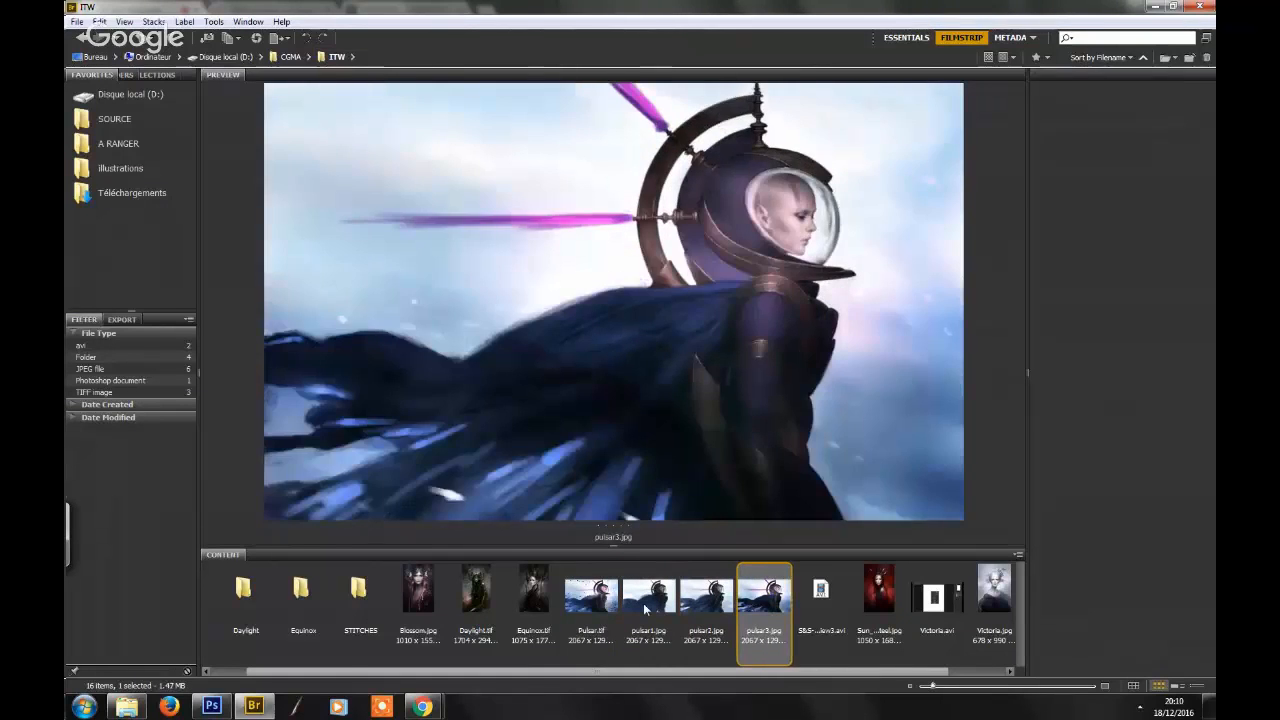
click(648, 588)
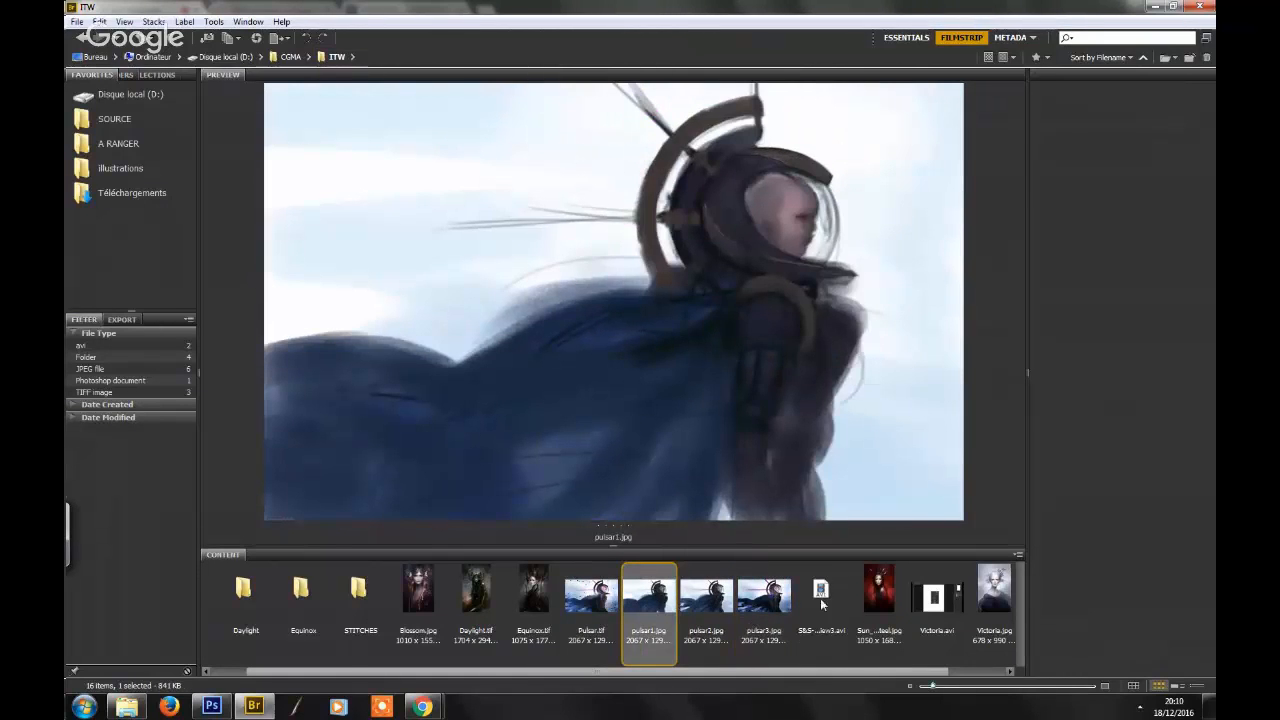
click(706, 588)
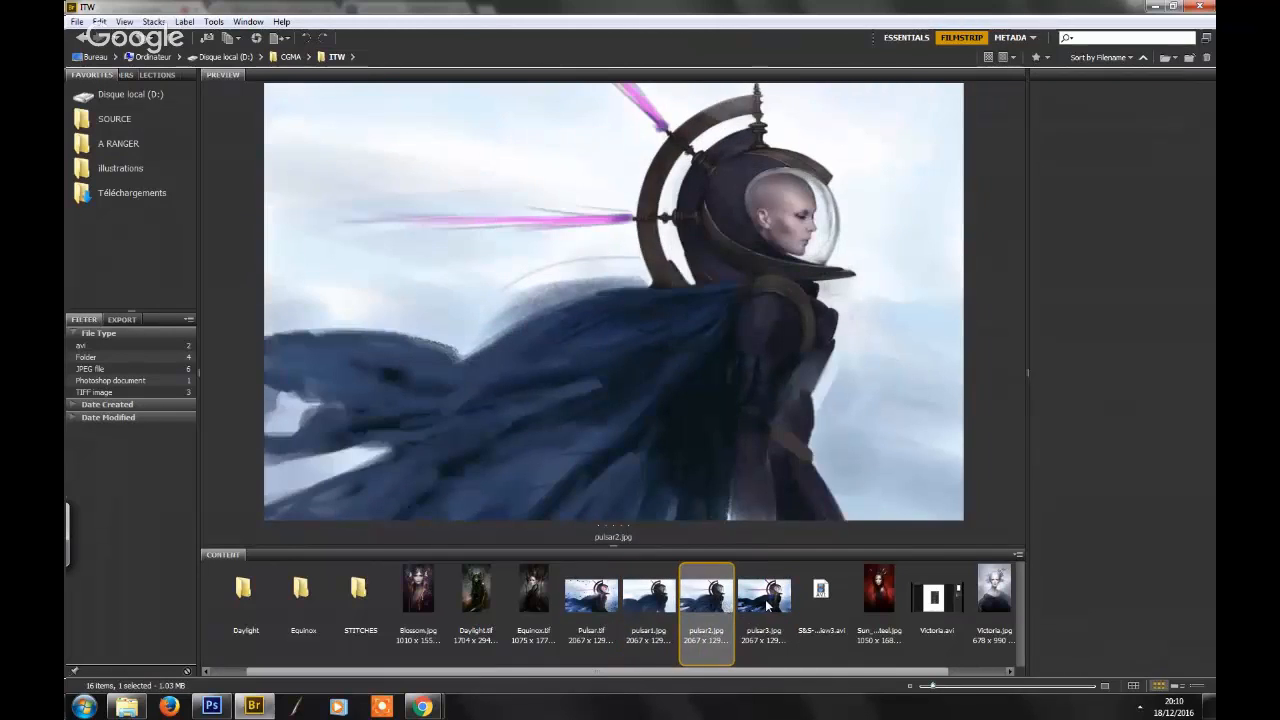
click(648, 588)
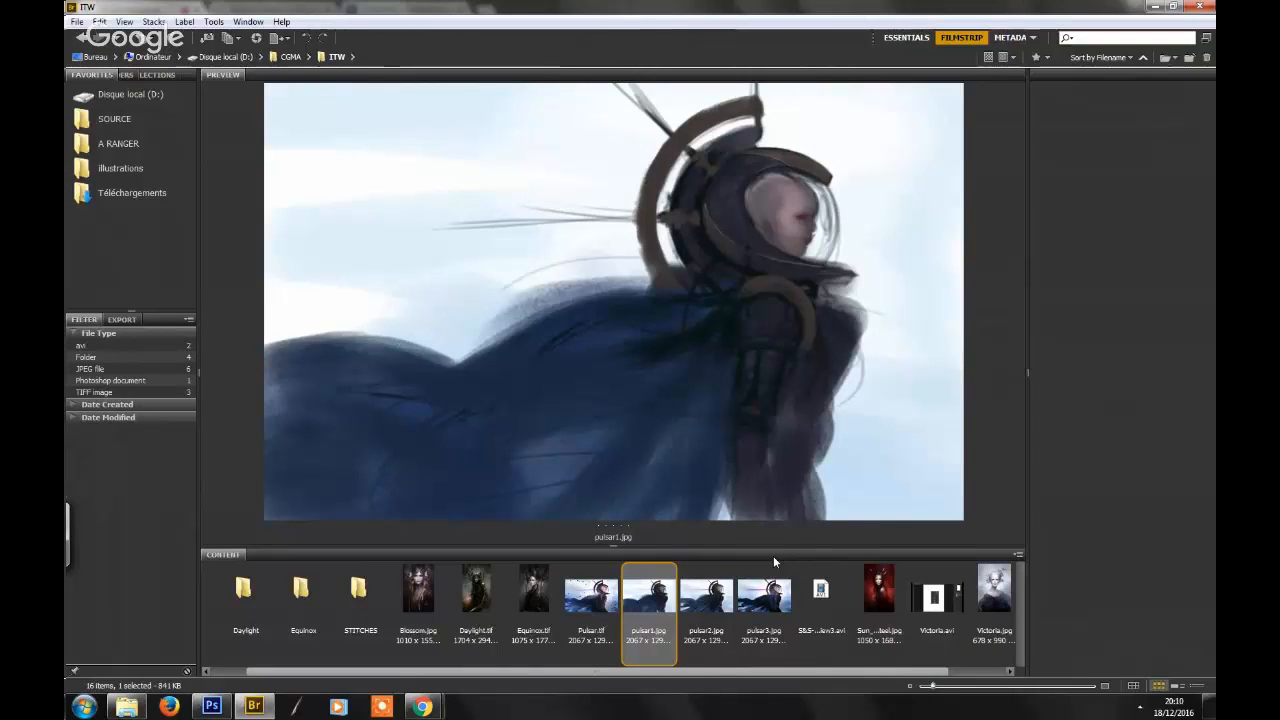
mouse_move(508, 538)
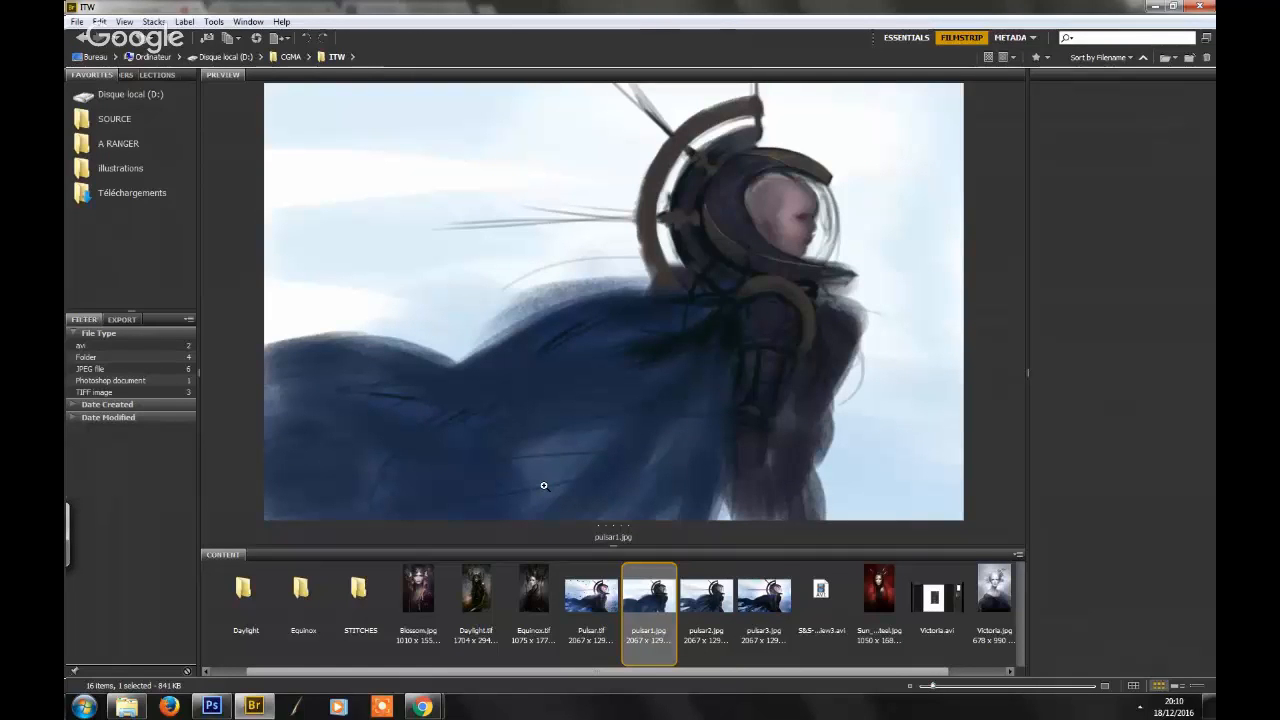
mouse_move(718, 628)
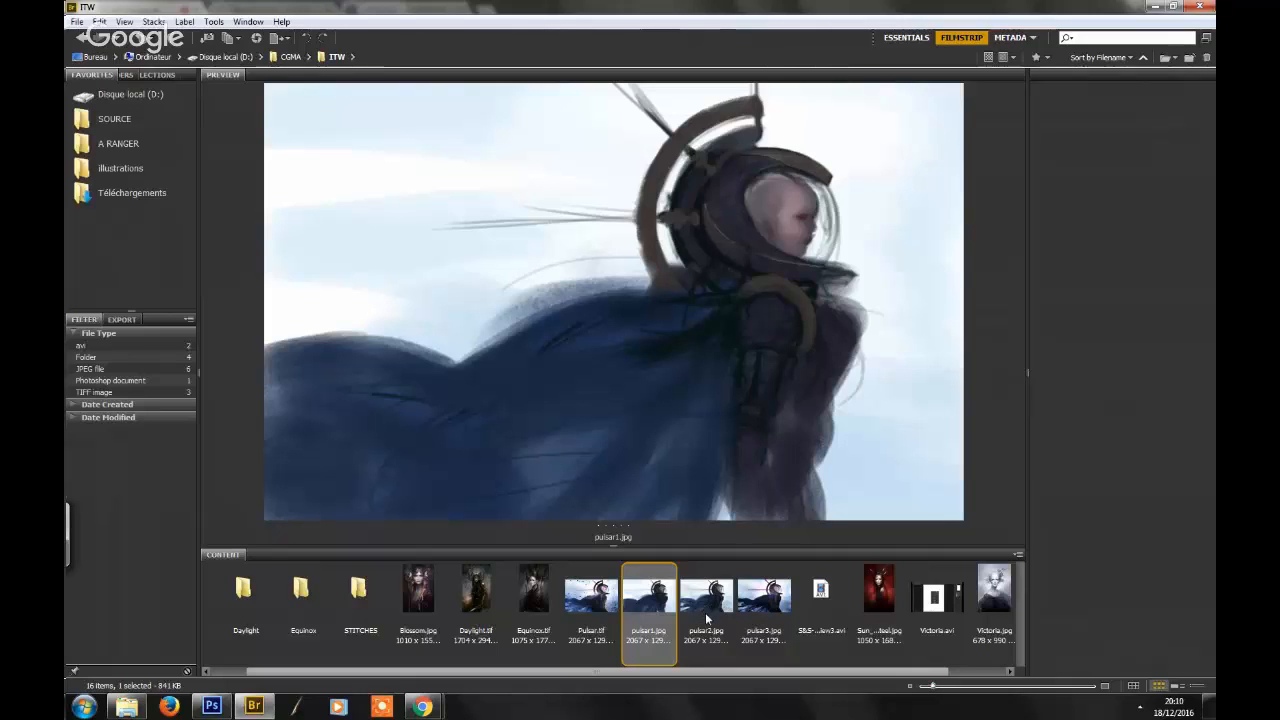
mouse_move(728, 604)
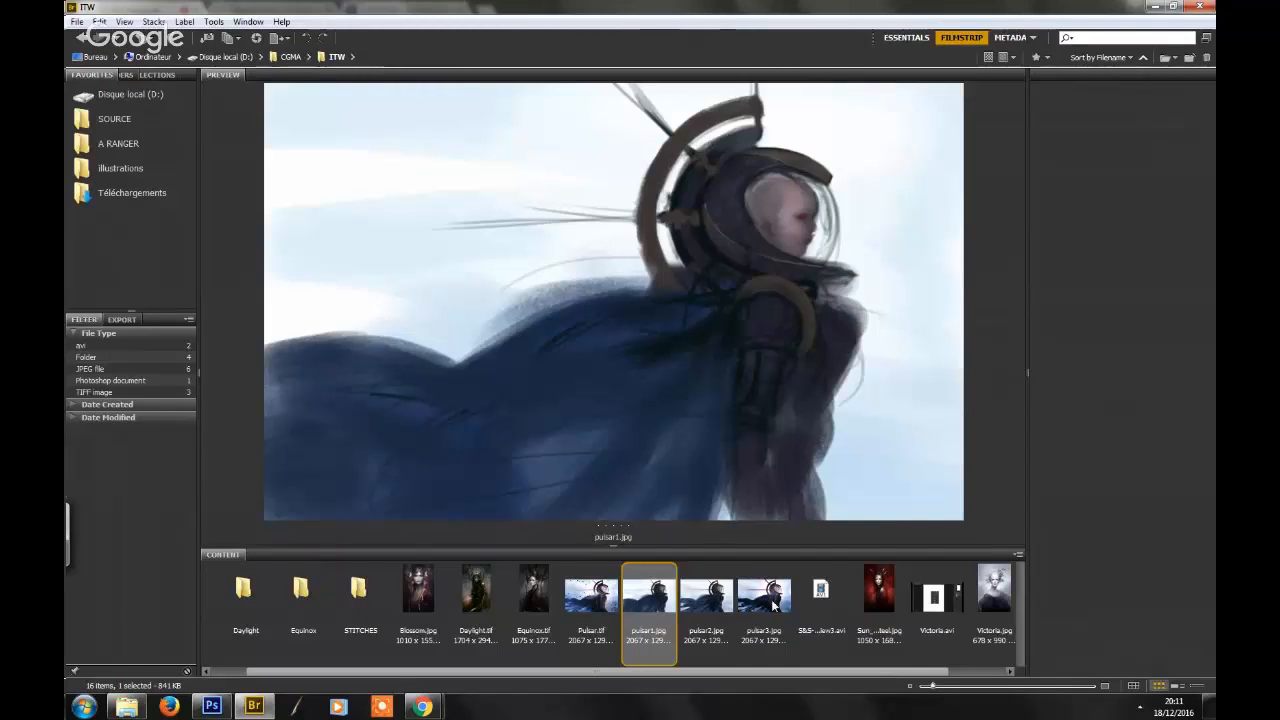
- Preview pulsar2, glance at the finished pulsar3, and settle back on pulsar2 with pink beams
click(706, 590)
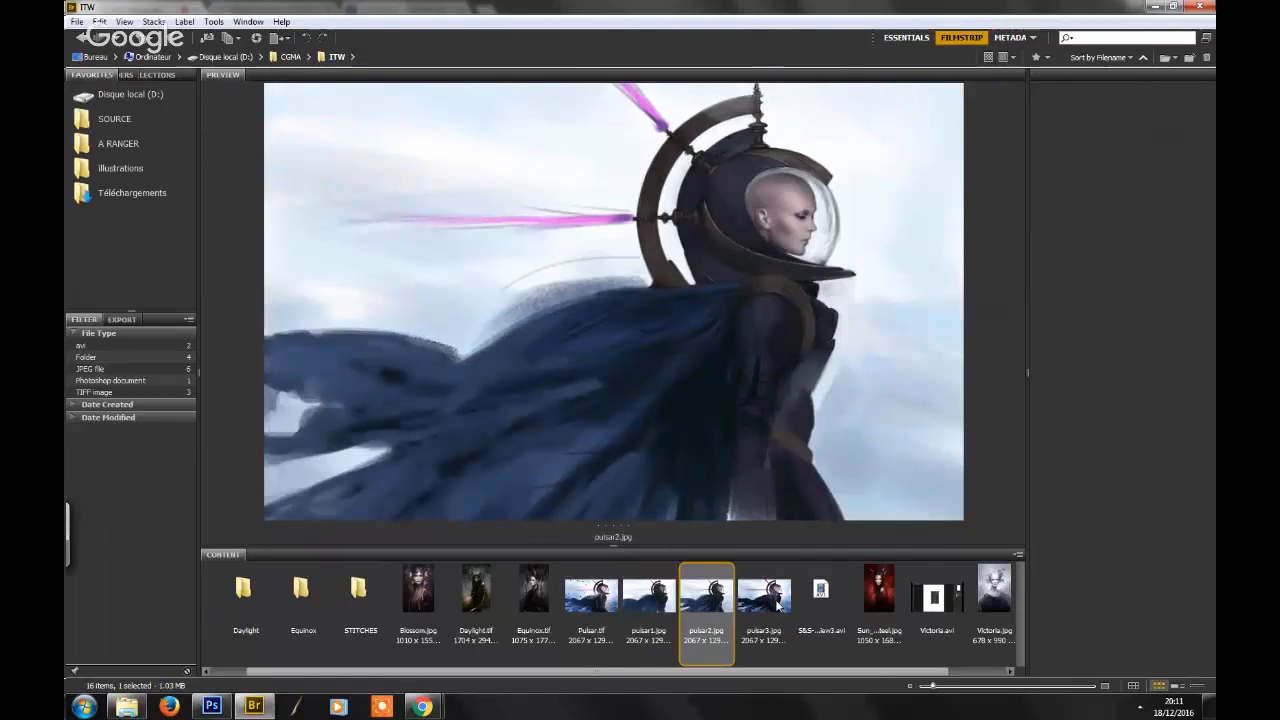
click(764, 588)
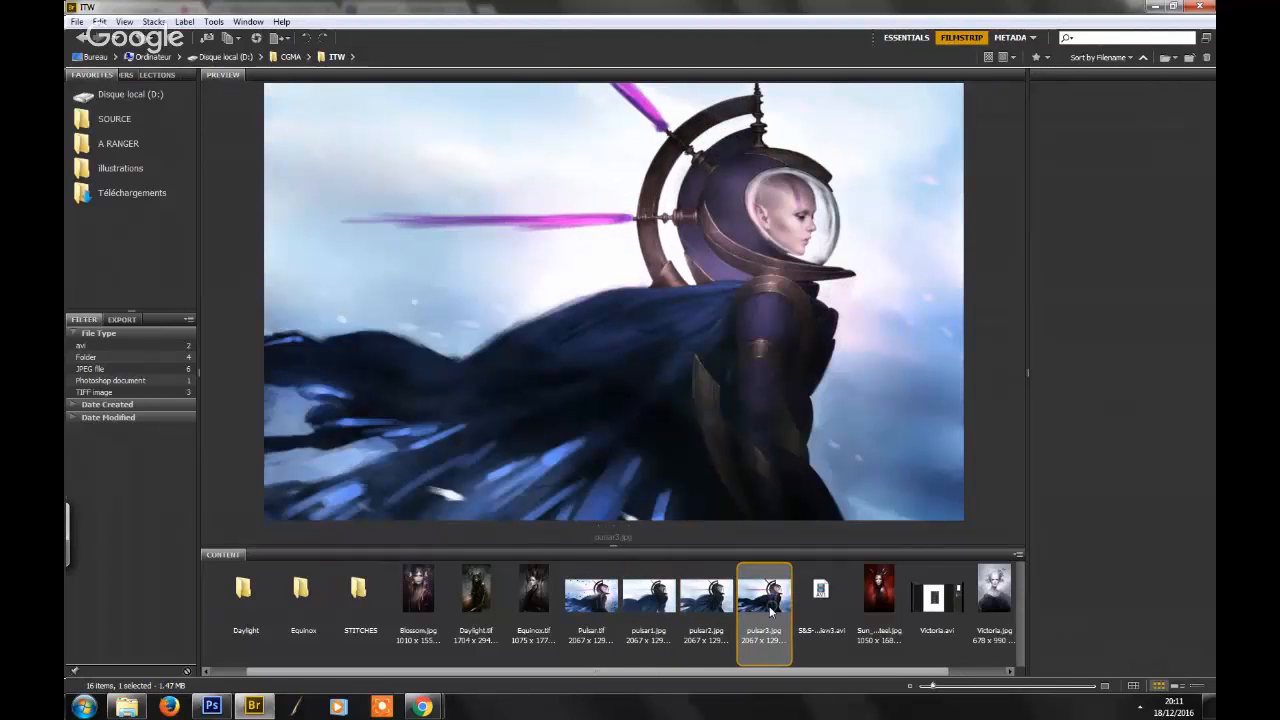
click(706, 588)
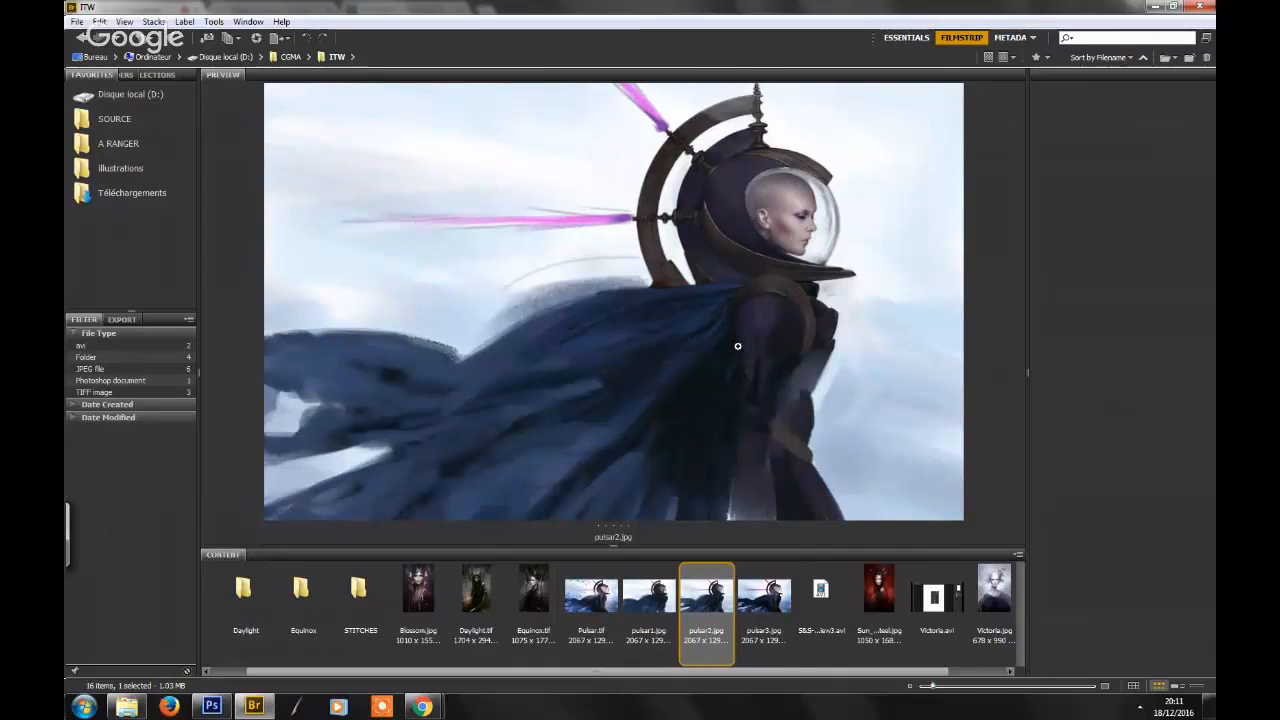
mouse_move(716, 392)
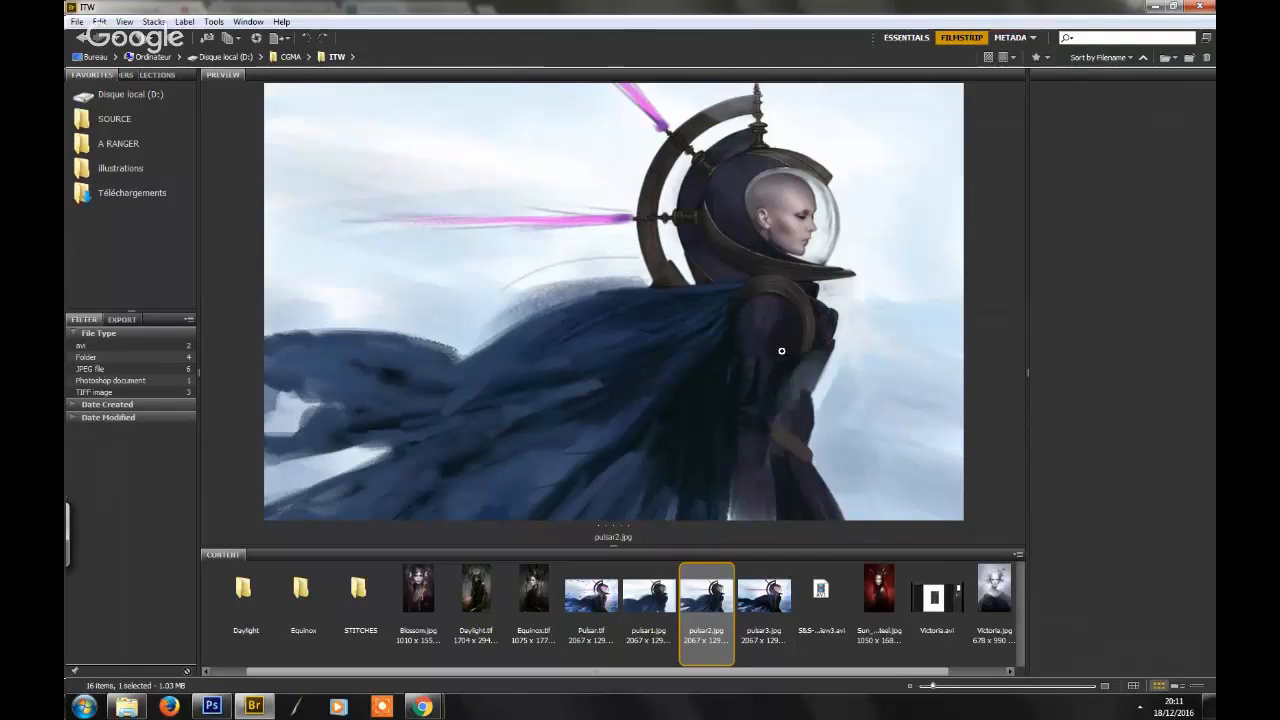
mouse_move(740, 354)
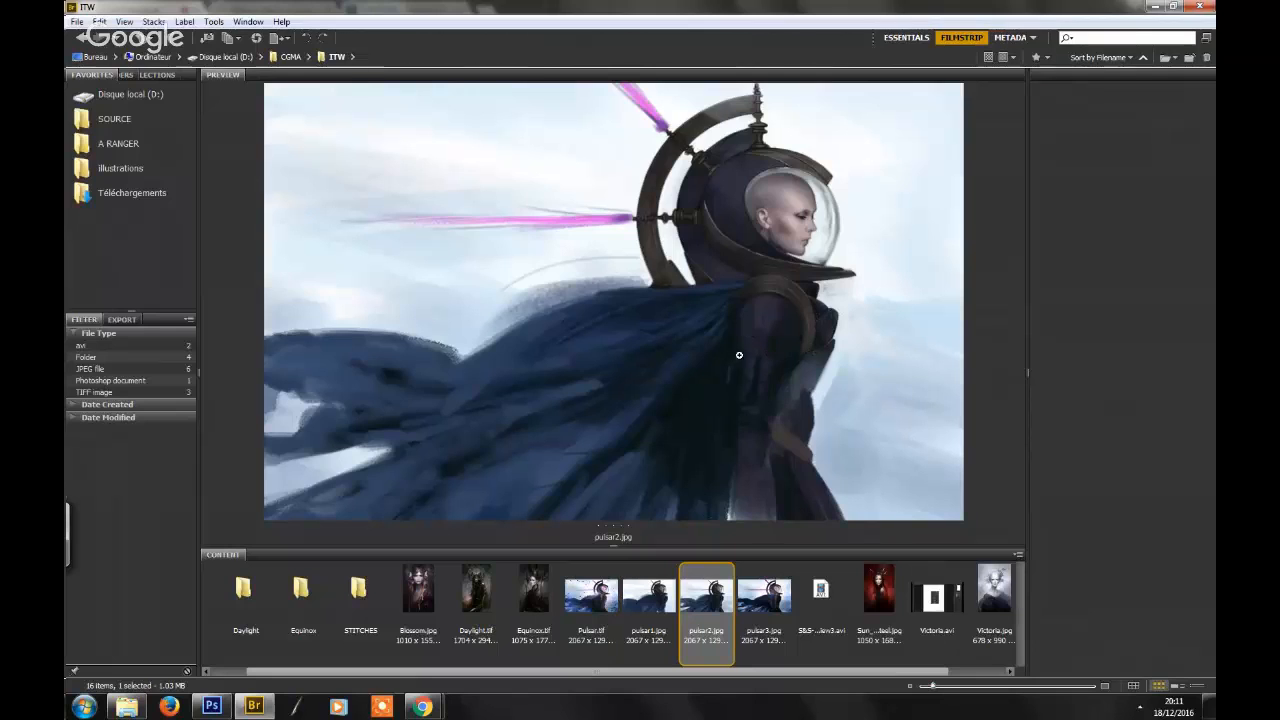
mouse_move(748, 380)
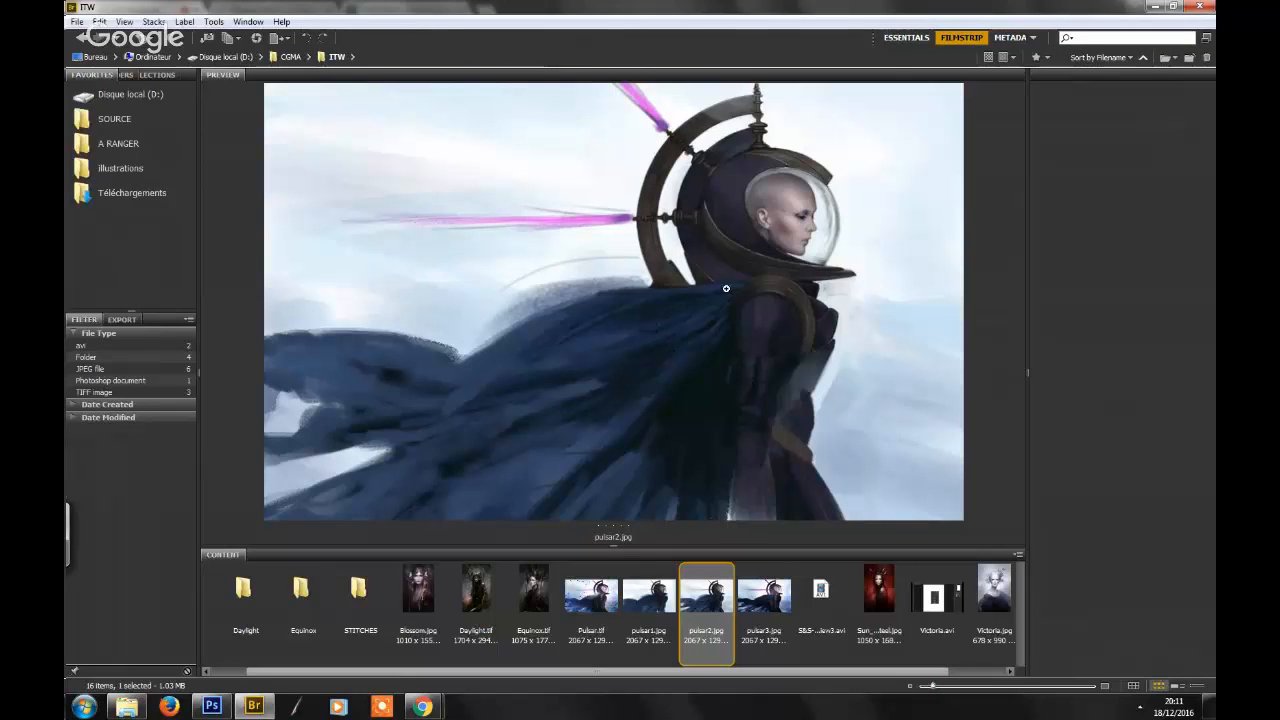
mouse_move(728, 356)
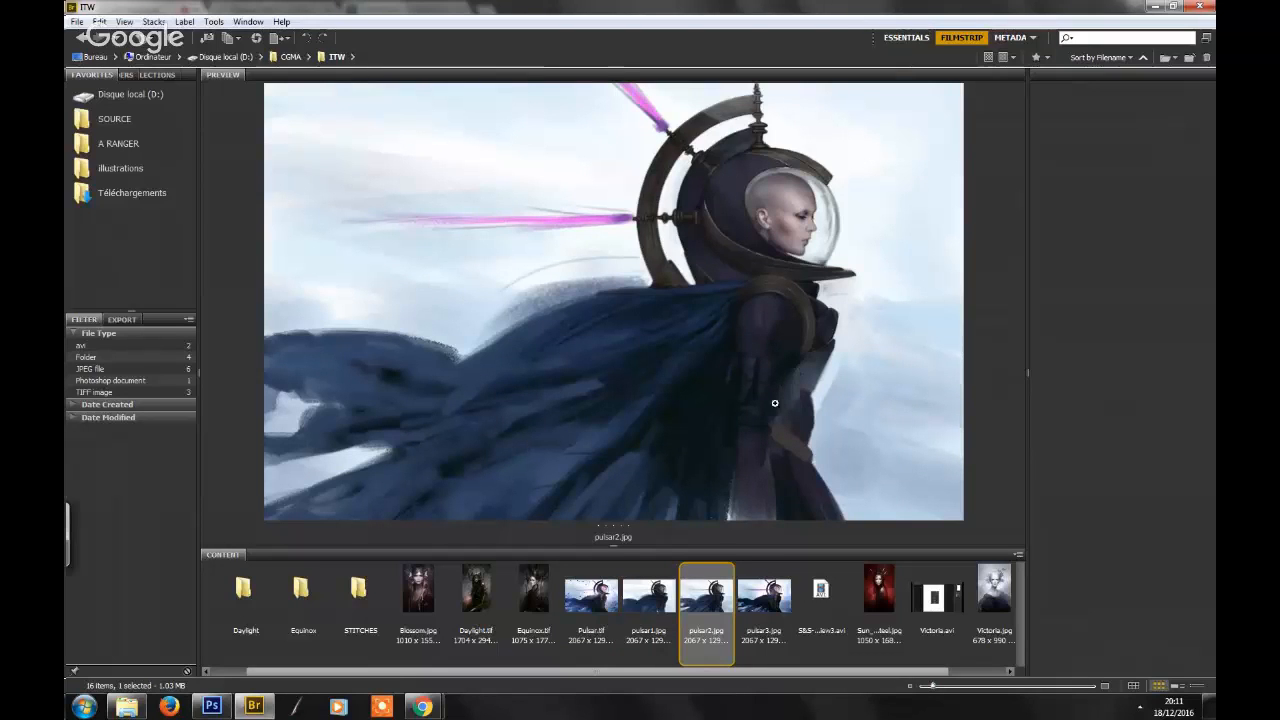
mouse_move(780, 500)
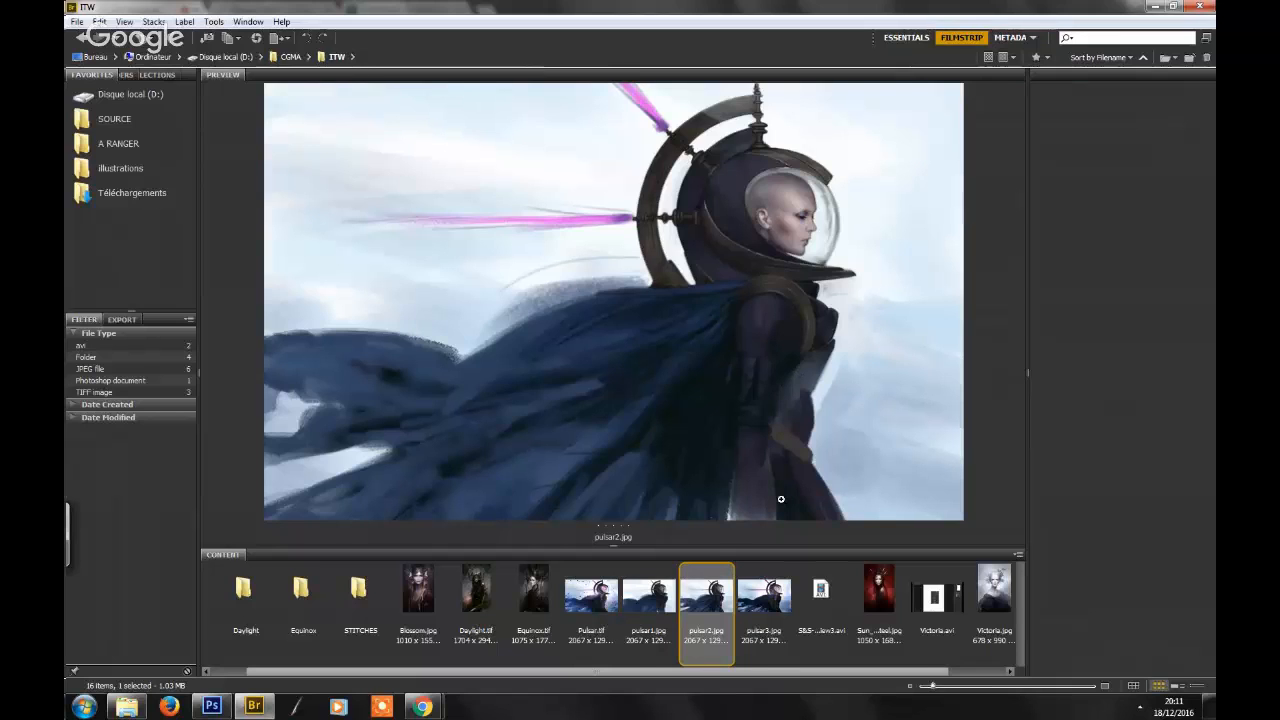
- Preview the pulsar1 rough sketch again
click(648, 588)
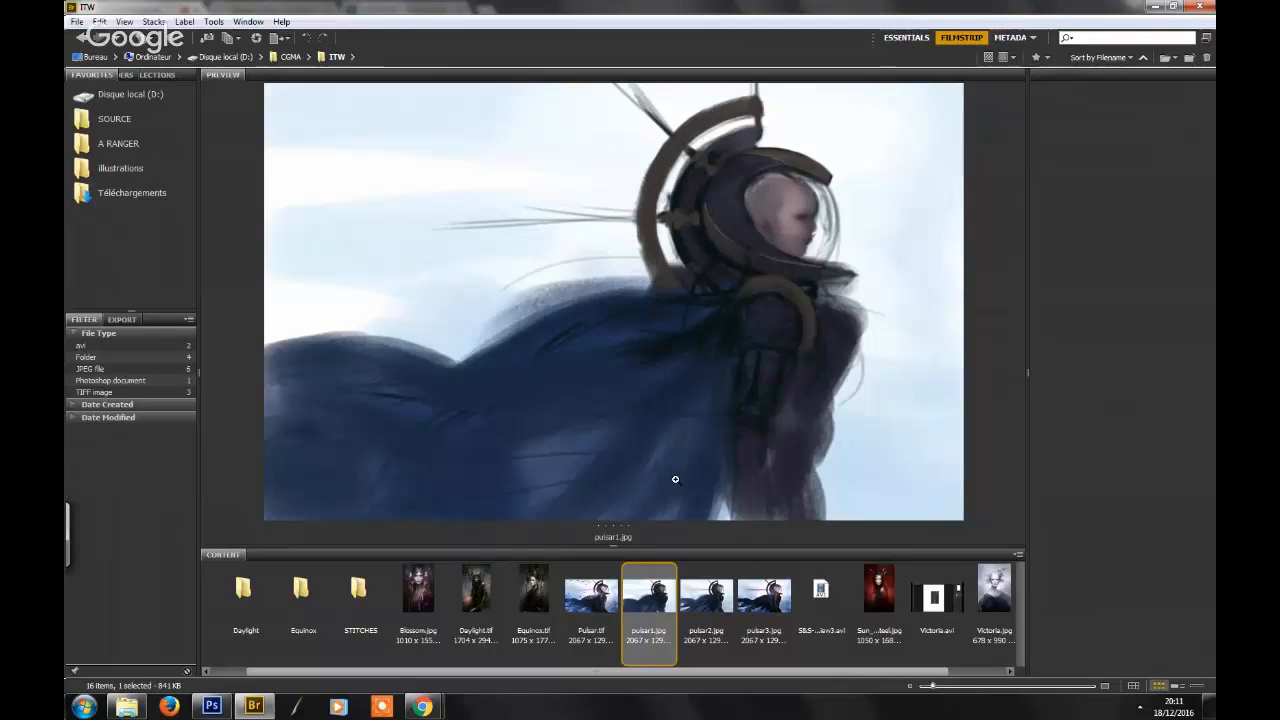
mouse_move(722, 430)
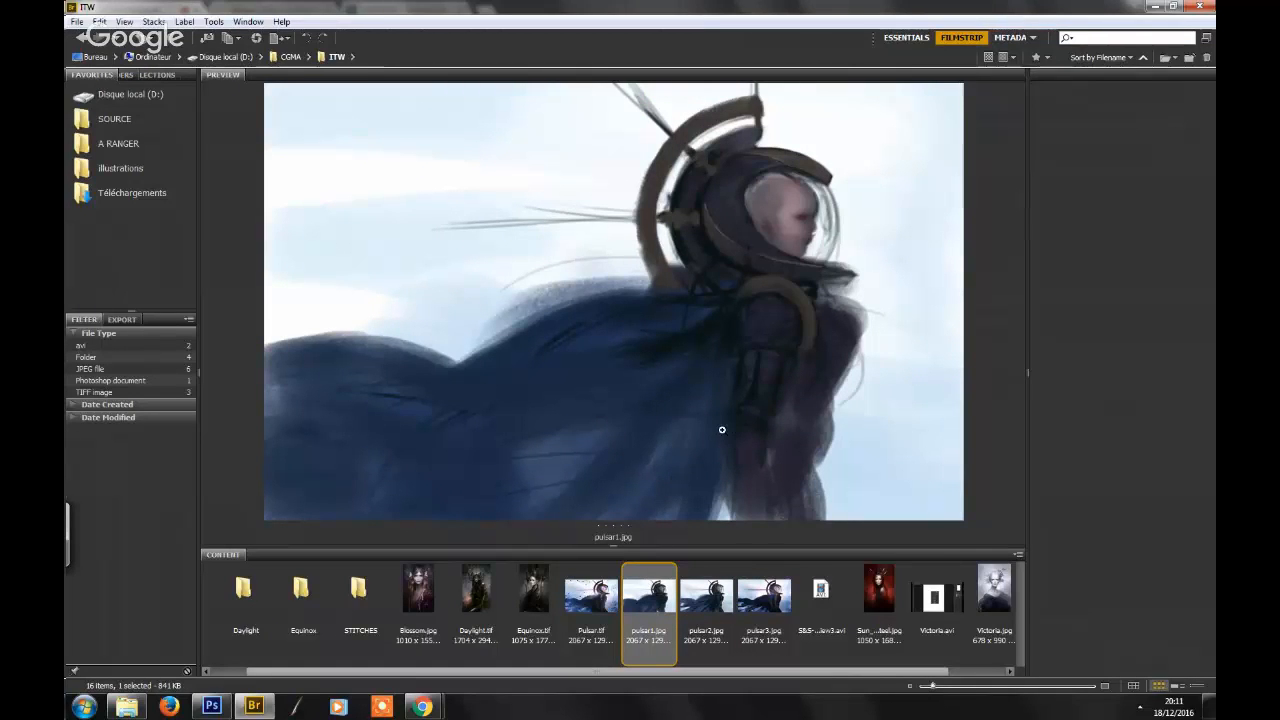
mouse_move(816, 472)
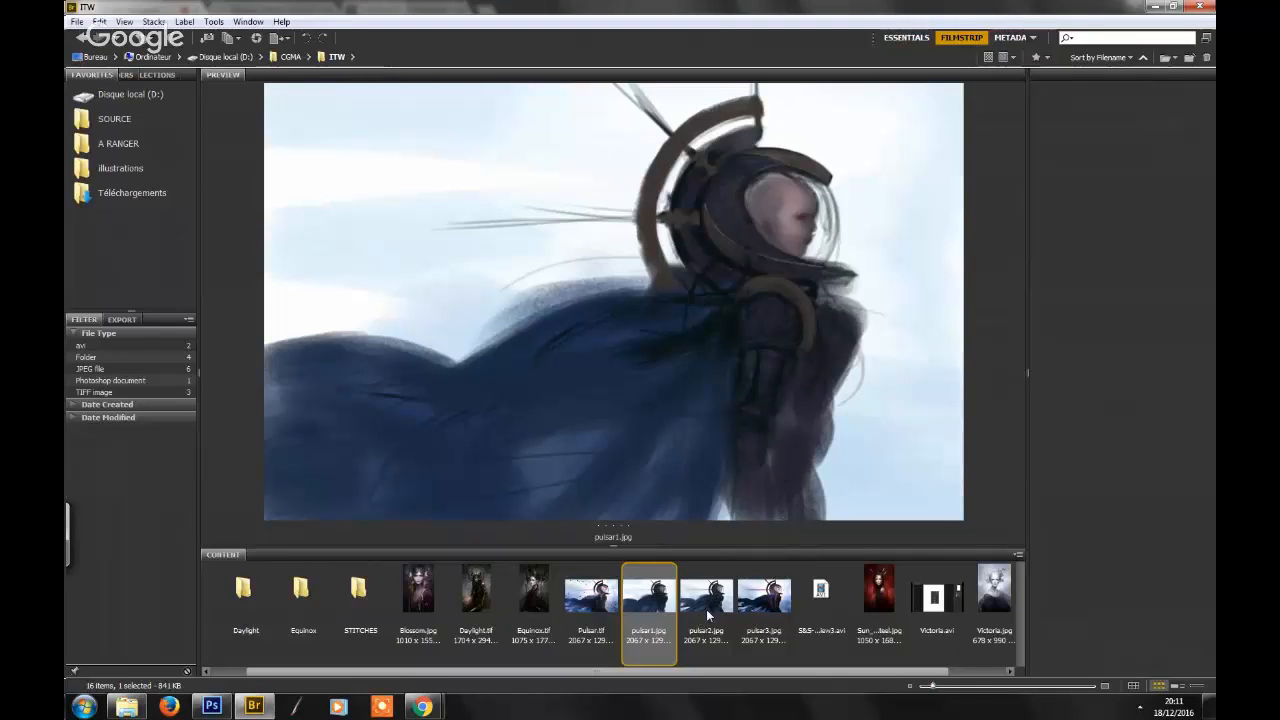
mouse_move(762, 544)
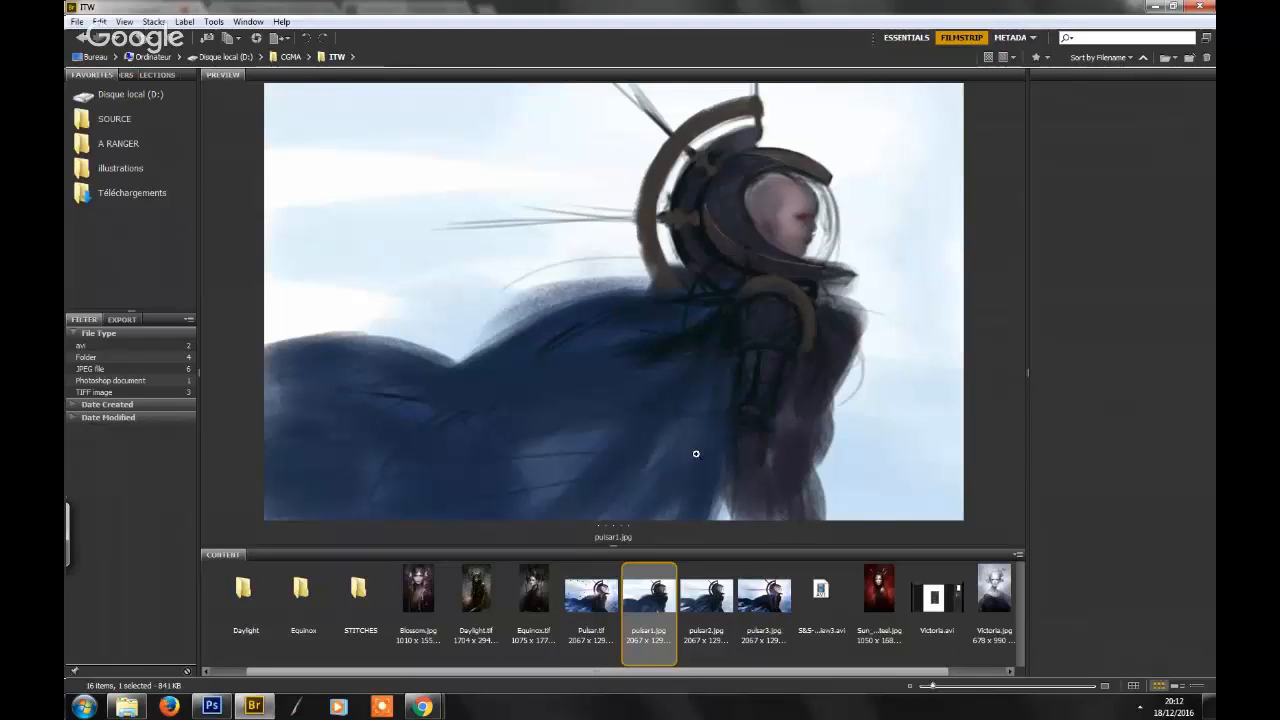
mouse_move(736, 480)
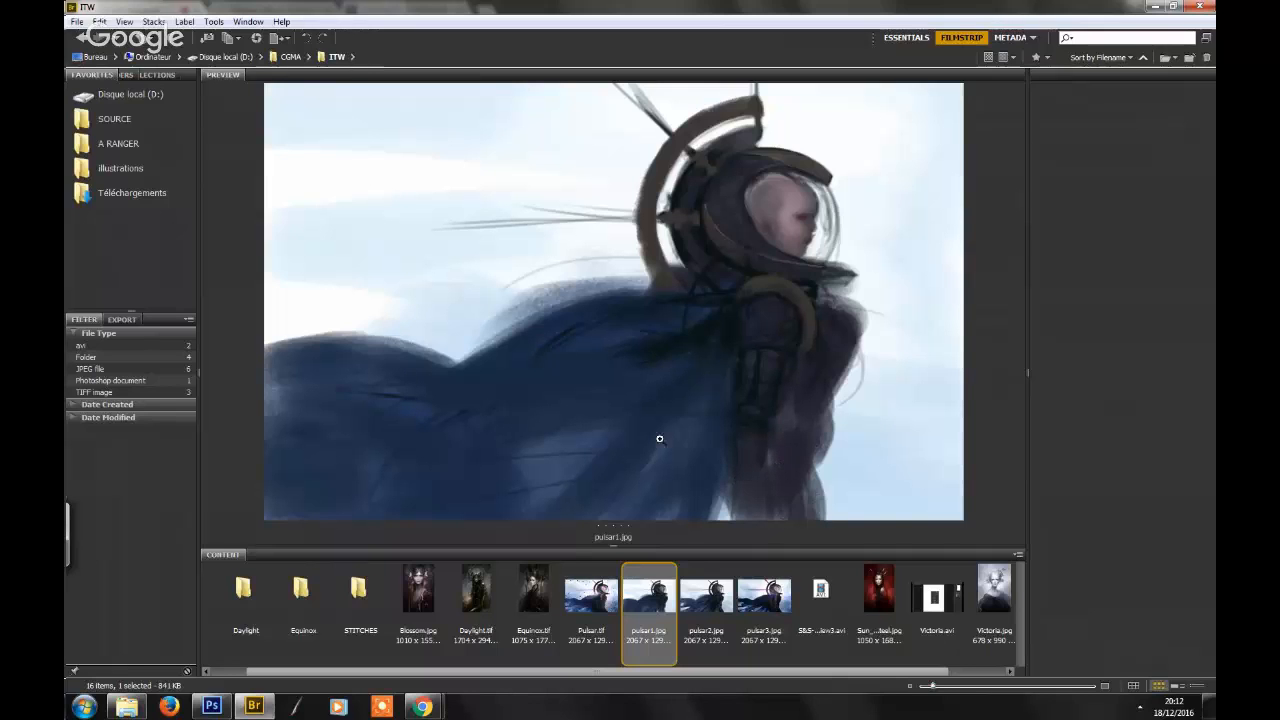
mouse_move(476, 608)
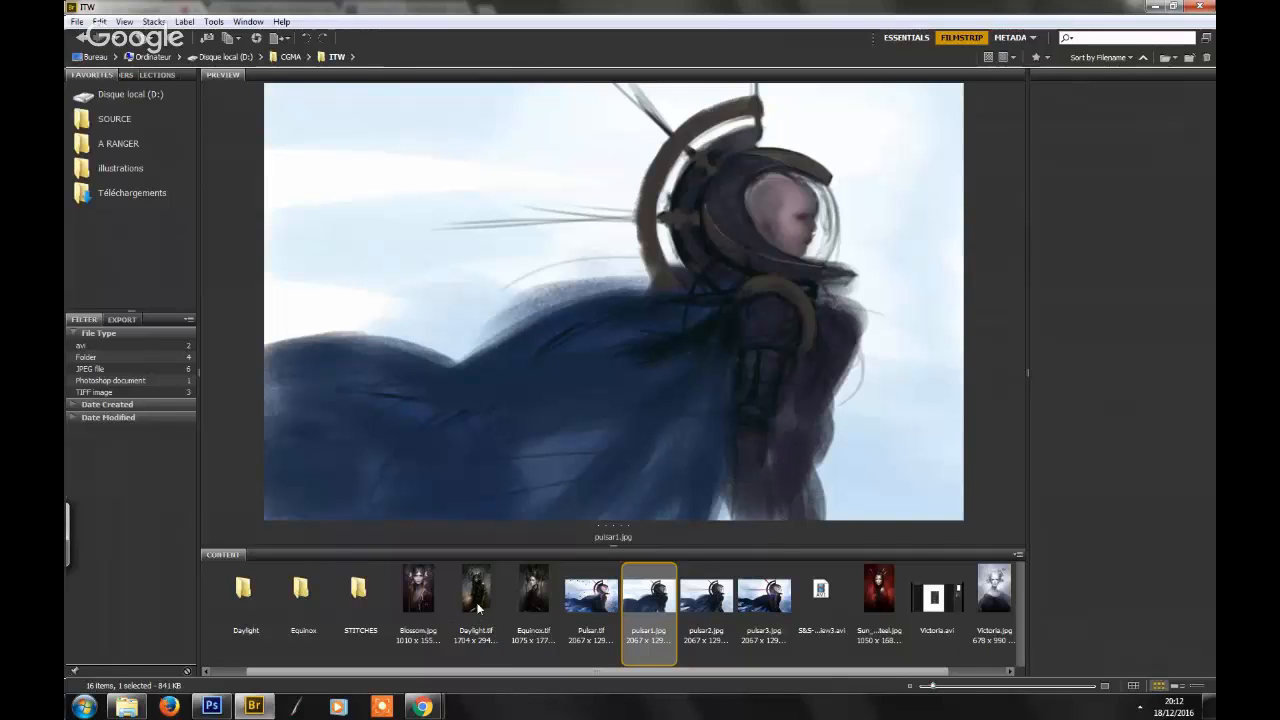
- Preview Daylight.tif, the dark crowned portrait holding a sword
click(476, 588)
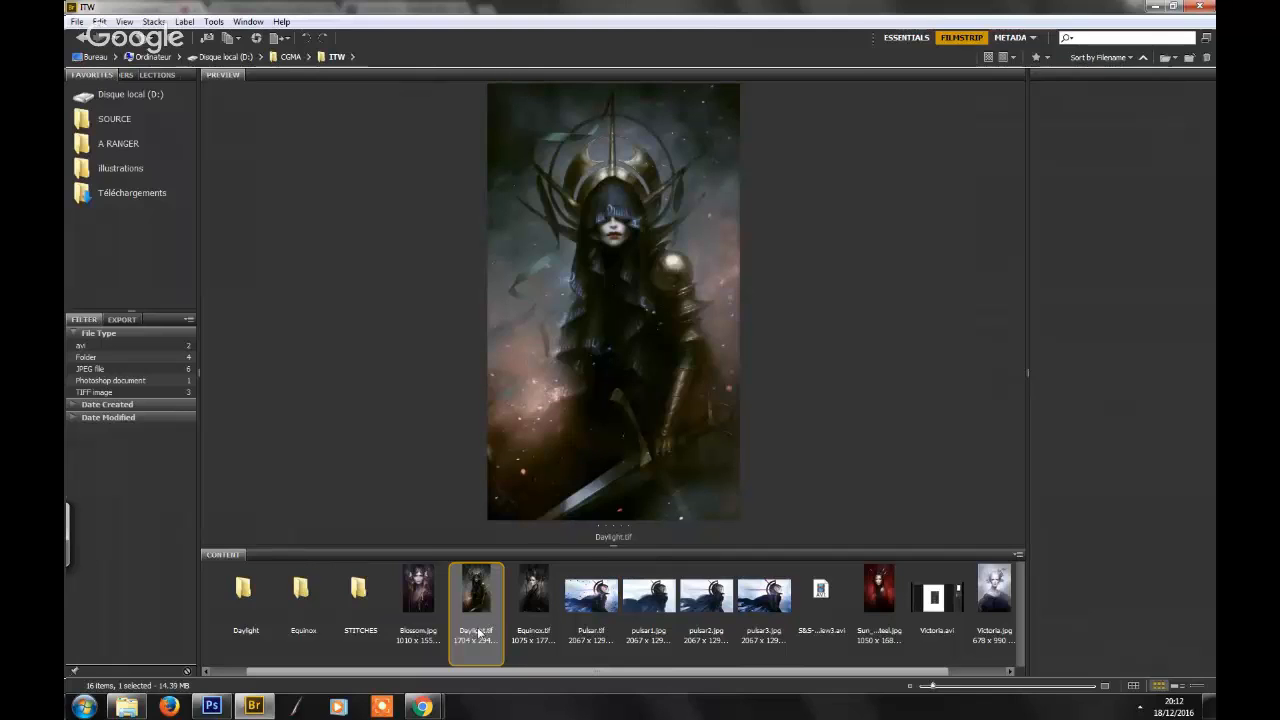
mouse_move(336, 620)
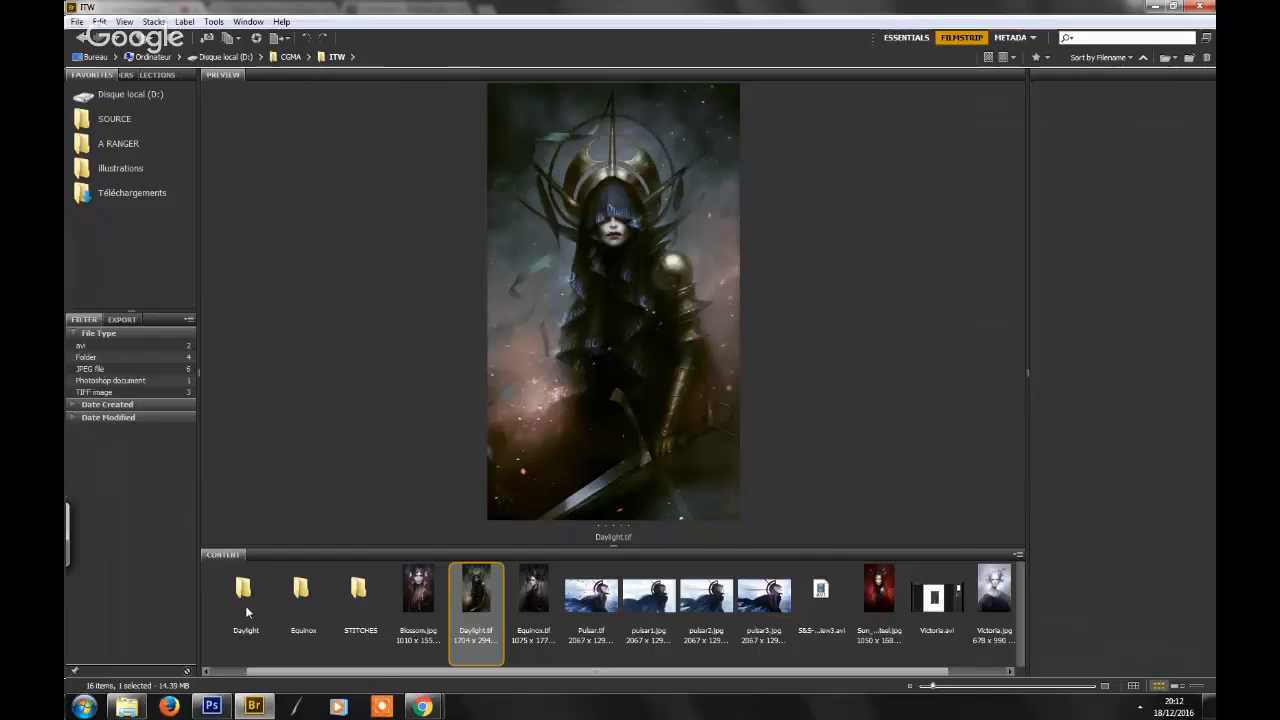
- Open the Daylight folder of progress versions, showing the pale earliest version
double_click(244, 588)
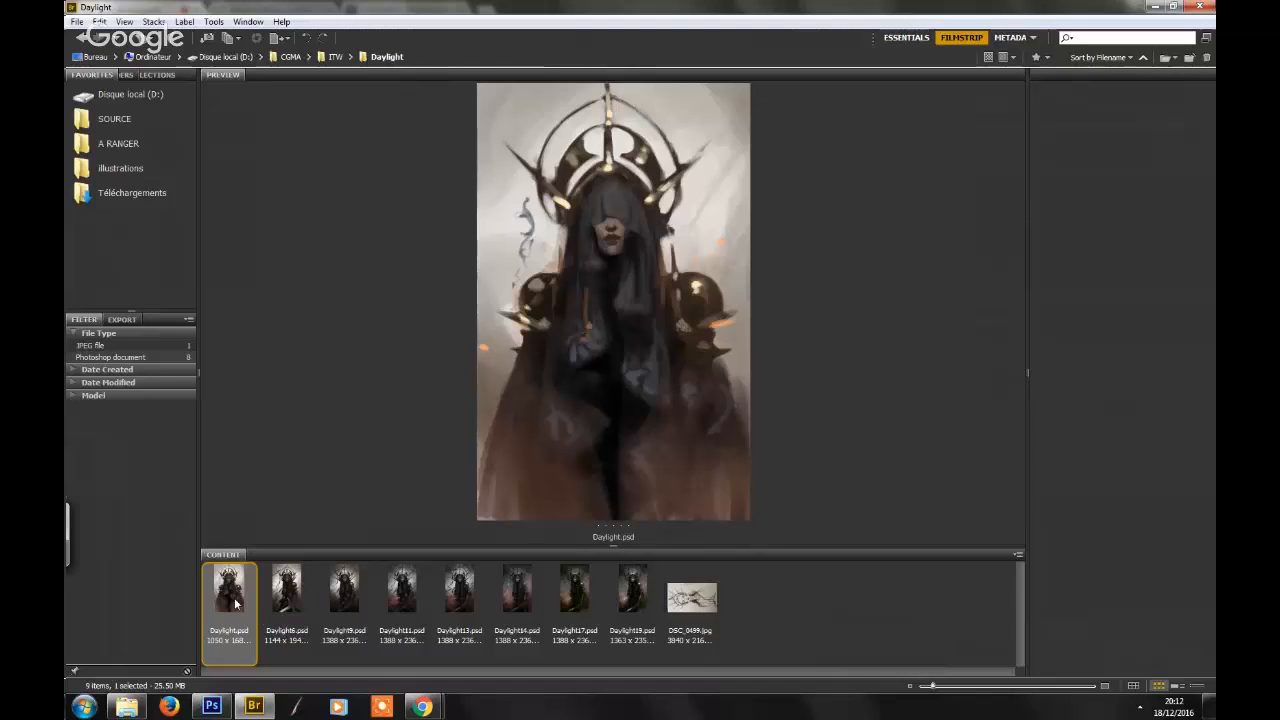
mouse_move(304, 562)
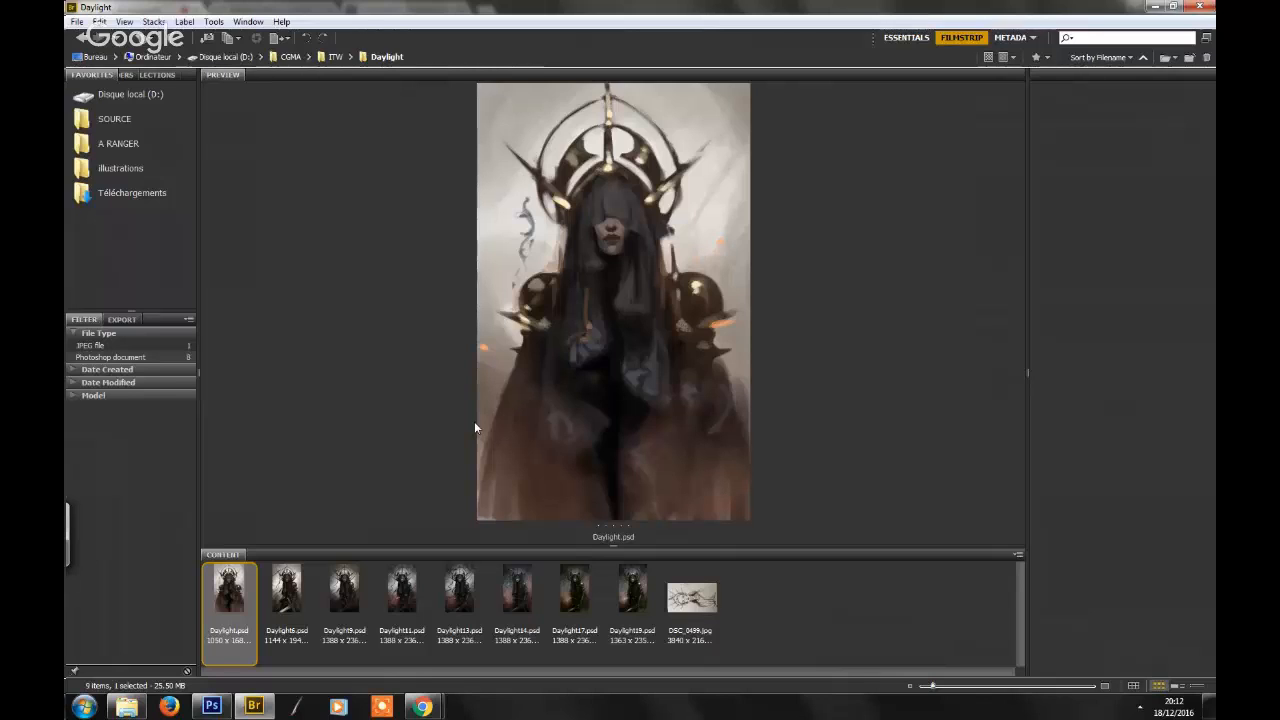
mouse_move(64, 654)
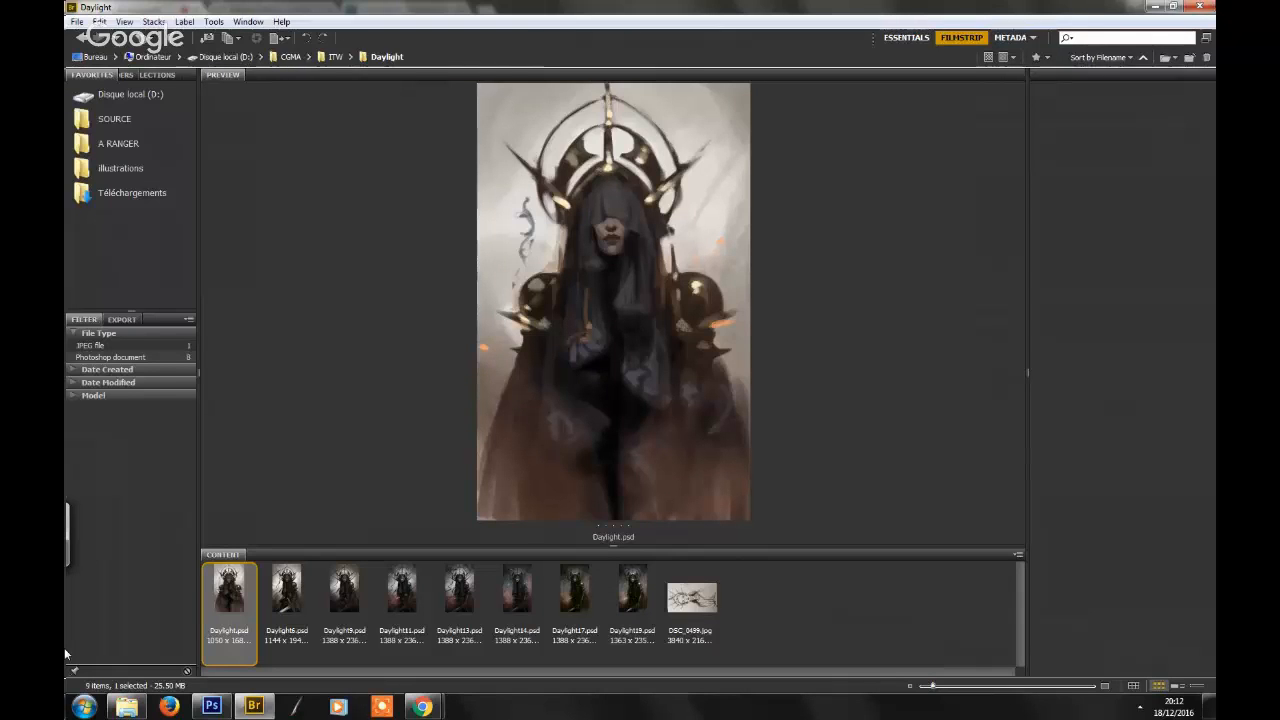
- Preview the second, then the third Daylight version with crossing swords
click(286, 588)
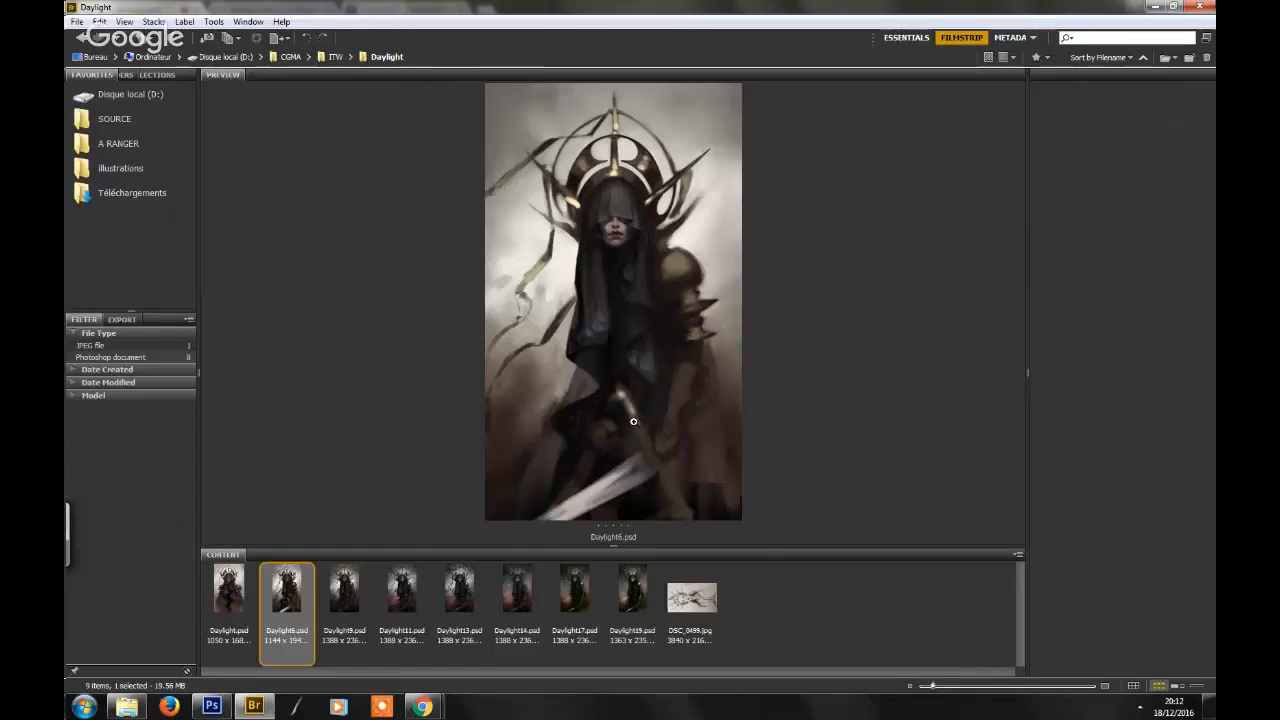
mouse_move(490, 532)
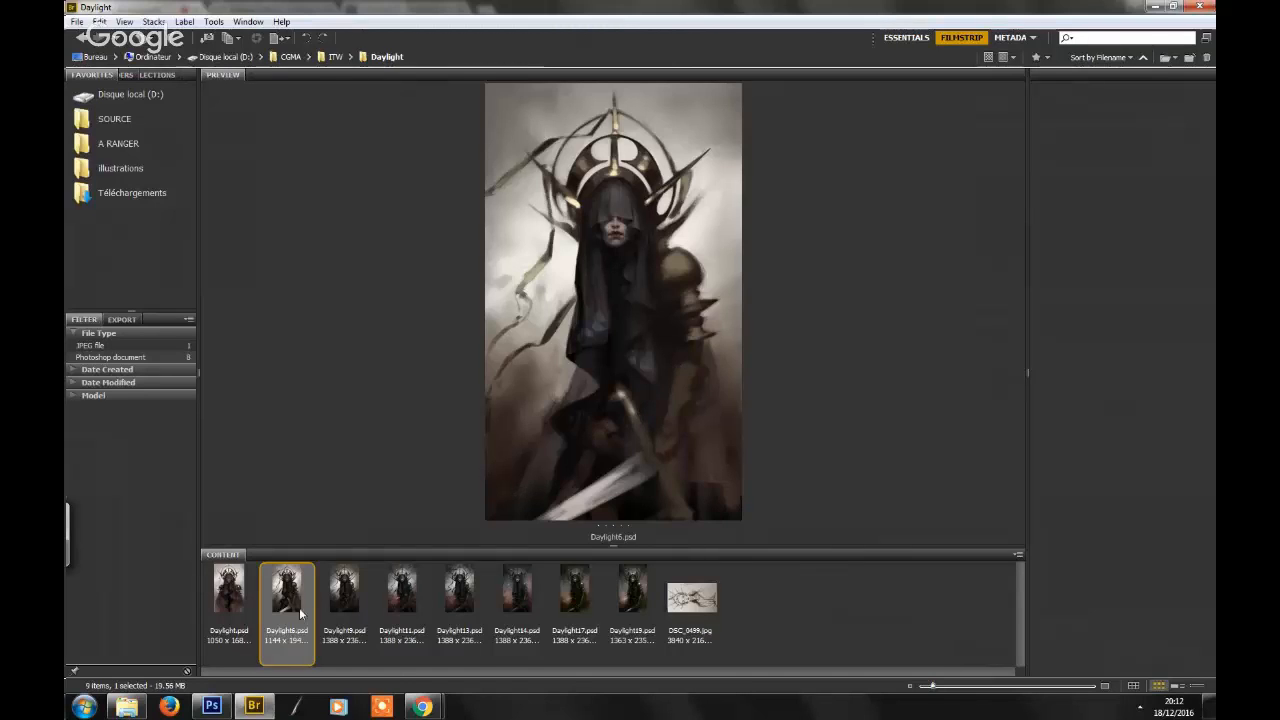
mouse_move(344, 604)
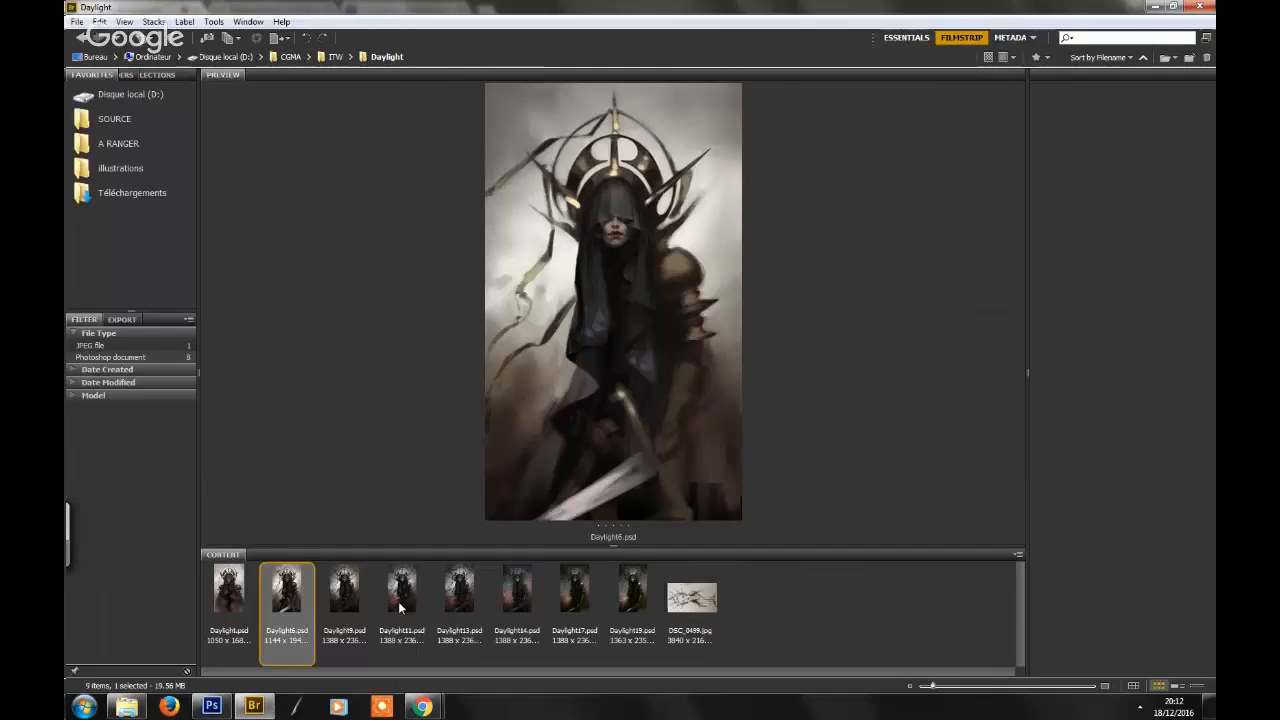
mouse_move(350, 616)
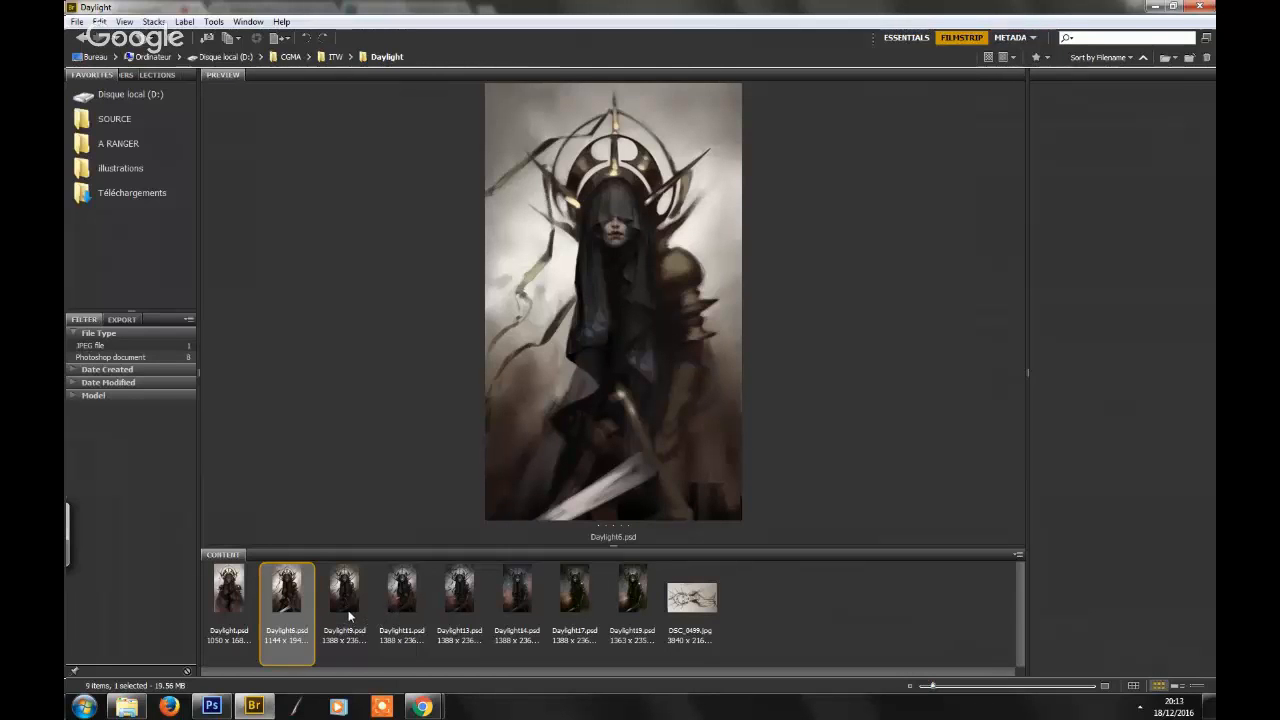
click(344, 588)
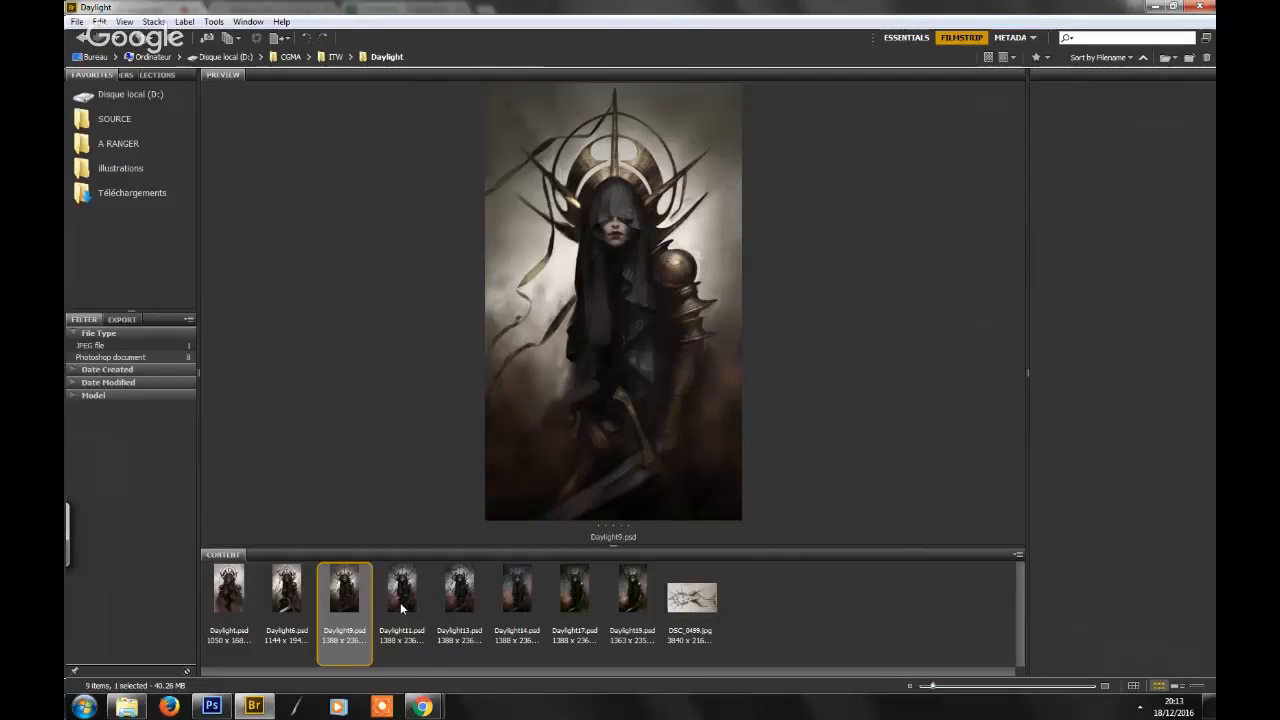
- Step through the fourth and later Daylight PSDs, revisit the pale first one, and end on the latest dark sword version
click(402, 588)
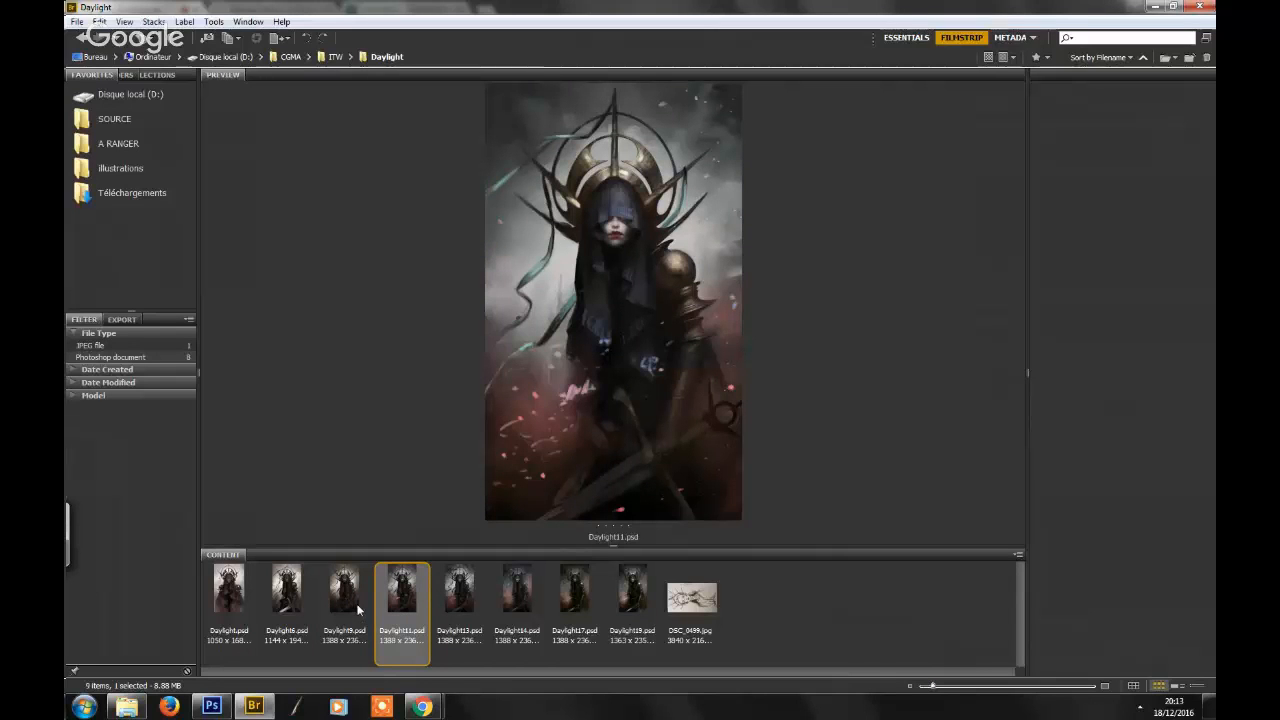
mouse_move(376, 610)
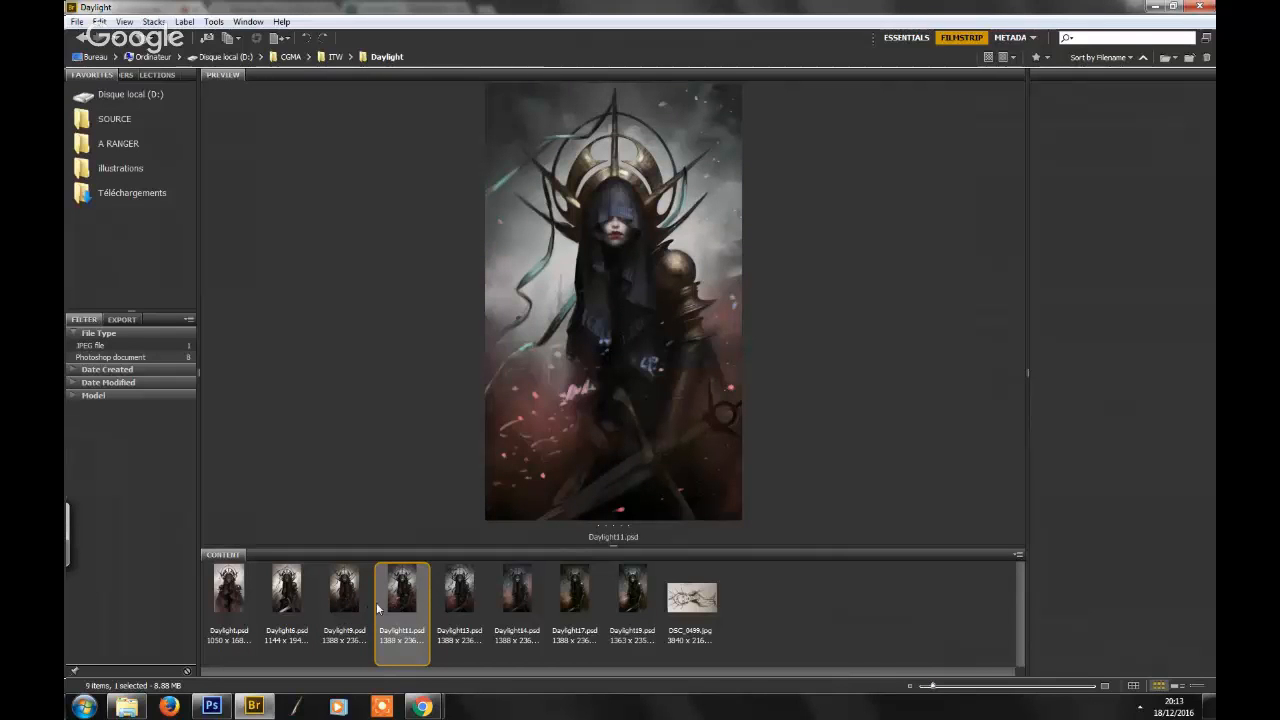
mouse_move(402, 460)
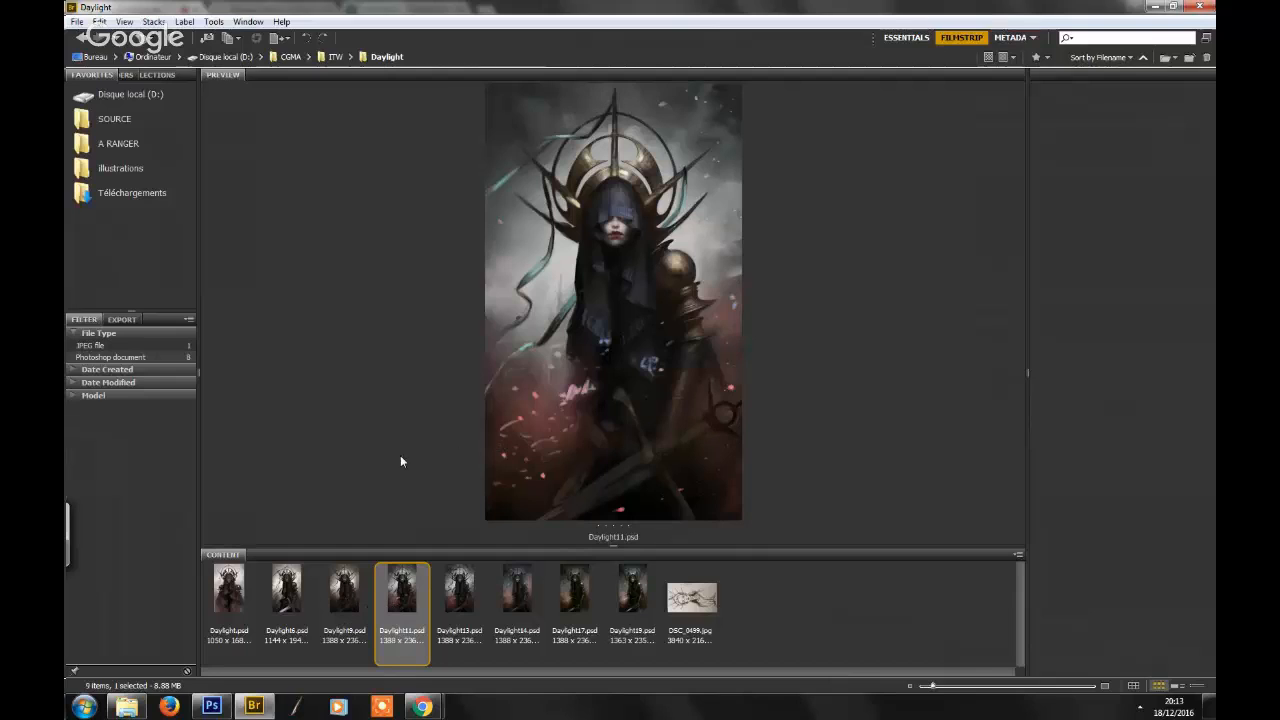
mouse_move(350, 538)
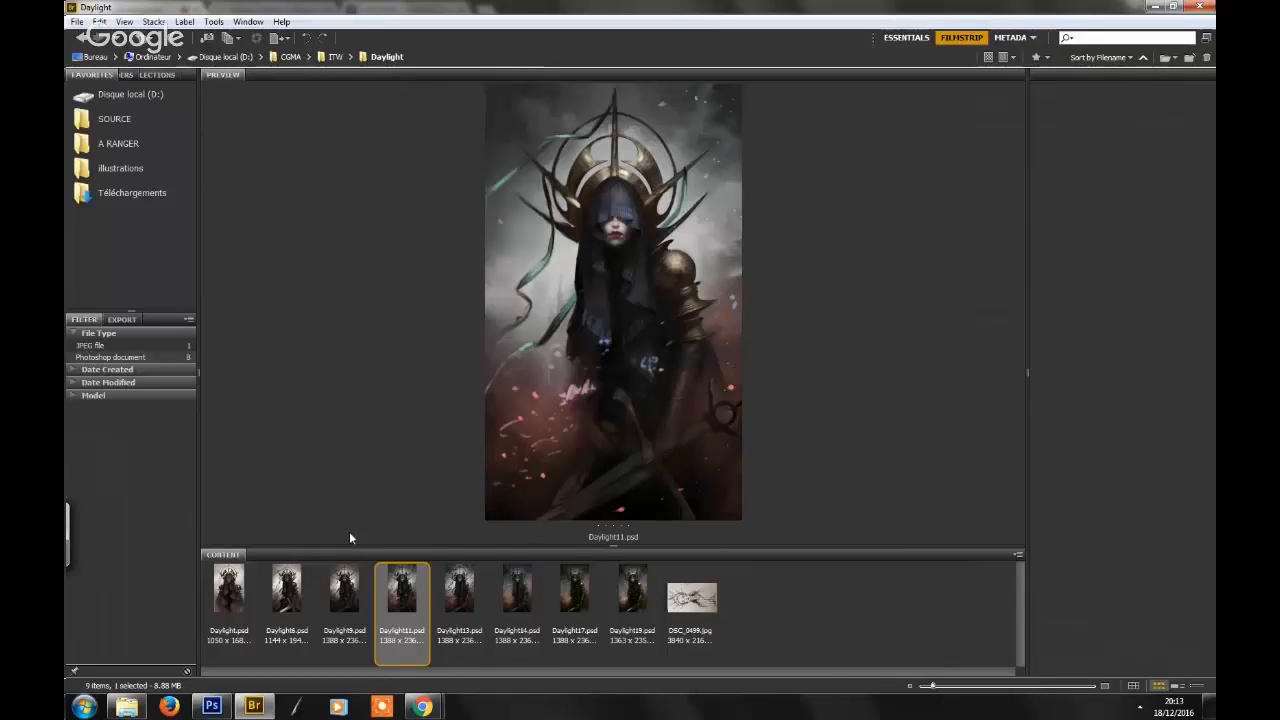
mouse_move(456, 576)
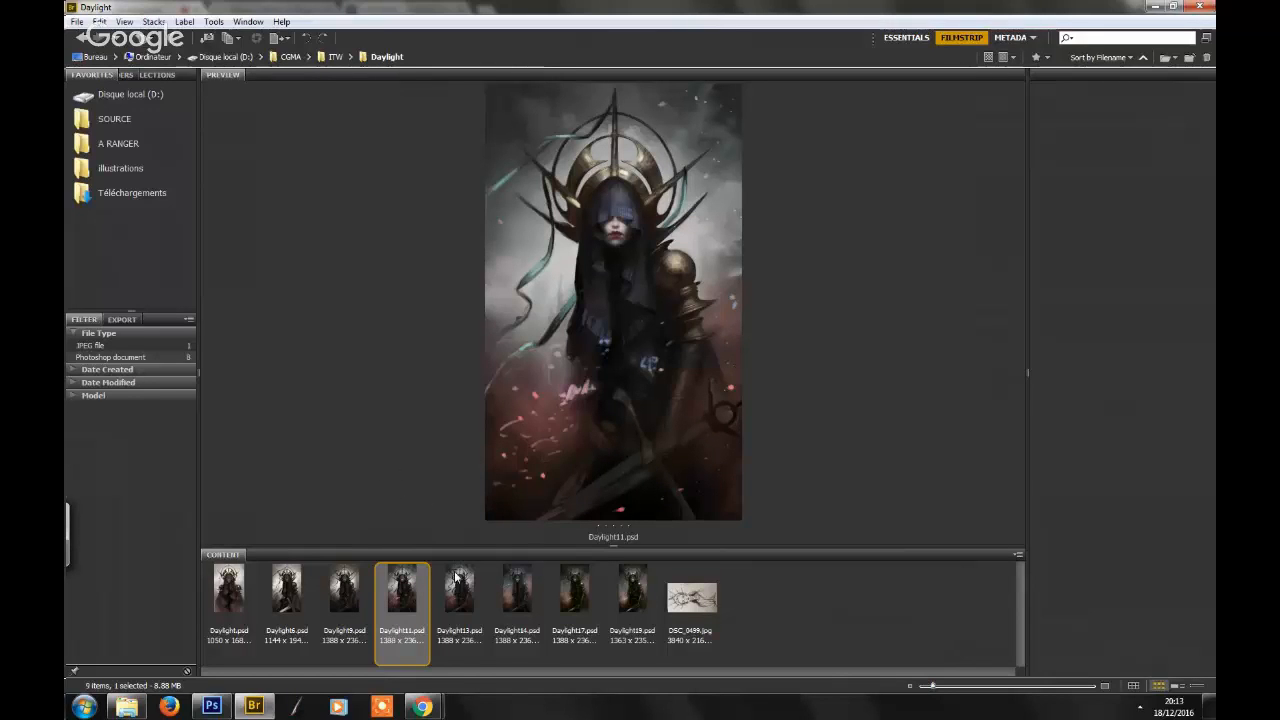
mouse_move(410, 620)
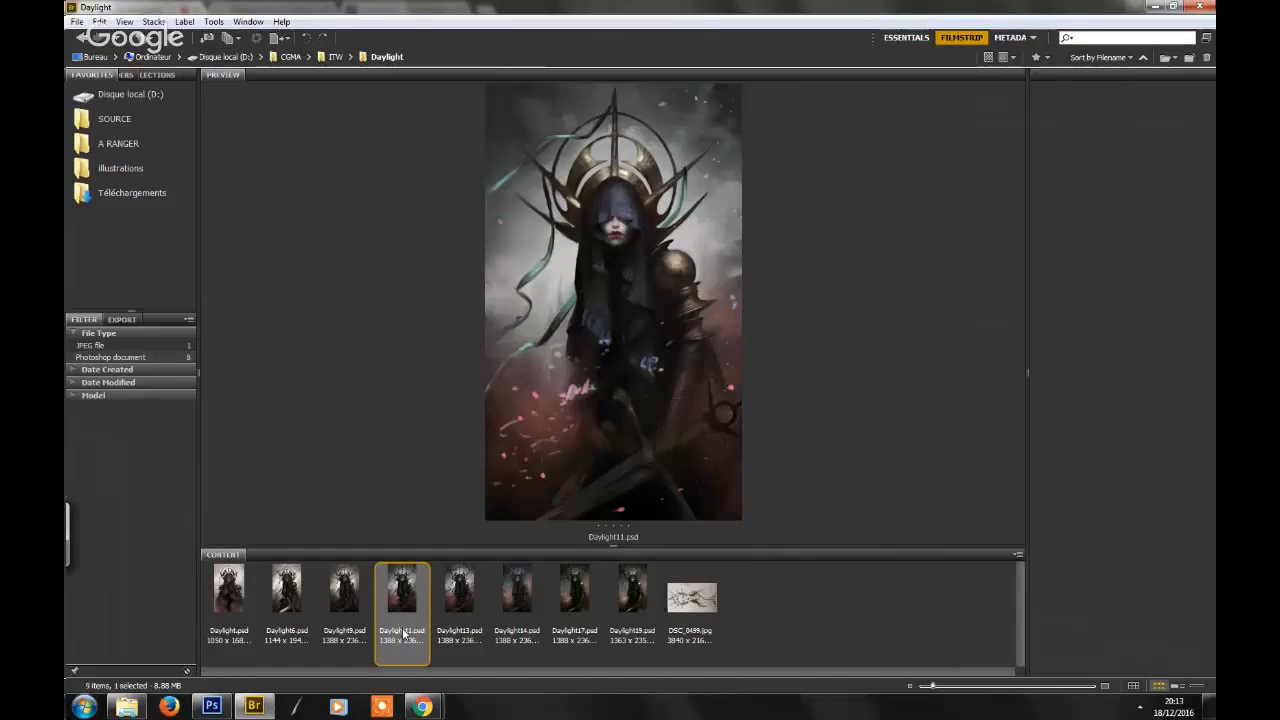
mouse_move(424, 588)
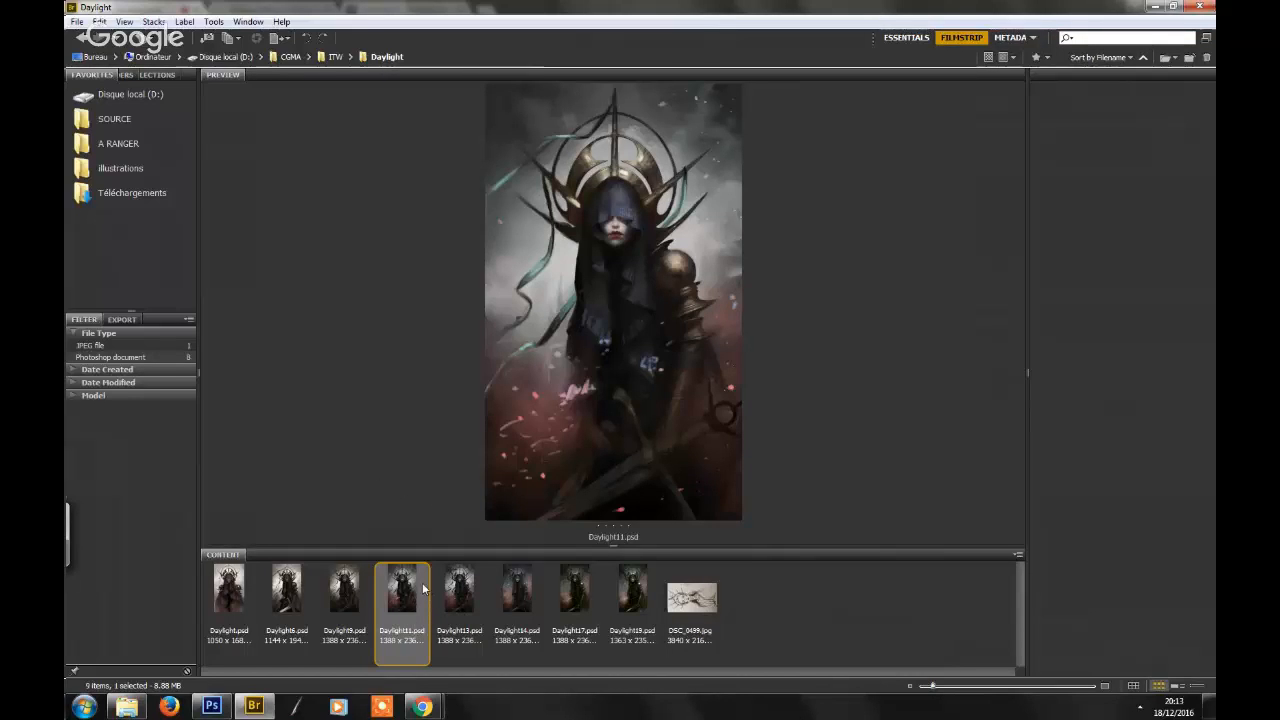
mouse_move(450, 512)
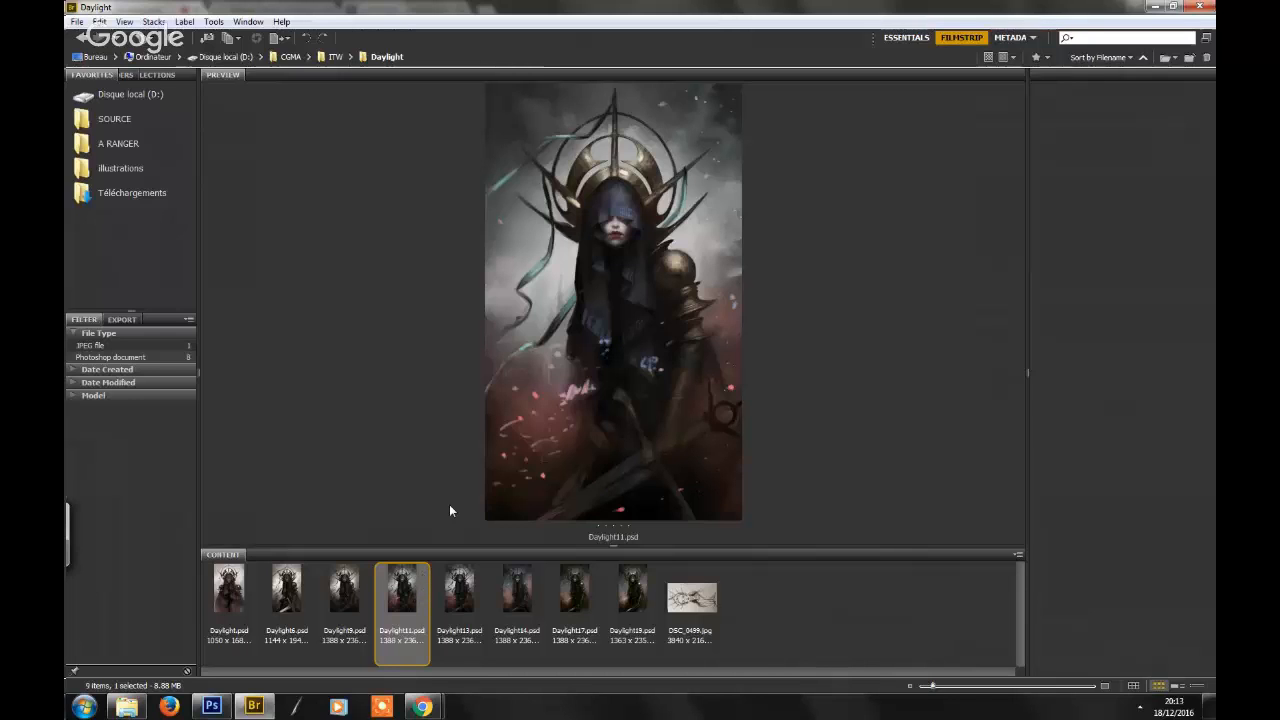
mouse_move(524, 532)
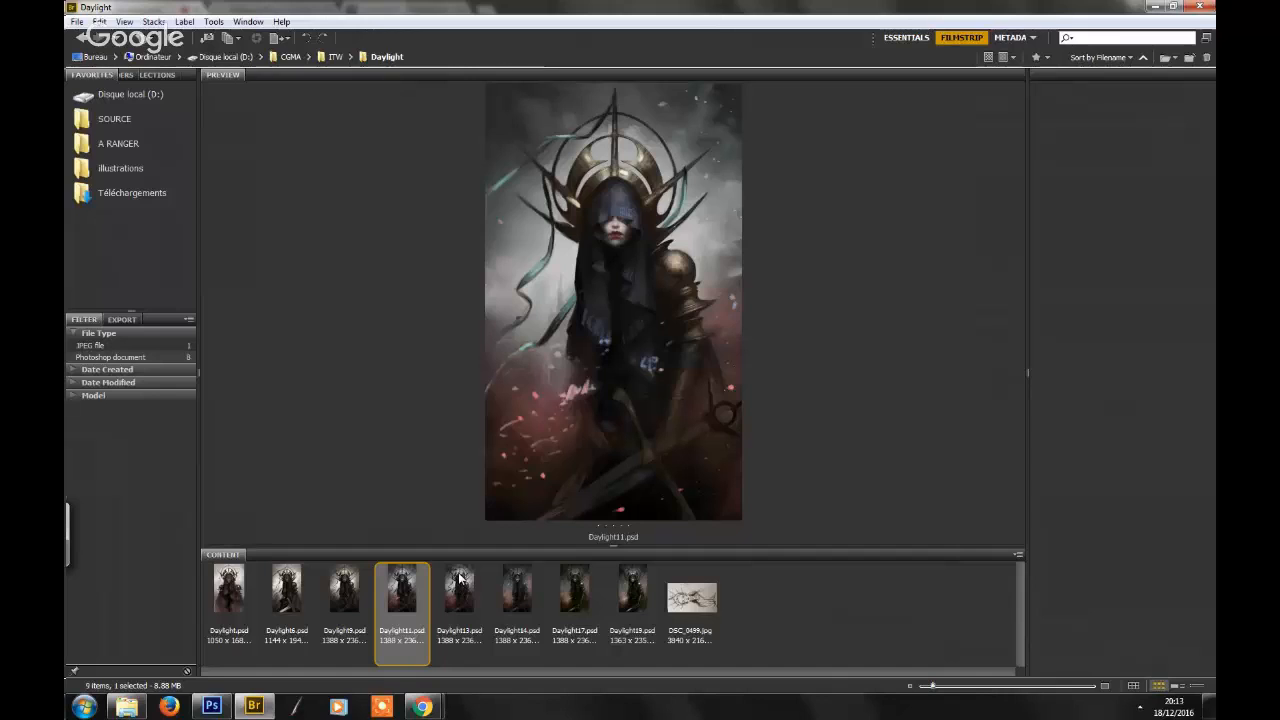
mouse_move(488, 480)
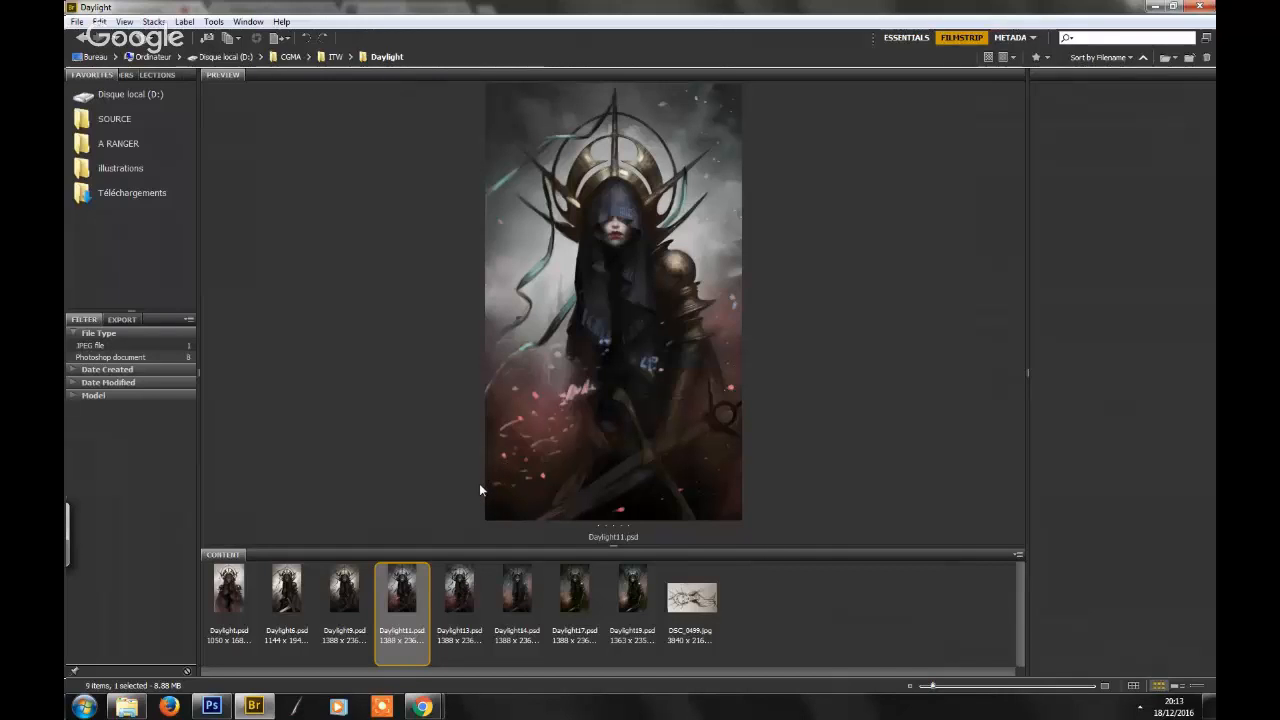
mouse_move(472, 464)
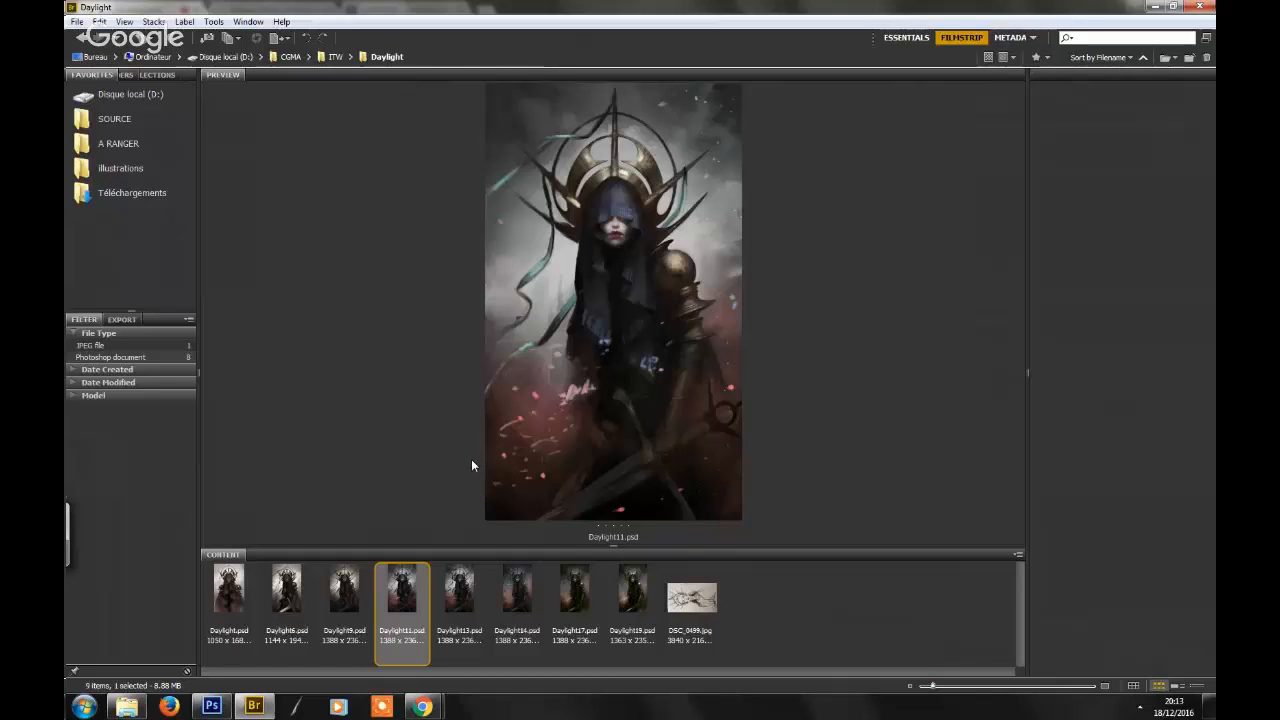
mouse_move(468, 456)
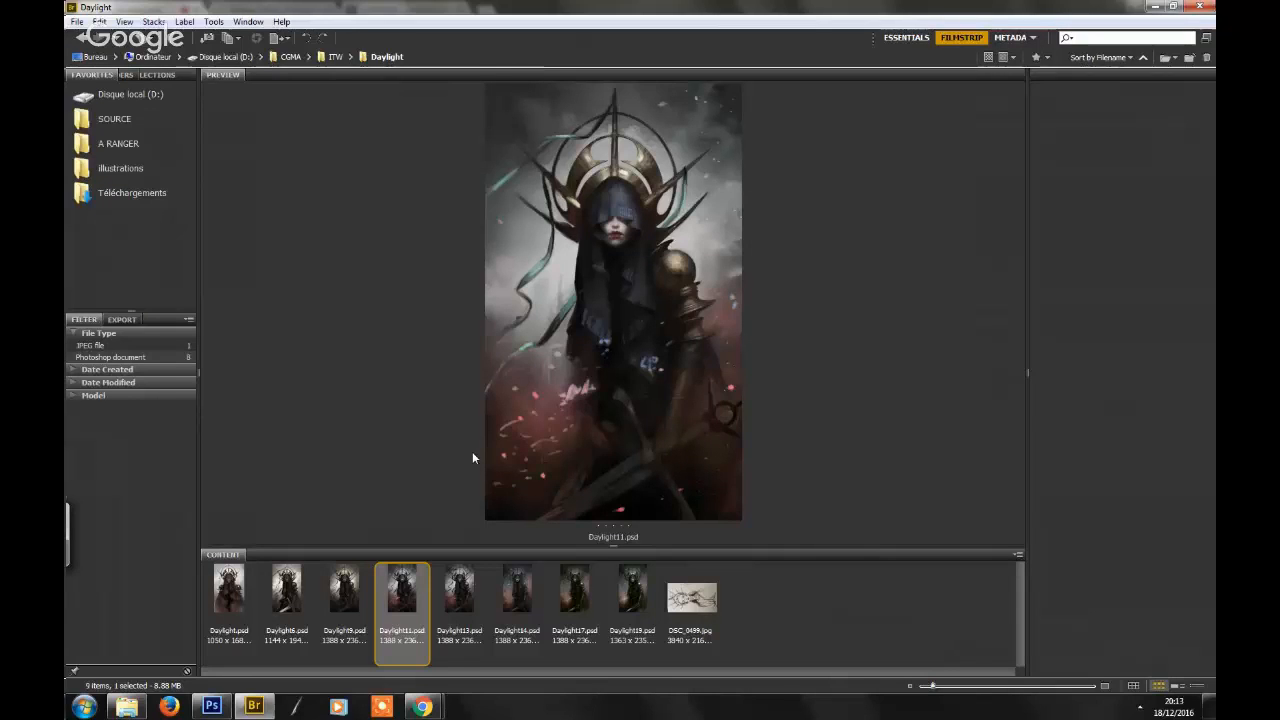
mouse_move(540, 404)
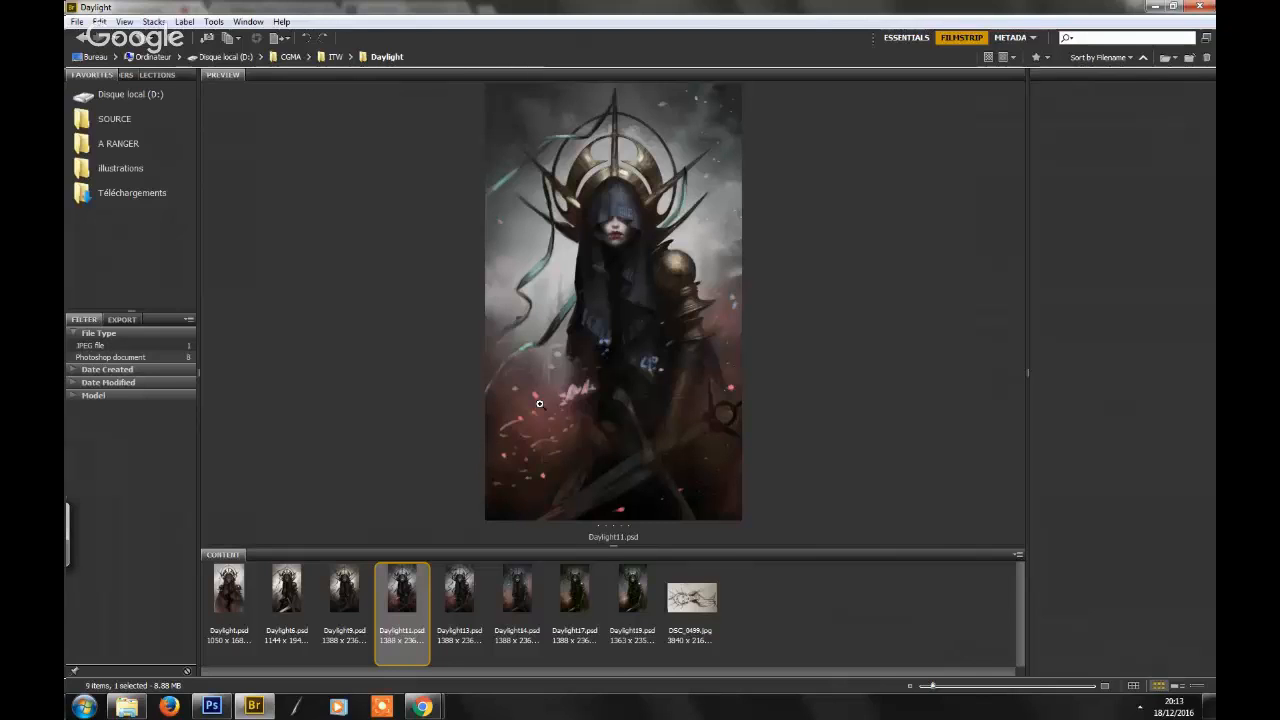
mouse_move(484, 460)
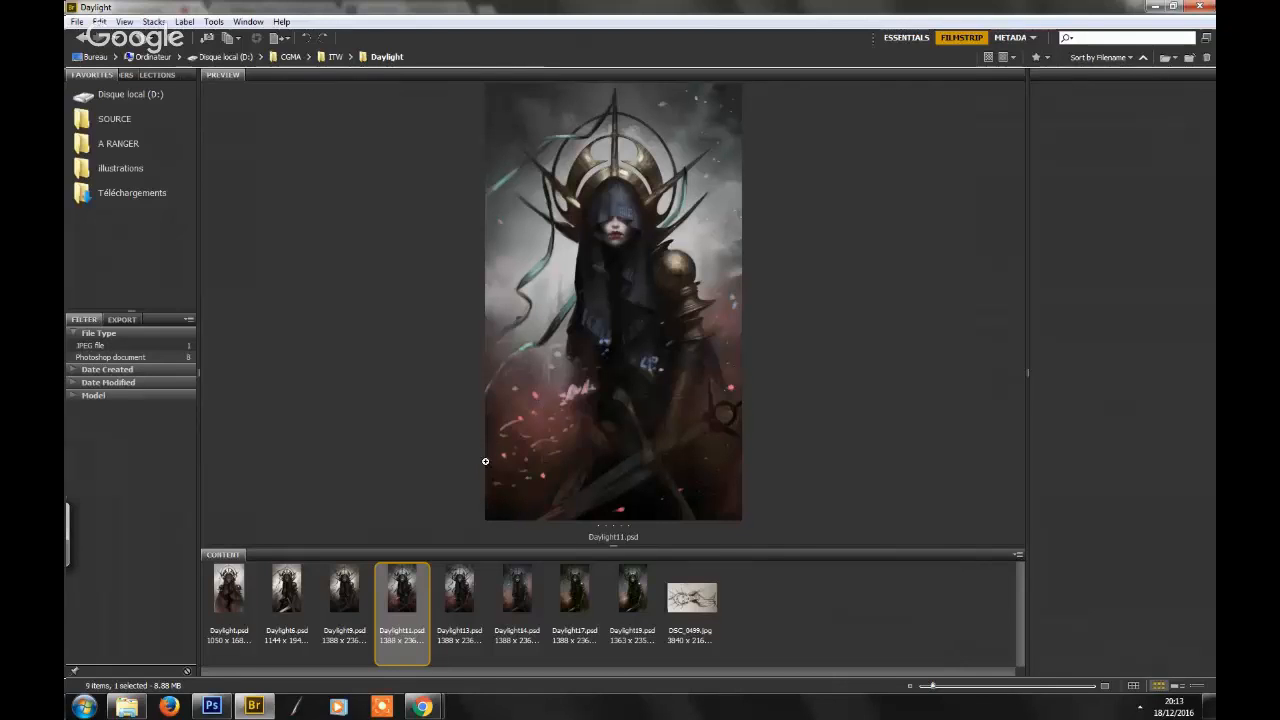
mouse_move(474, 436)
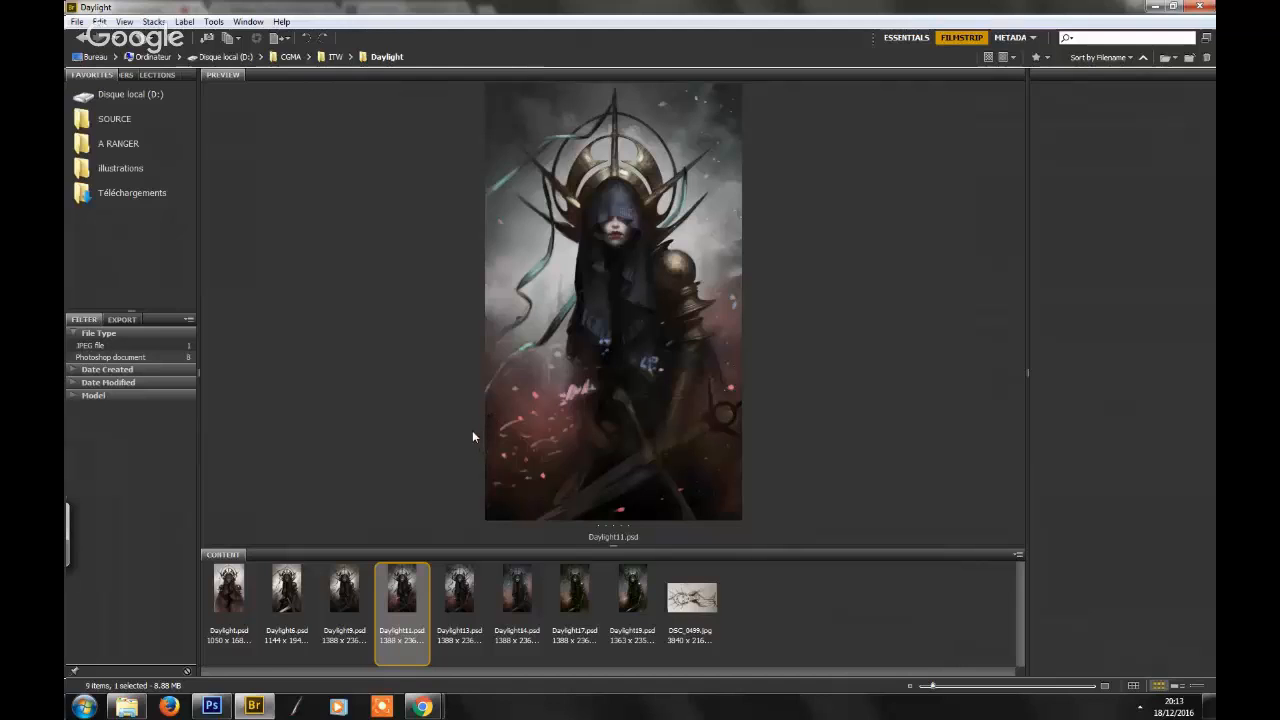
mouse_move(420, 476)
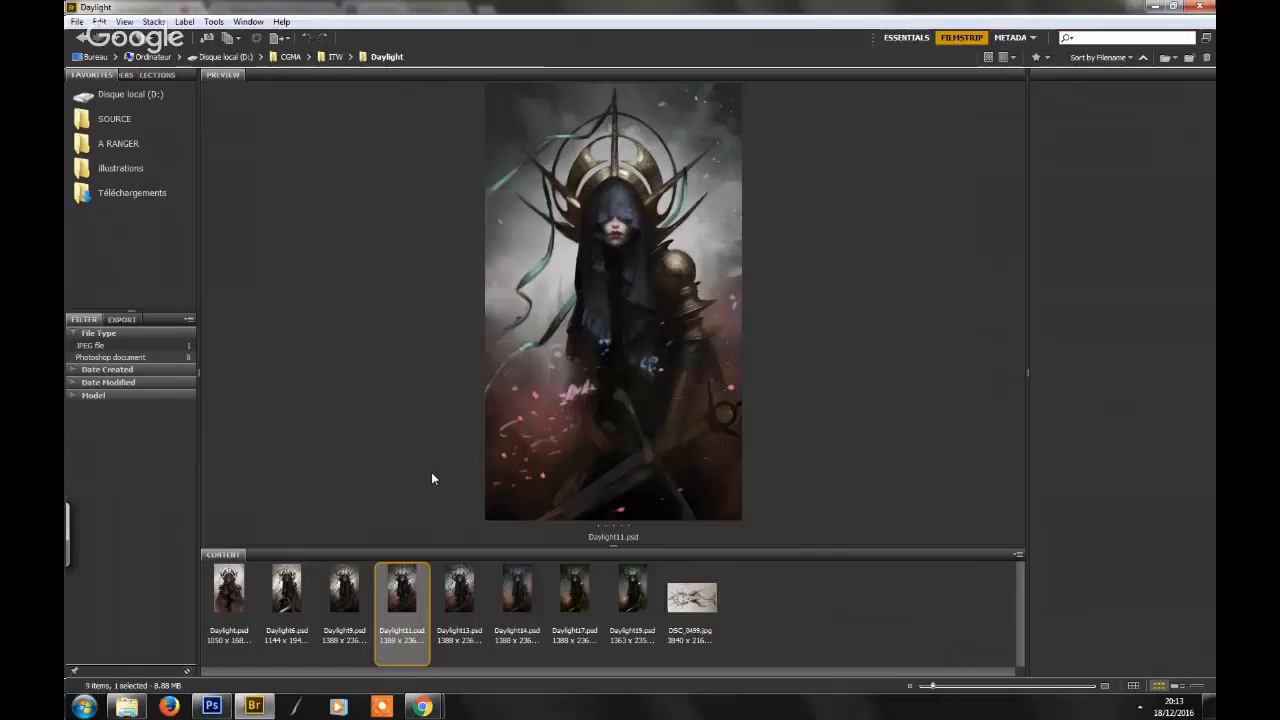
mouse_move(270, 612)
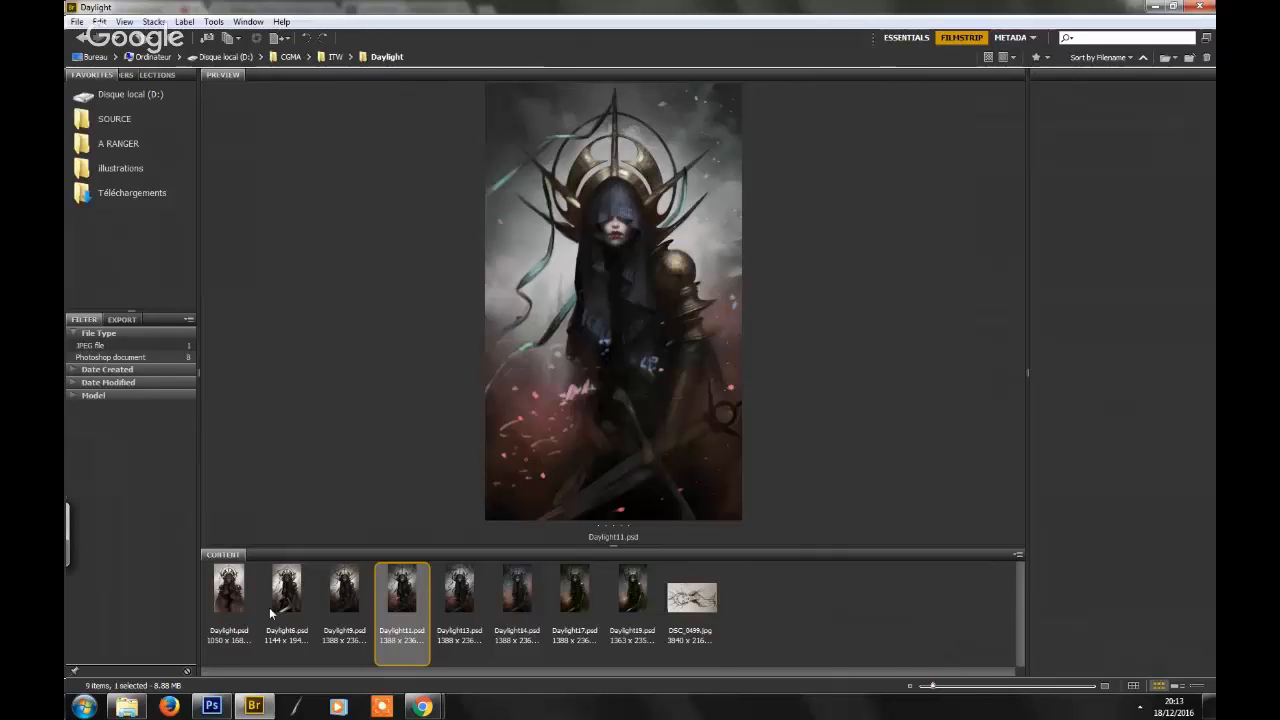
mouse_move(438, 412)
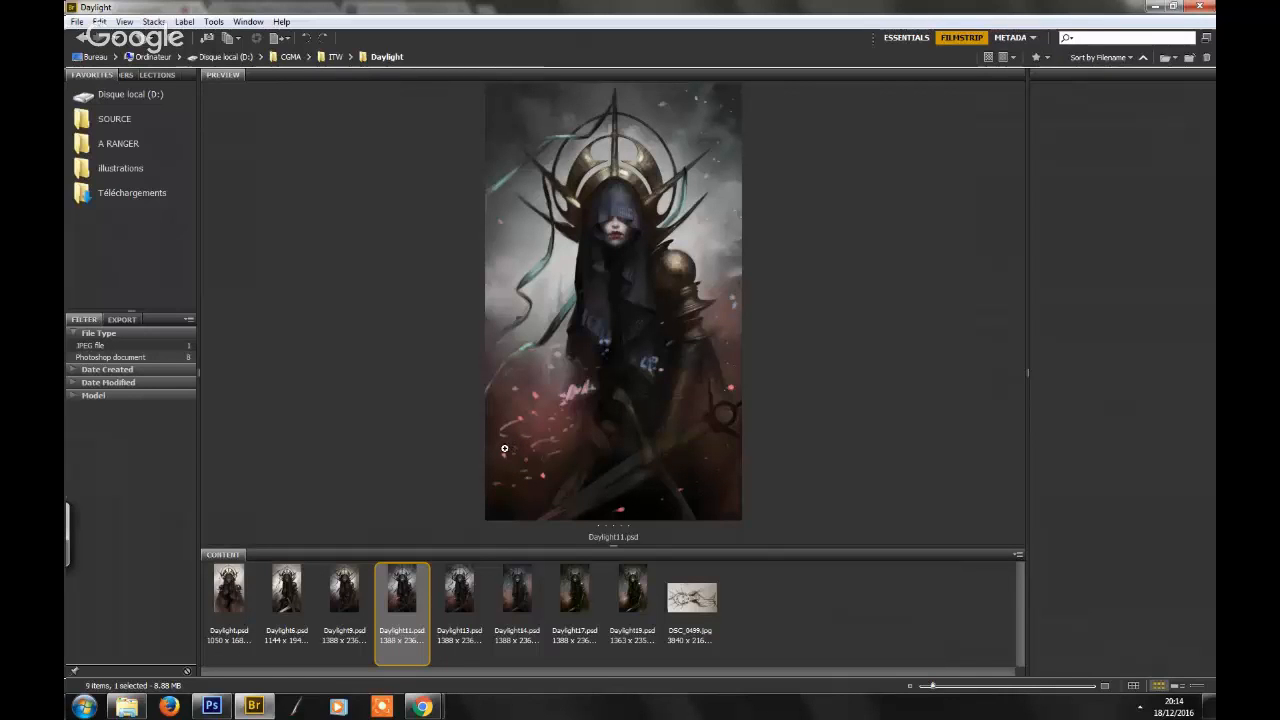
mouse_move(606, 458)
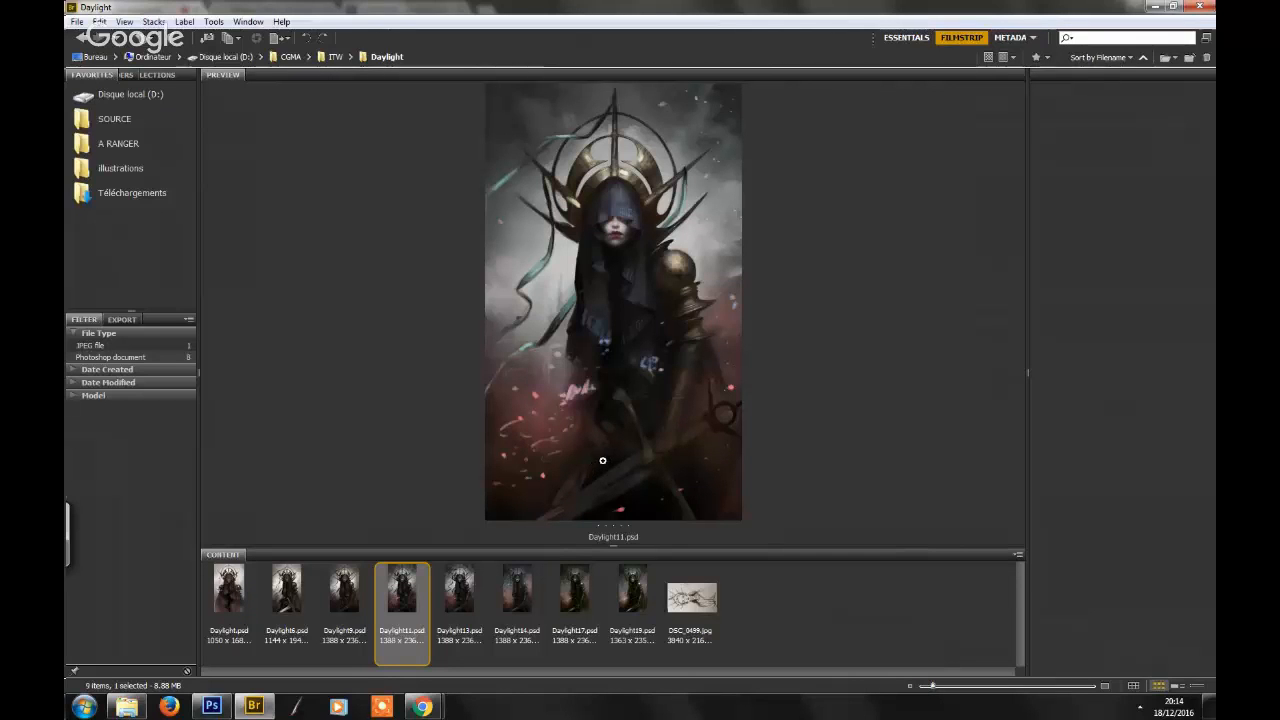
mouse_move(598, 458)
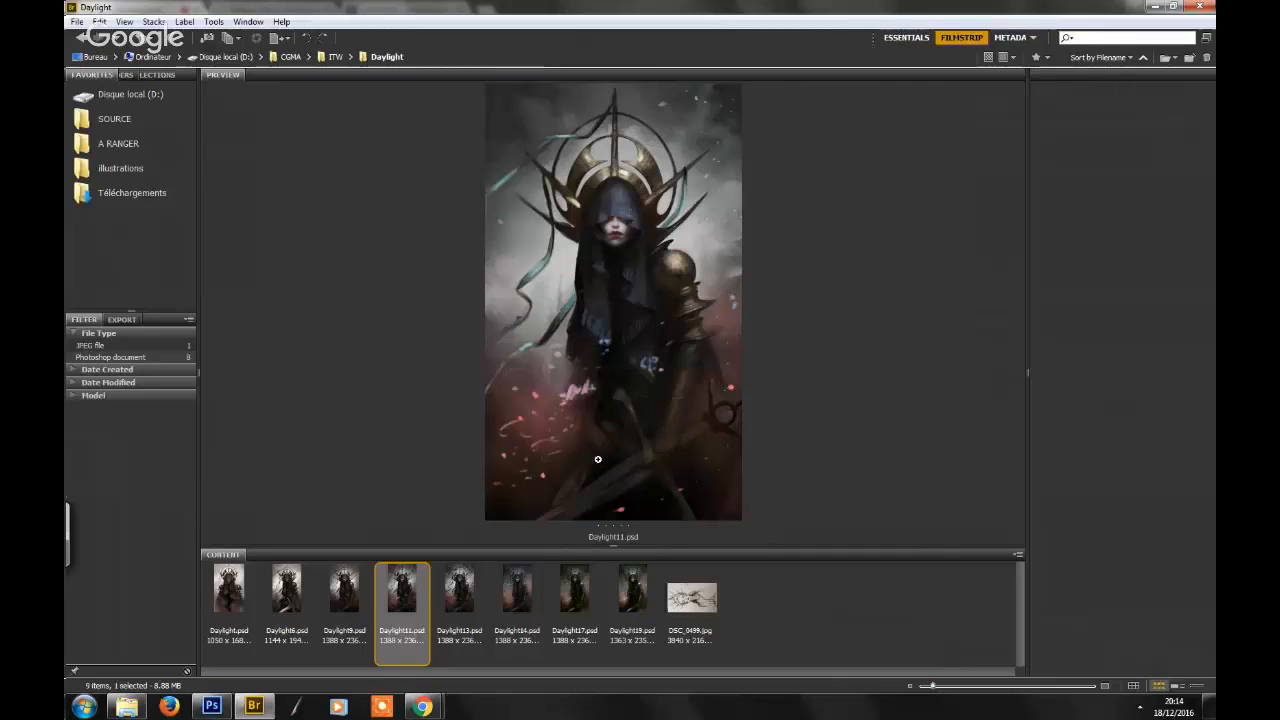
mouse_move(560, 446)
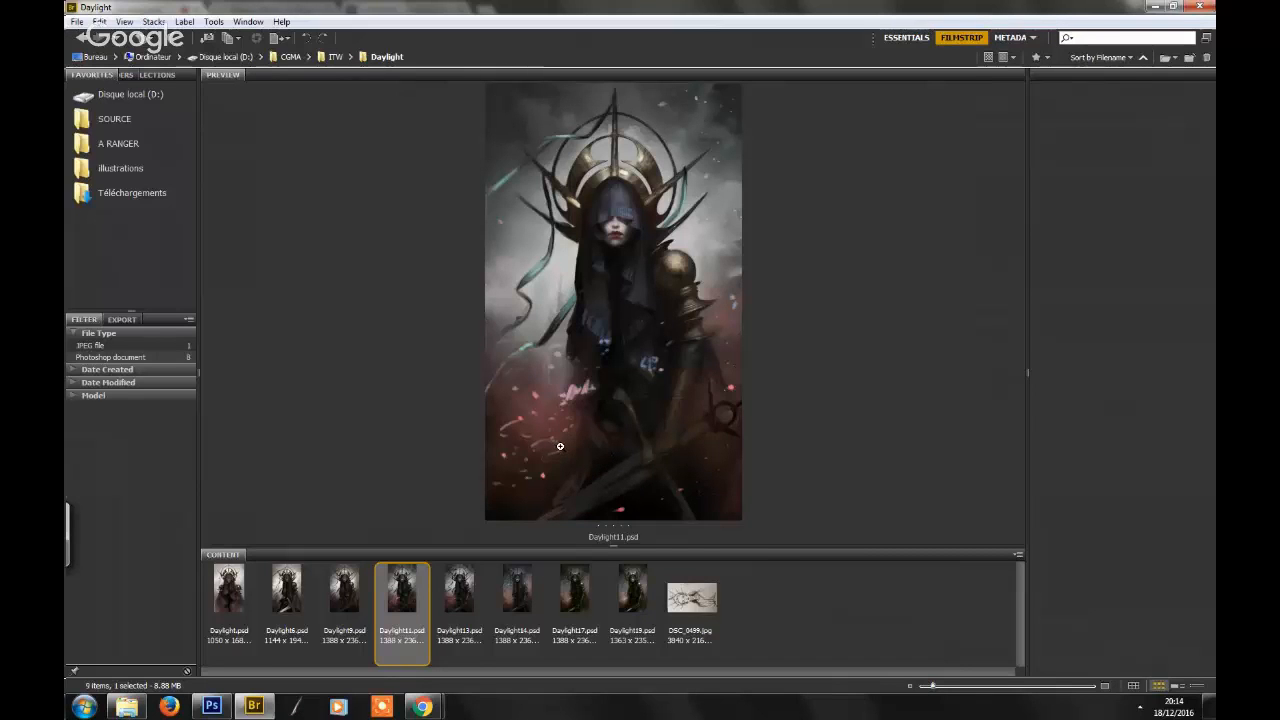
mouse_move(568, 450)
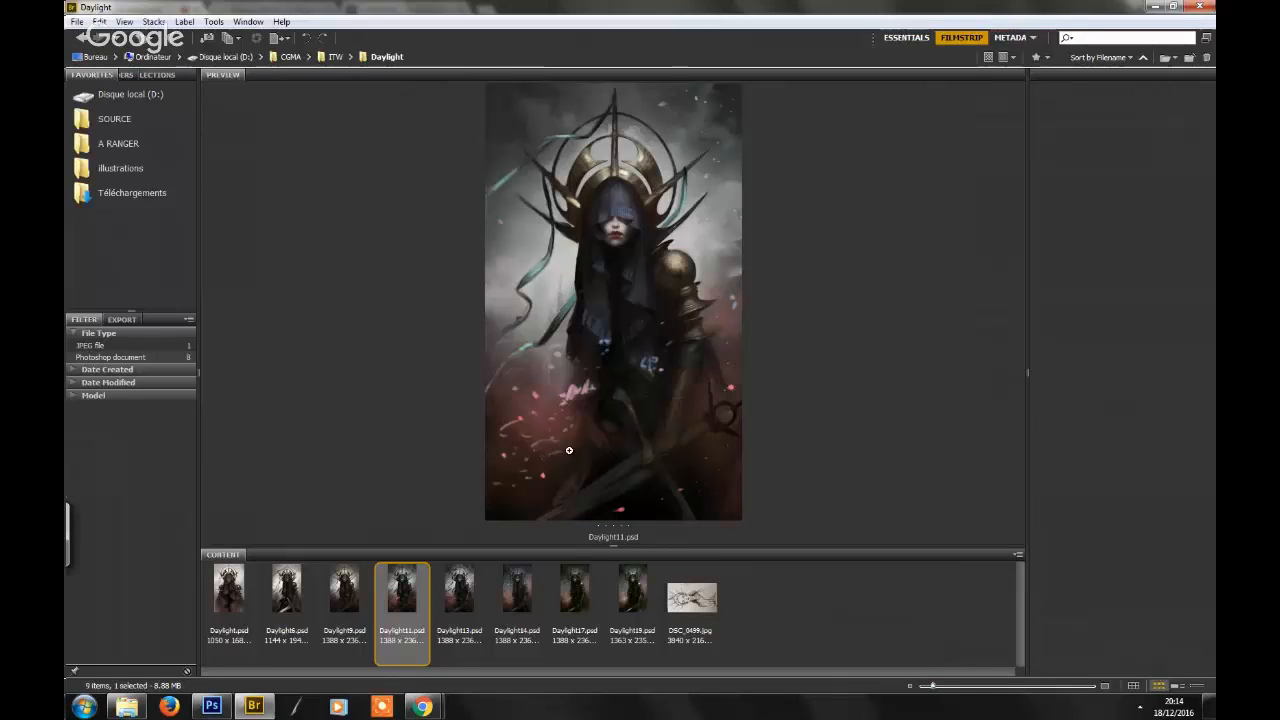
mouse_move(624, 438)
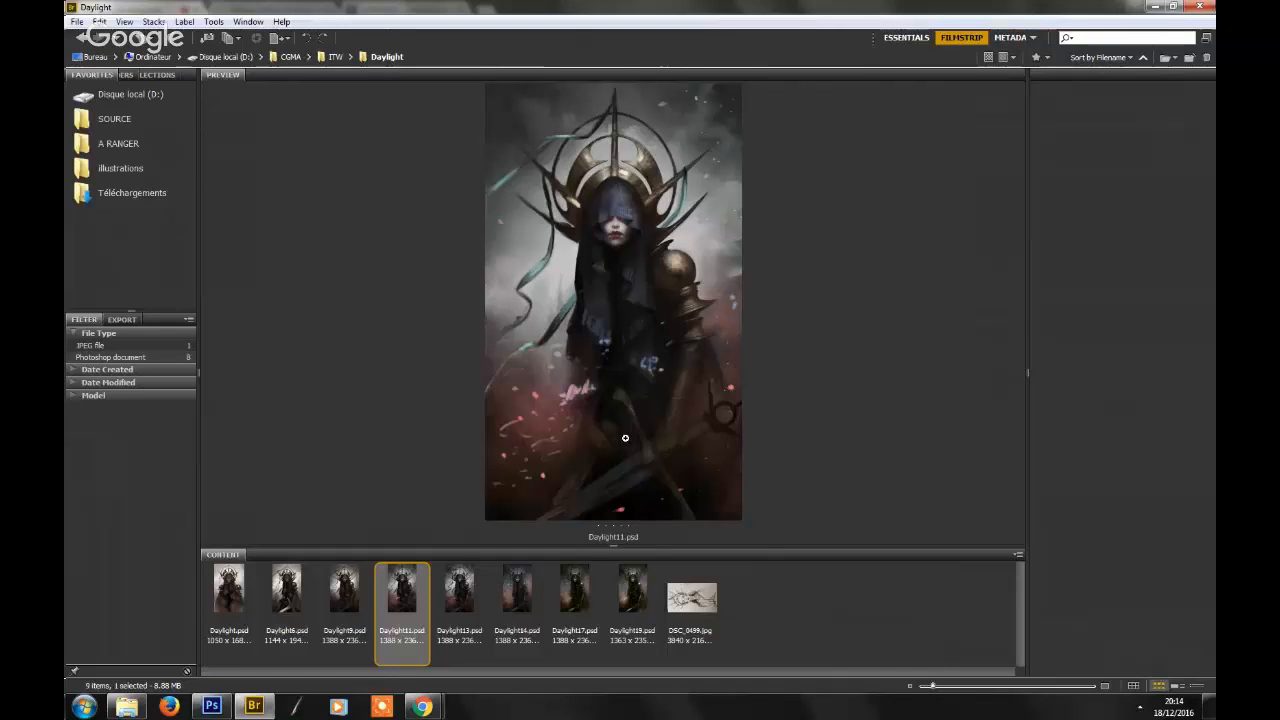
mouse_move(548, 430)
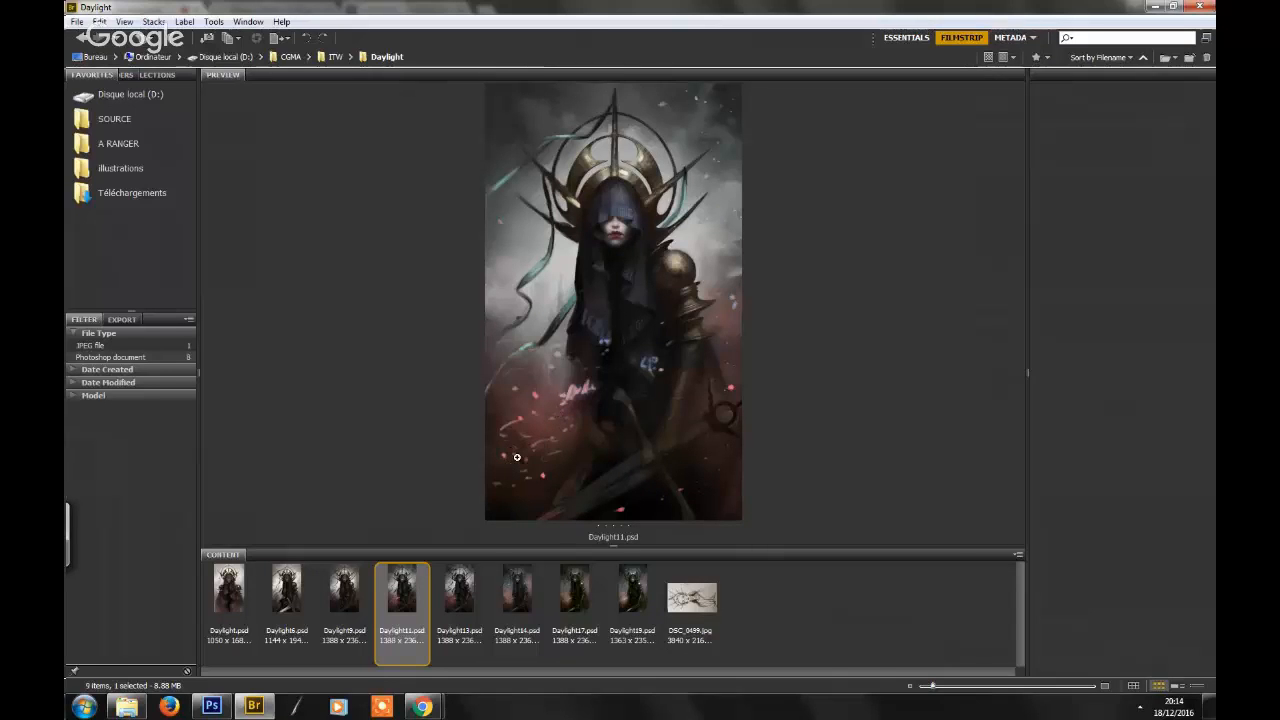
mouse_move(396, 616)
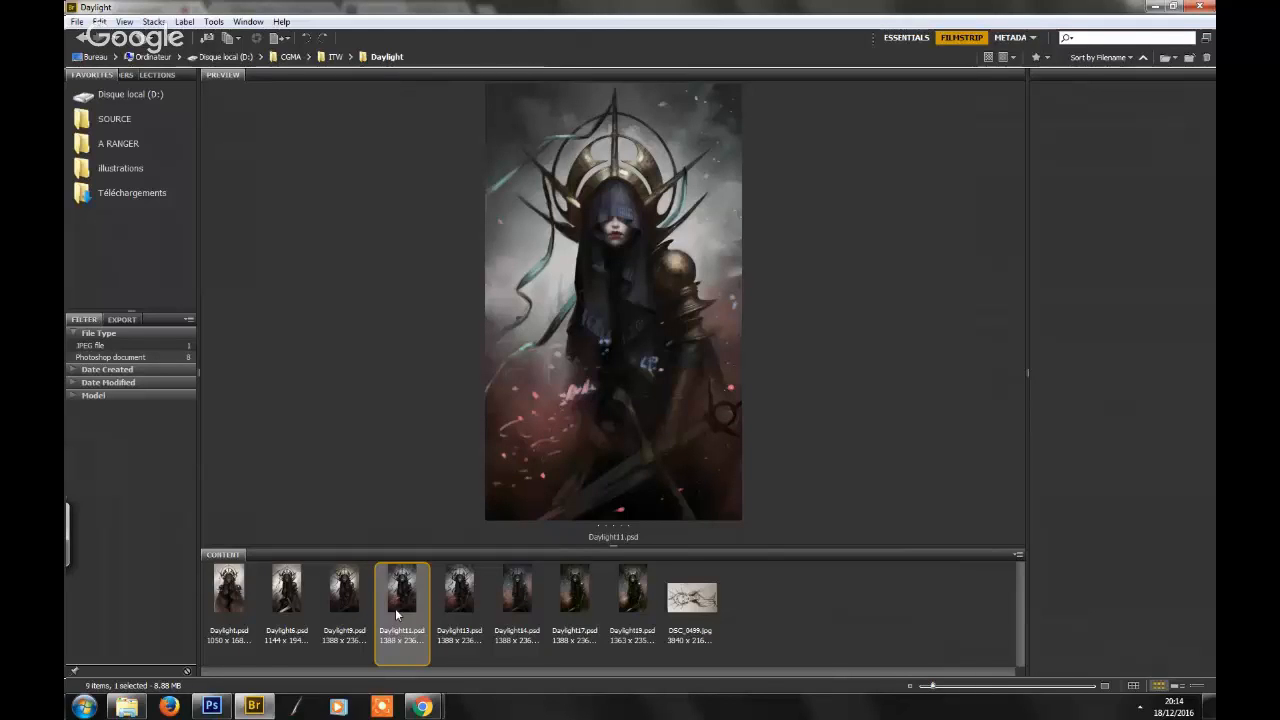
mouse_move(564, 432)
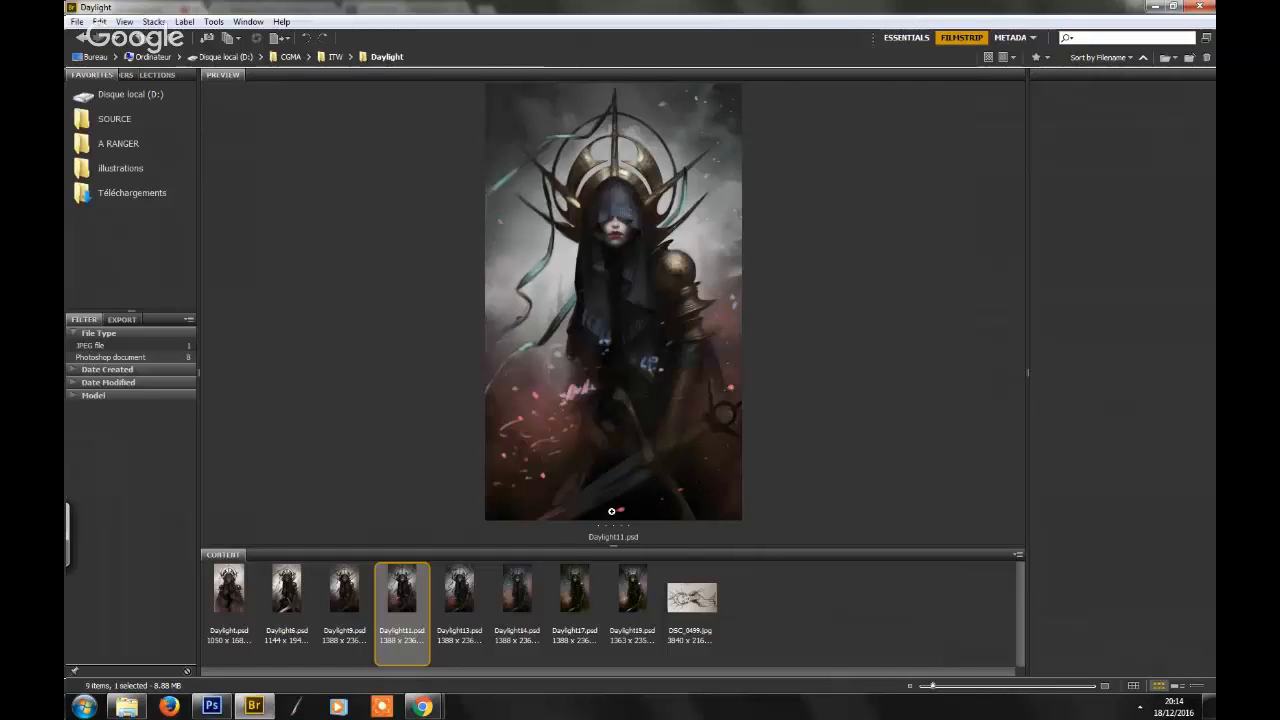
mouse_move(644, 272)
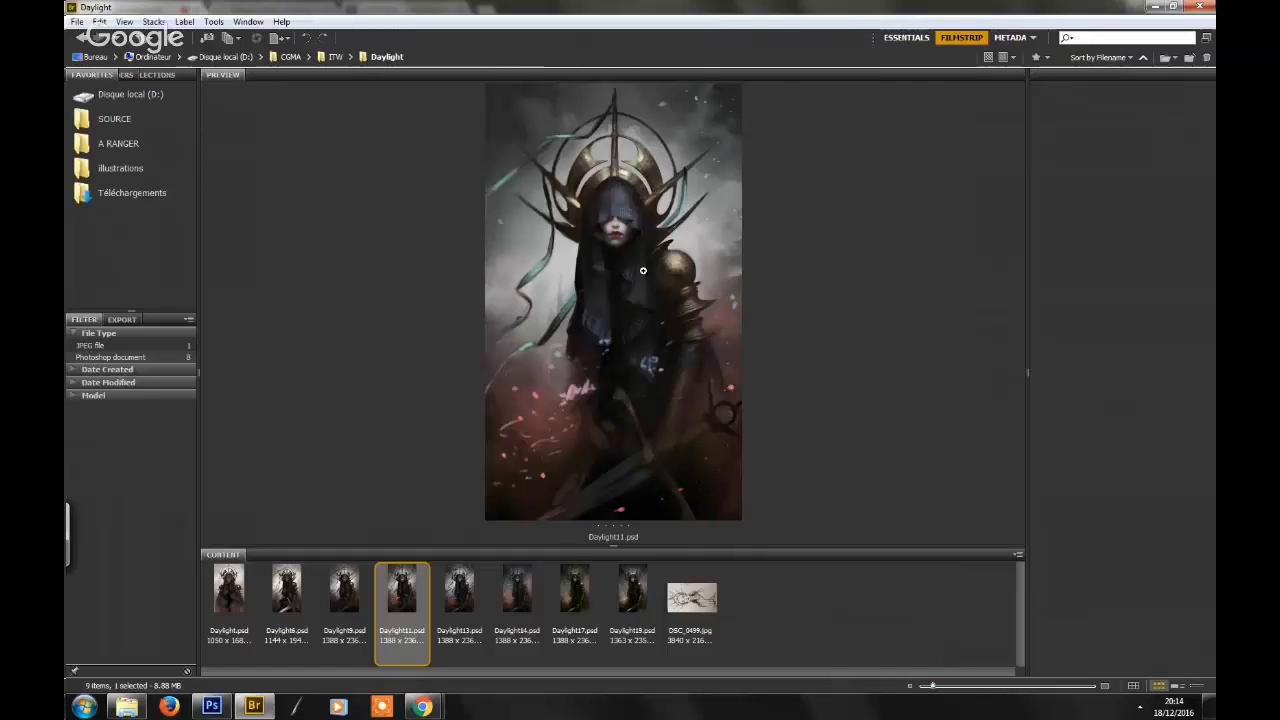
mouse_move(604, 304)
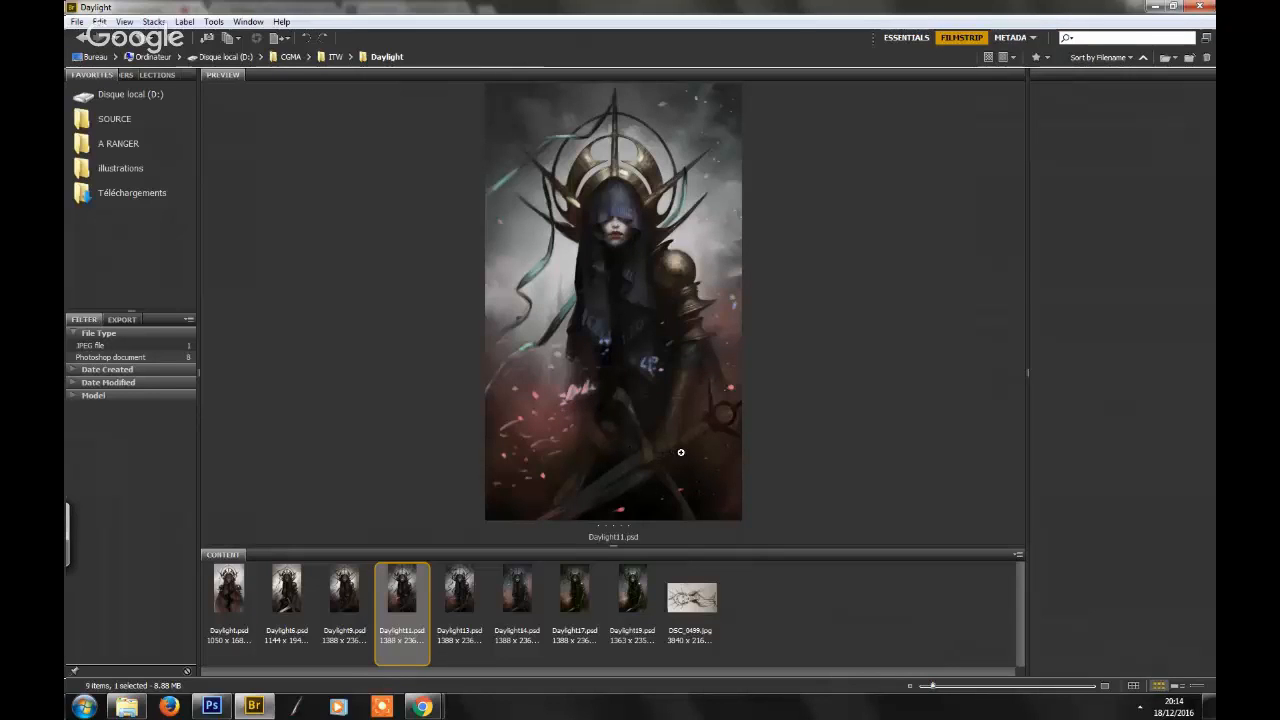
mouse_move(768, 458)
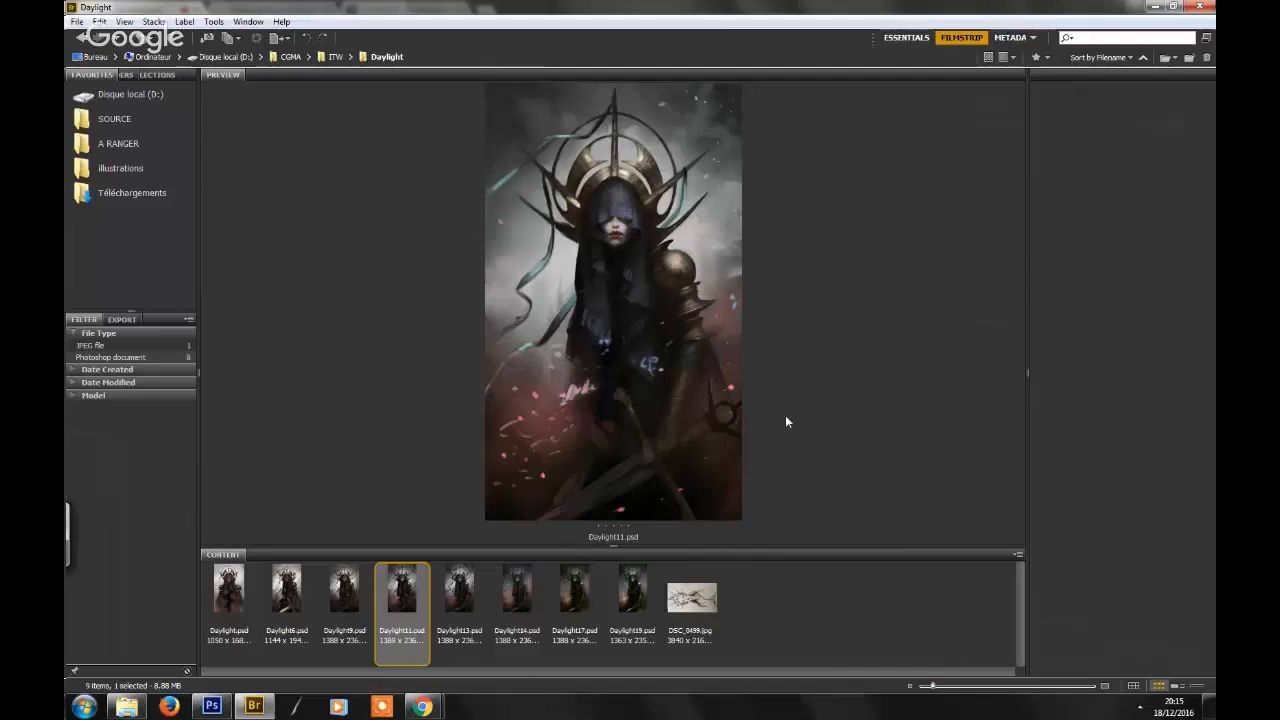
mouse_move(776, 402)
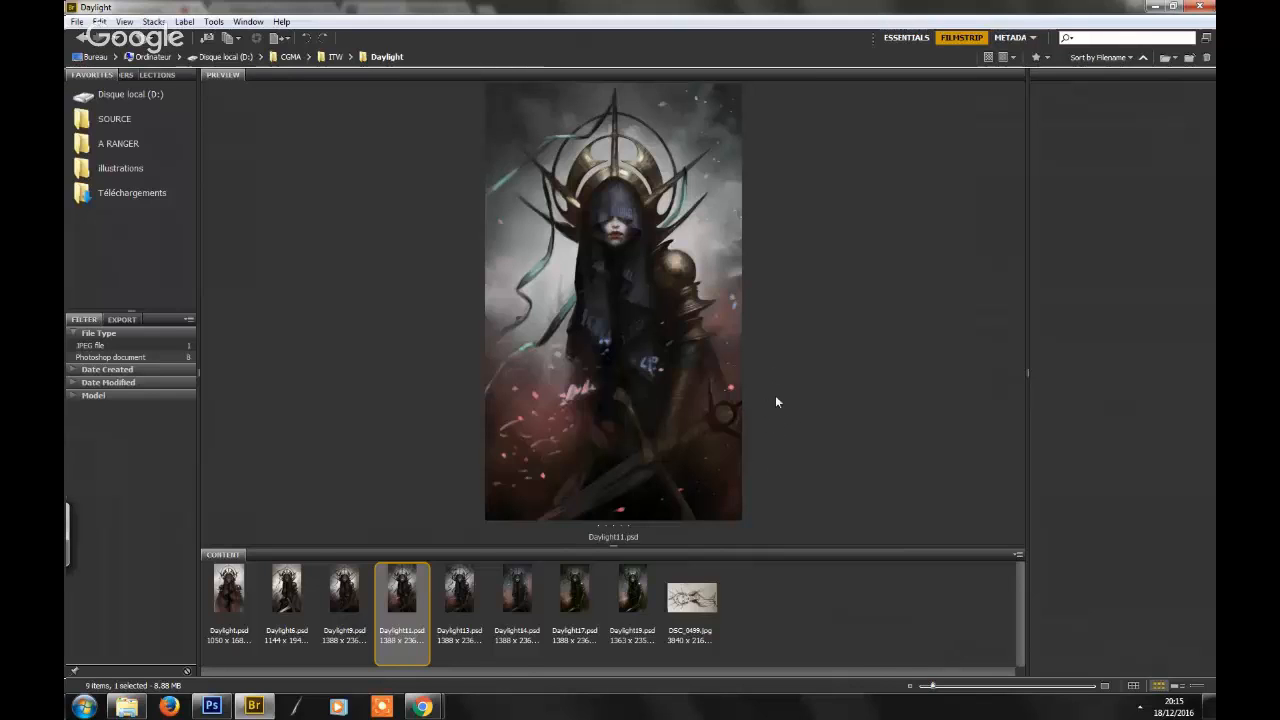
mouse_move(764, 458)
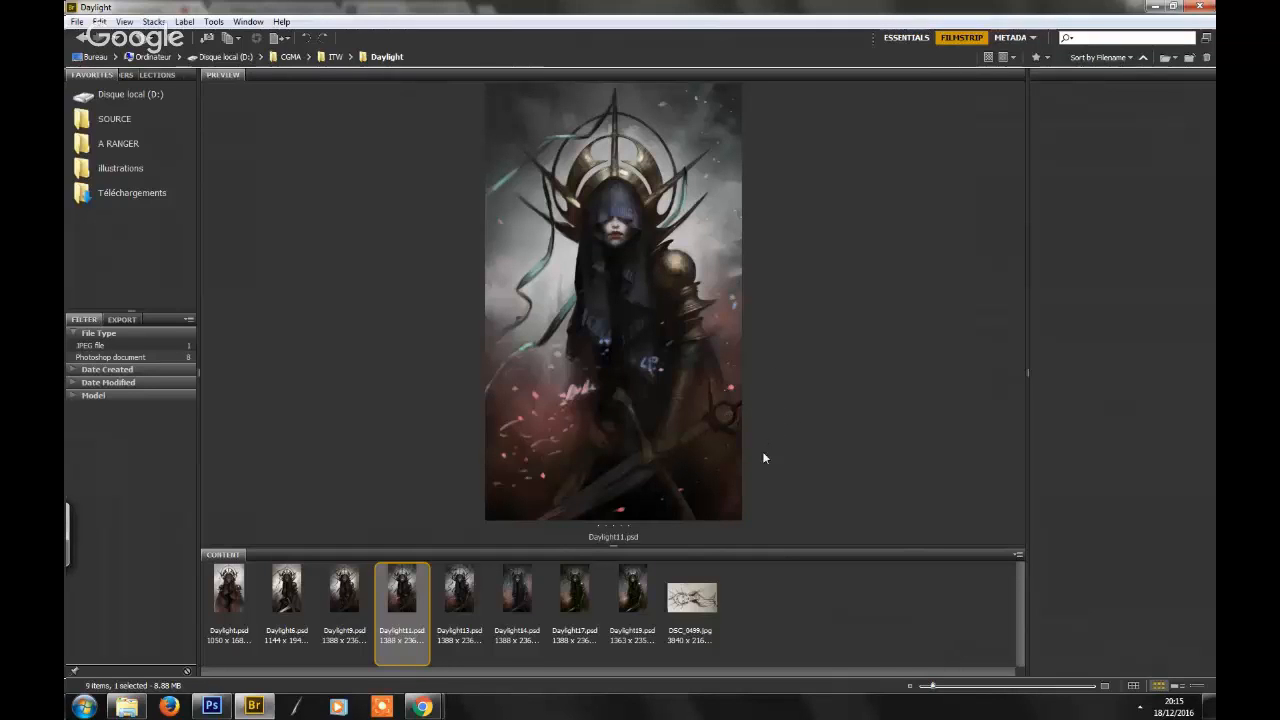
mouse_move(848, 542)
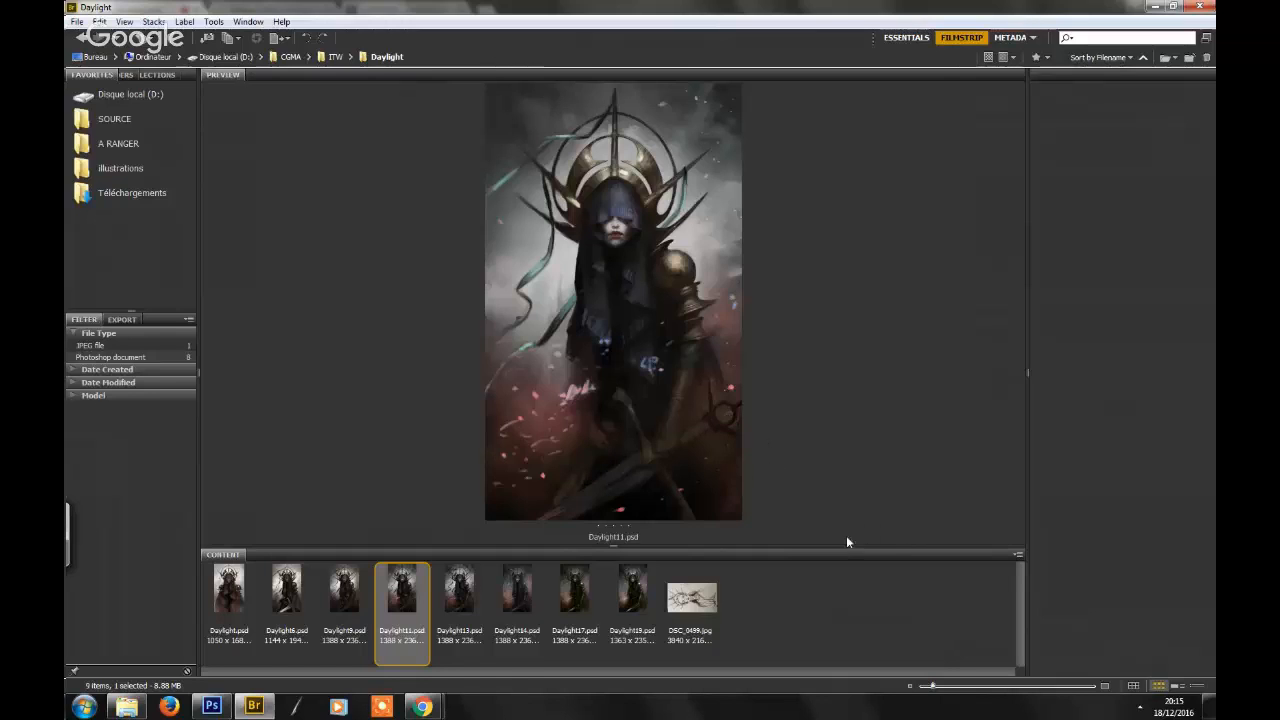
mouse_move(780, 520)
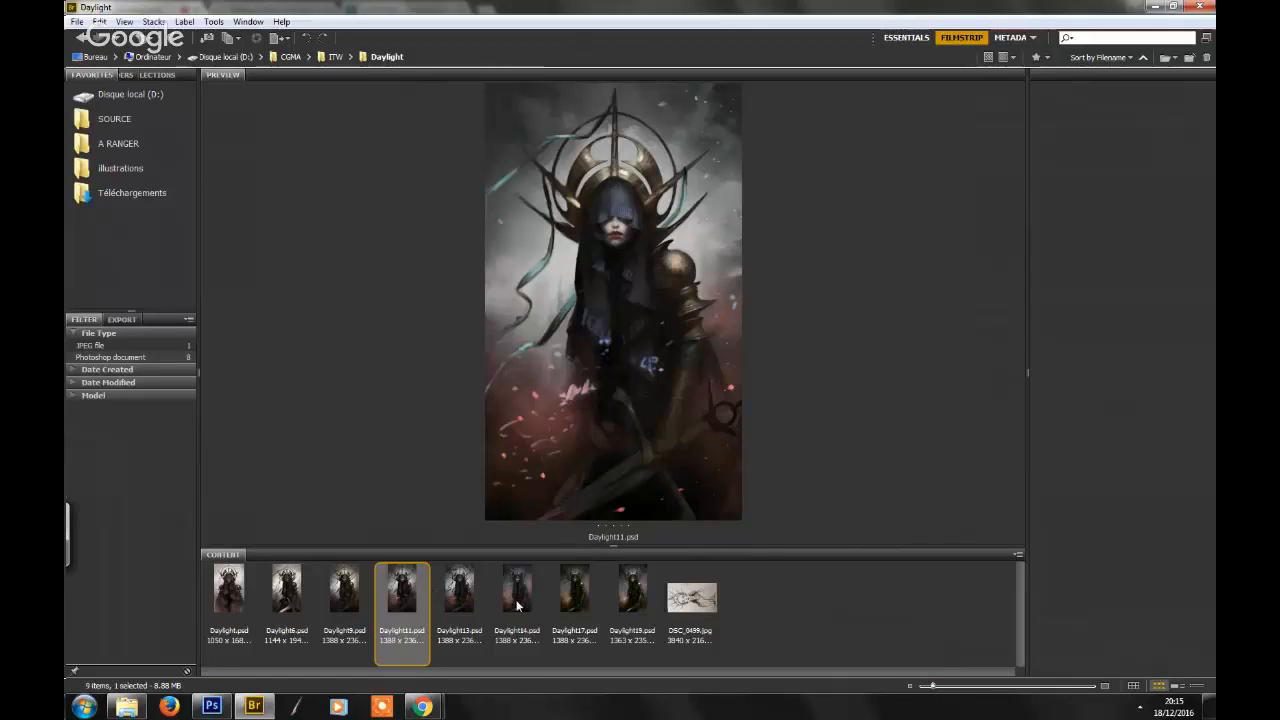
click(516, 588)
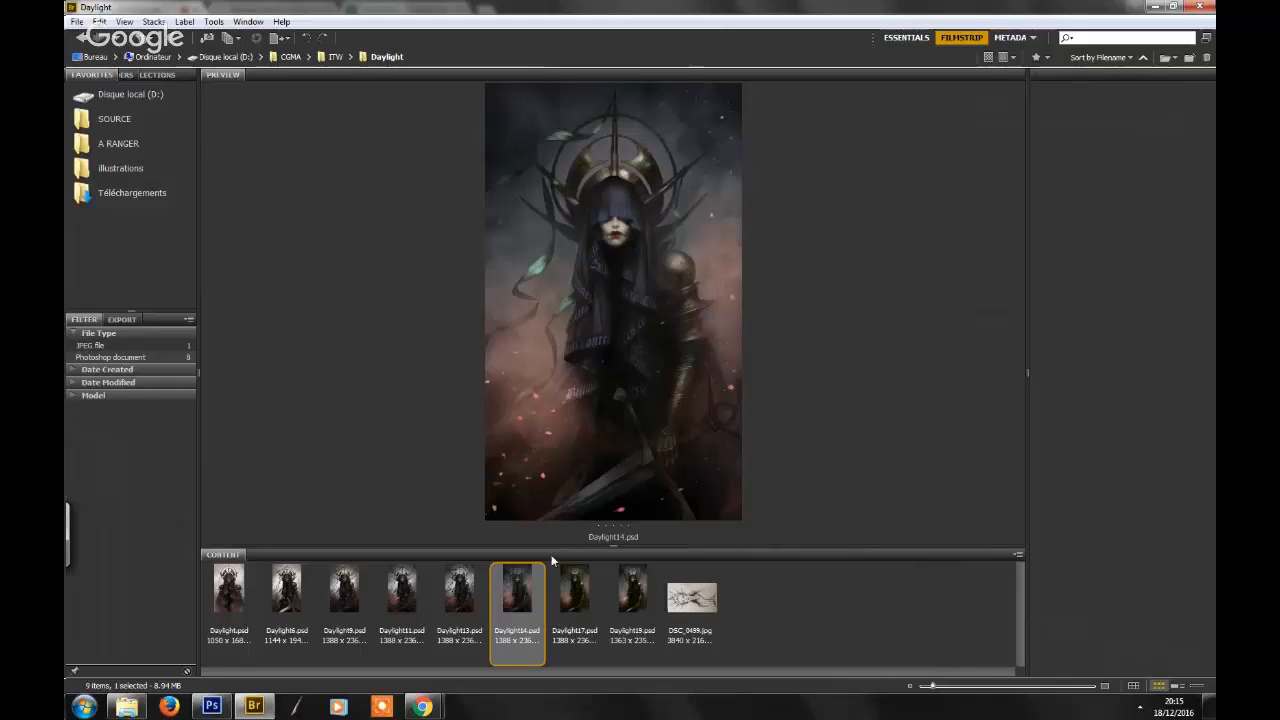
mouse_move(562, 602)
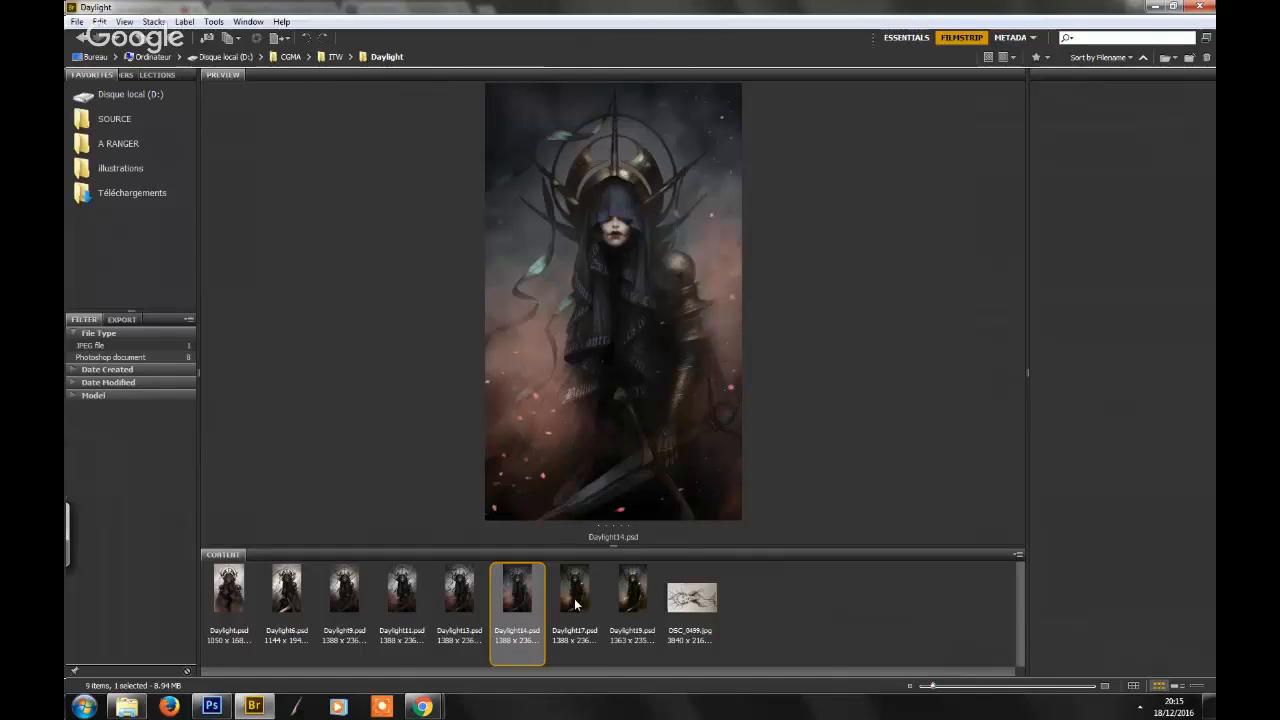
click(576, 588)
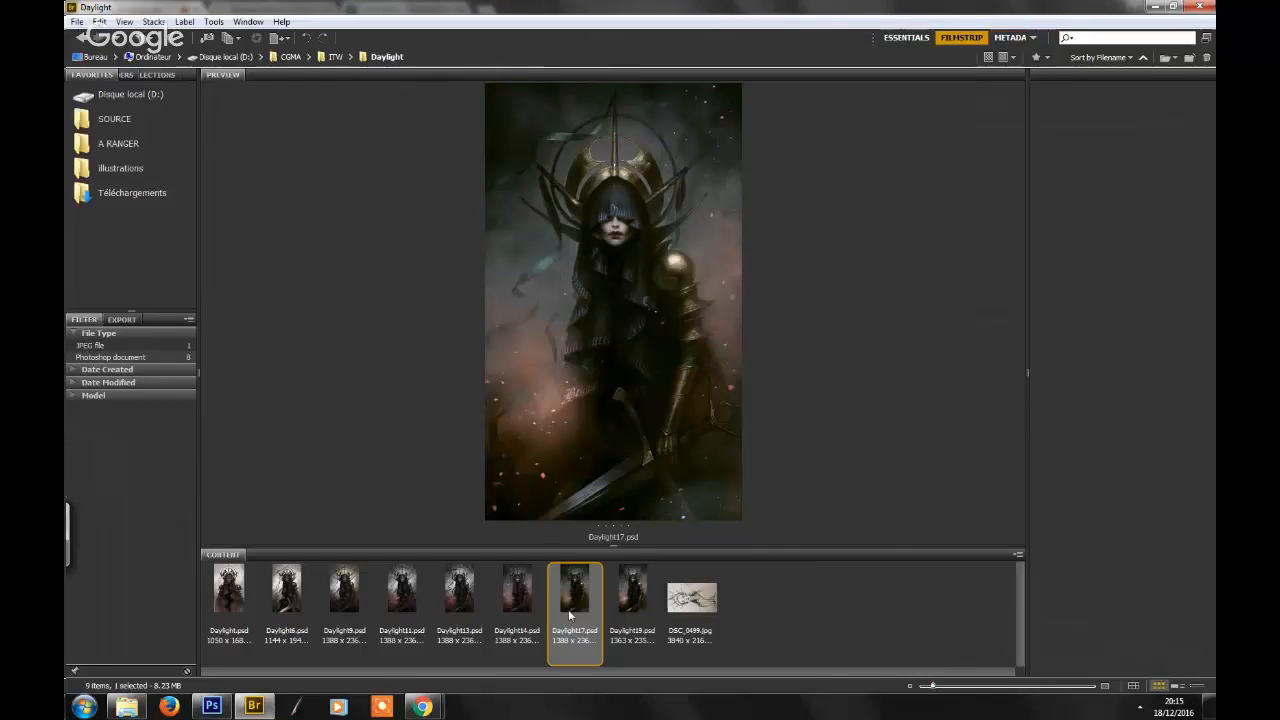
mouse_move(536, 614)
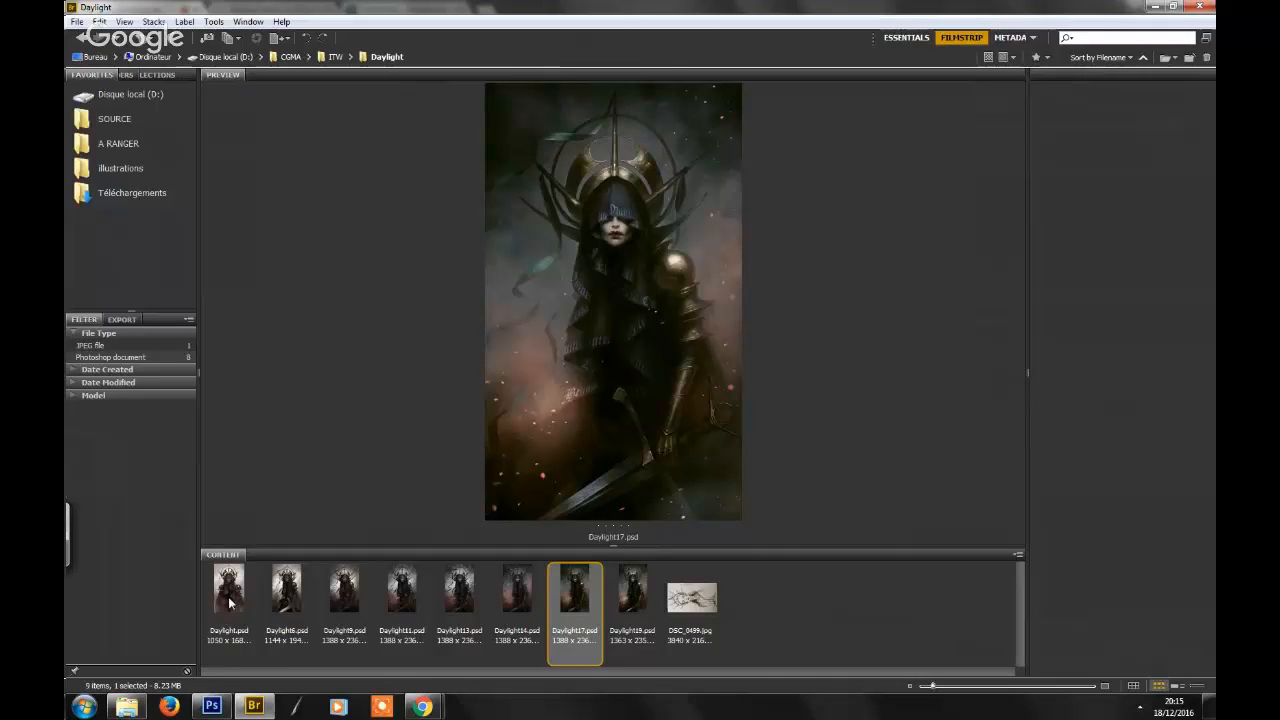
click(228, 588)
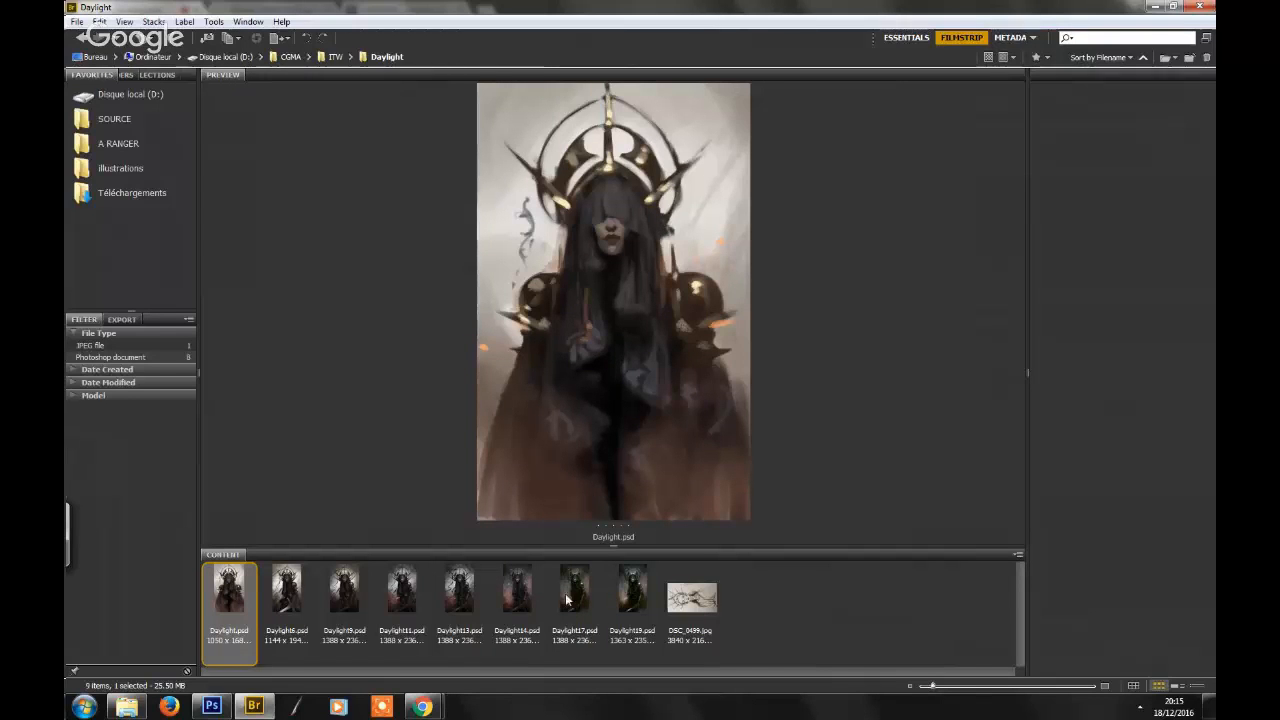
mouse_move(558, 608)
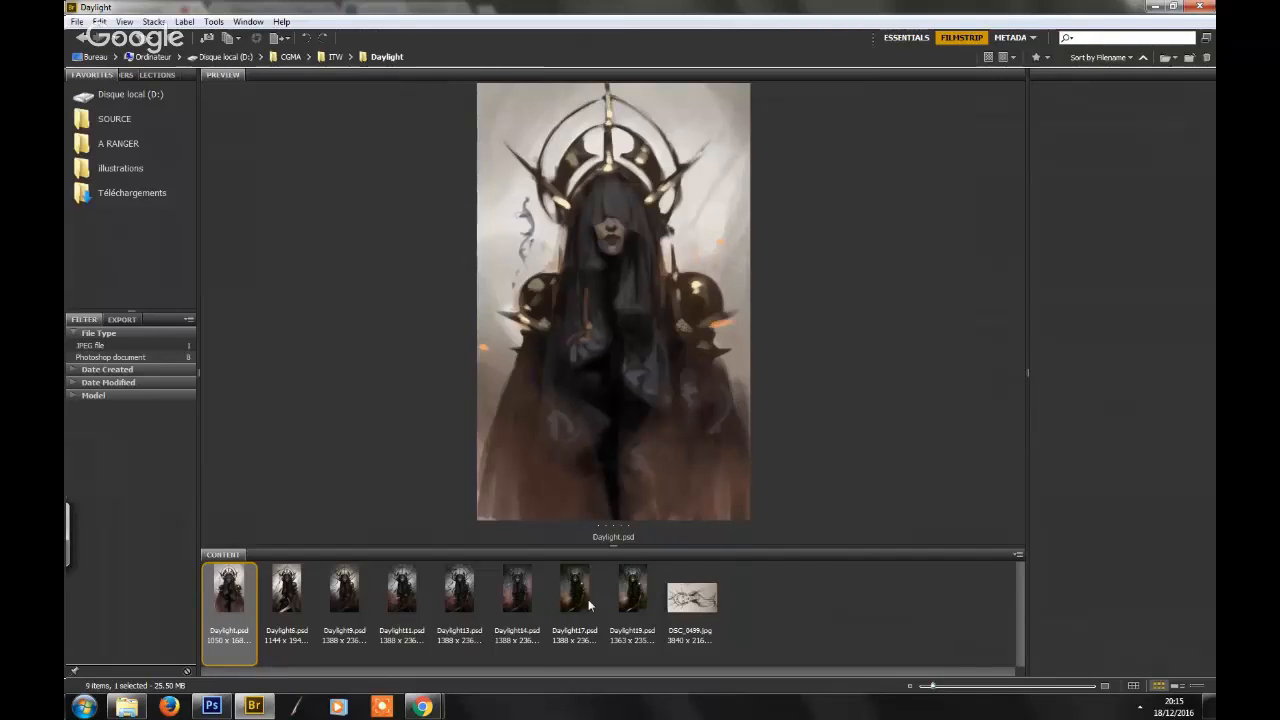
click(632, 588)
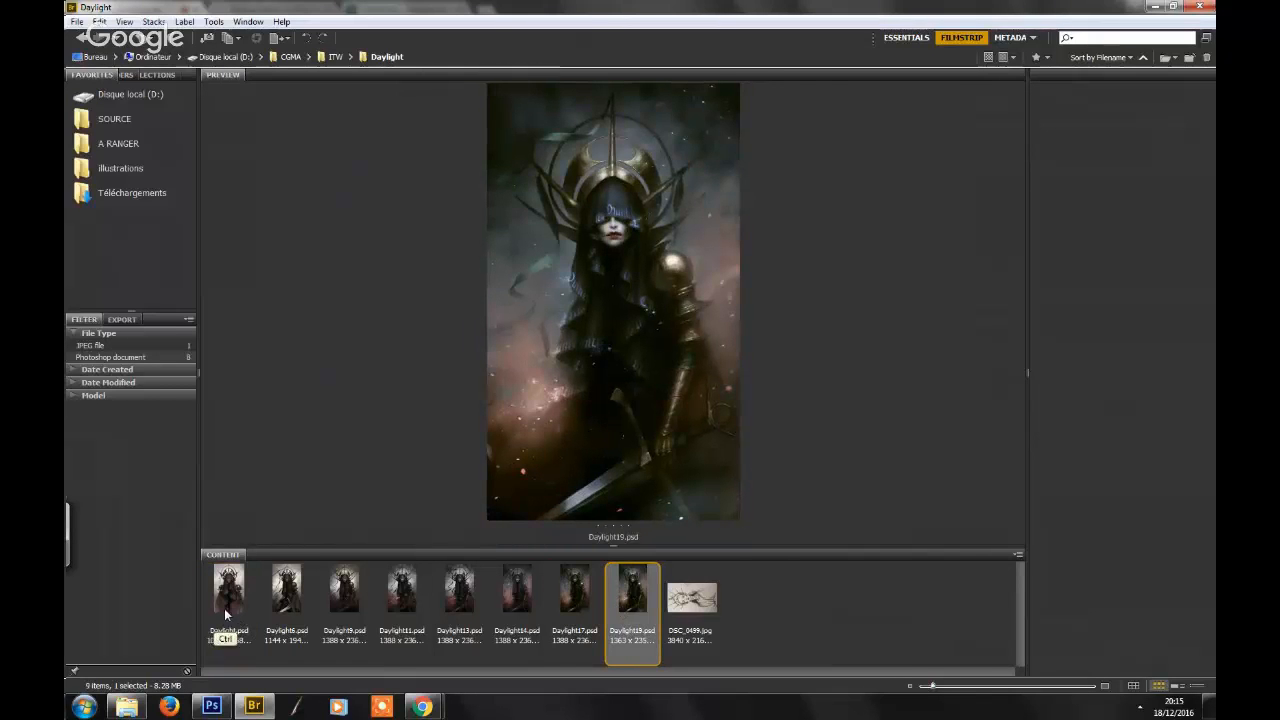
- Show the earliest and latest PSDs side by side, then preview the DSC pen-sketch photo
click(228, 588)
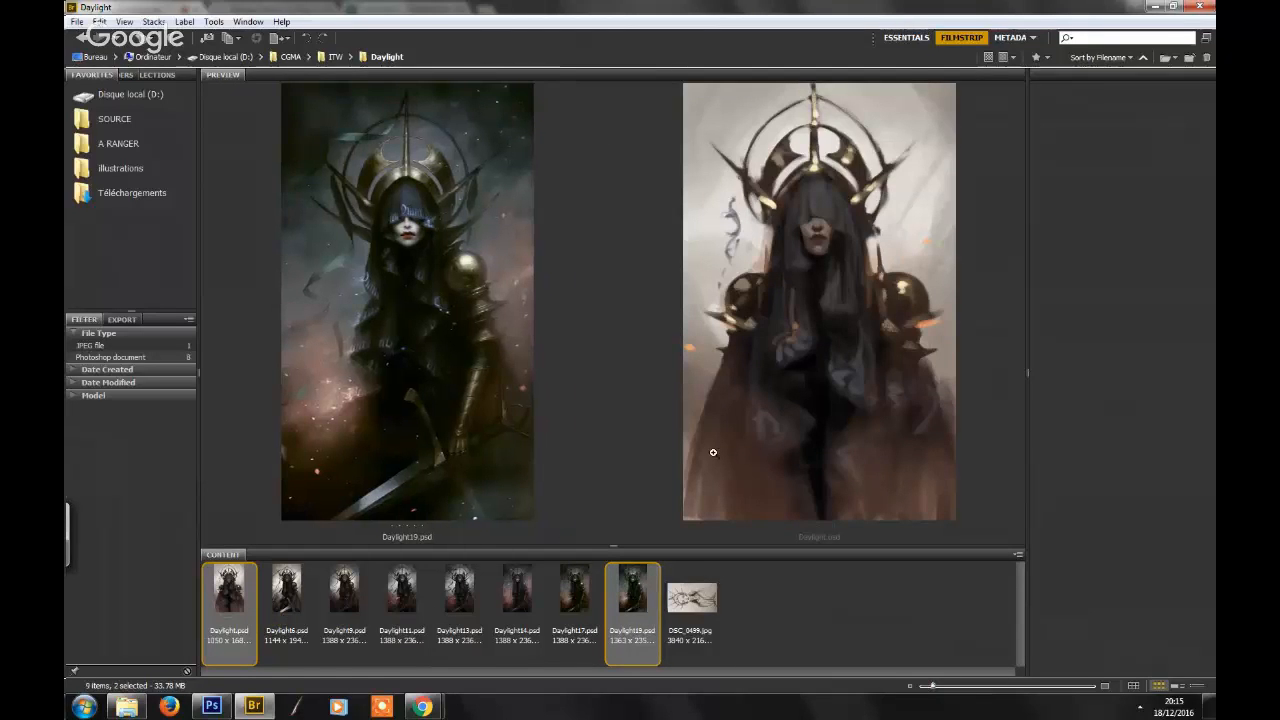
mouse_move(576, 504)
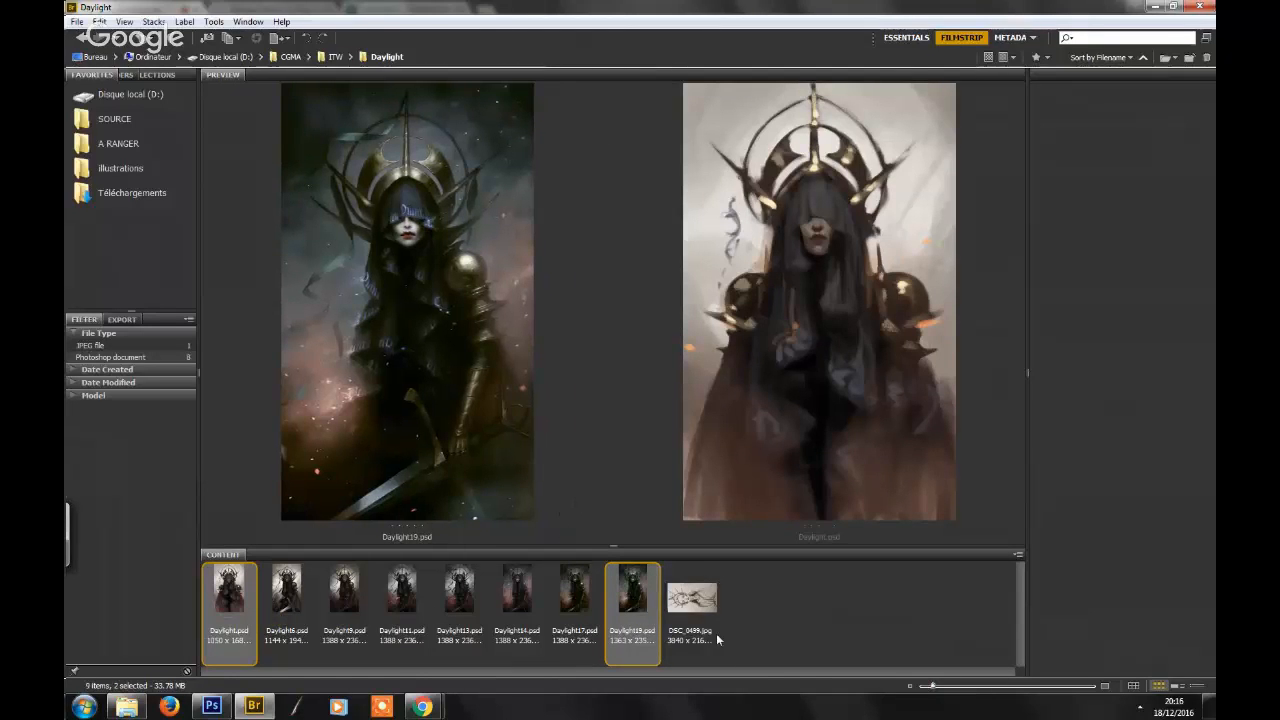
click(690, 590)
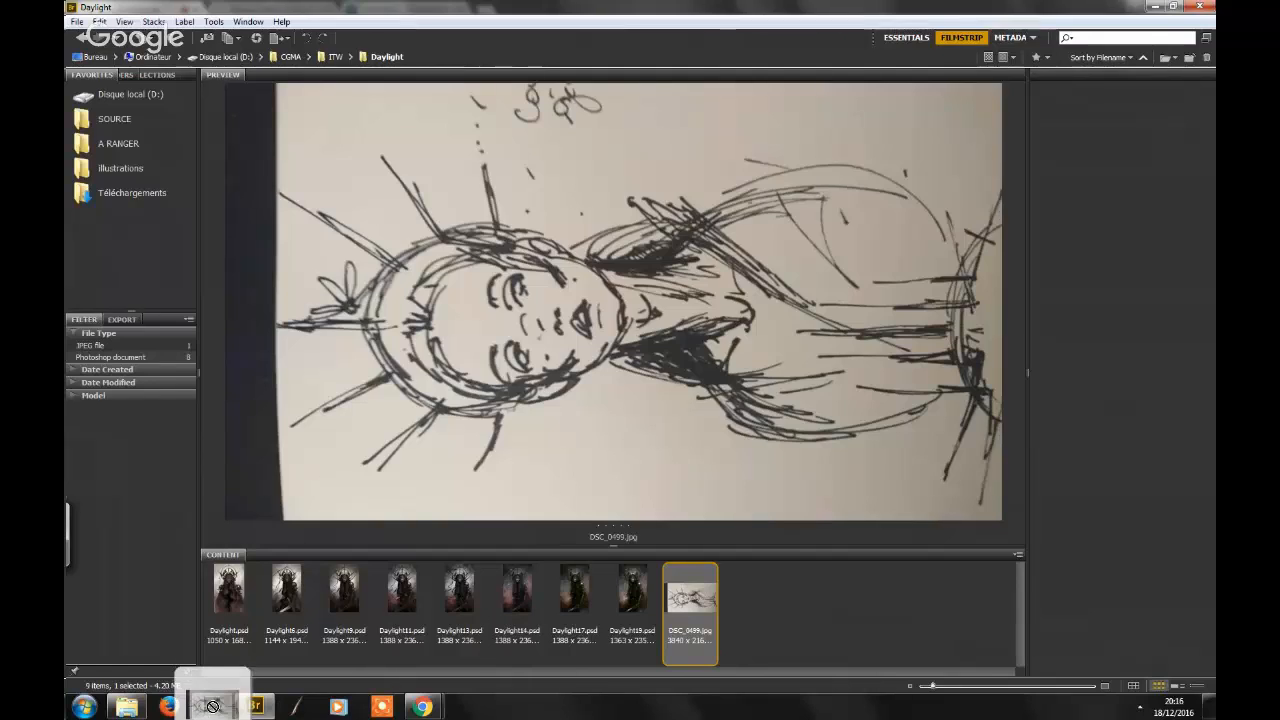
- Open the photographed pen sketch of the crowned face in Photoshop, then return to Bridge
click(212, 708)
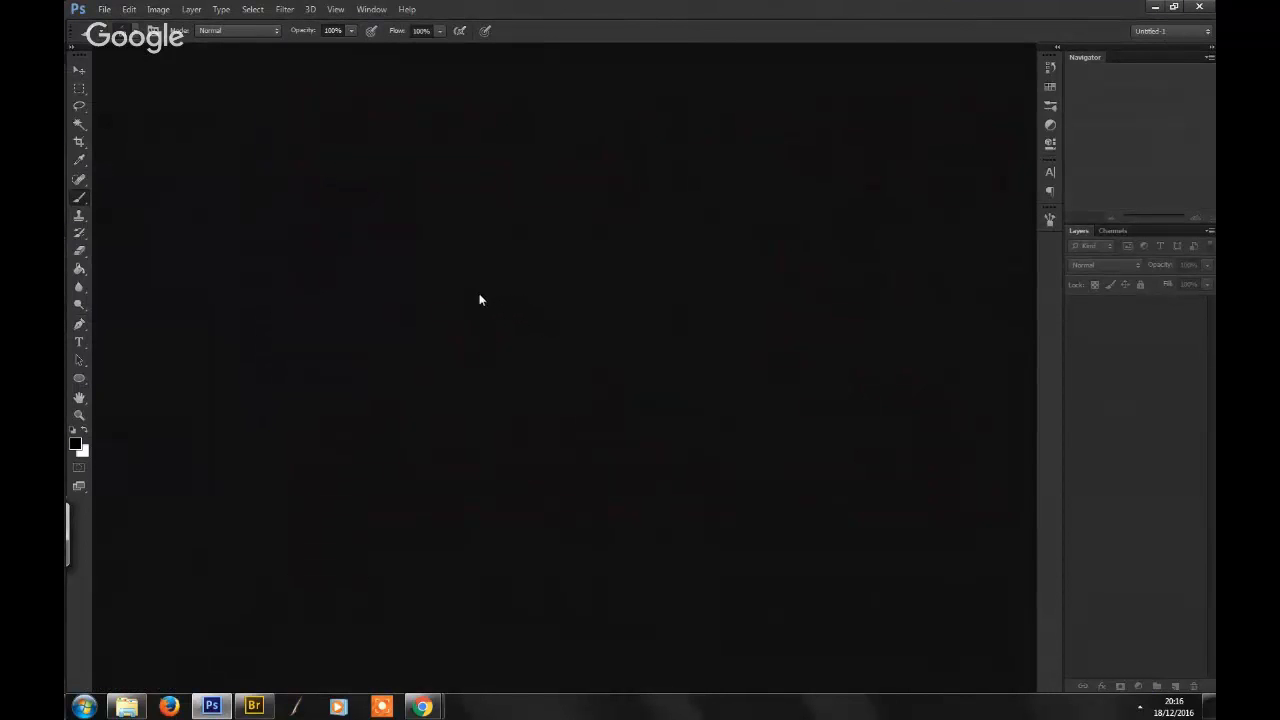
click(252, 708)
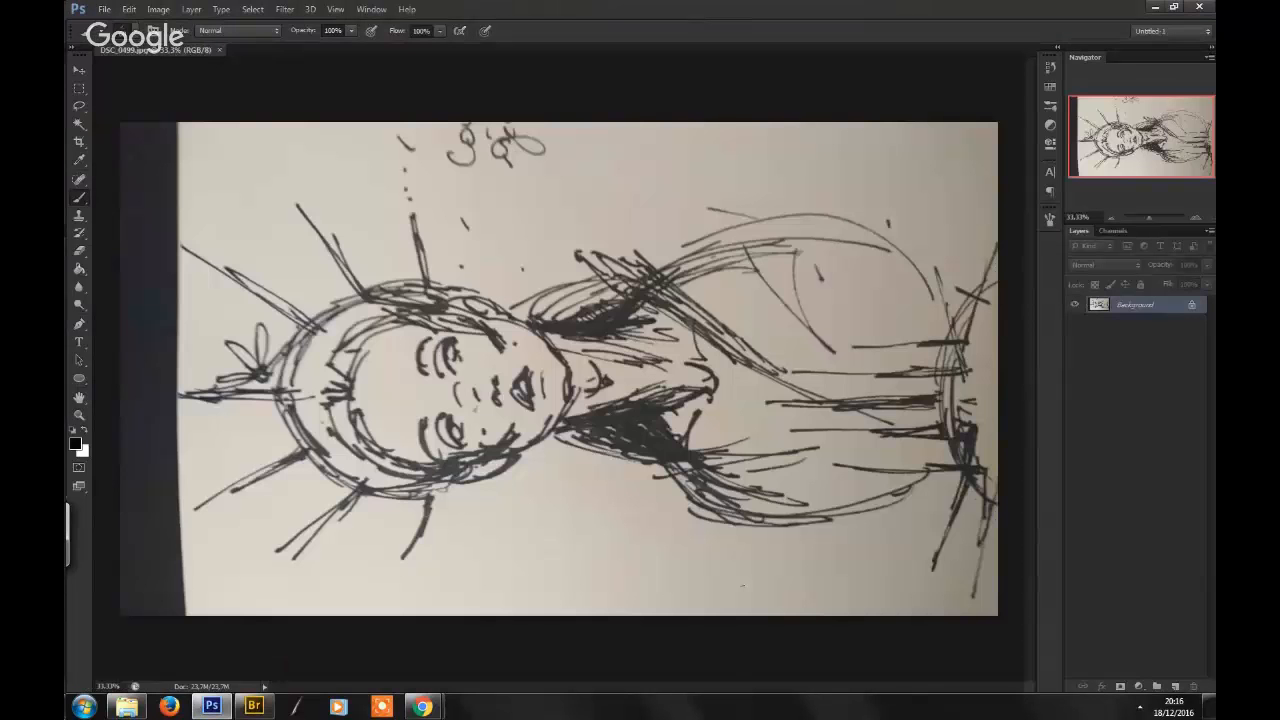
click(158, 8)
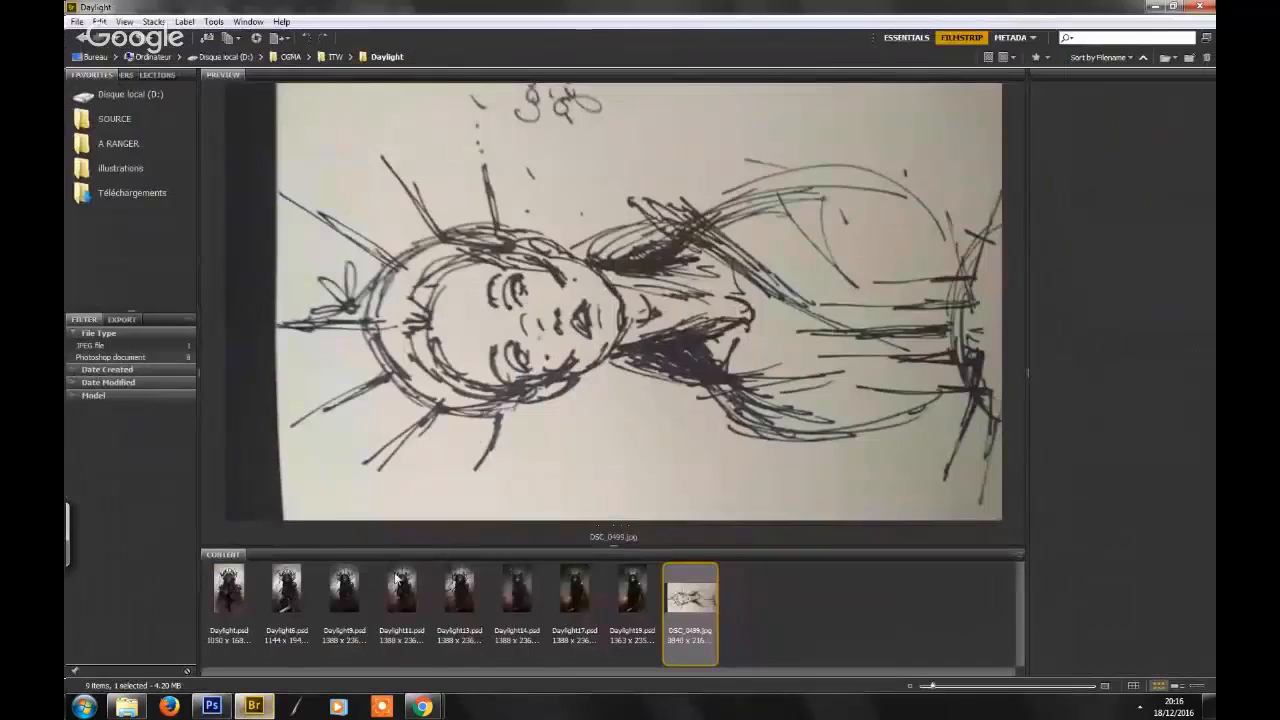
click(632, 588)
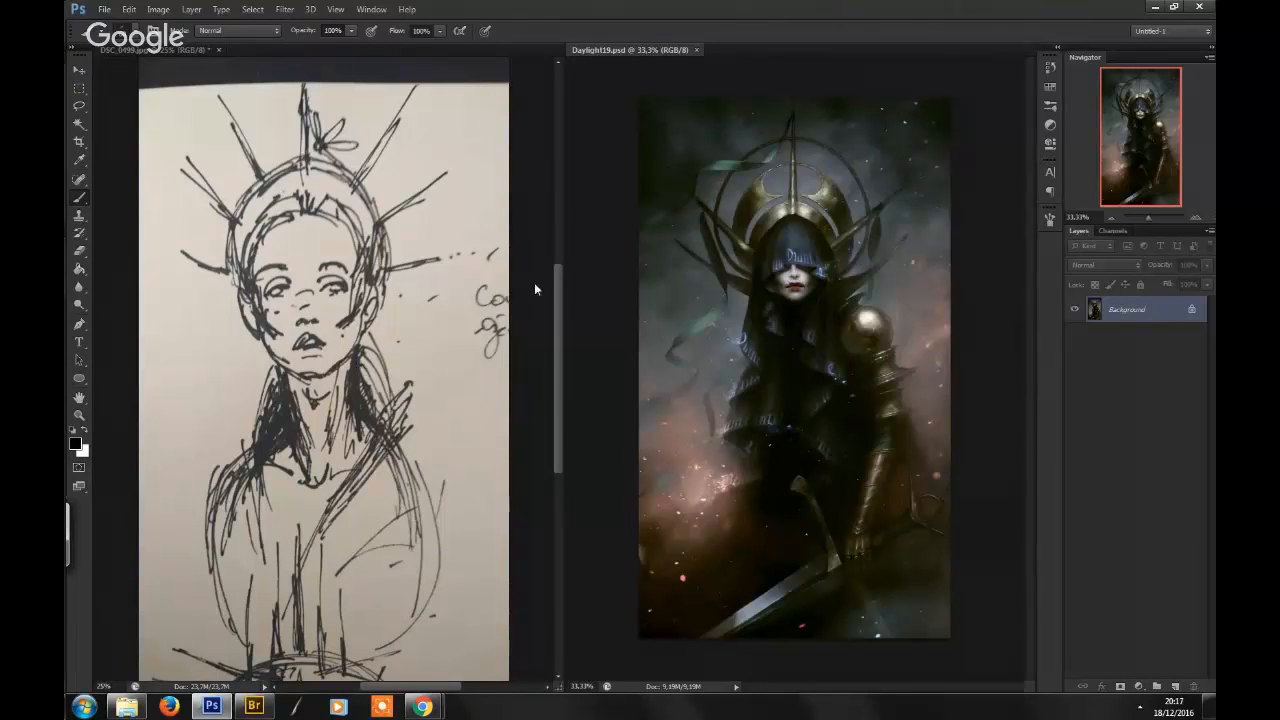
mouse_move(600, 340)
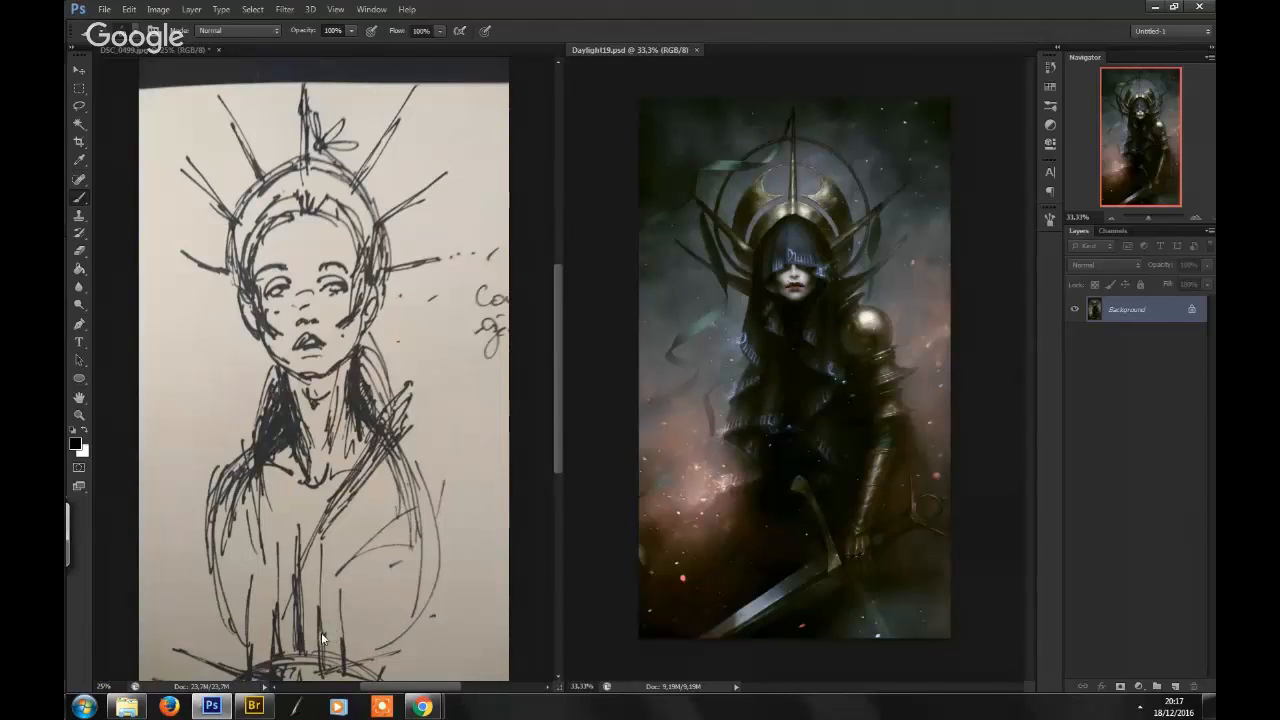
- View the finished Daylight painting beside the ink sketch, then return to the Bridge browser of Daylight versions
click(252, 706)
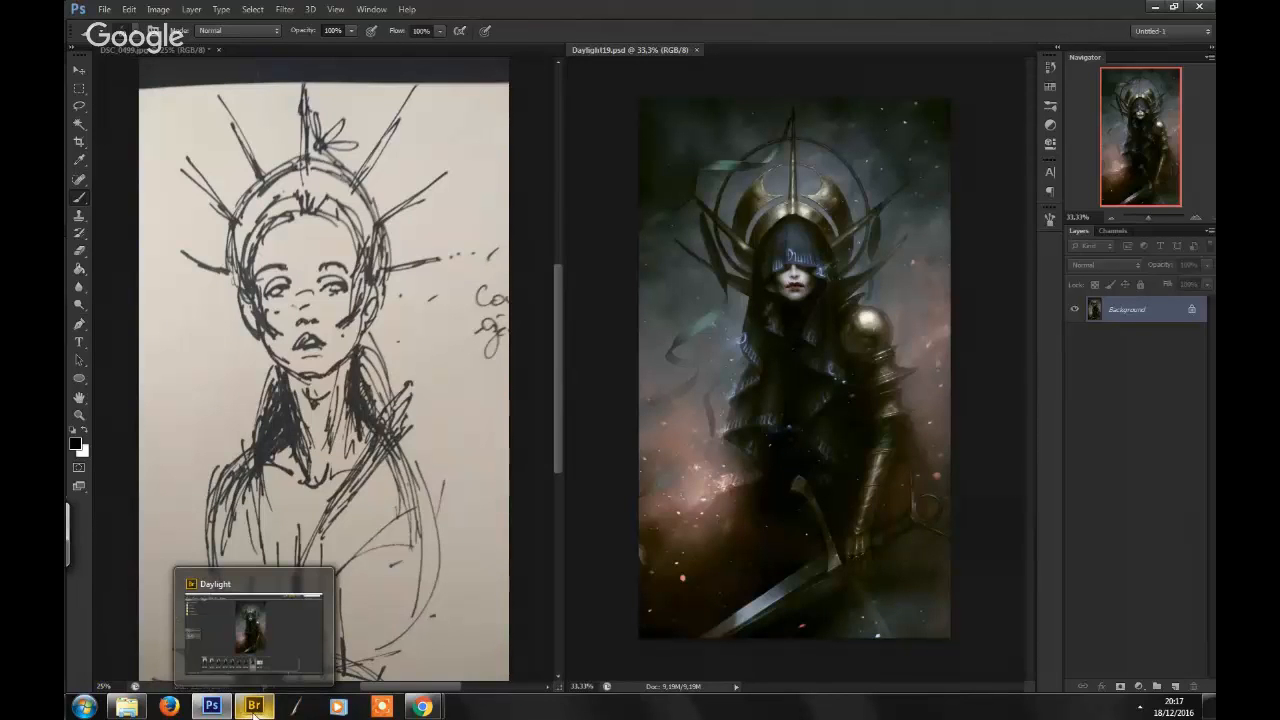
click(252, 708)
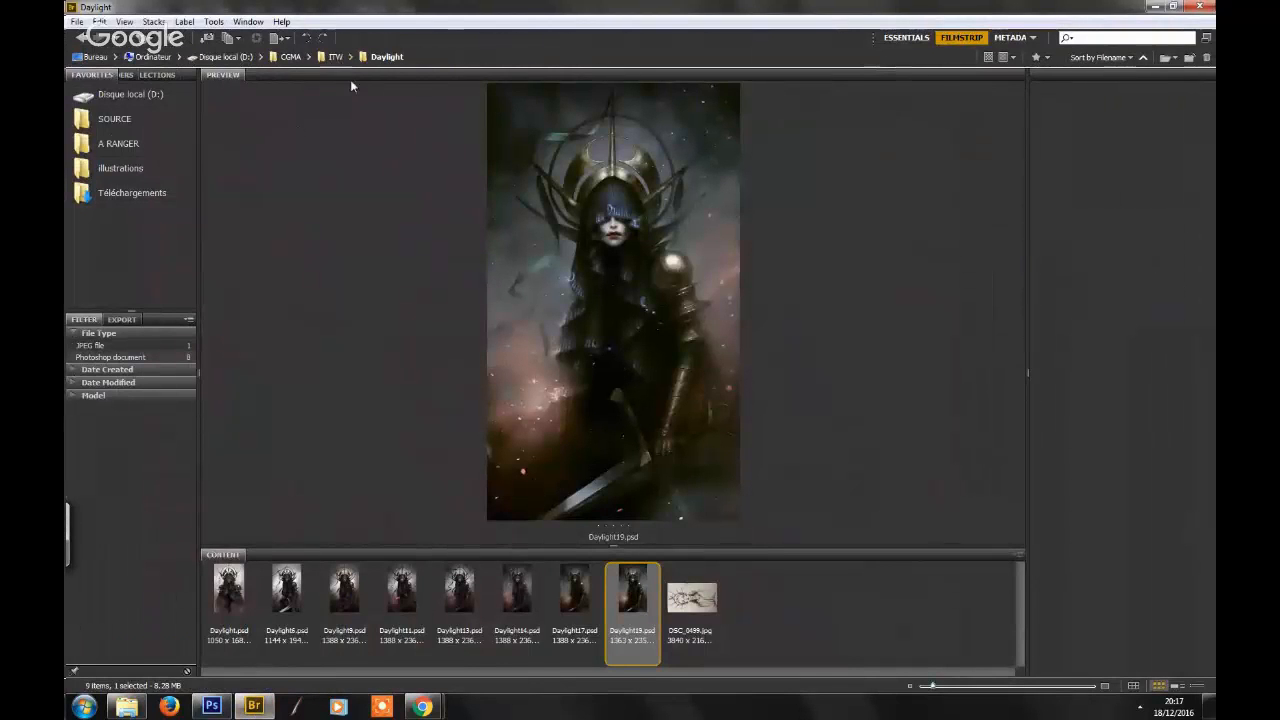
mouse_move(346, 130)
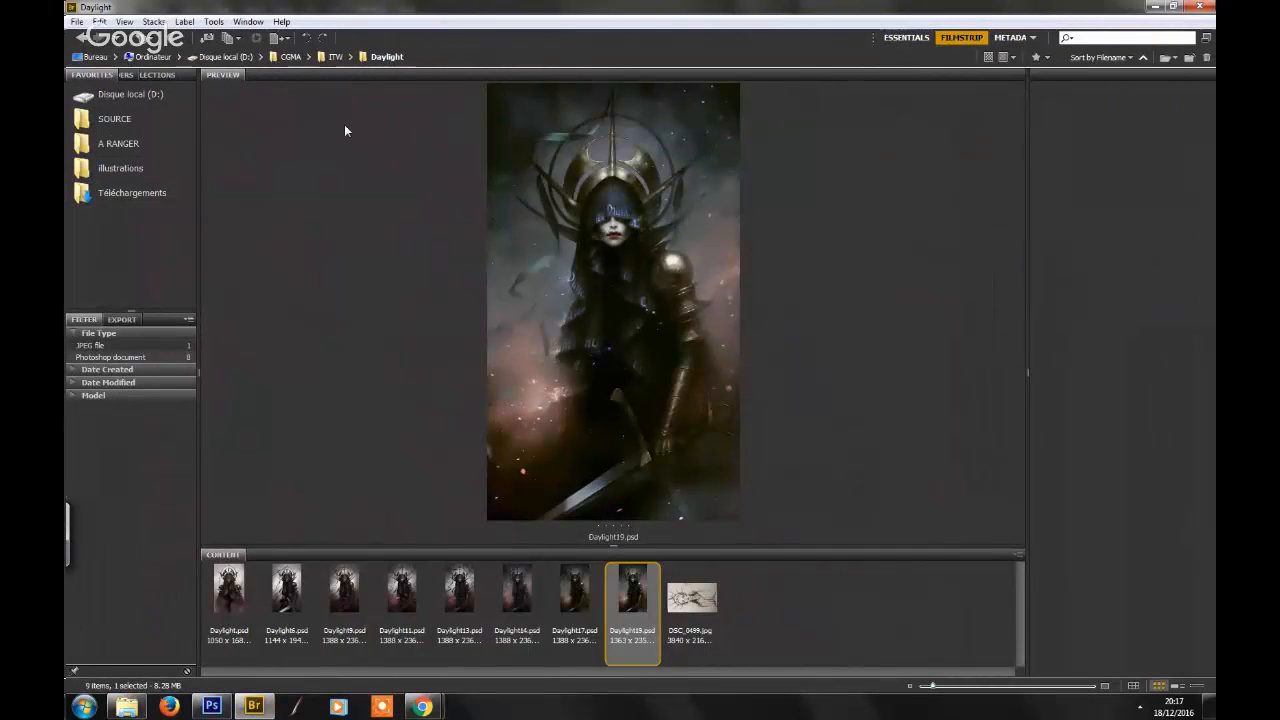
- Go up to the parent project folder and preview the finished, then an early rough, Pulsar space-helmet painting
click(336, 56)
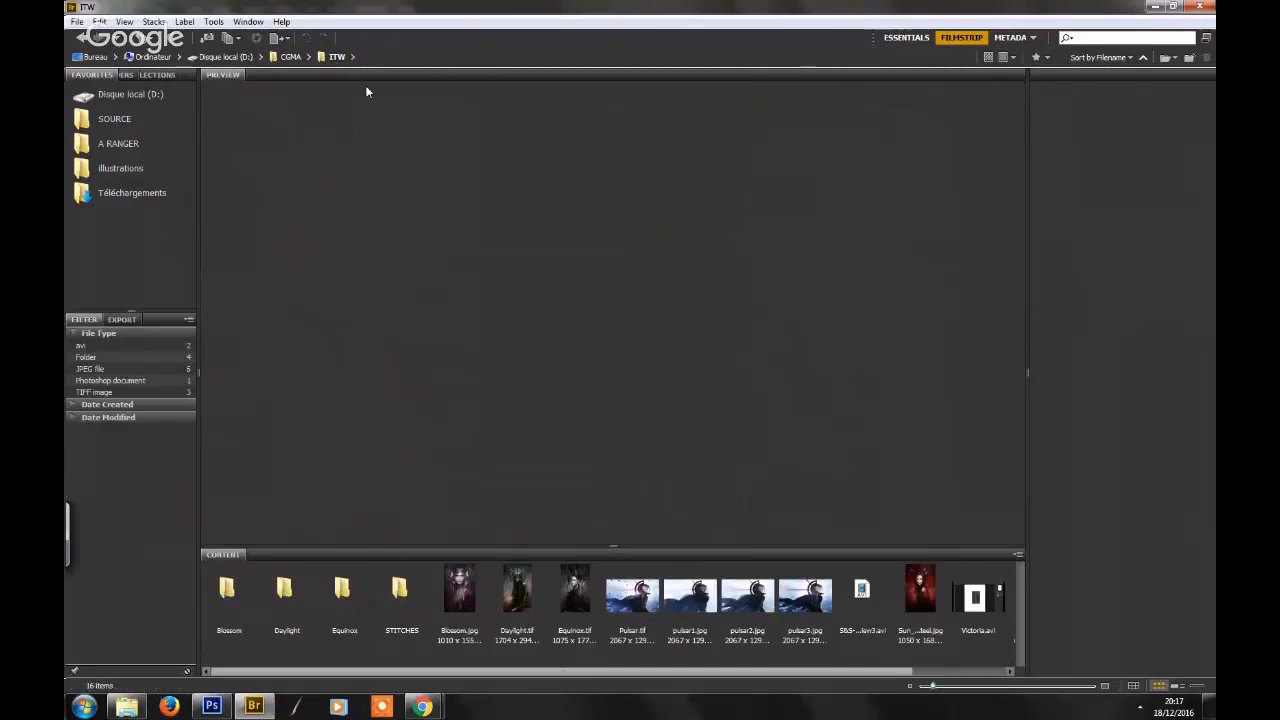
mouse_move(380, 616)
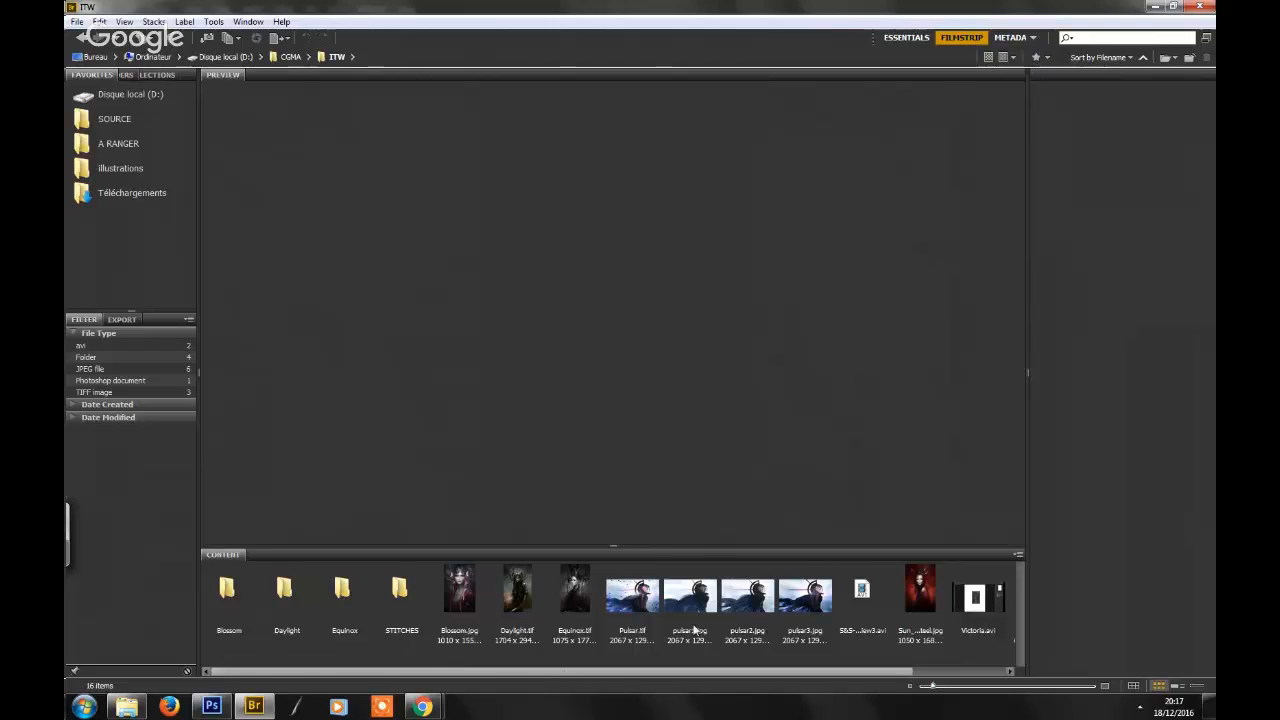
click(632, 588)
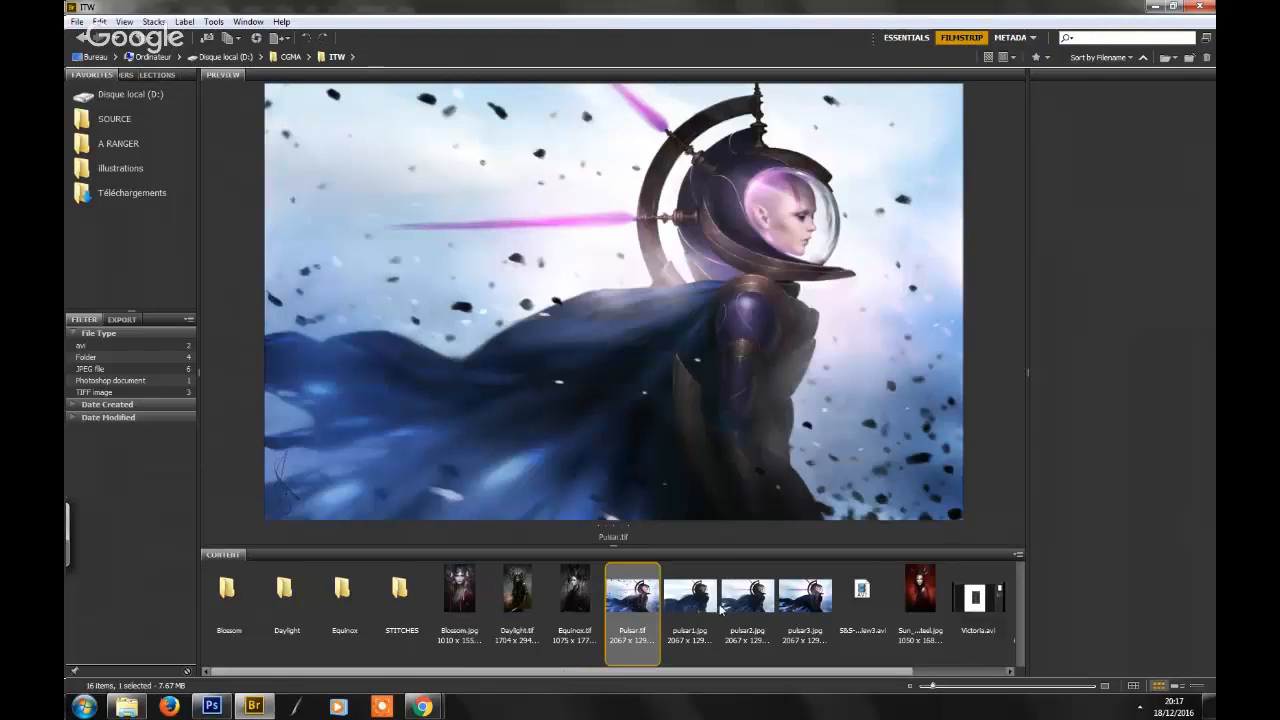
click(690, 596)
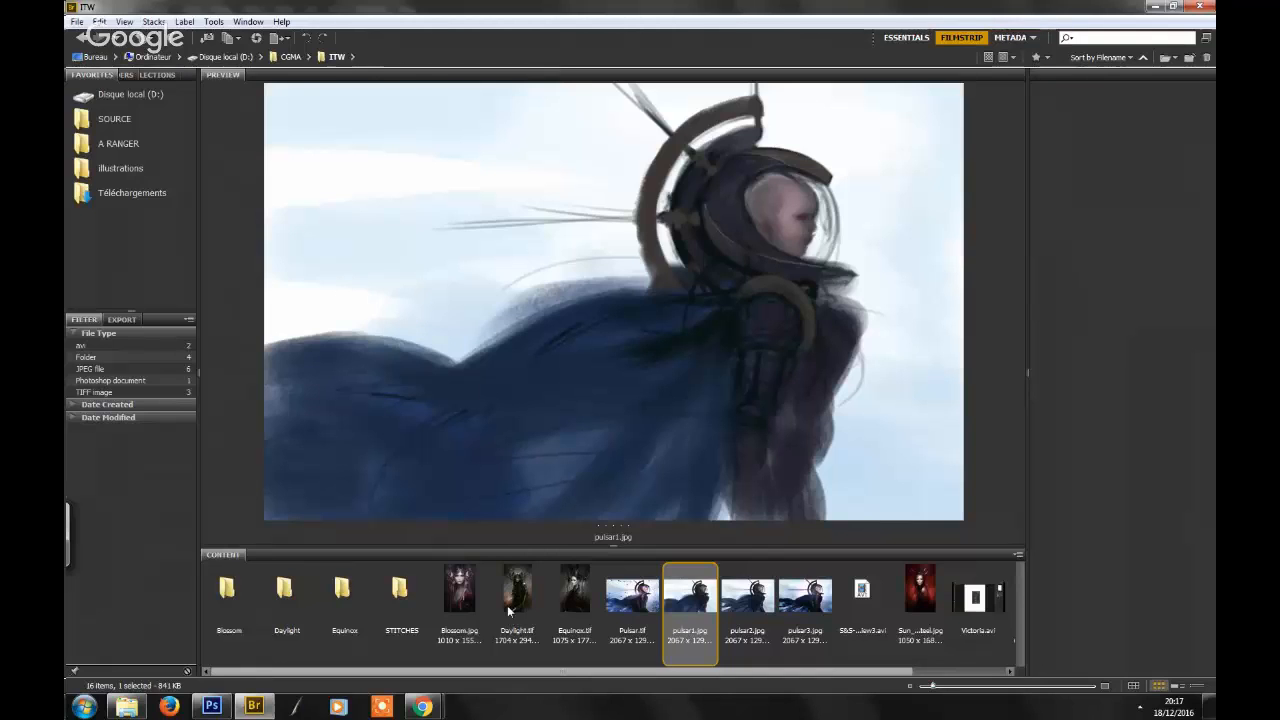
mouse_move(516, 612)
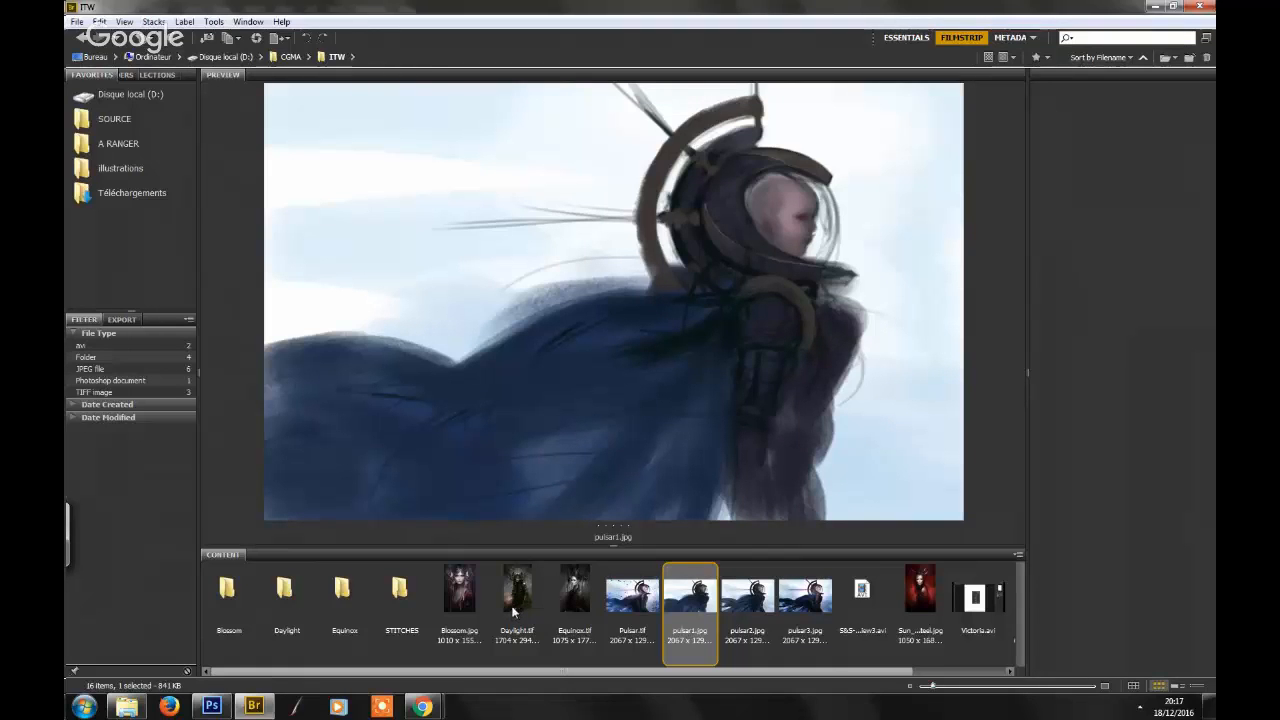
mouse_move(516, 616)
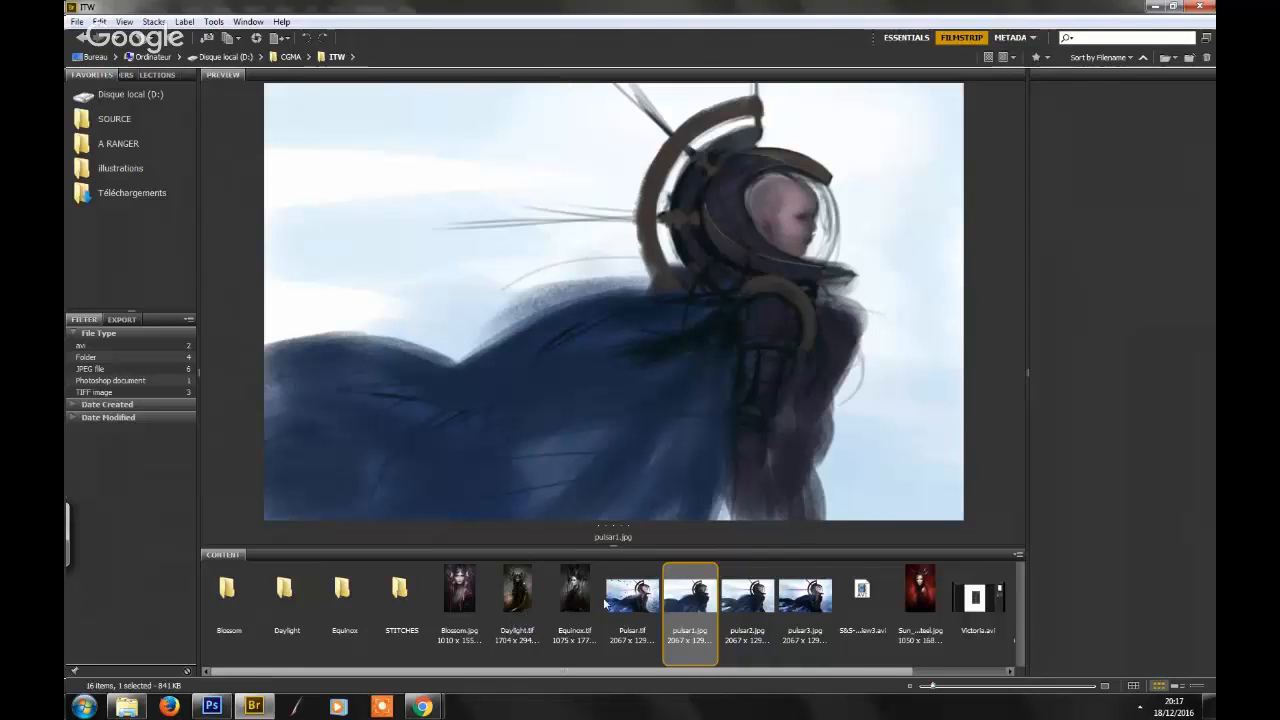
mouse_move(616, 568)
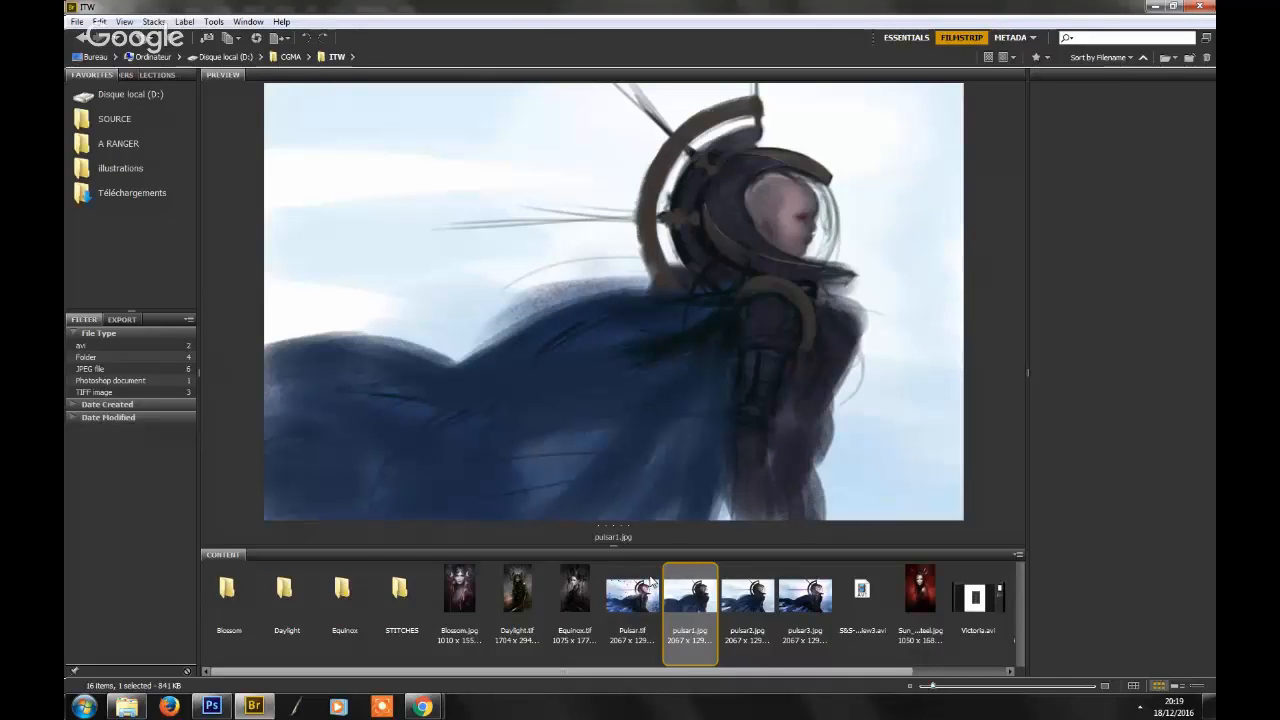
mouse_move(970, 528)
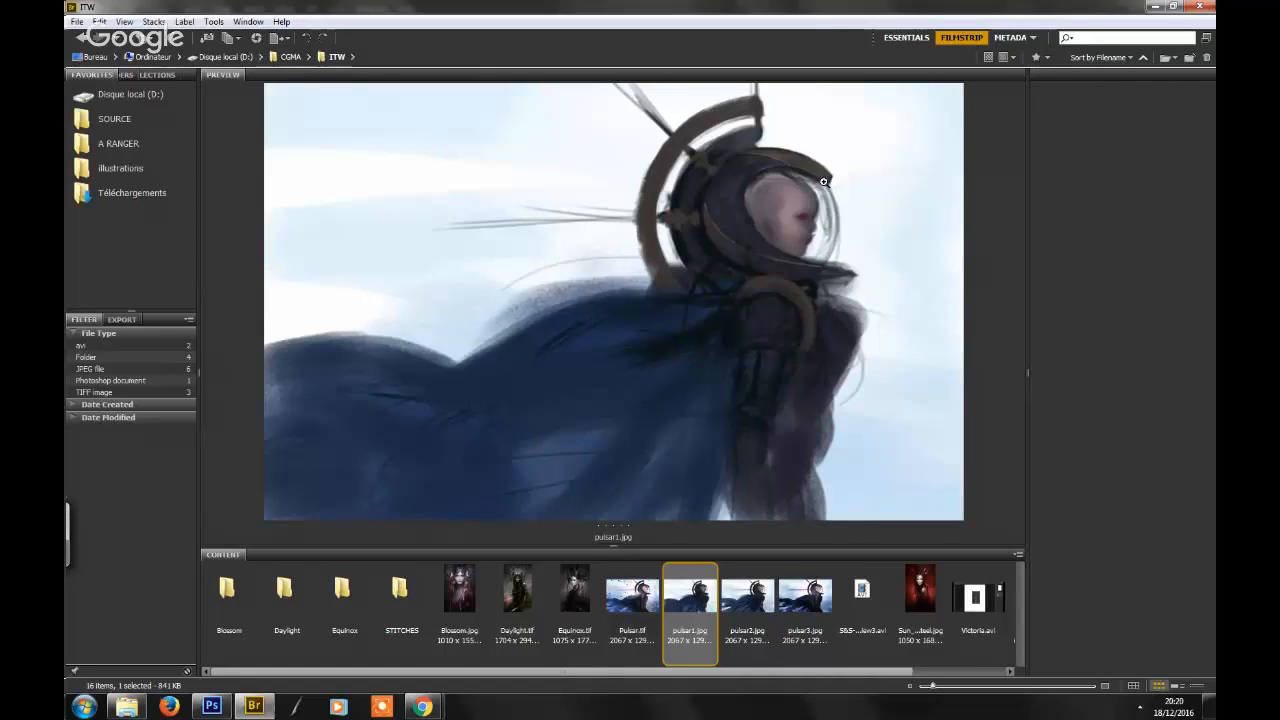
mouse_move(372, 344)
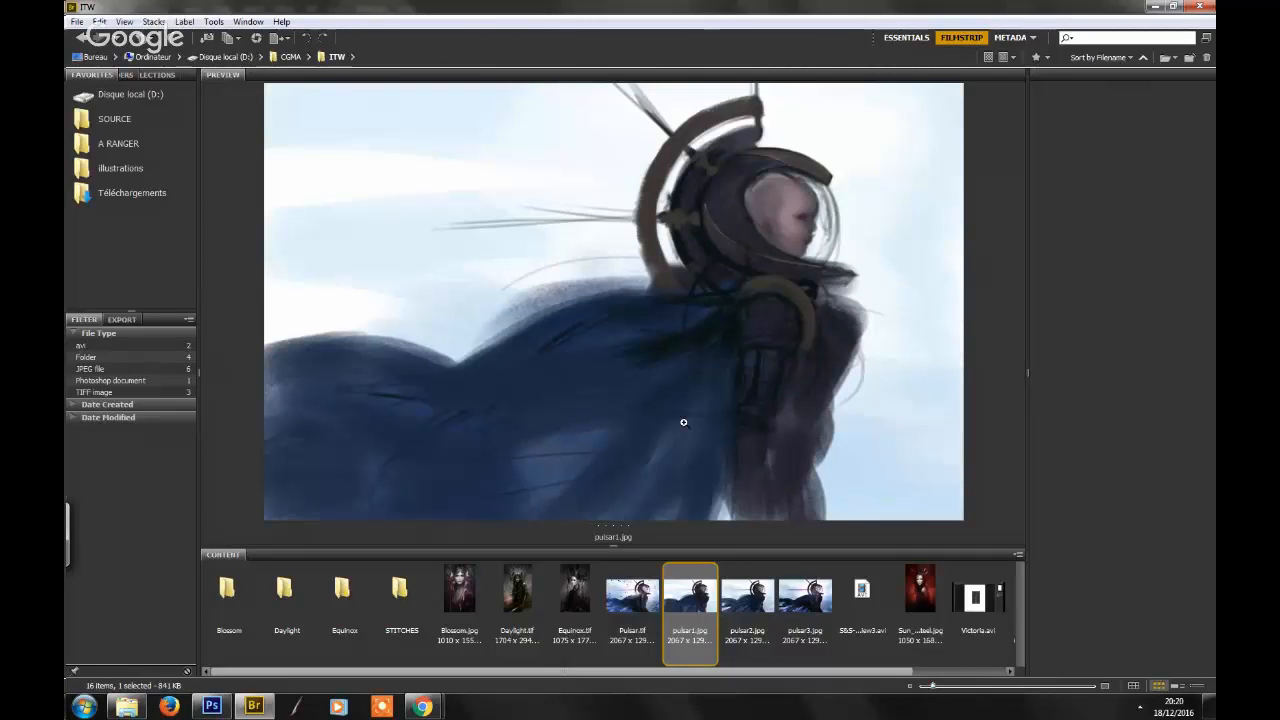
mouse_move(552, 400)
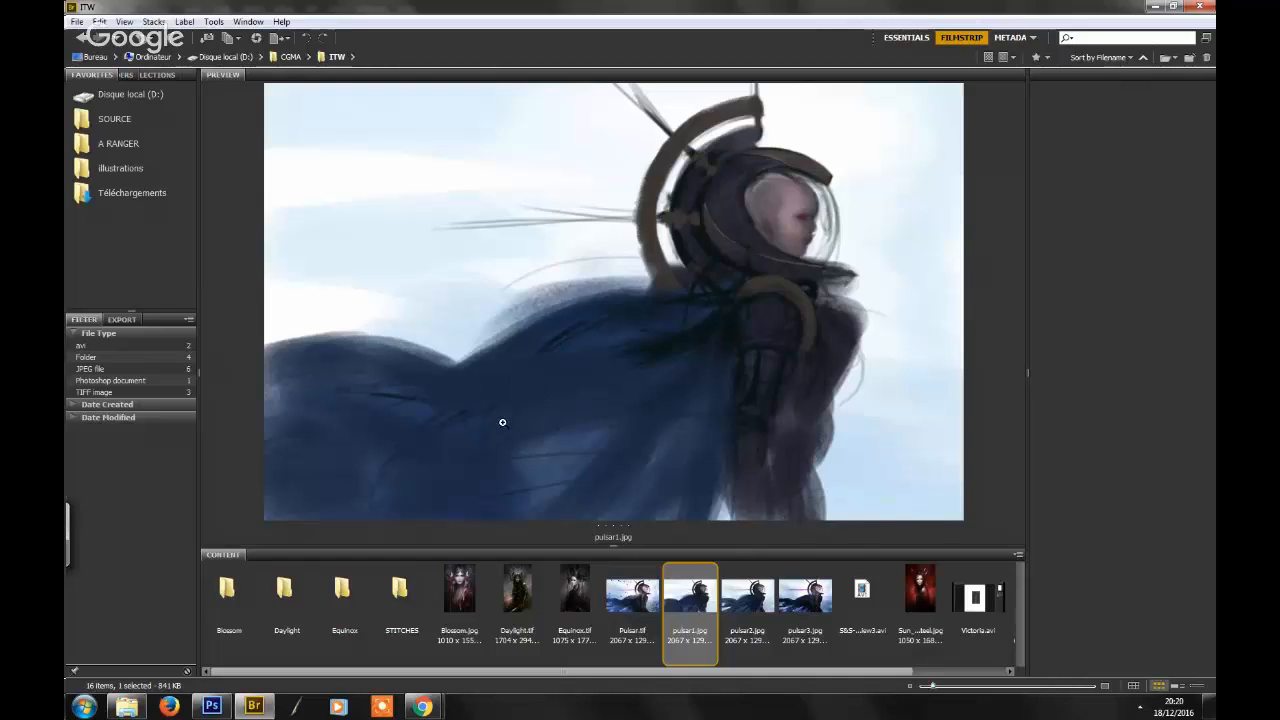
mouse_move(504, 418)
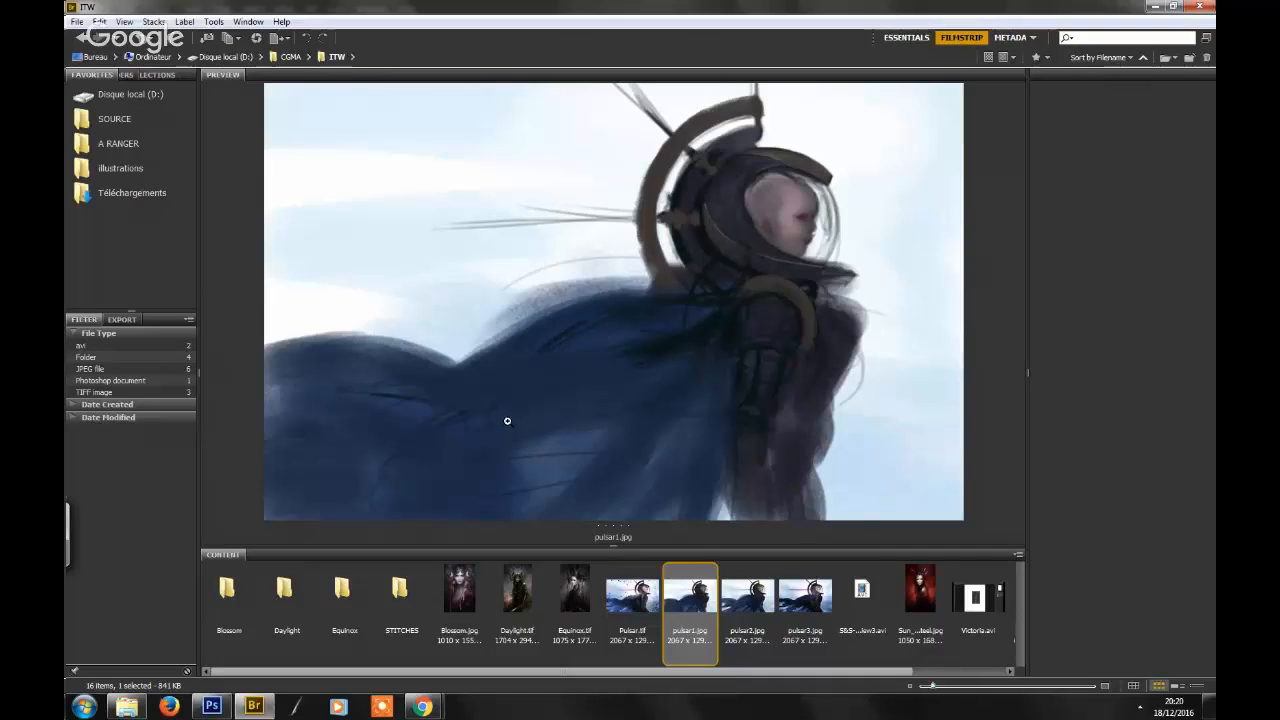
mouse_move(536, 410)
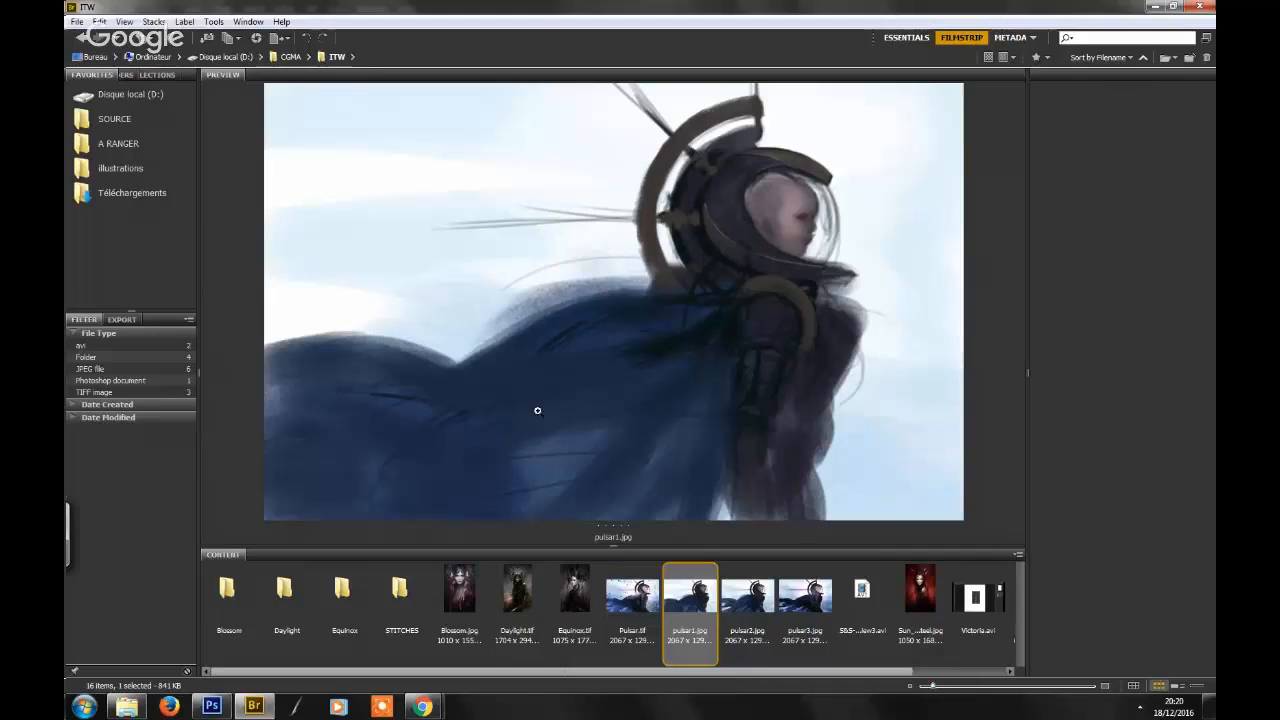
mouse_move(528, 616)
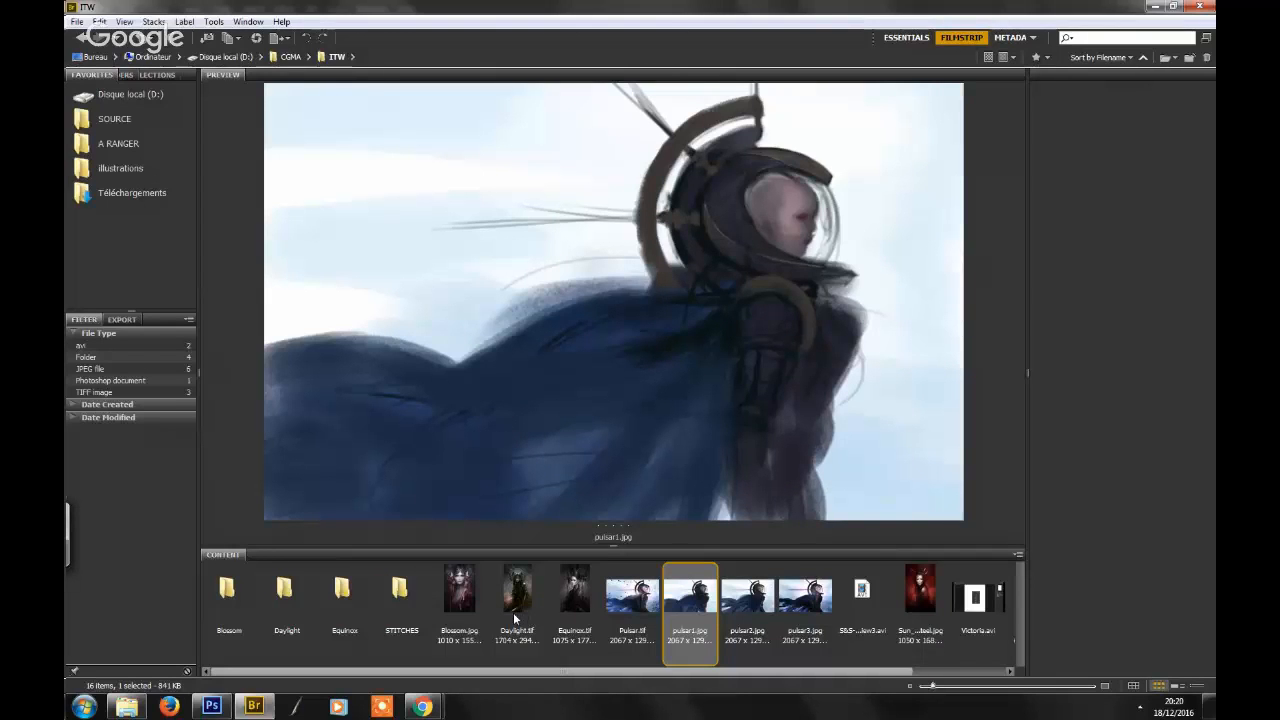
mouse_move(558, 558)
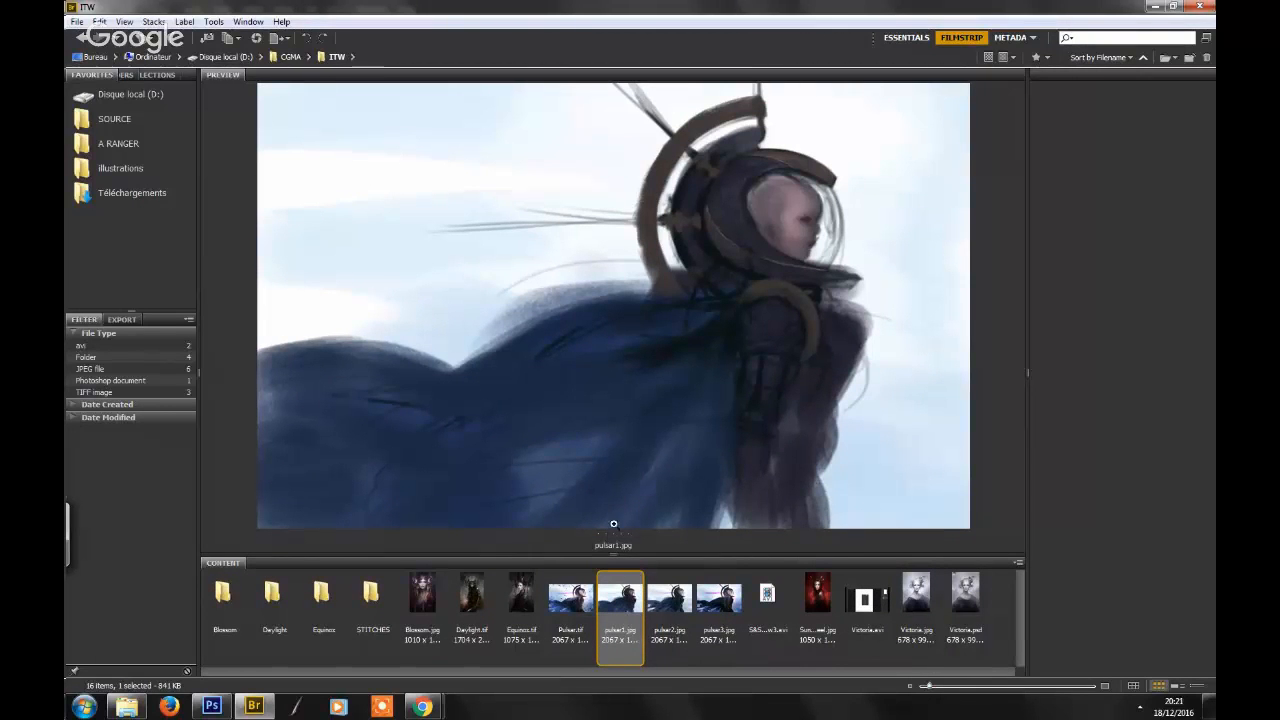
mouse_move(614, 570)
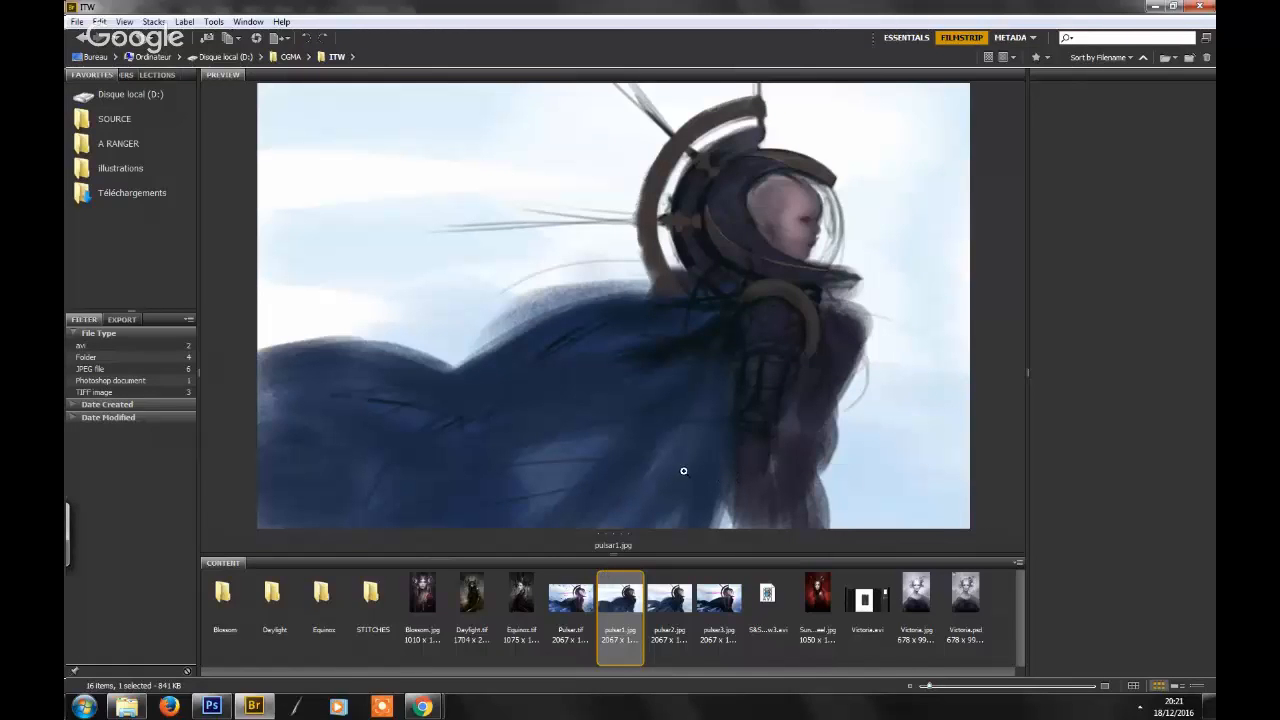
mouse_move(654, 468)
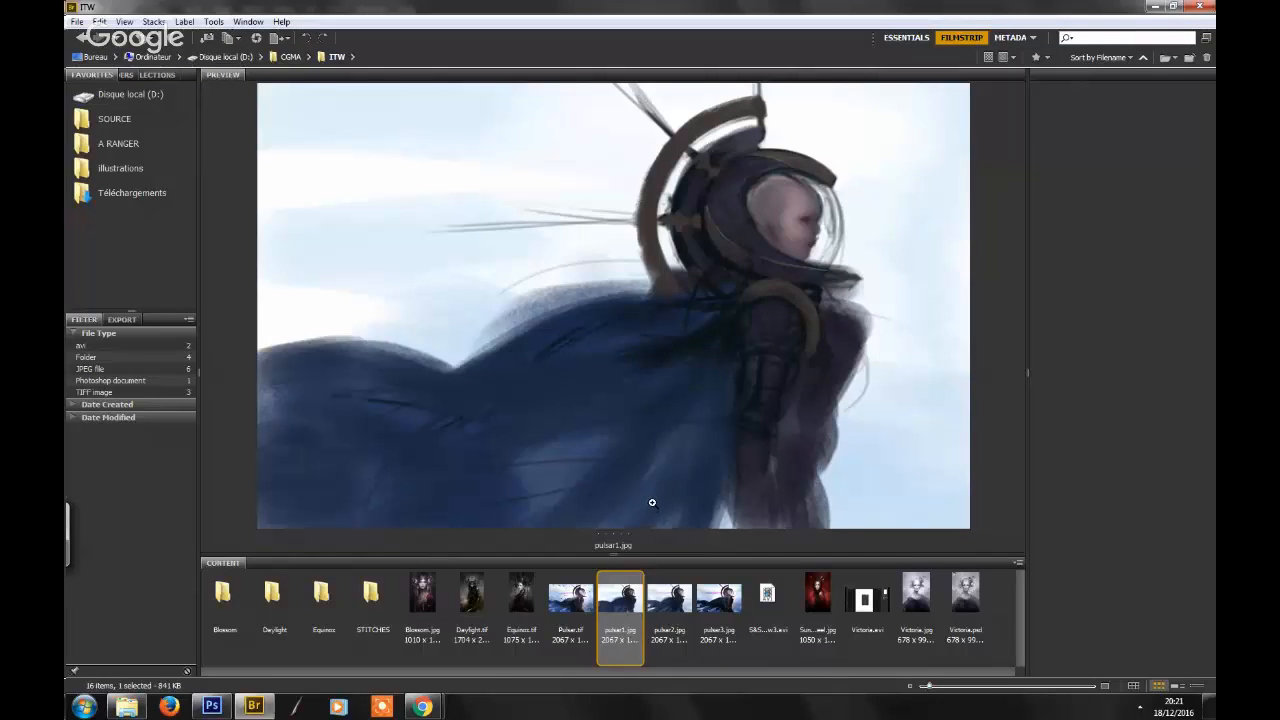
mouse_move(650, 500)
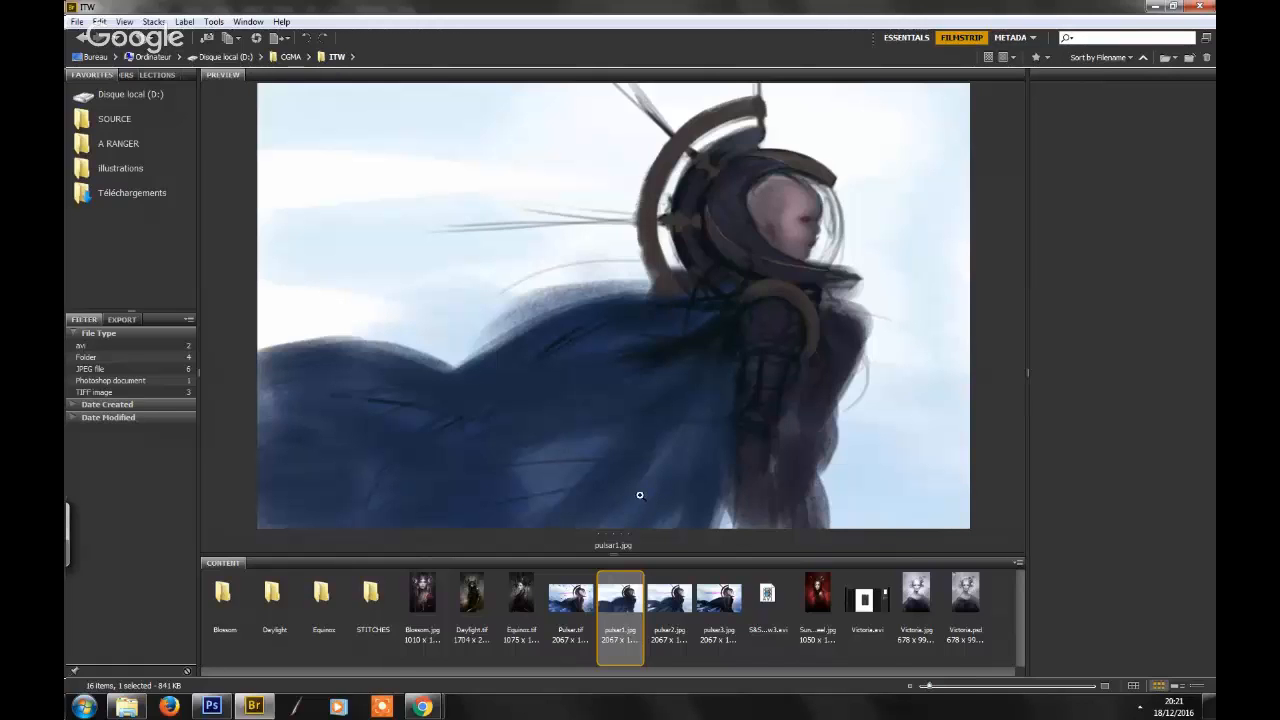
mouse_move(632, 492)
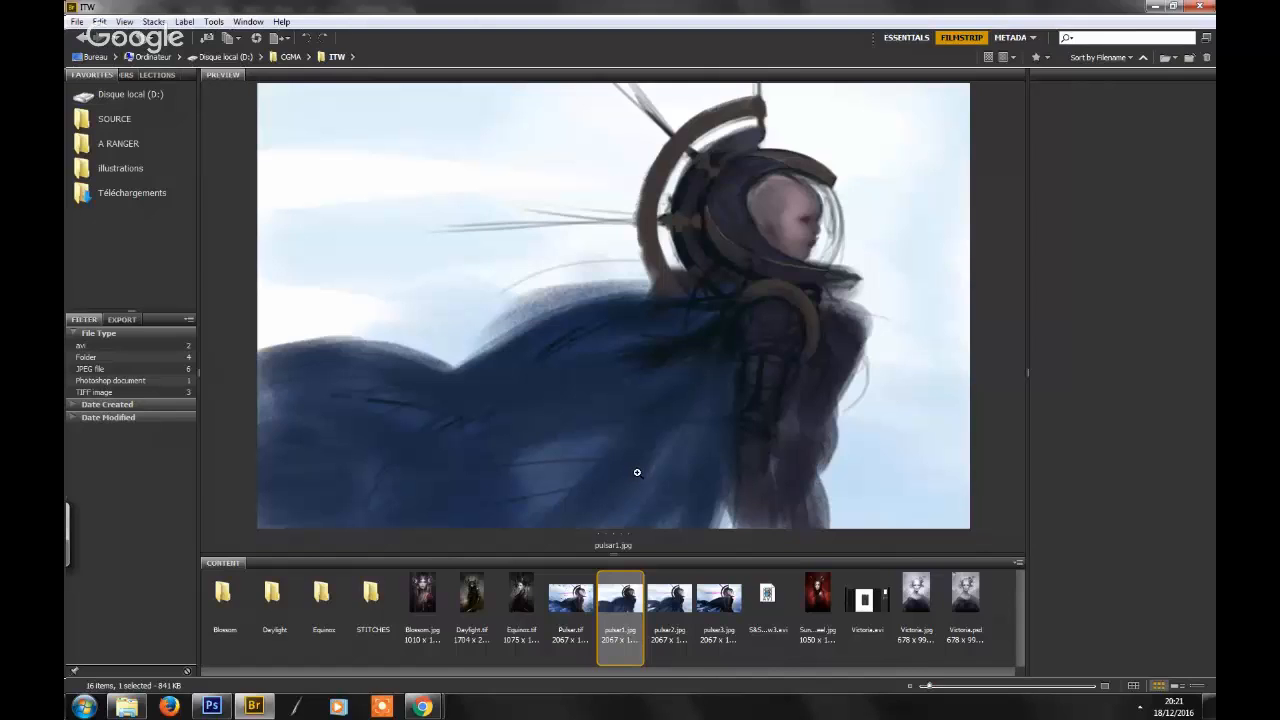
mouse_move(632, 480)
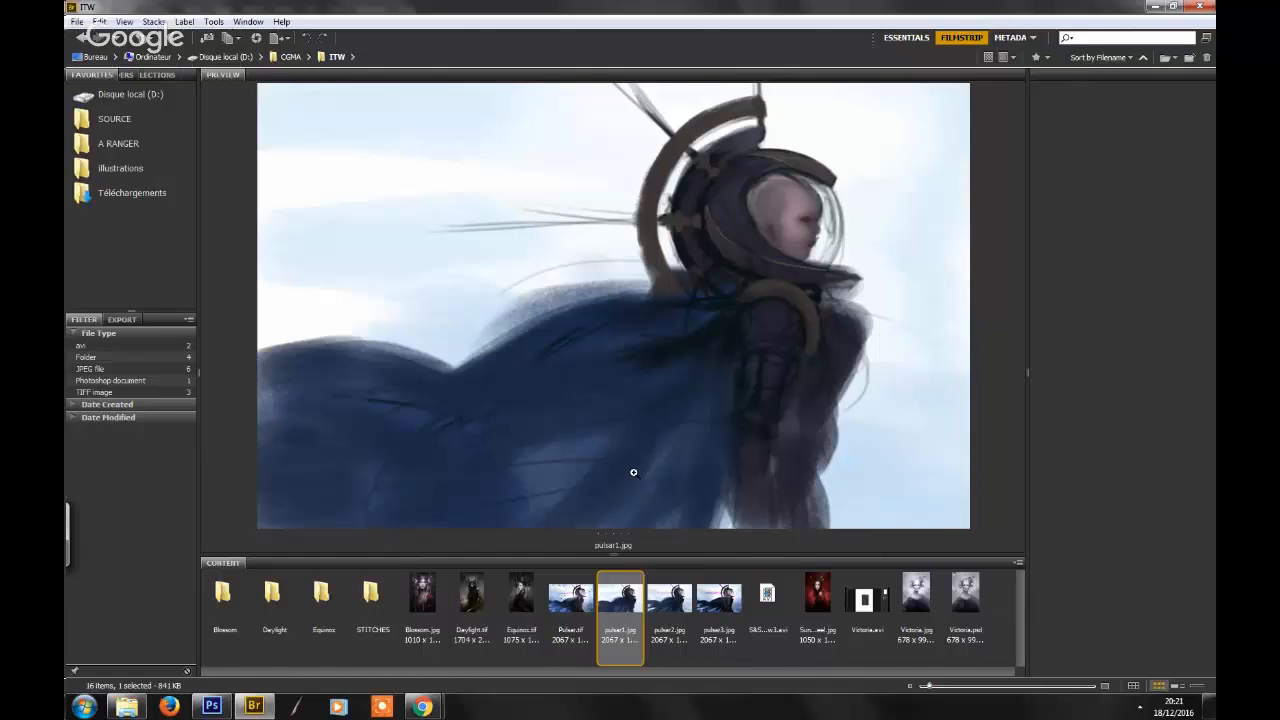
mouse_move(632, 478)
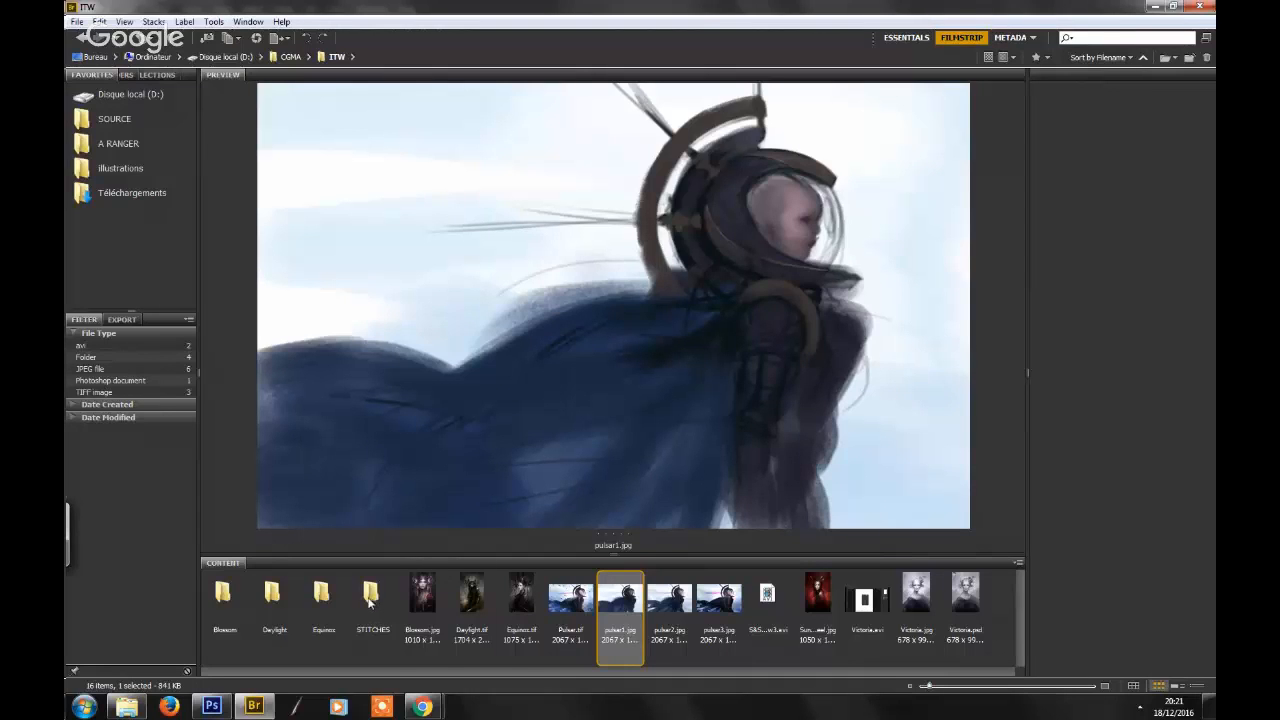
- Enter the STITCHES folder and preview the finished Stitches.tif chained, skull-crowned portrait
double_click(372, 592)
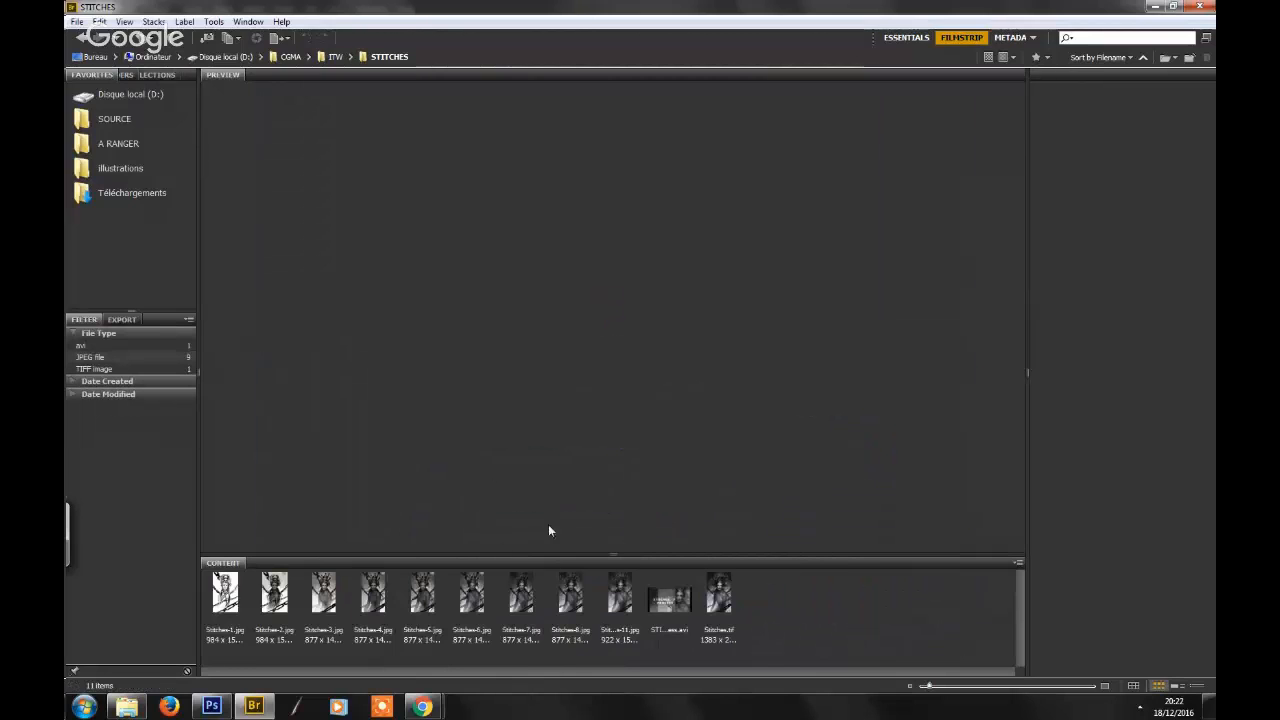
mouse_move(396, 604)
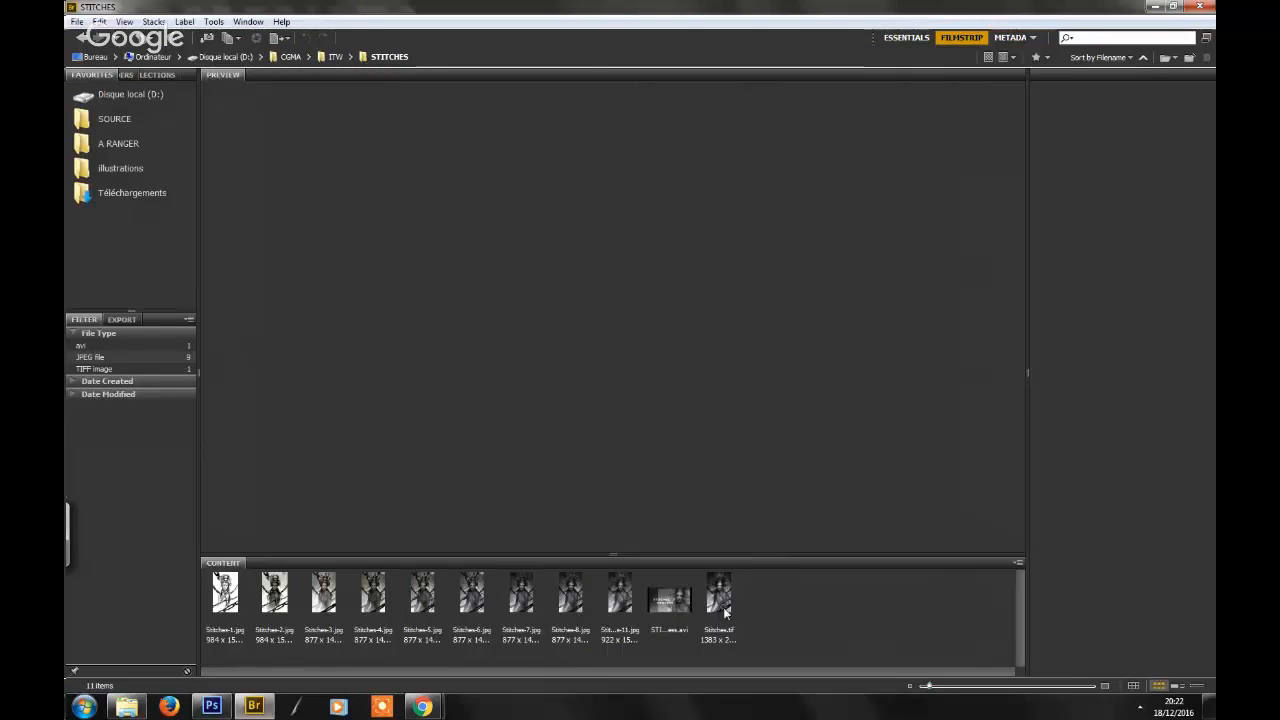
click(720, 592)
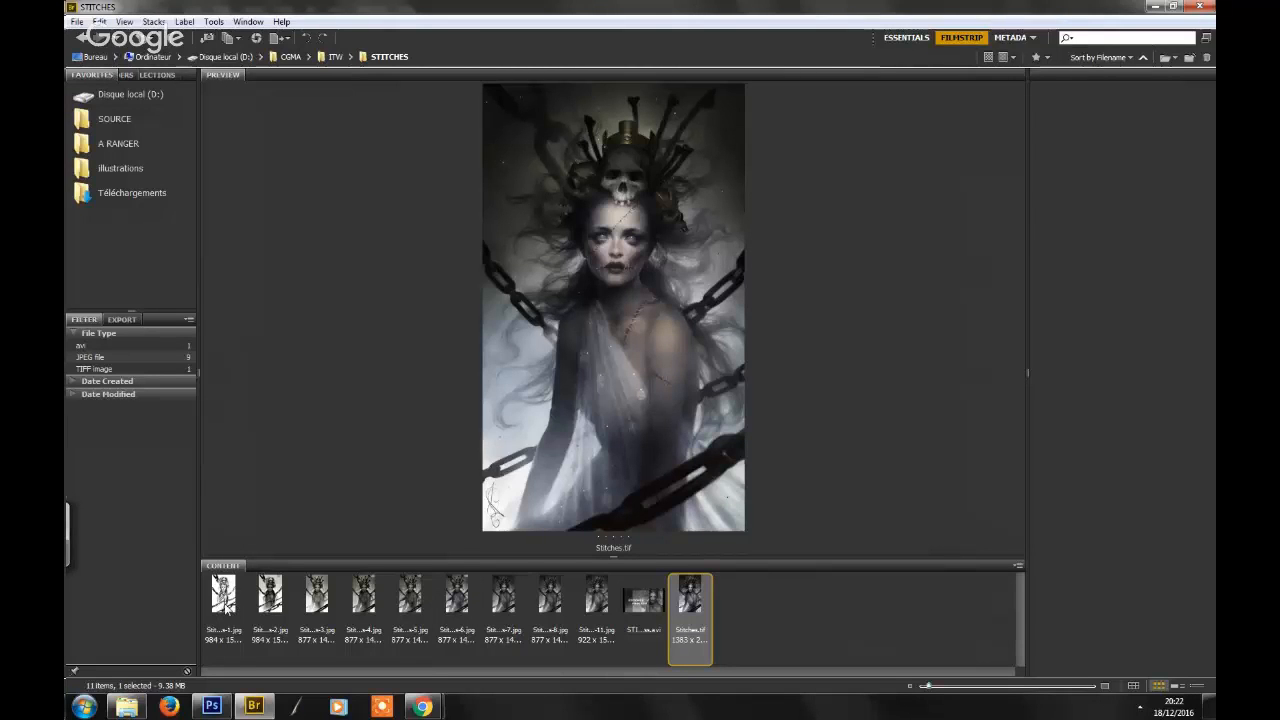
- Step through the Stitches progress versions from the first black-and-white sketch to the finished colour painting
click(222, 596)
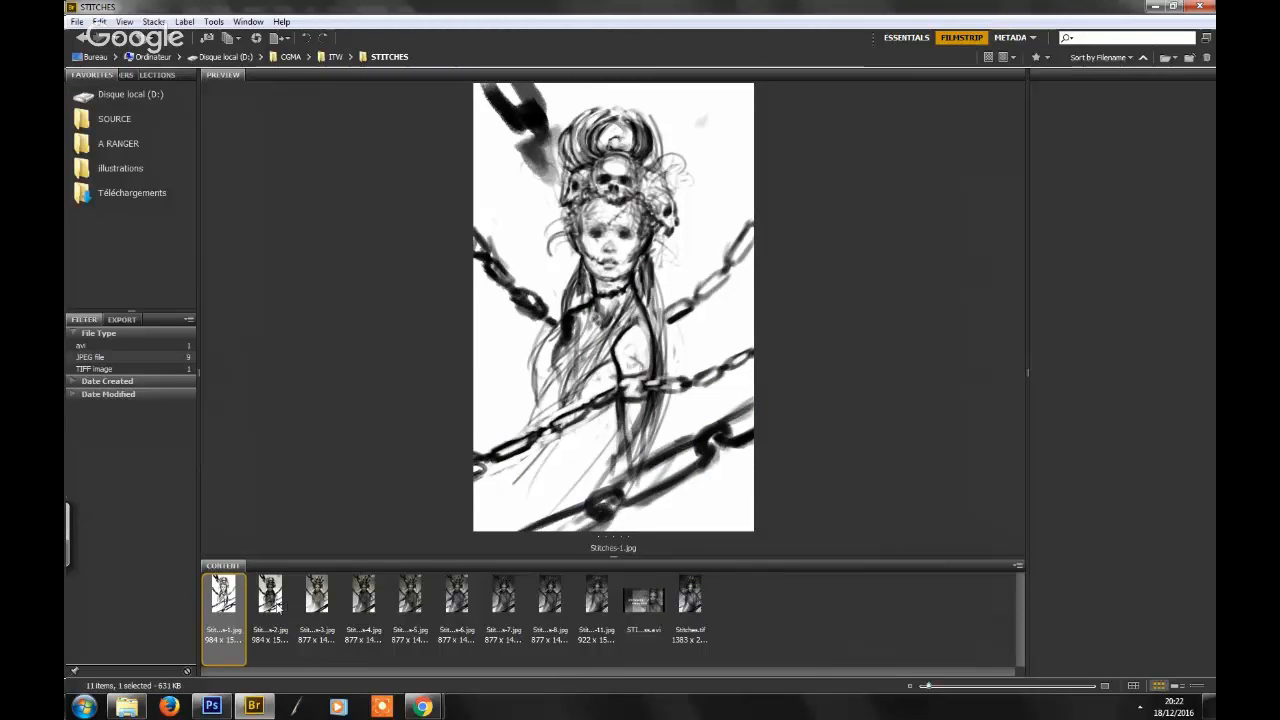
click(270, 596)
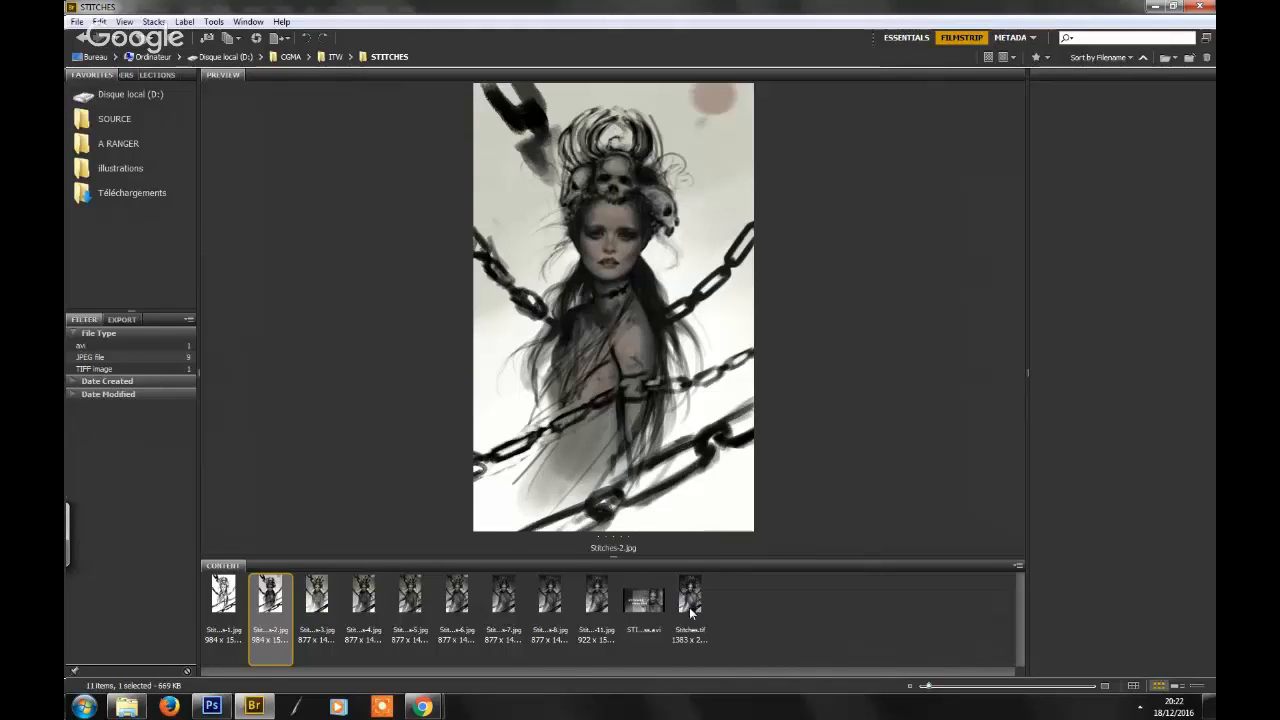
click(690, 592)
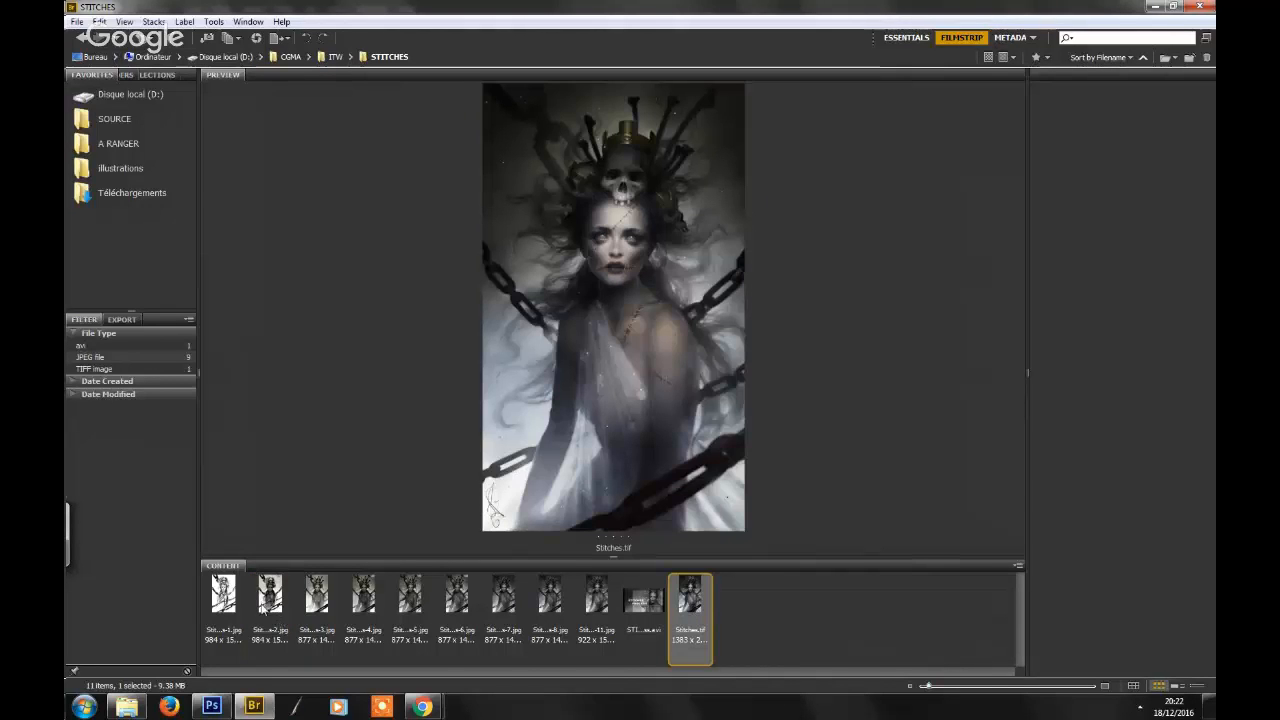
click(270, 592)
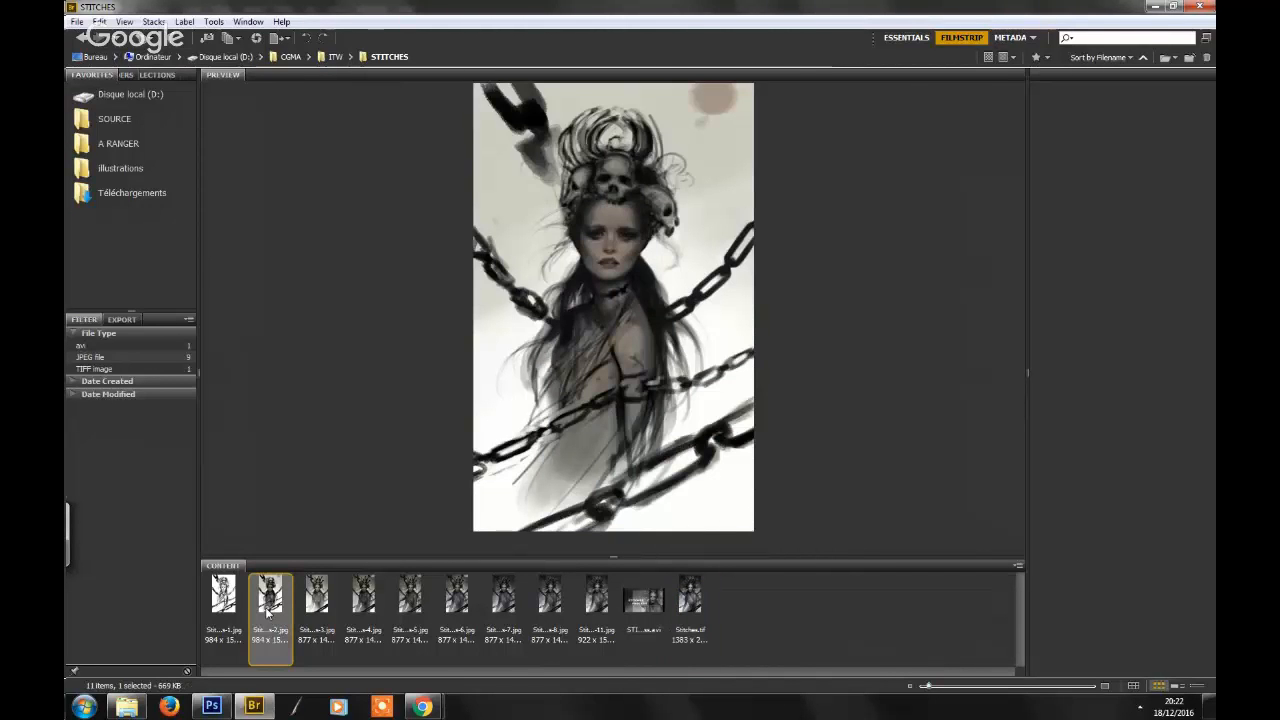
click(316, 596)
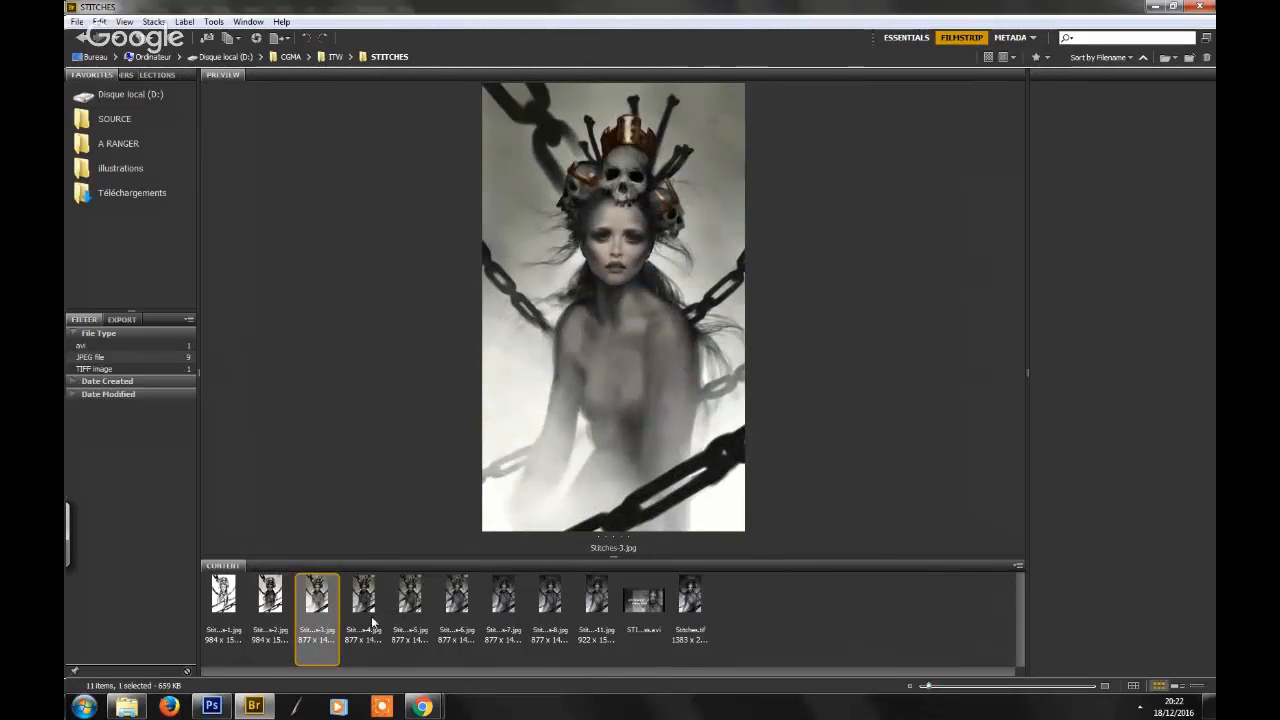
click(364, 596)
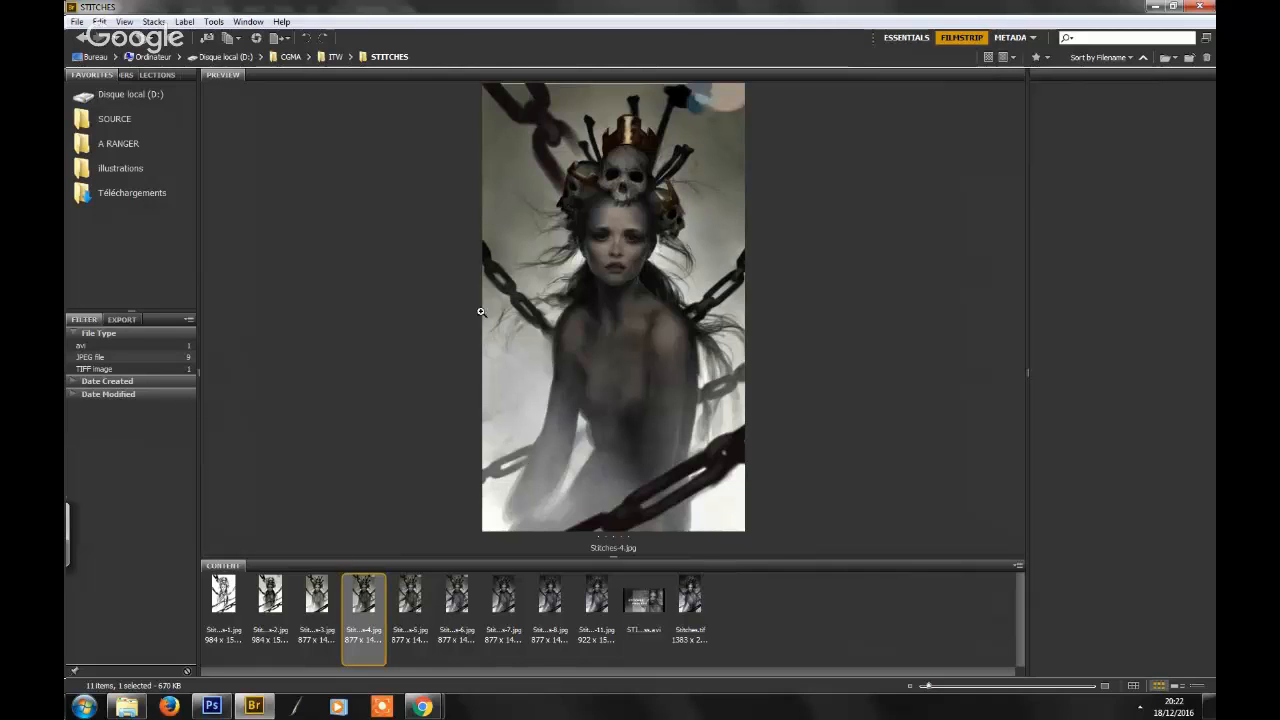
click(410, 596)
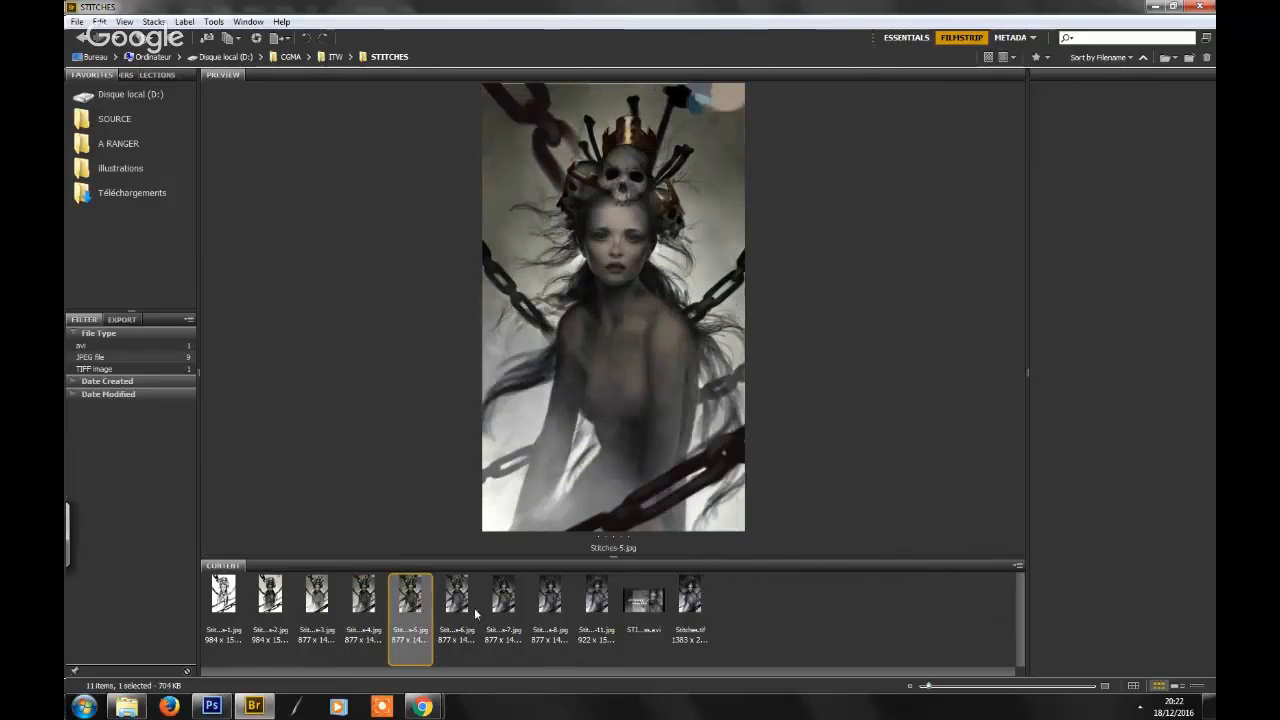
click(456, 596)
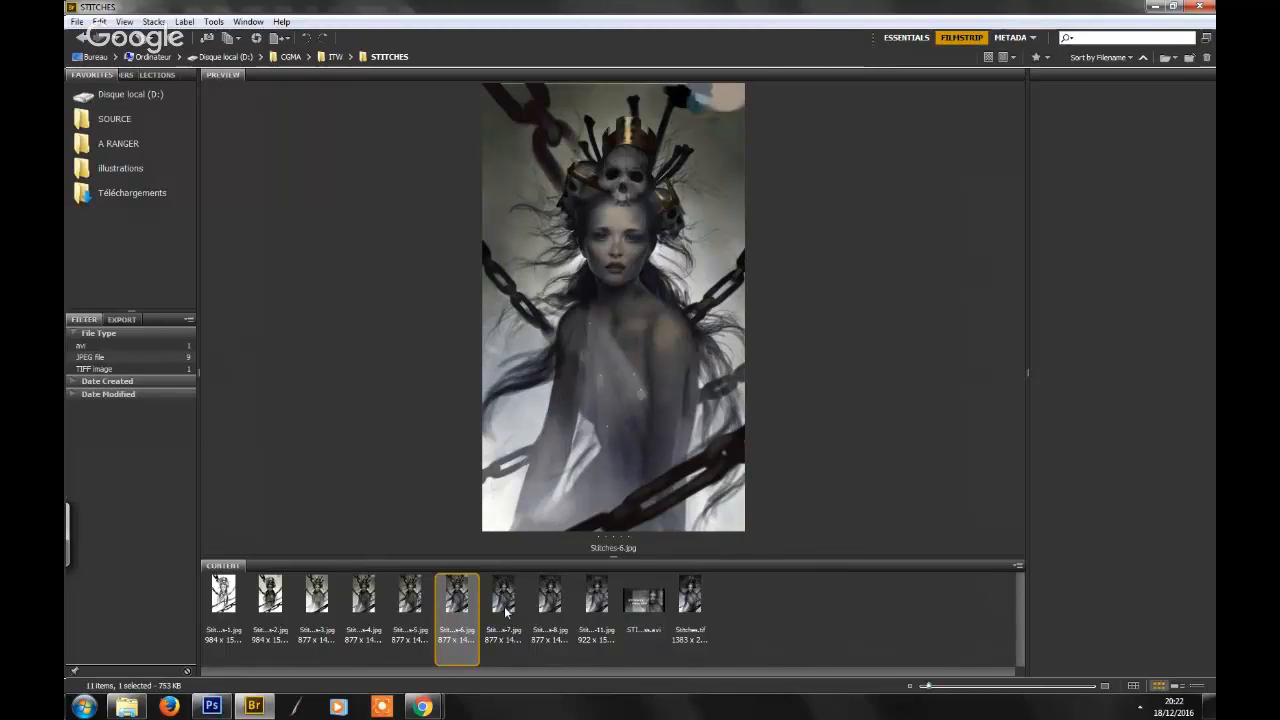
click(548, 596)
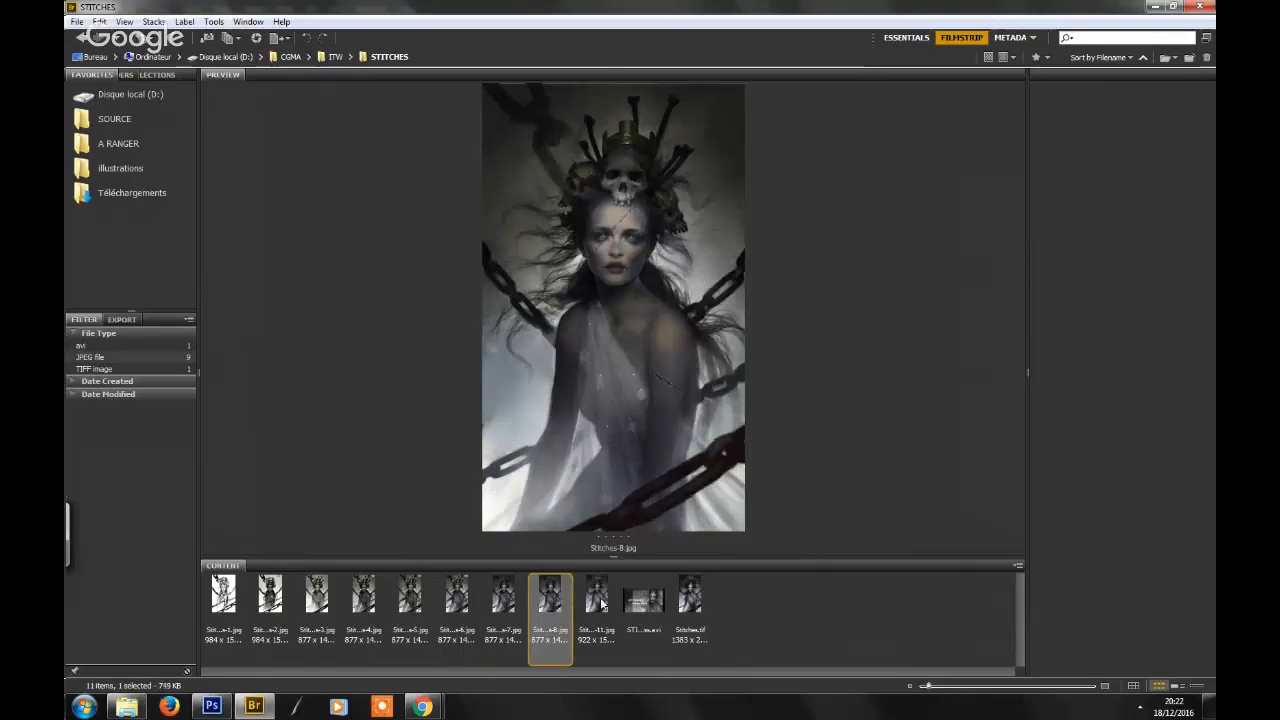
click(688, 596)
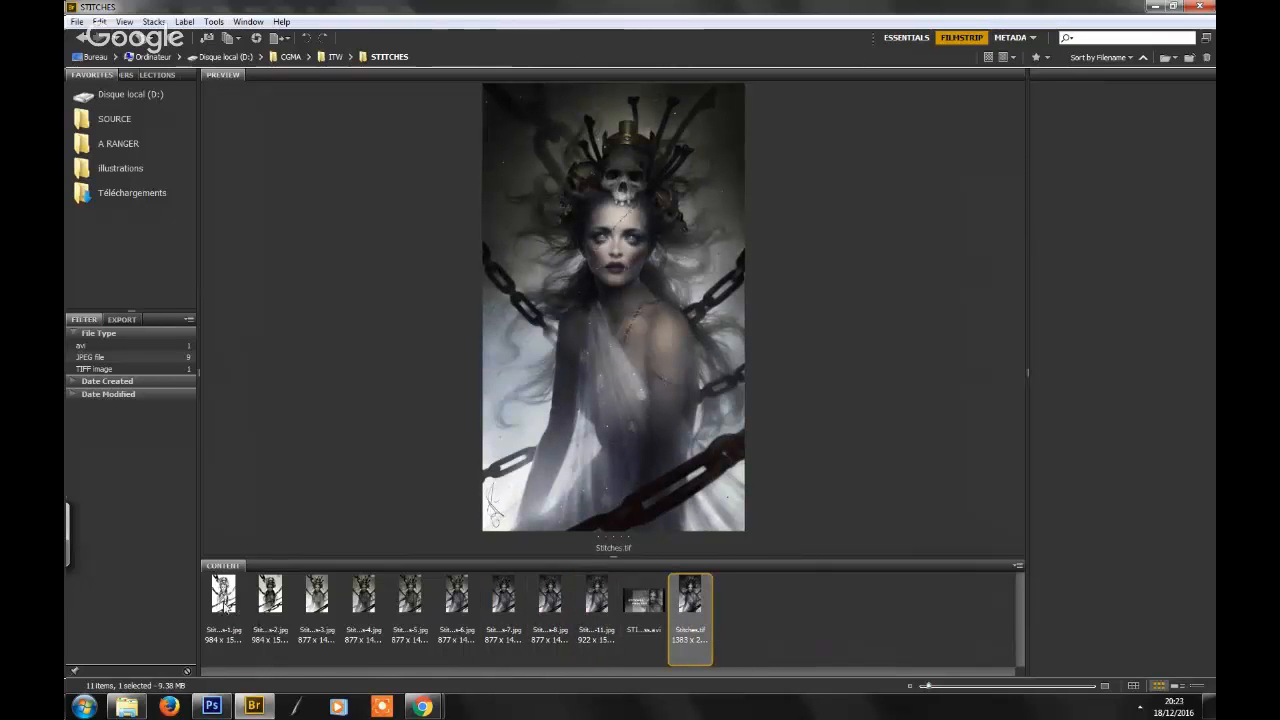
- Alternate between the very first rough sketch, early greyscale and late versions, ending on the finished painting
click(224, 592)
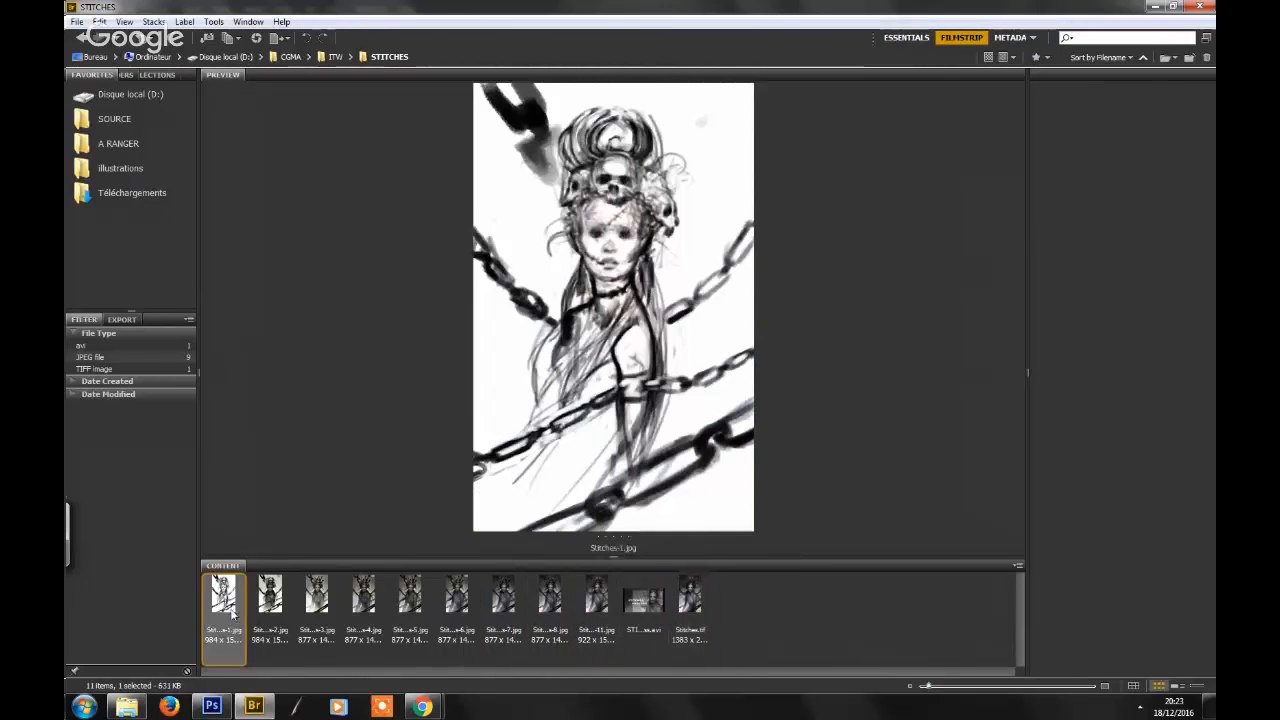
click(690, 592)
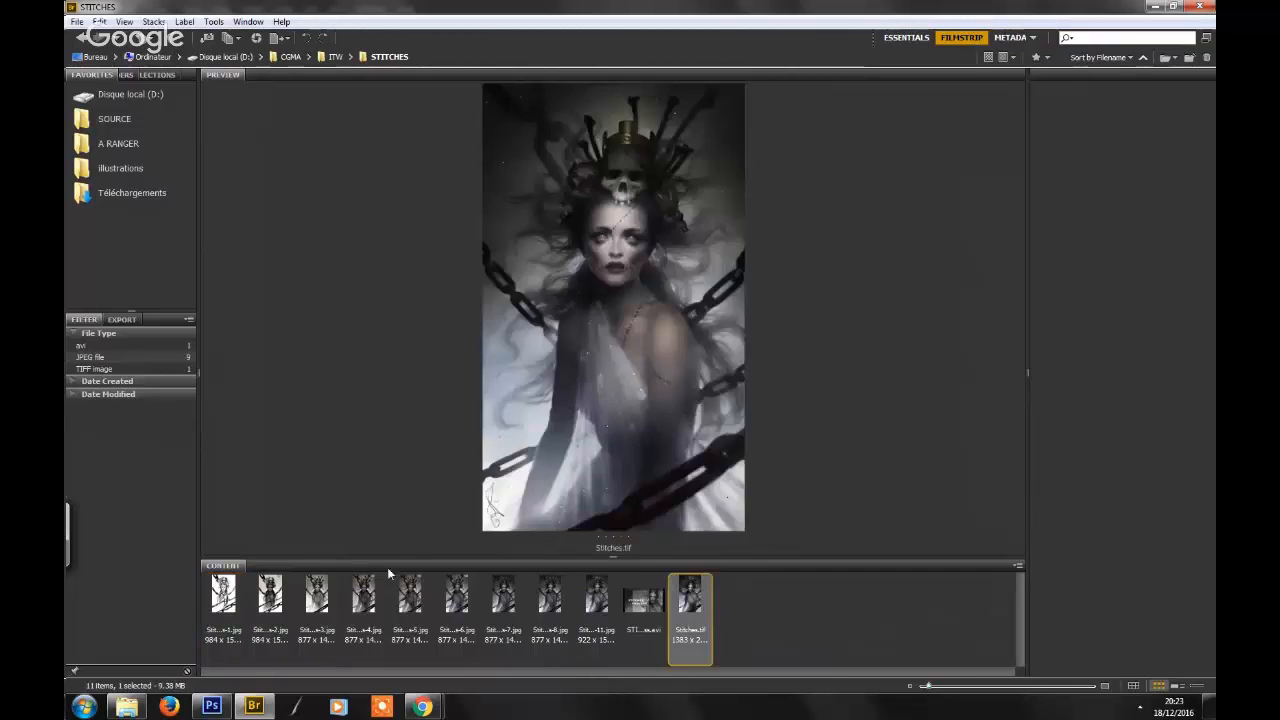
click(222, 592)
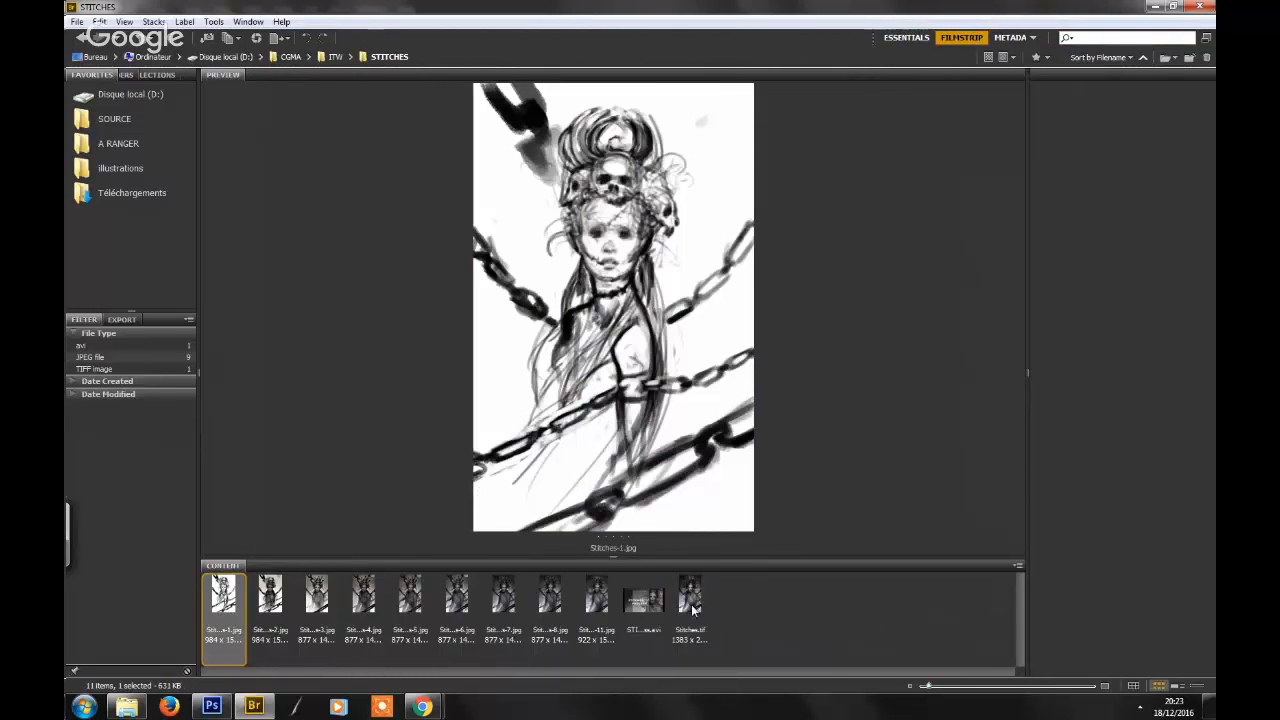
click(690, 592)
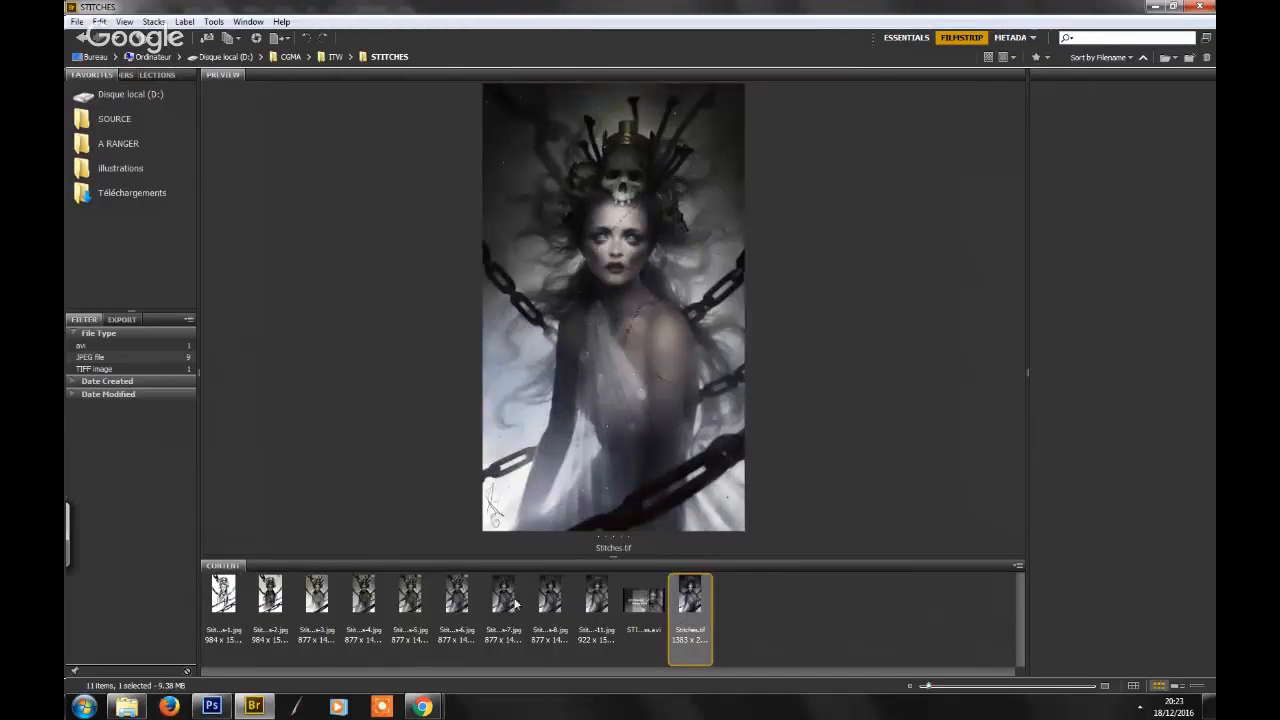
click(504, 594)
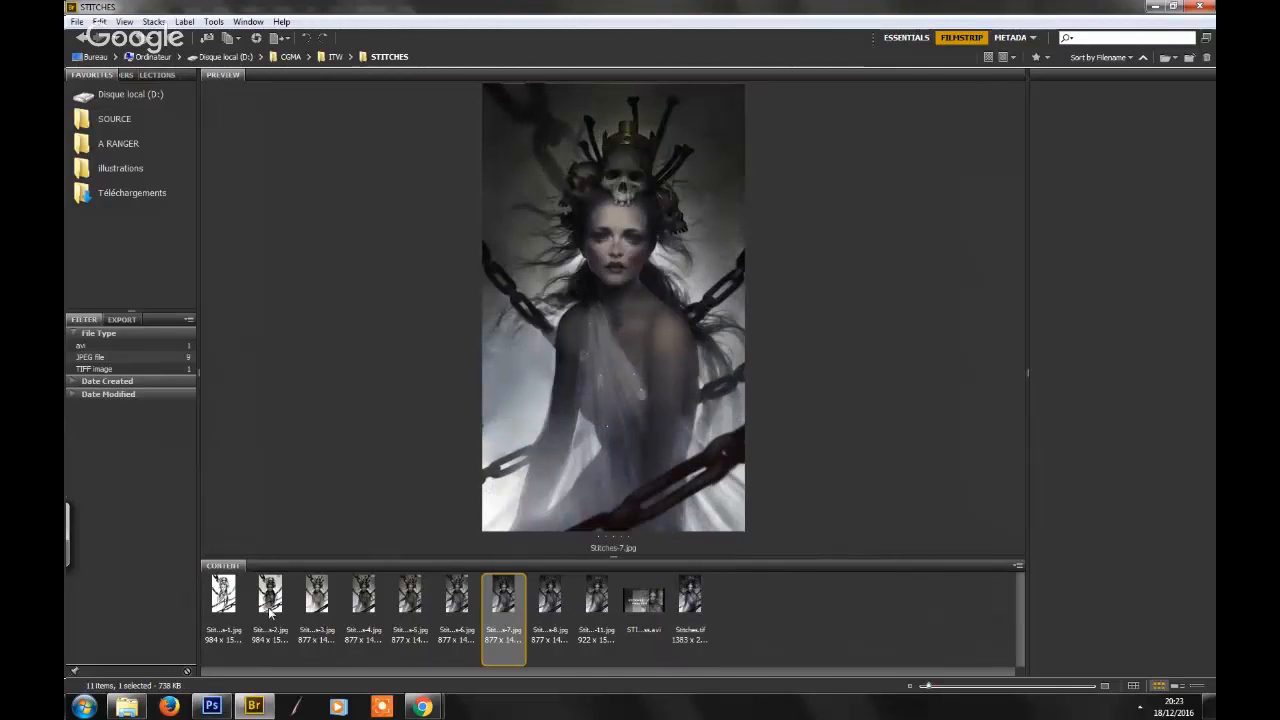
click(270, 596)
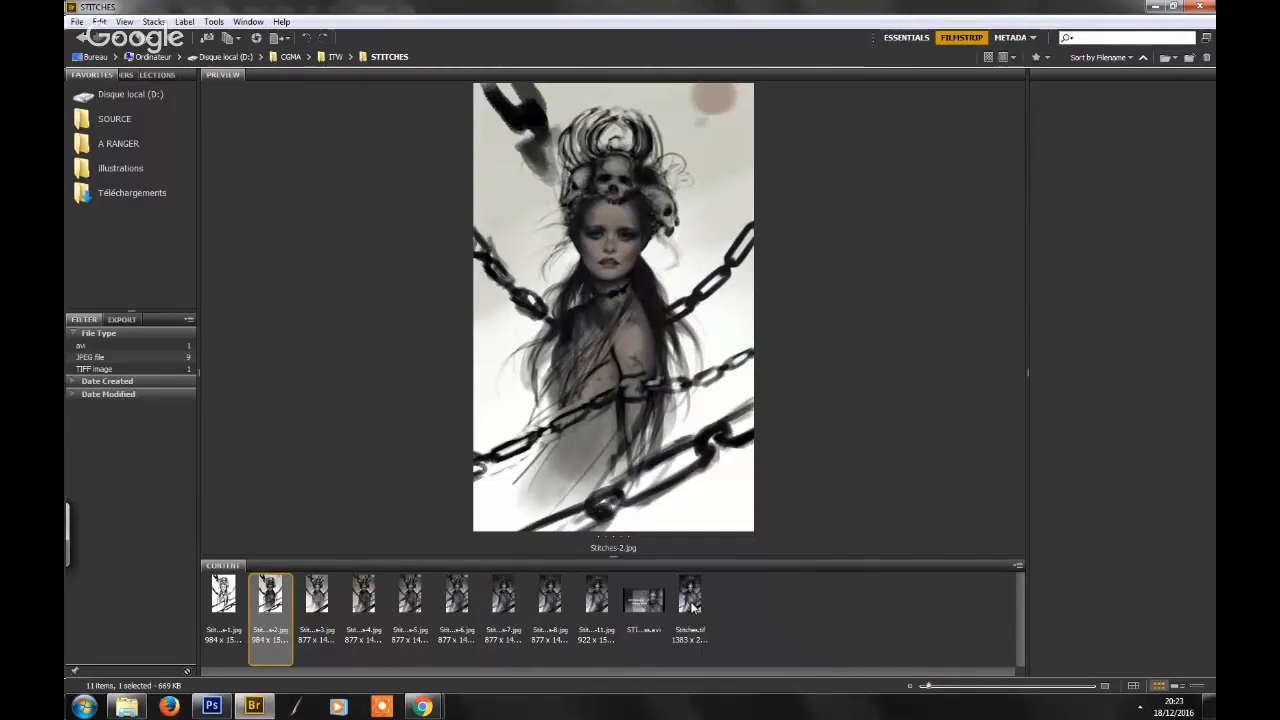
click(690, 596)
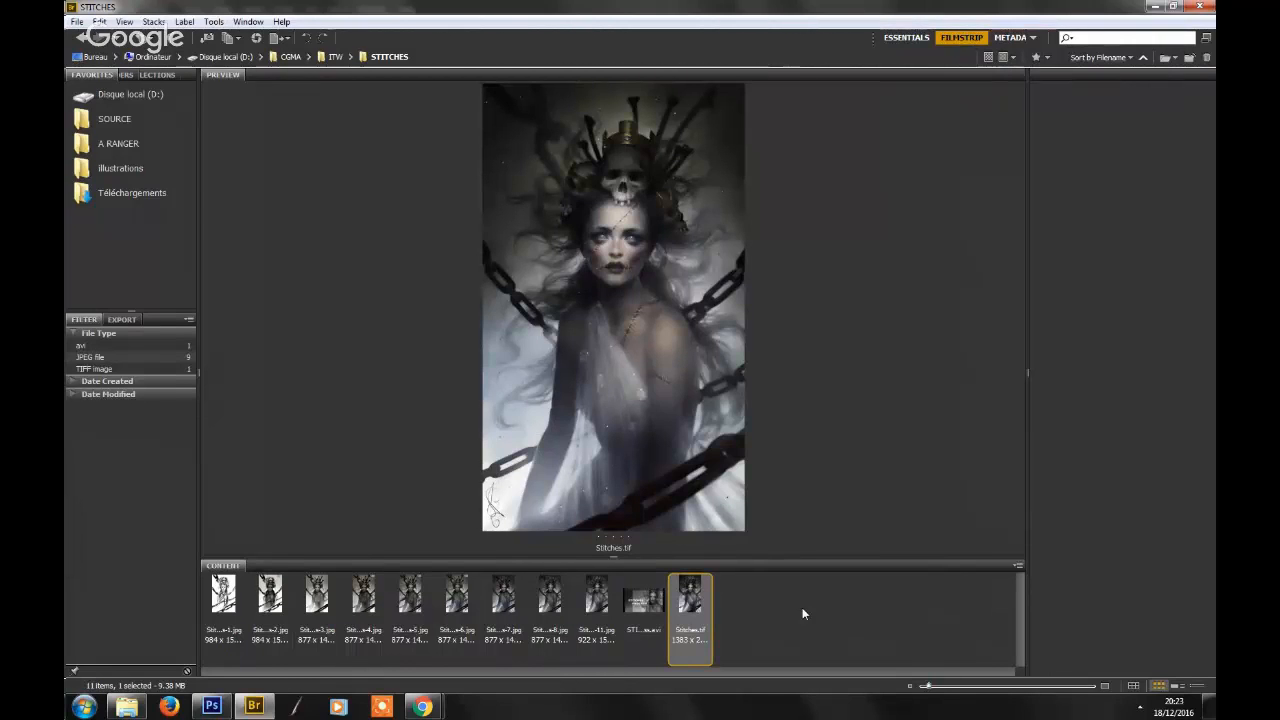
mouse_move(812, 548)
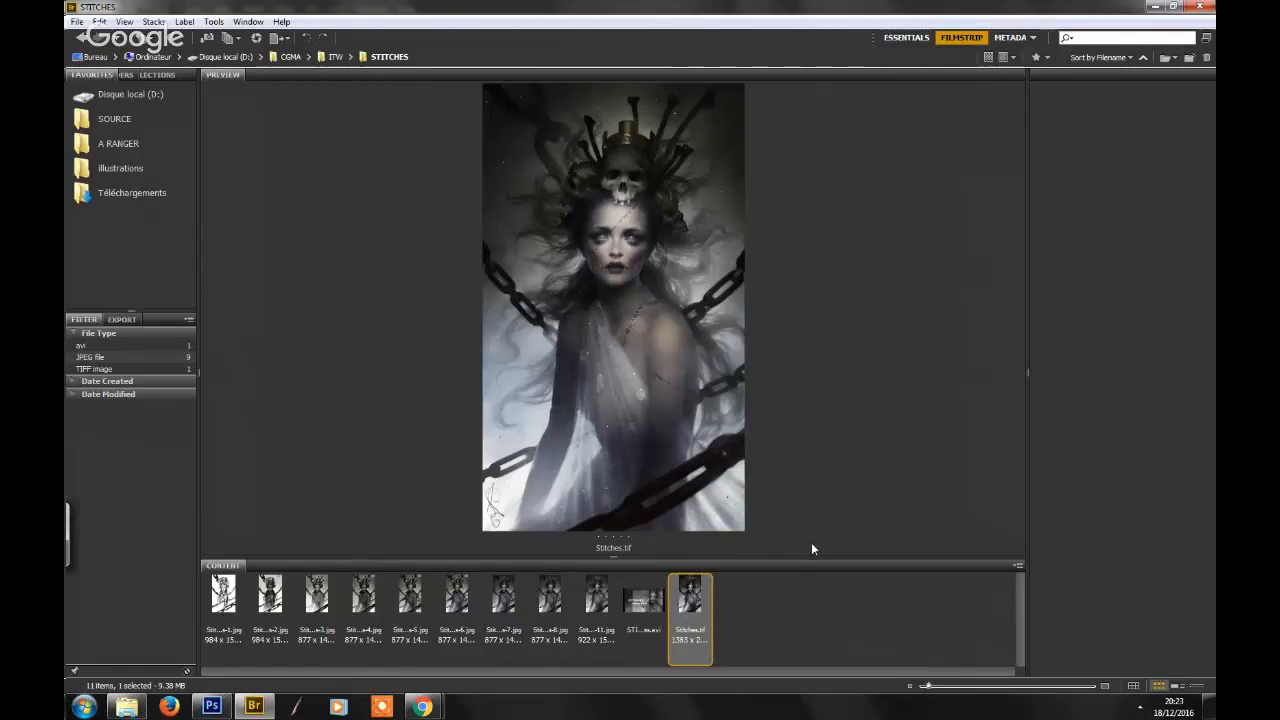
mouse_move(832, 544)
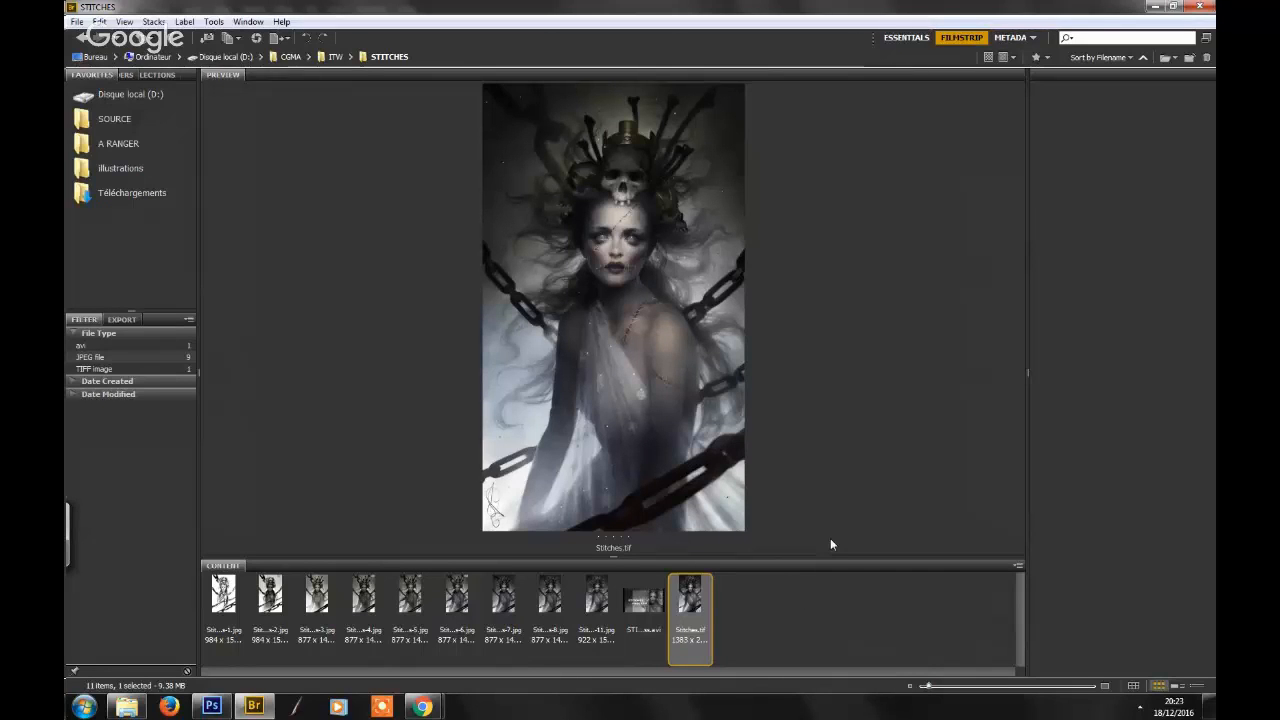
mouse_move(794, 616)
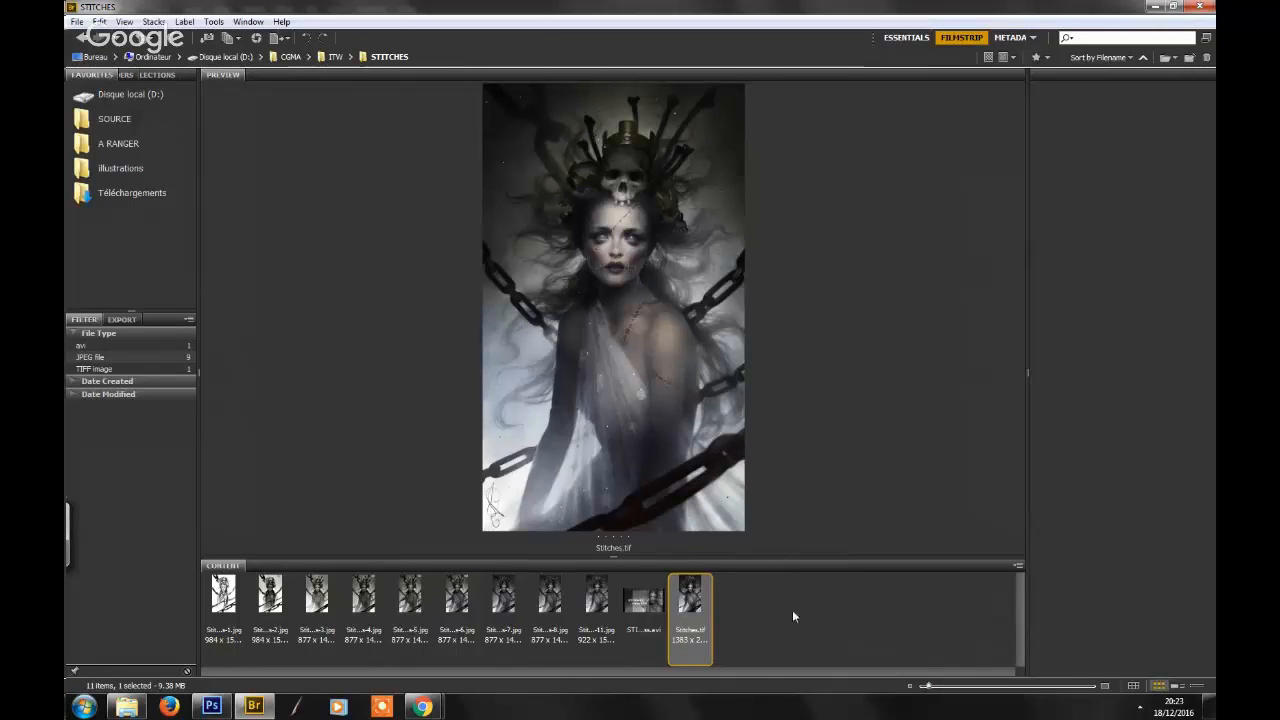
mouse_move(524, 348)
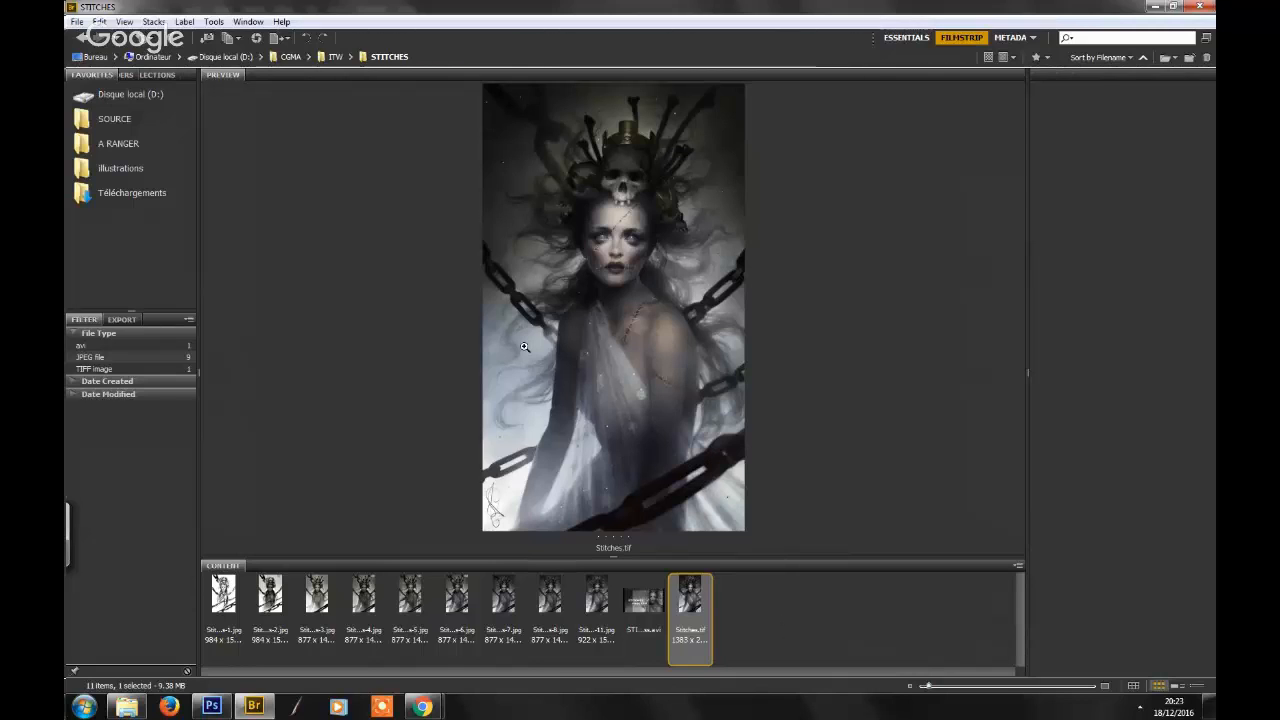
mouse_move(604, 356)
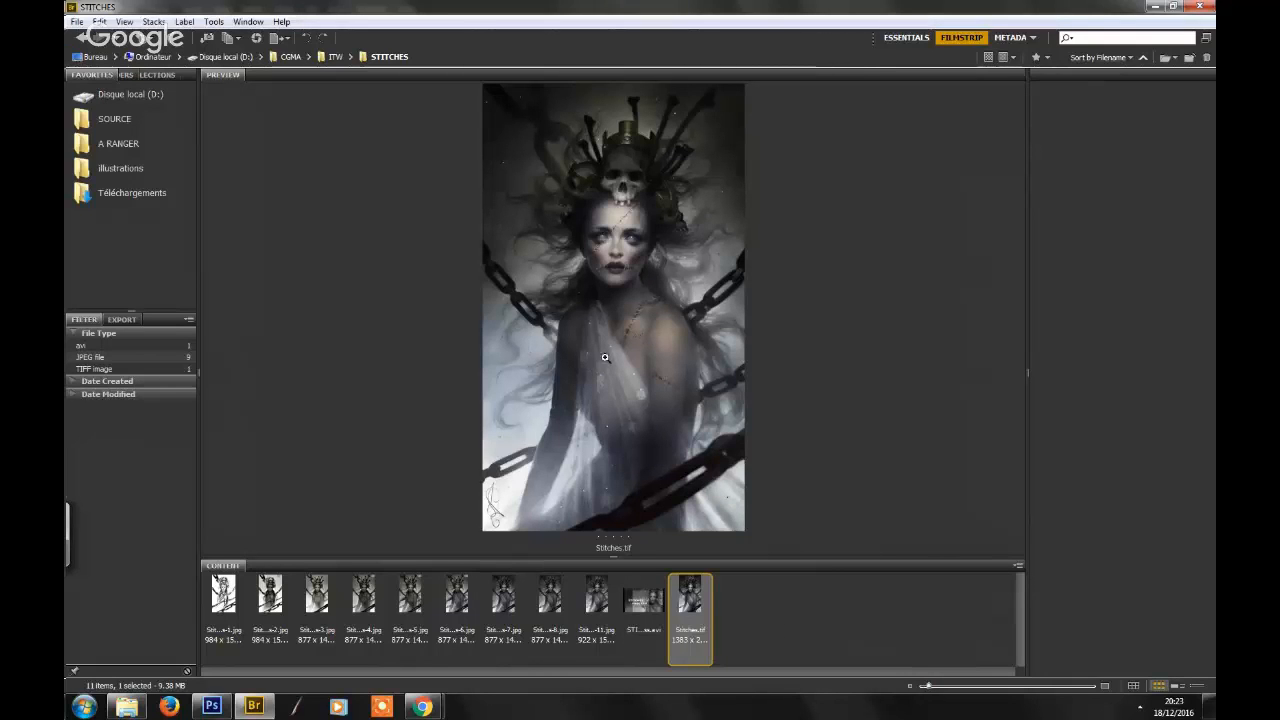
mouse_move(620, 360)
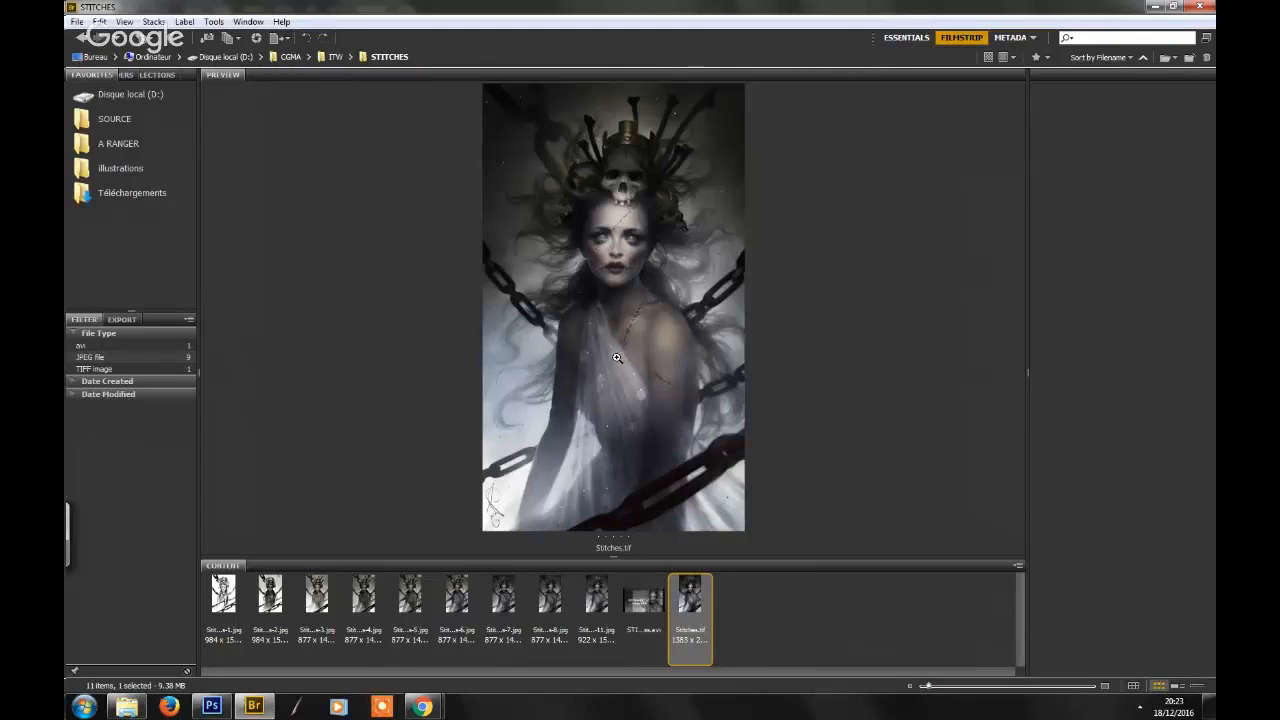
mouse_move(648, 360)
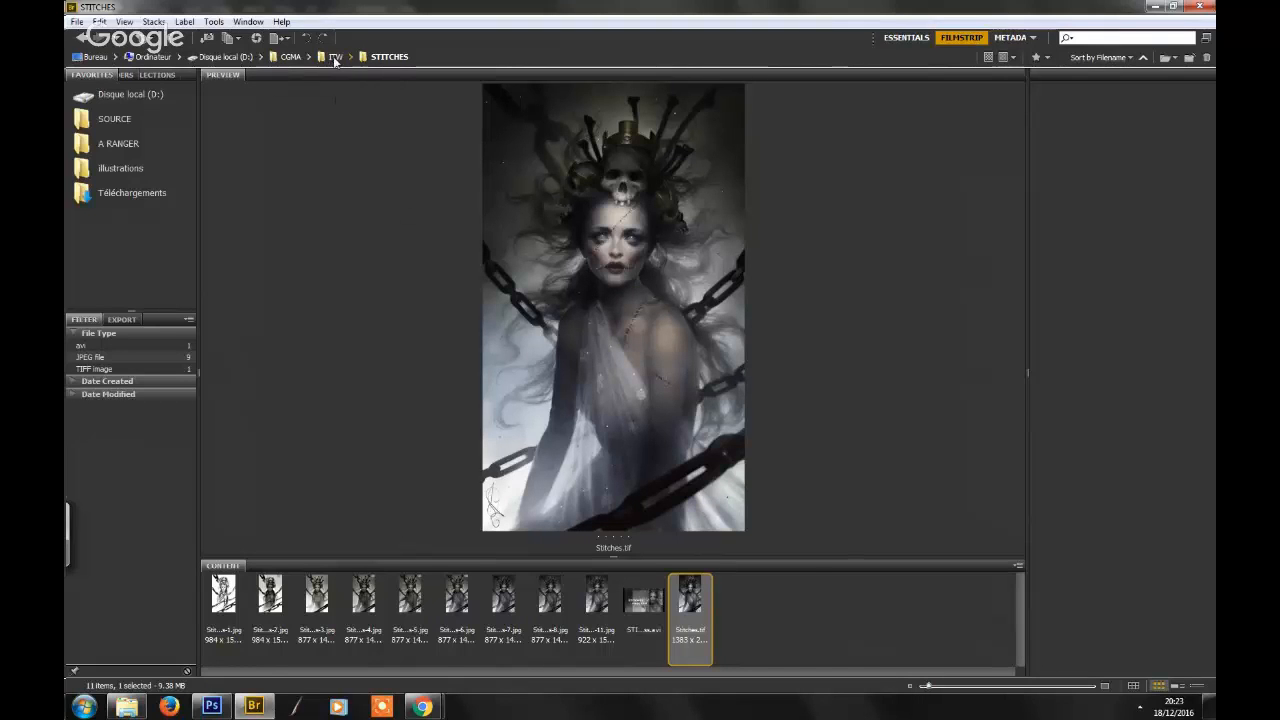
- Leave the STITCHES folder for the parent project folder listing its subfolders and images
click(336, 56)
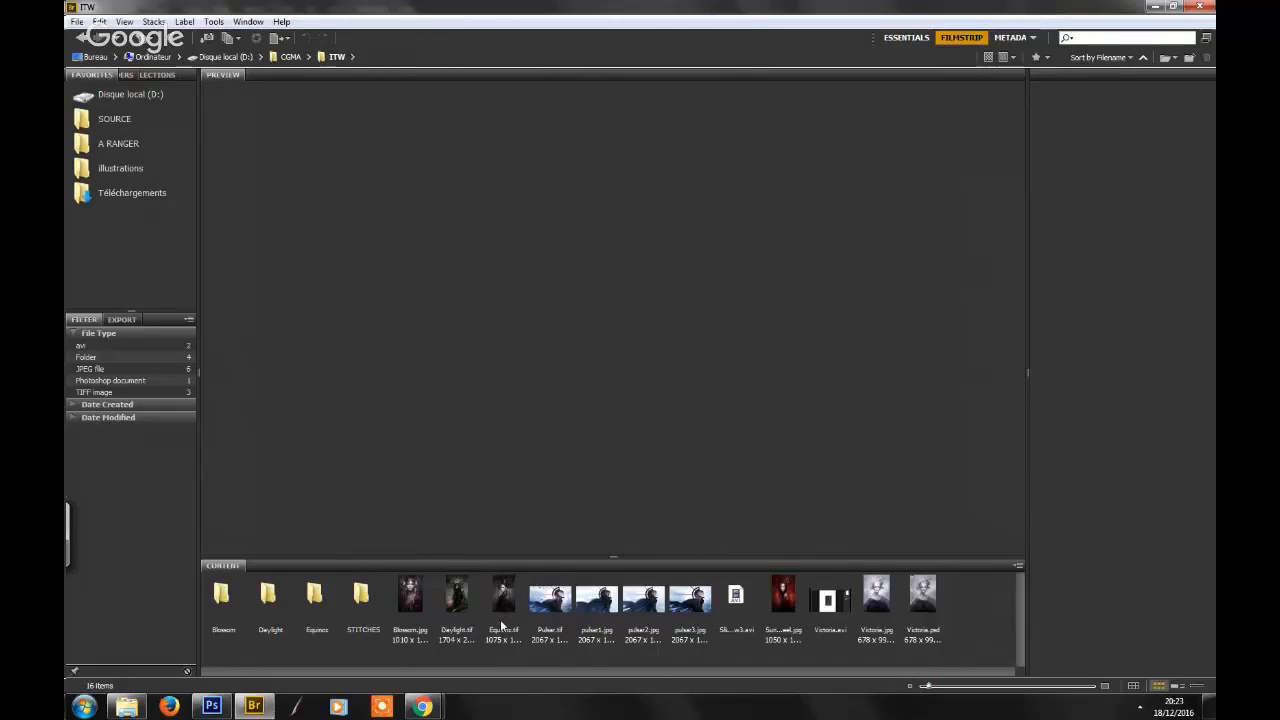
mouse_move(504, 616)
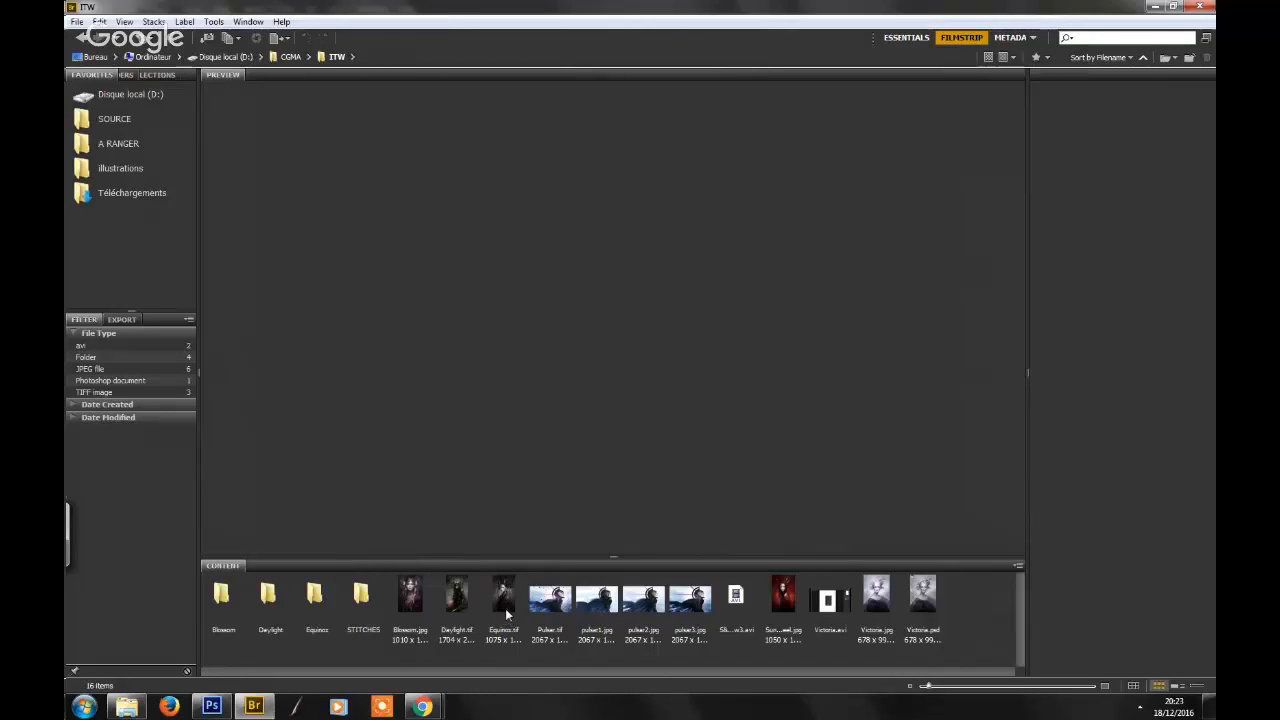
mouse_move(508, 576)
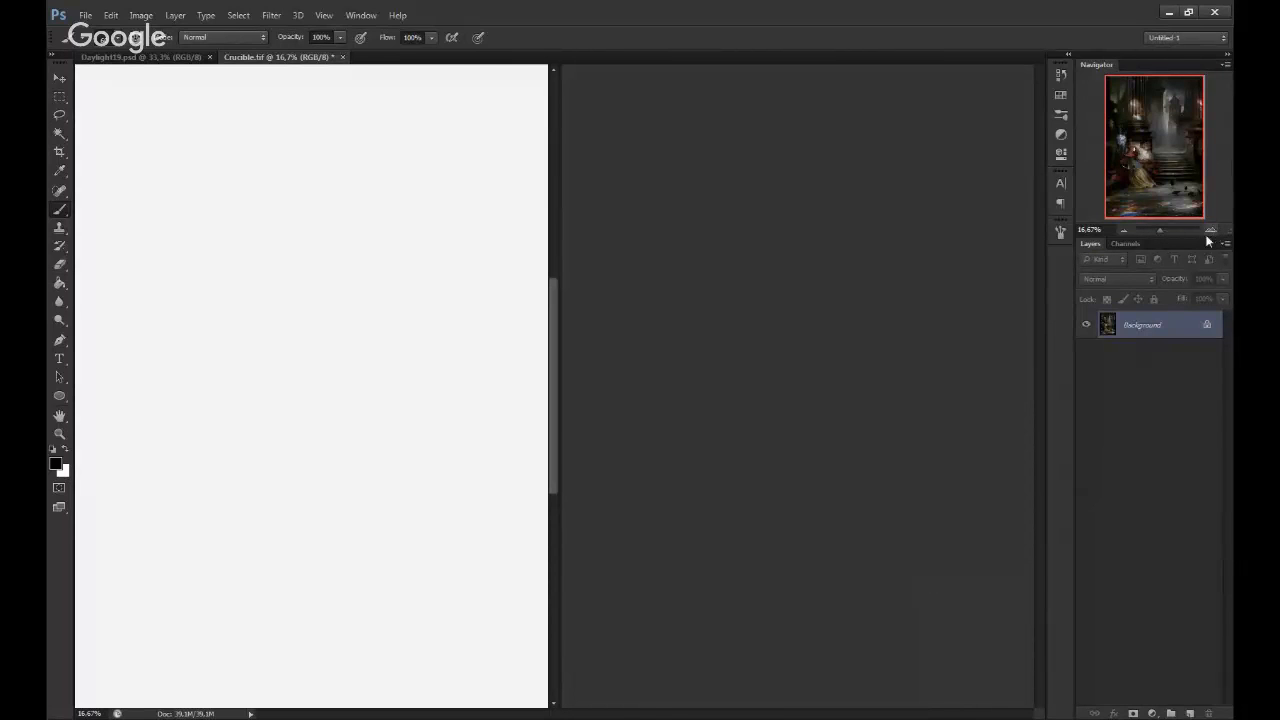
click(108, 56)
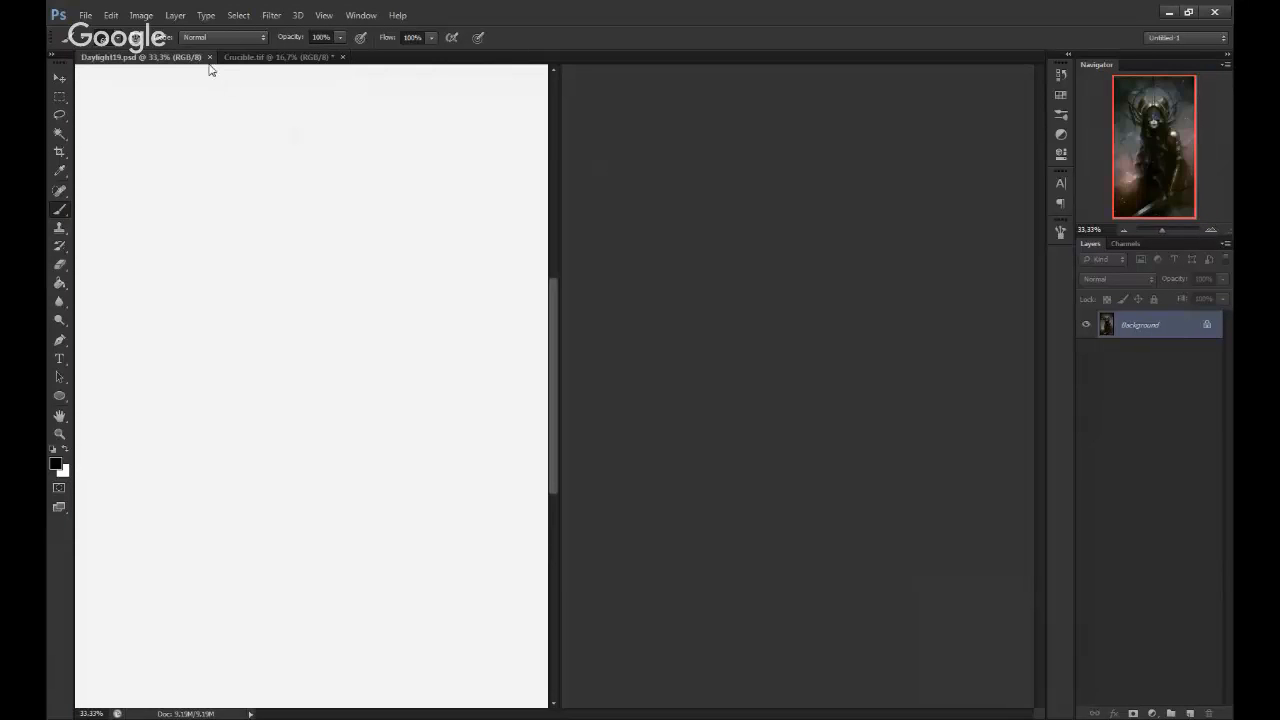
click(208, 56)
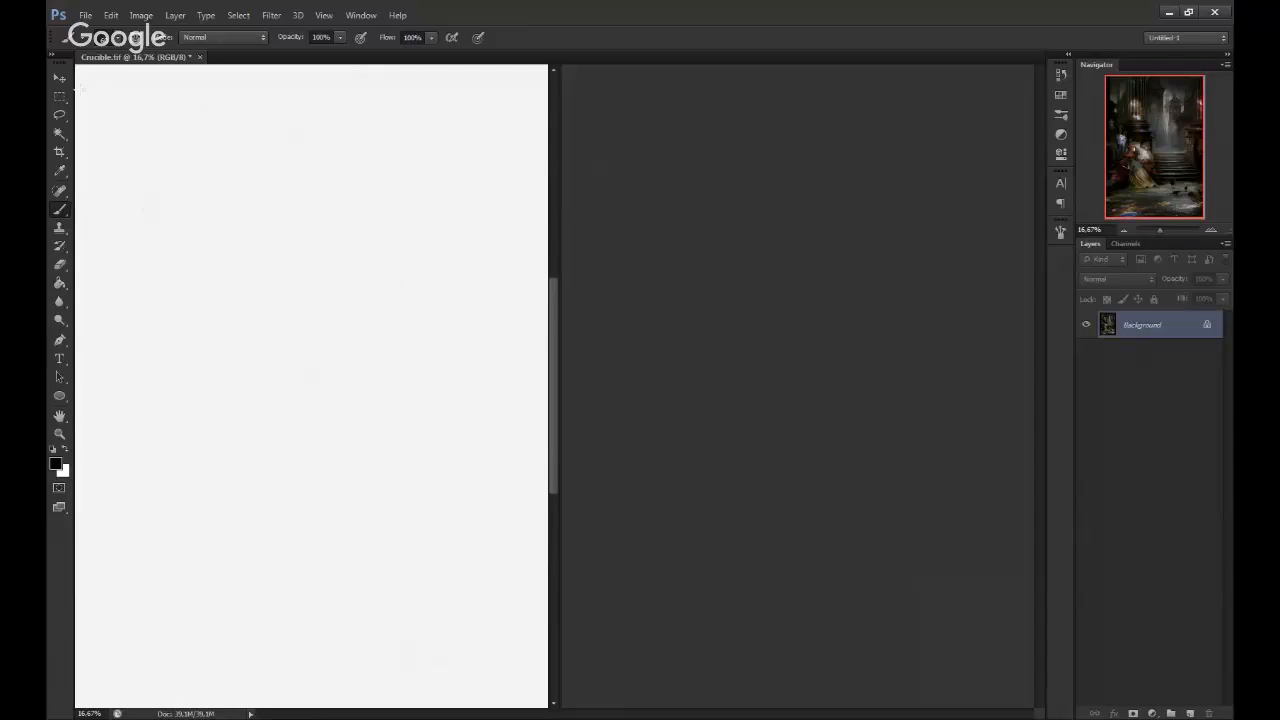
click(60, 78)
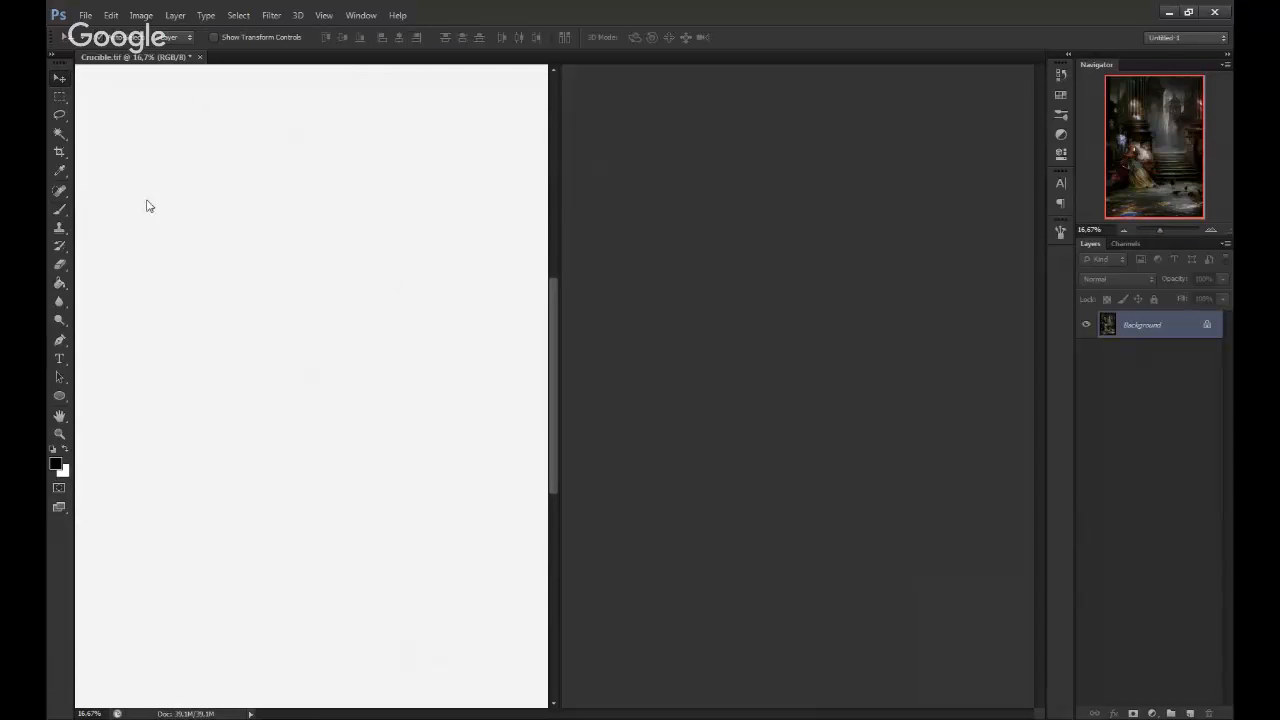
mouse_move(162, 258)
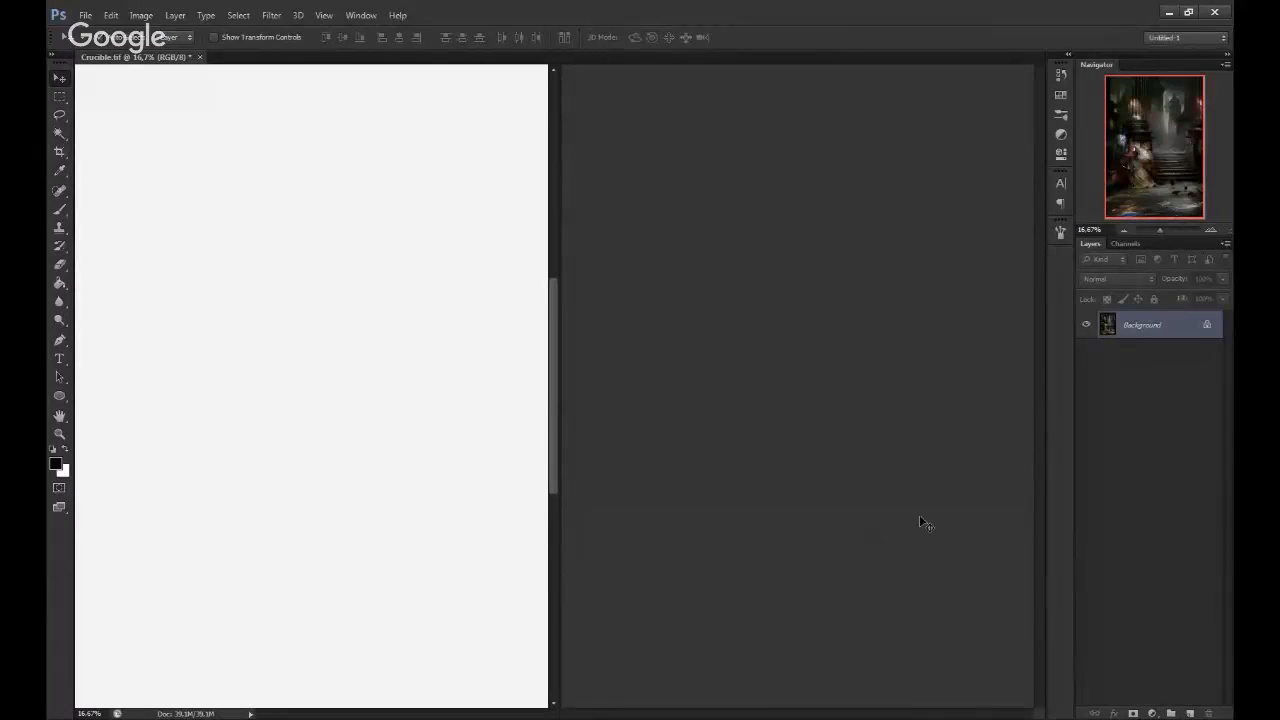
mouse_move(896, 528)
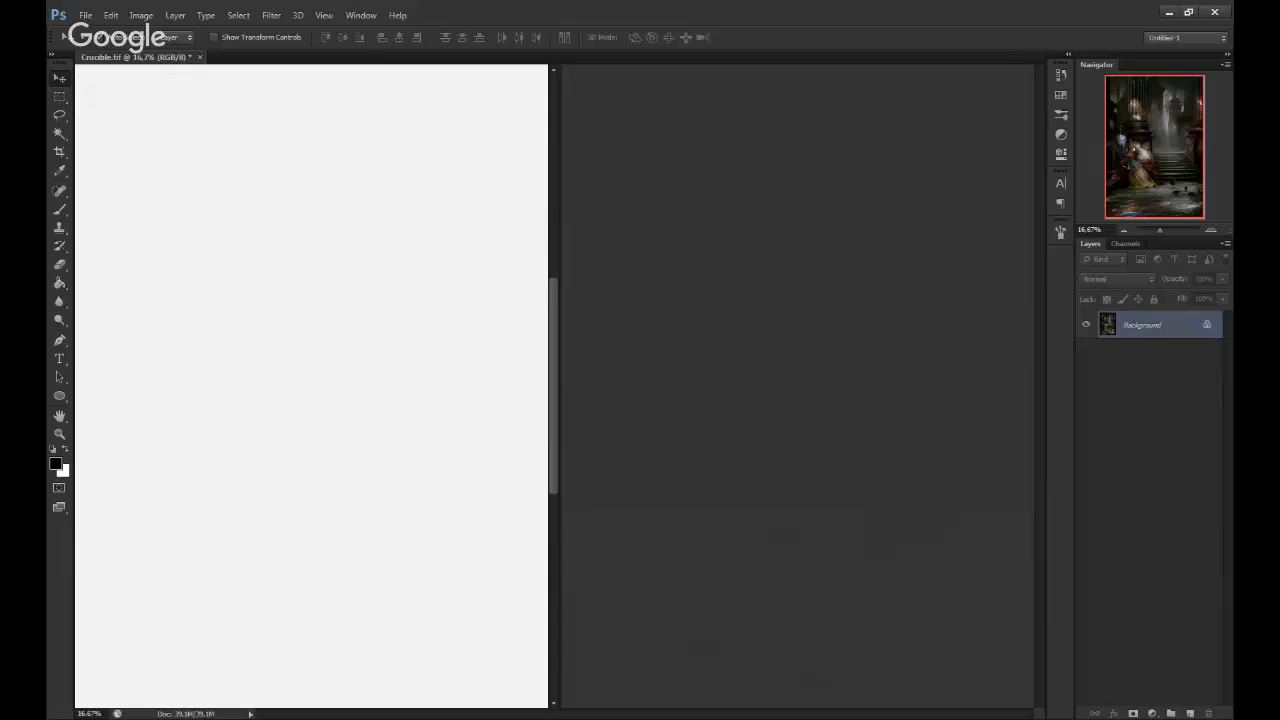
mouse_move(204, 126)
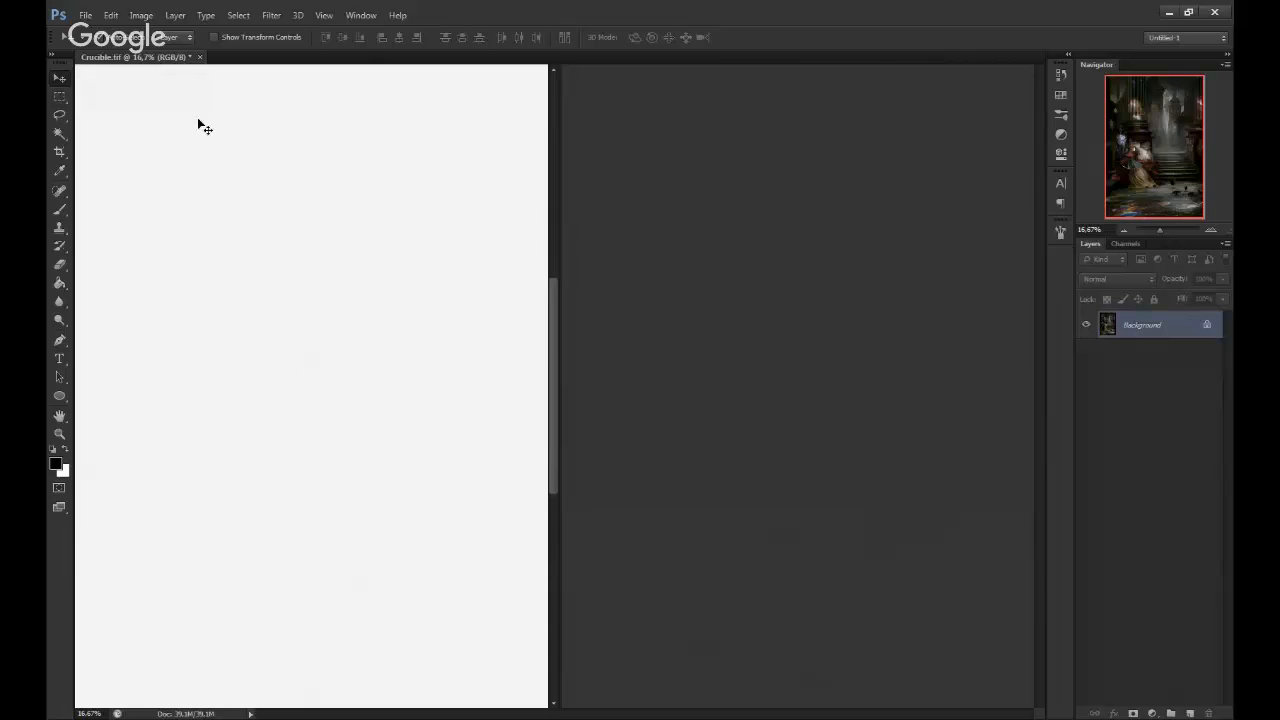
mouse_move(260, 652)
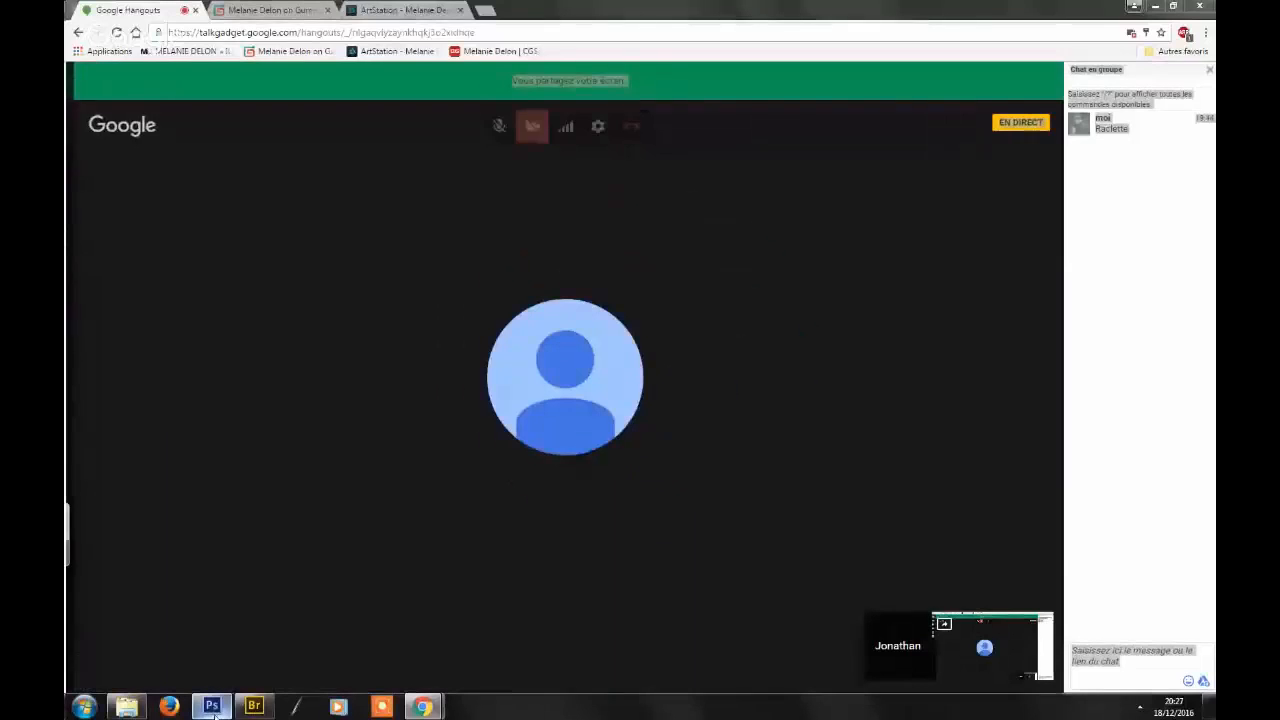
- Bring up the window showing the red-caped girl on stone stairs painting in Photoshop
click(210, 708)
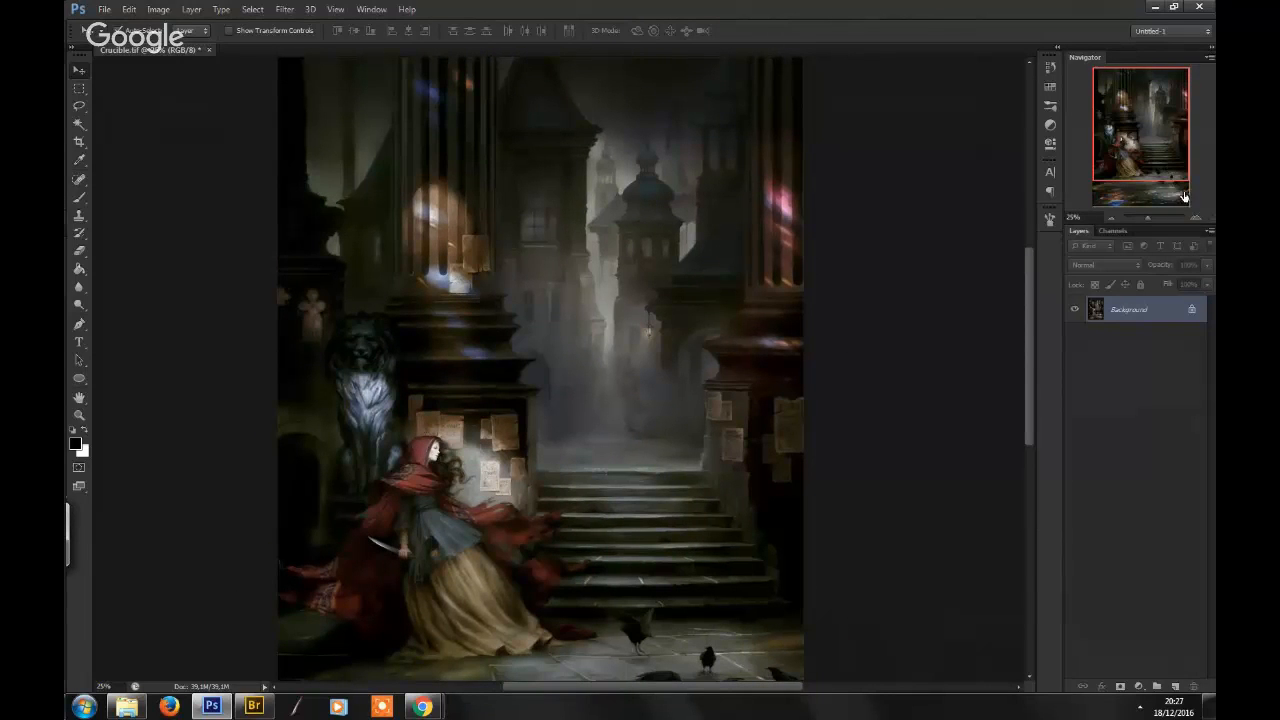
mouse_move(1136, 150)
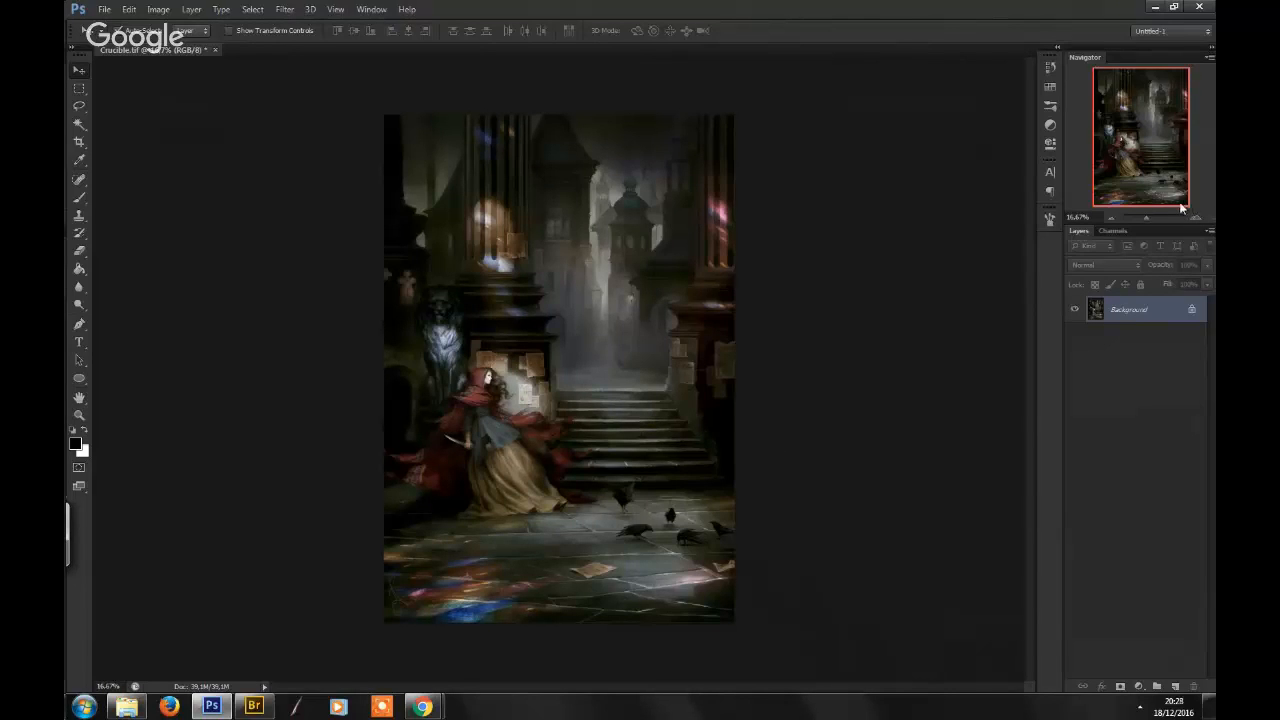
mouse_move(1196, 222)
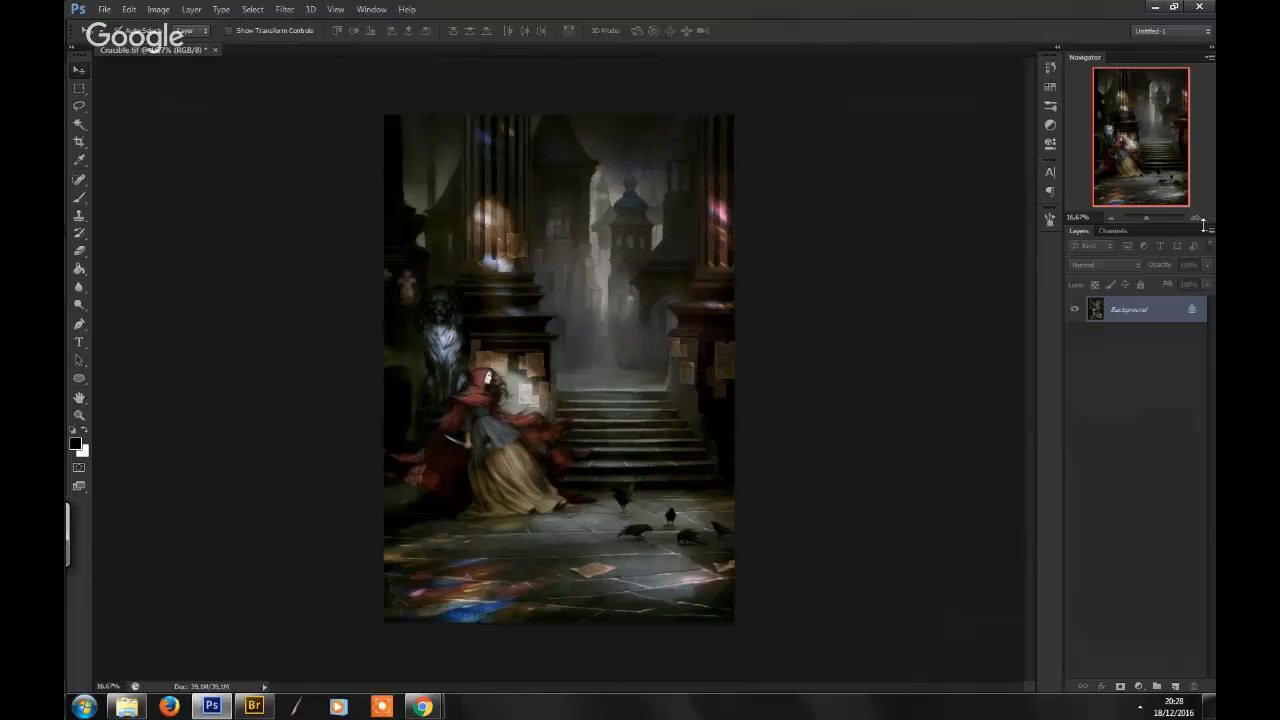
mouse_move(1198, 224)
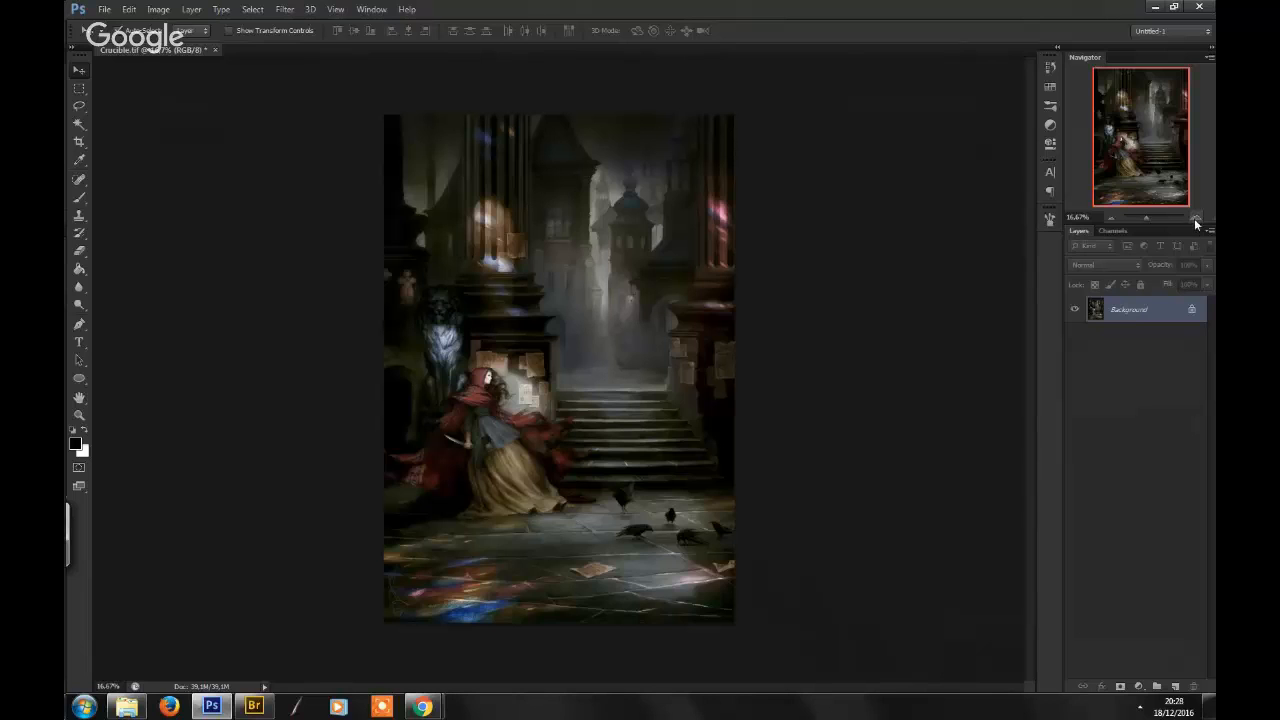
mouse_move(1190, 232)
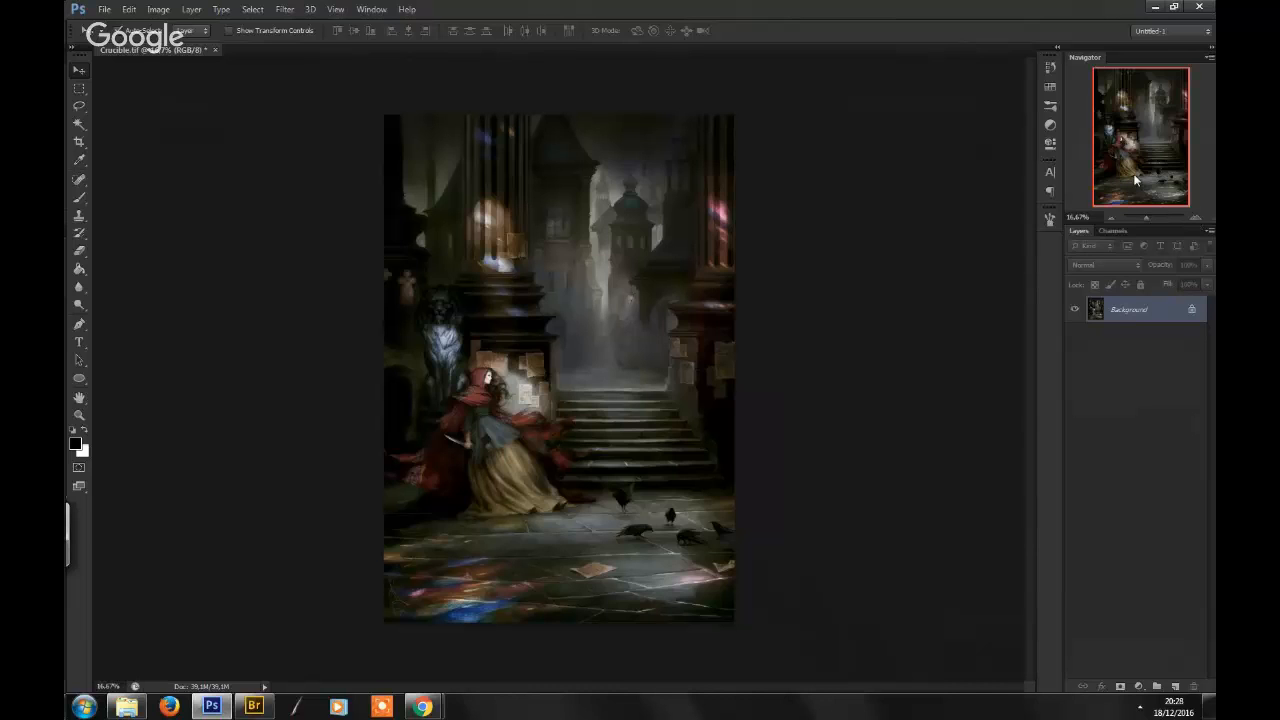
mouse_move(1136, 150)
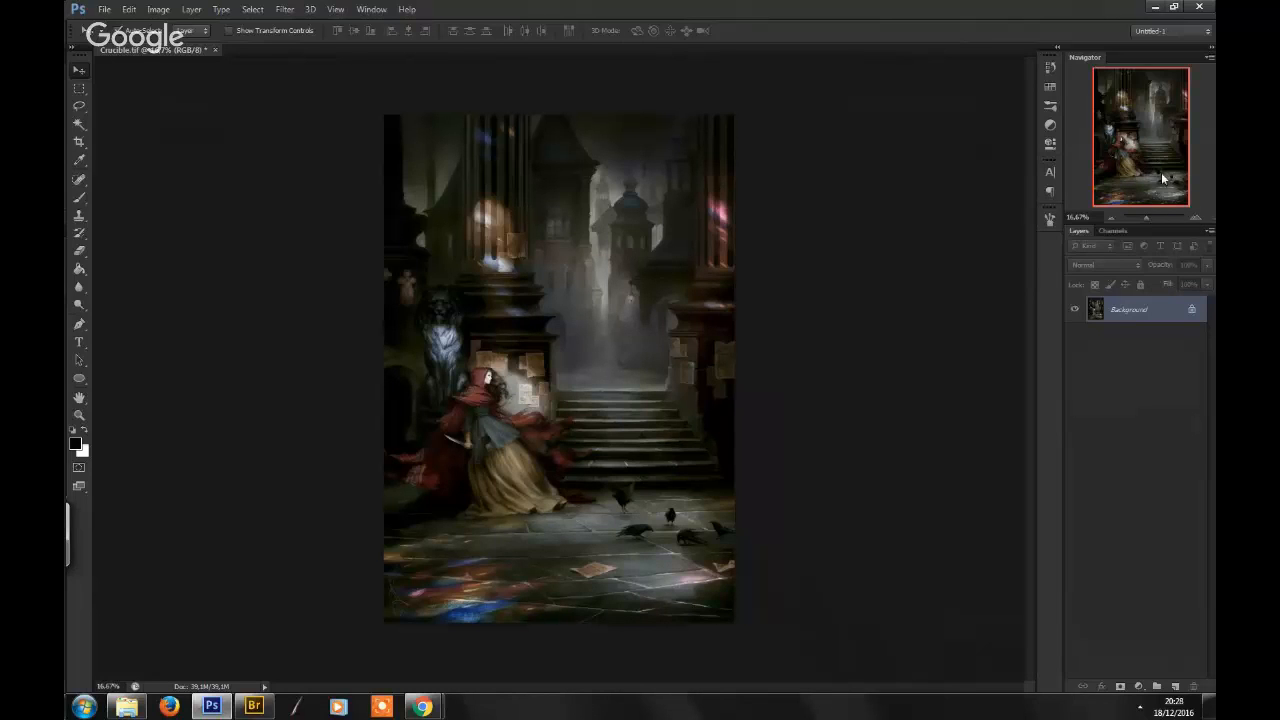
mouse_move(528, 298)
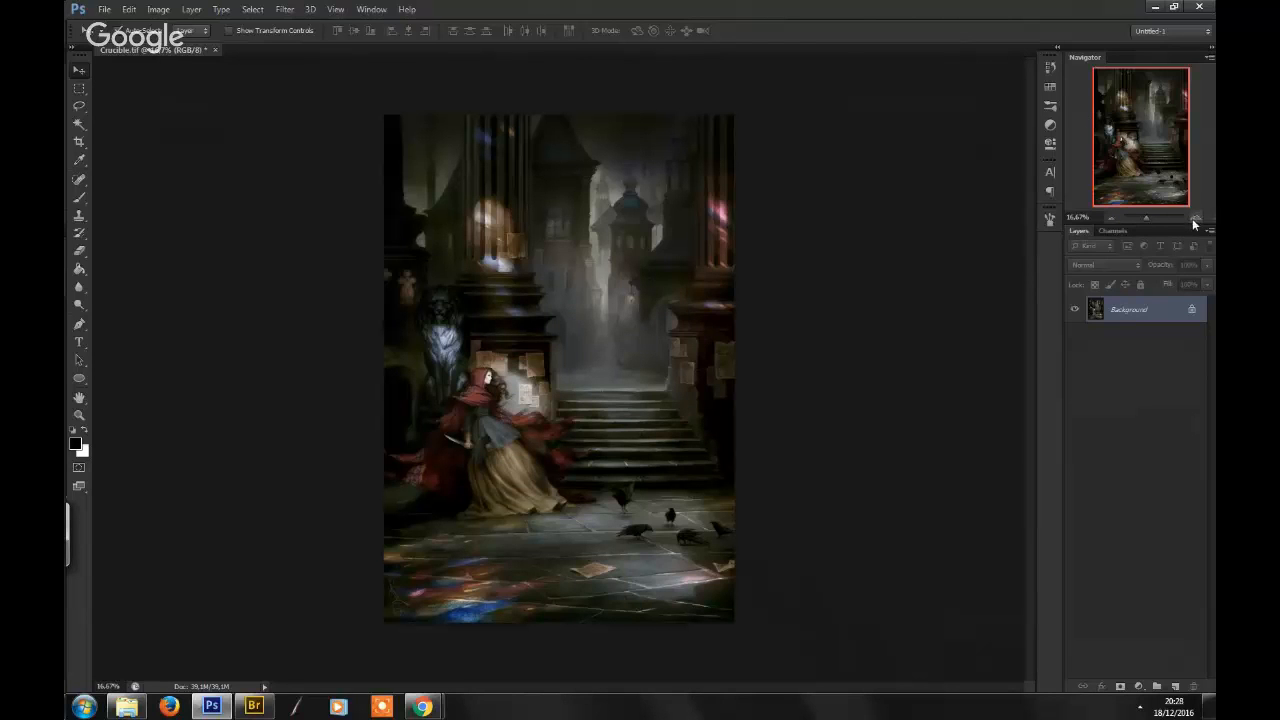
mouse_move(560, 212)
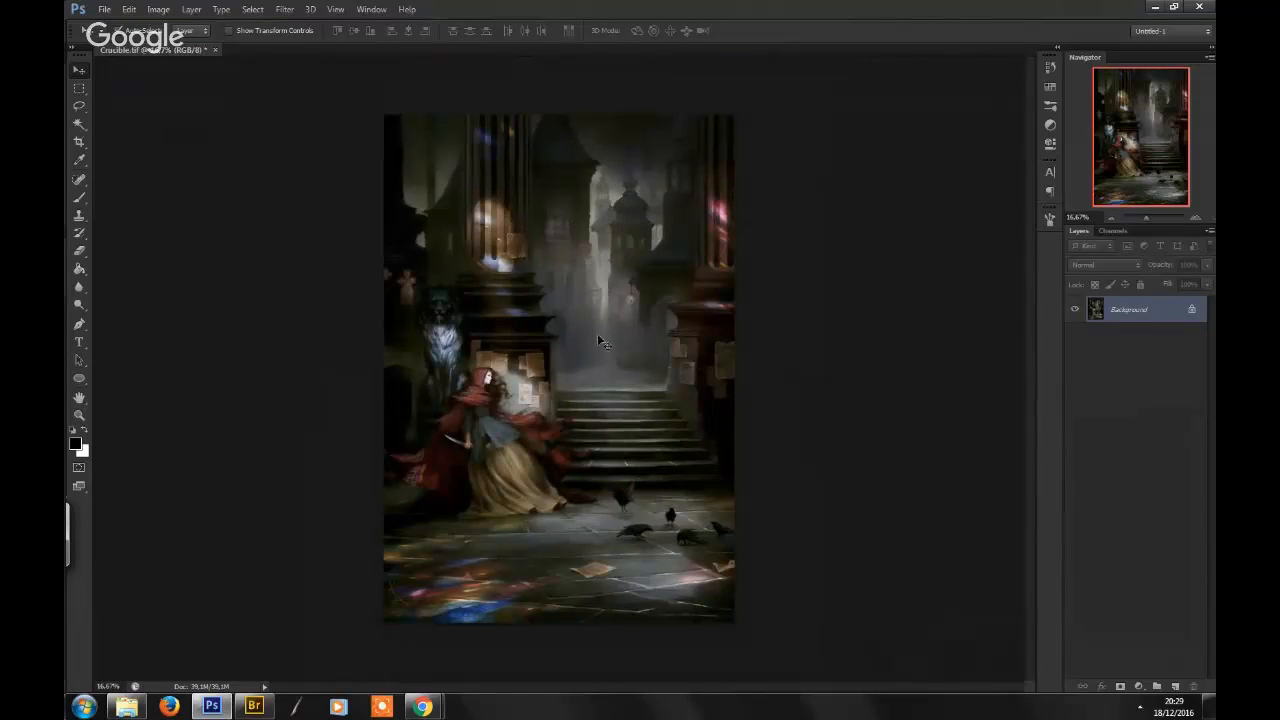
mouse_move(598, 320)
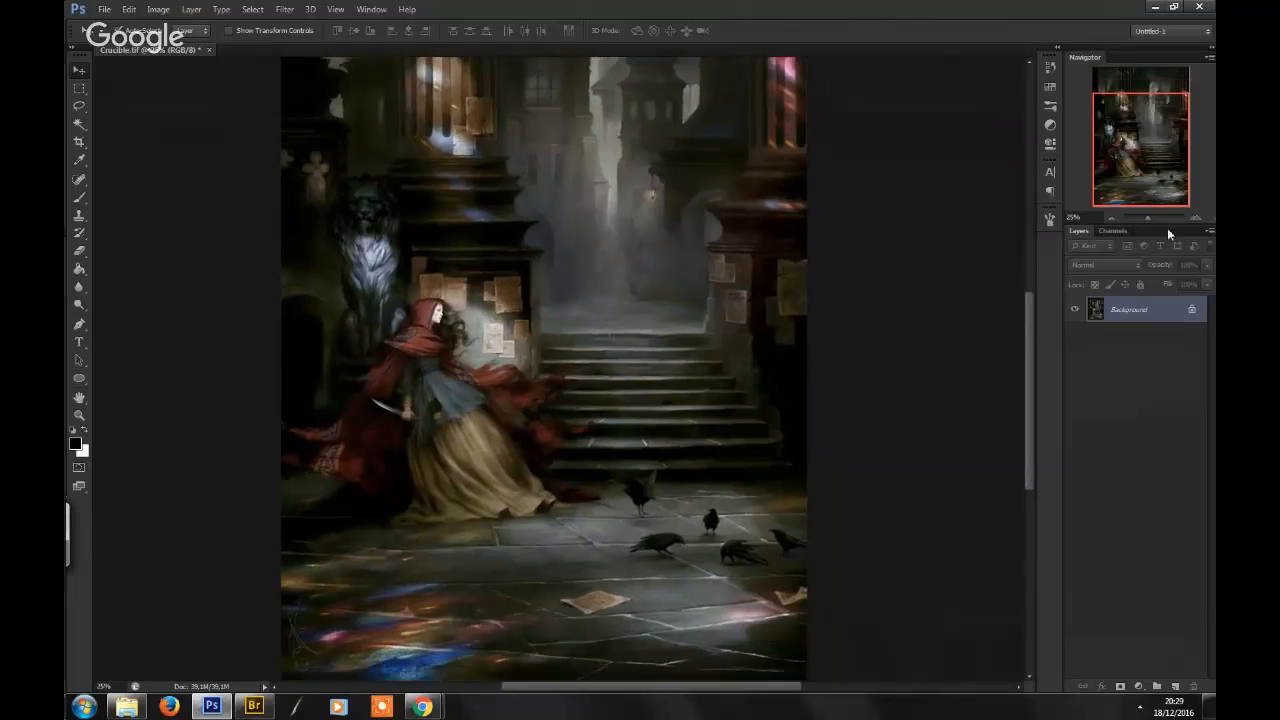
mouse_move(532, 328)
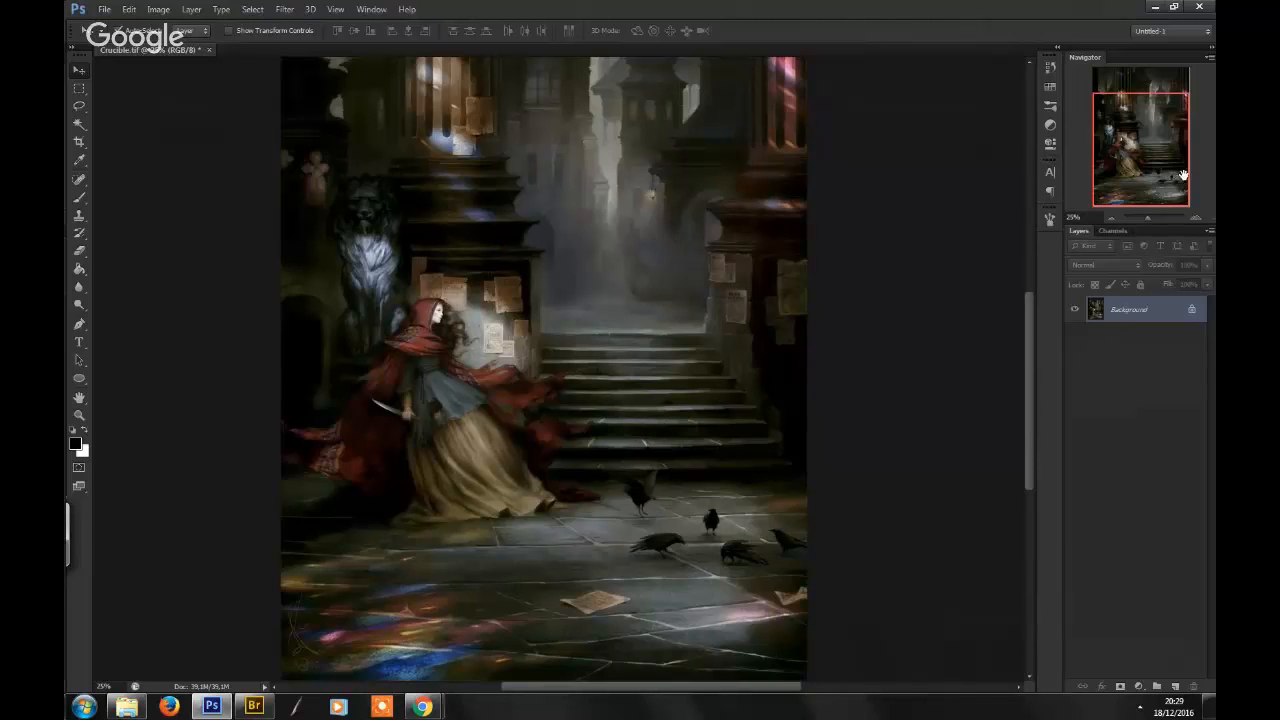
mouse_move(1176, 198)
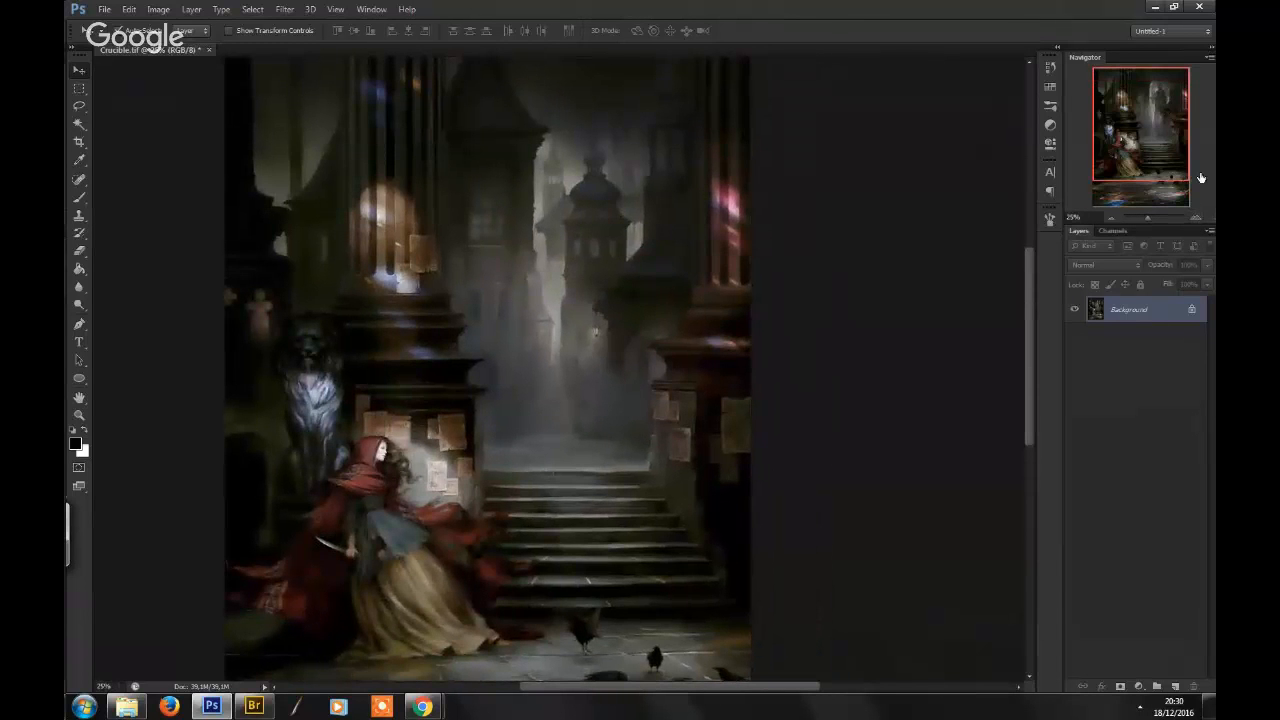
mouse_move(1200, 178)
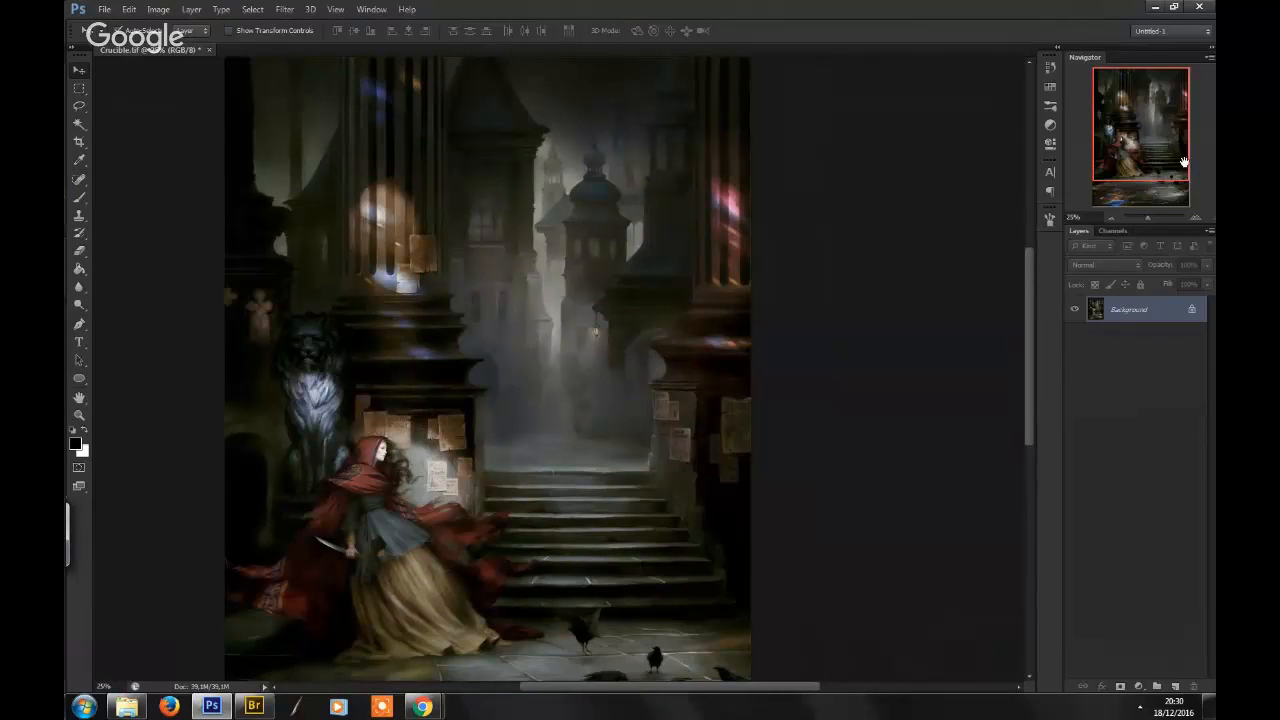
drag(1184, 164, 1168, 192)
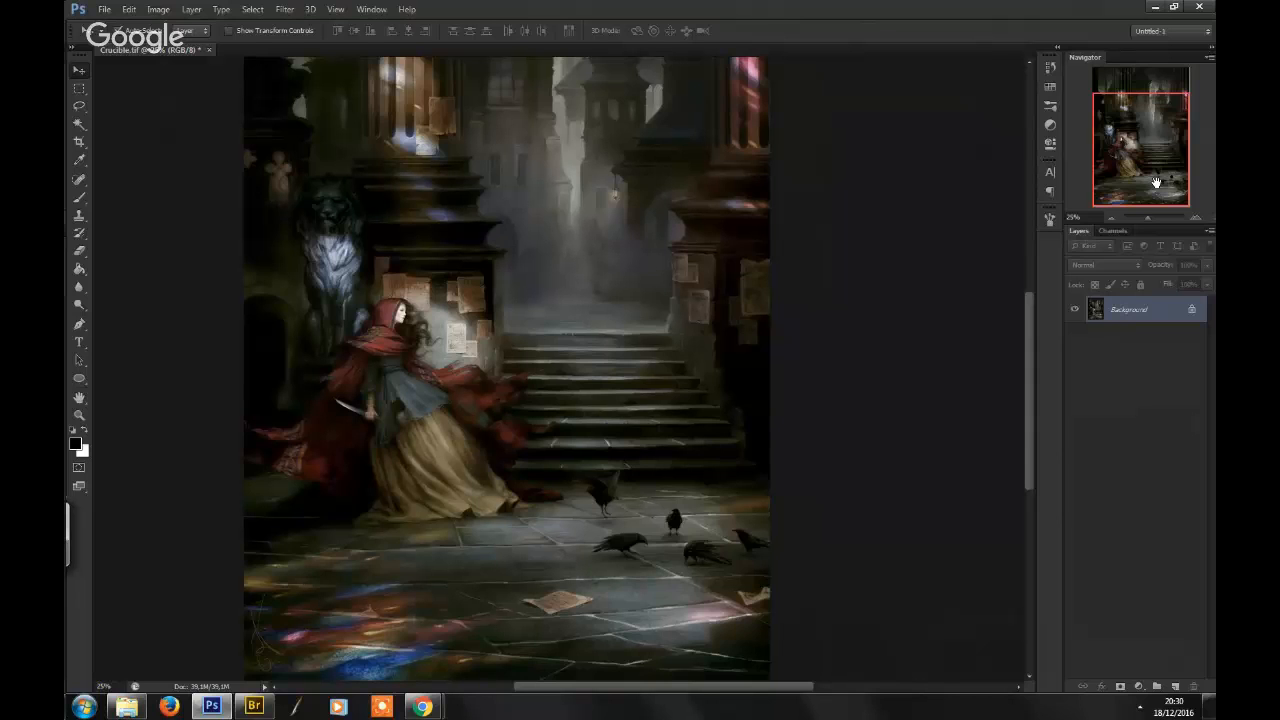
mouse_move(464, 398)
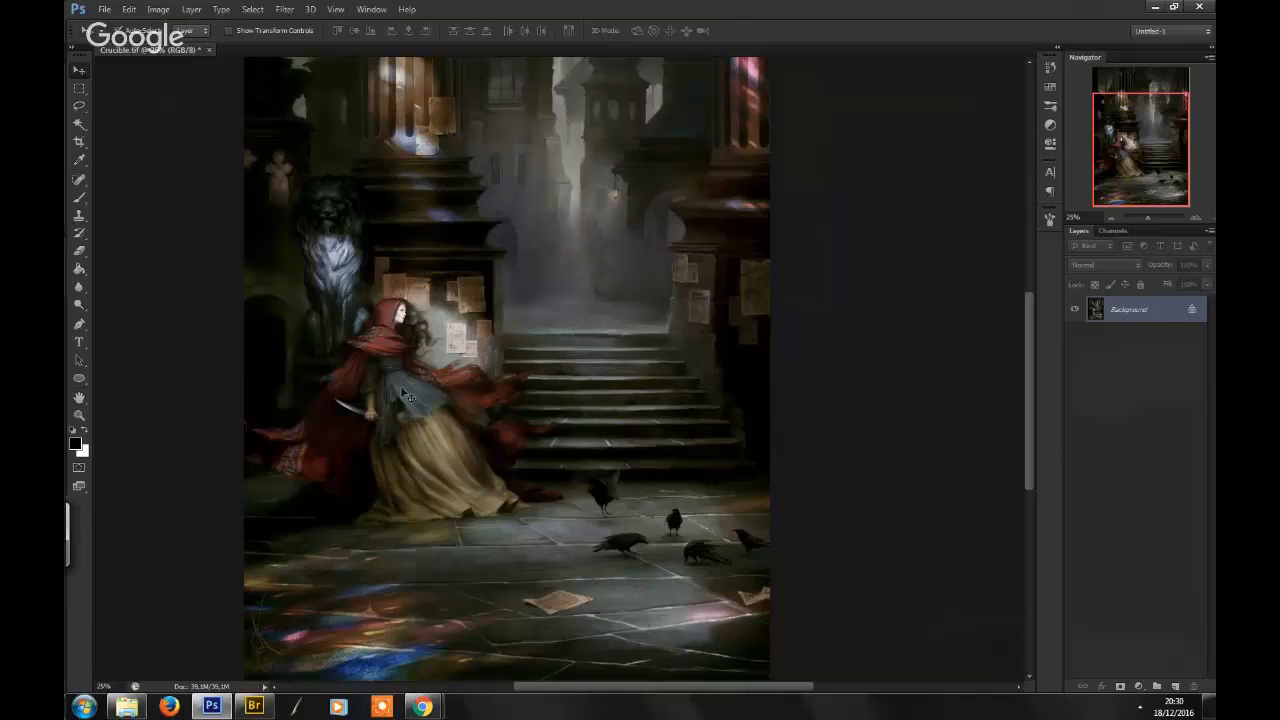
mouse_move(930, 376)
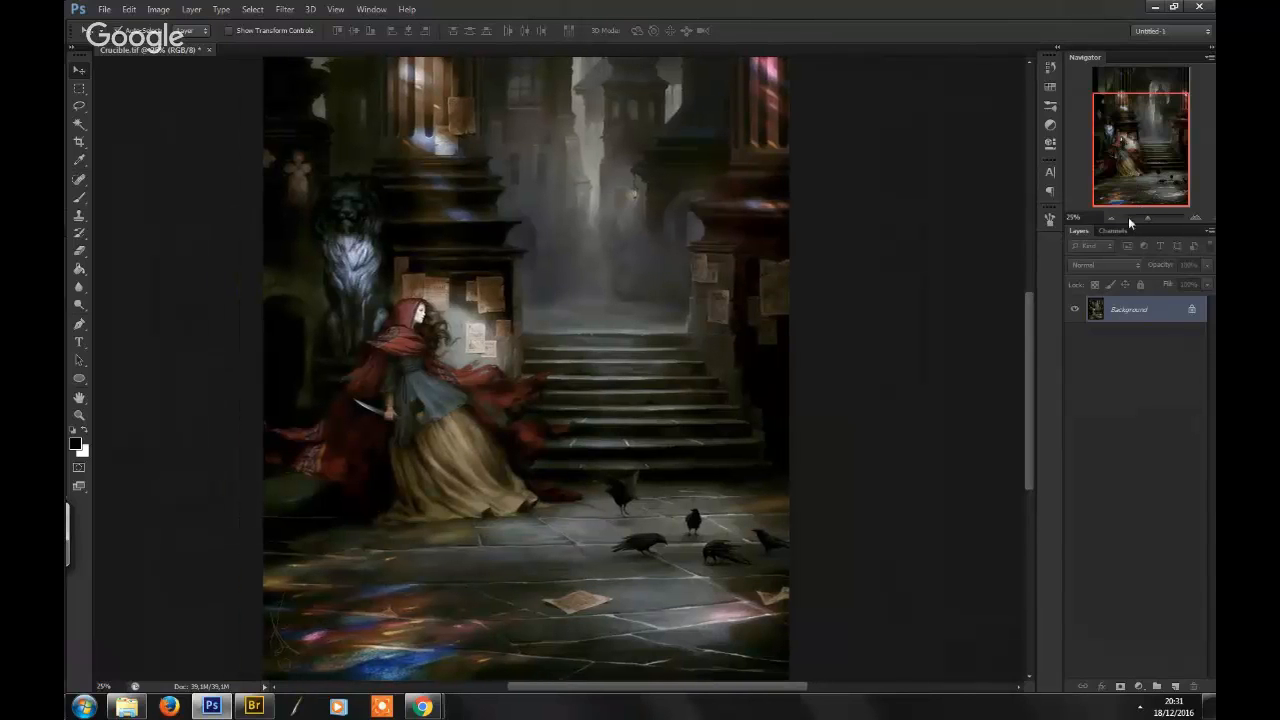
click(1112, 216)
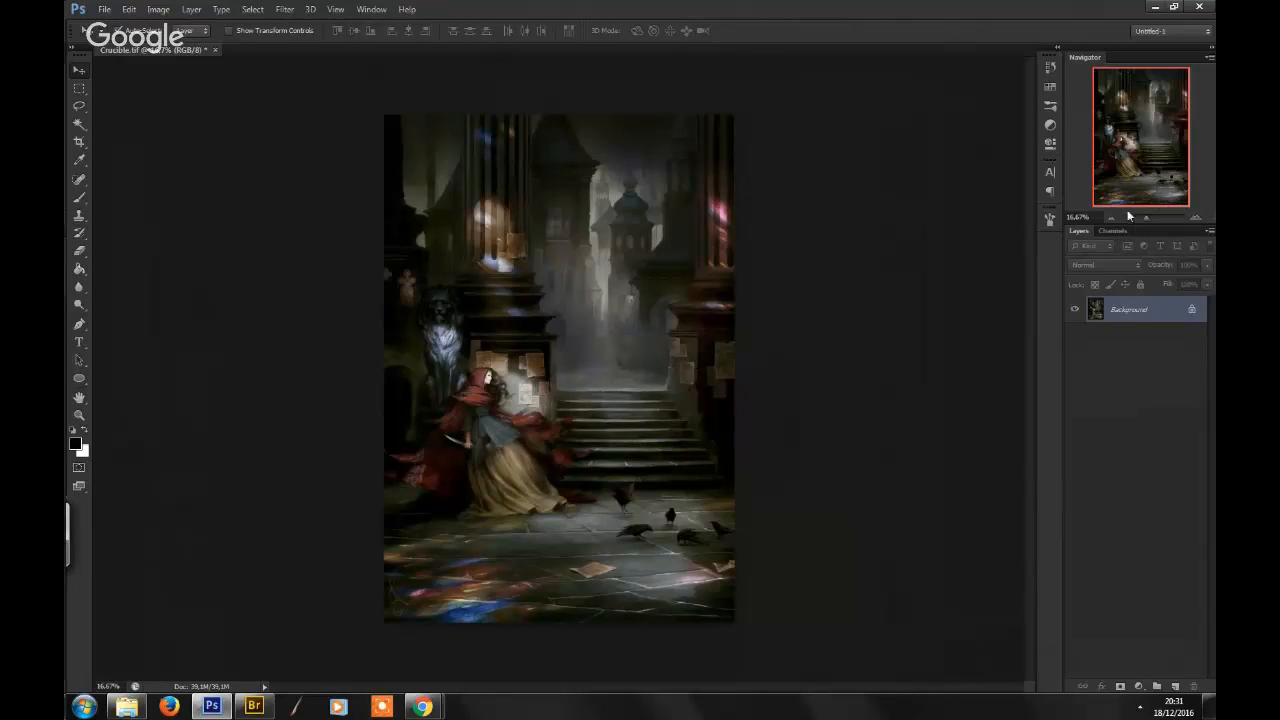
mouse_move(1132, 218)
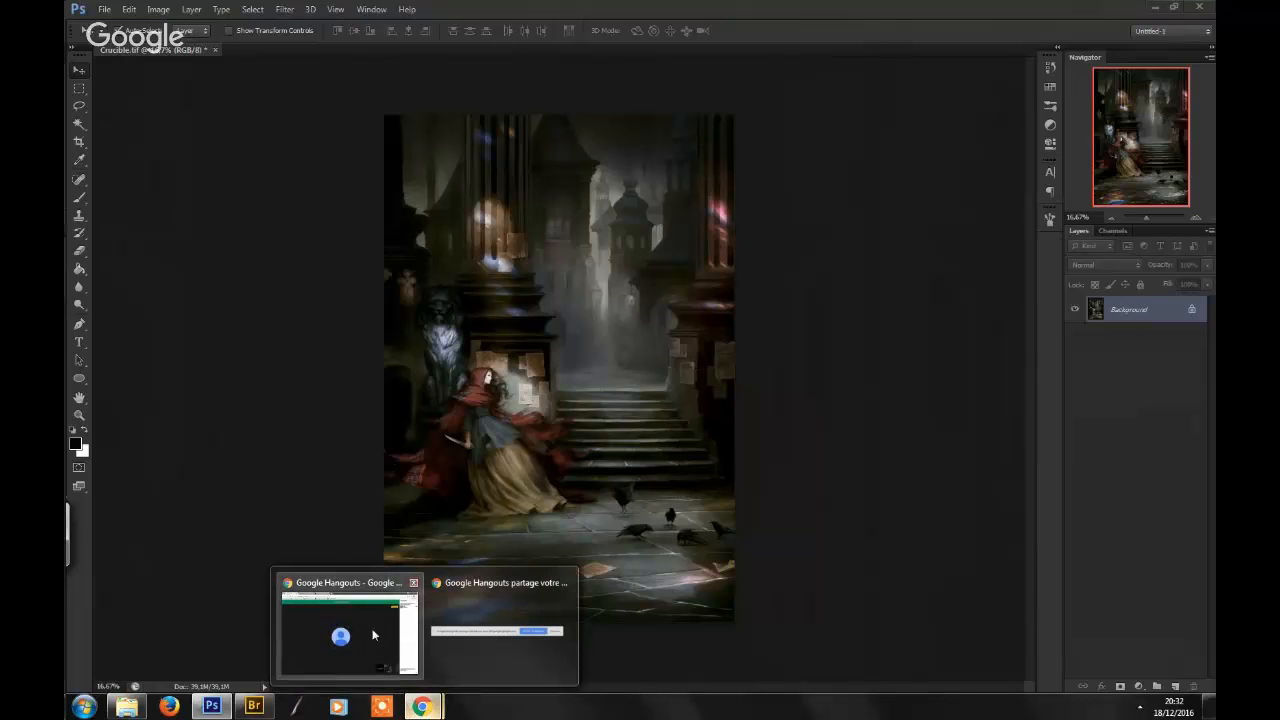
- Switch from Photoshop to the live Google Hangouts broadcast with its group chat
click(348, 636)
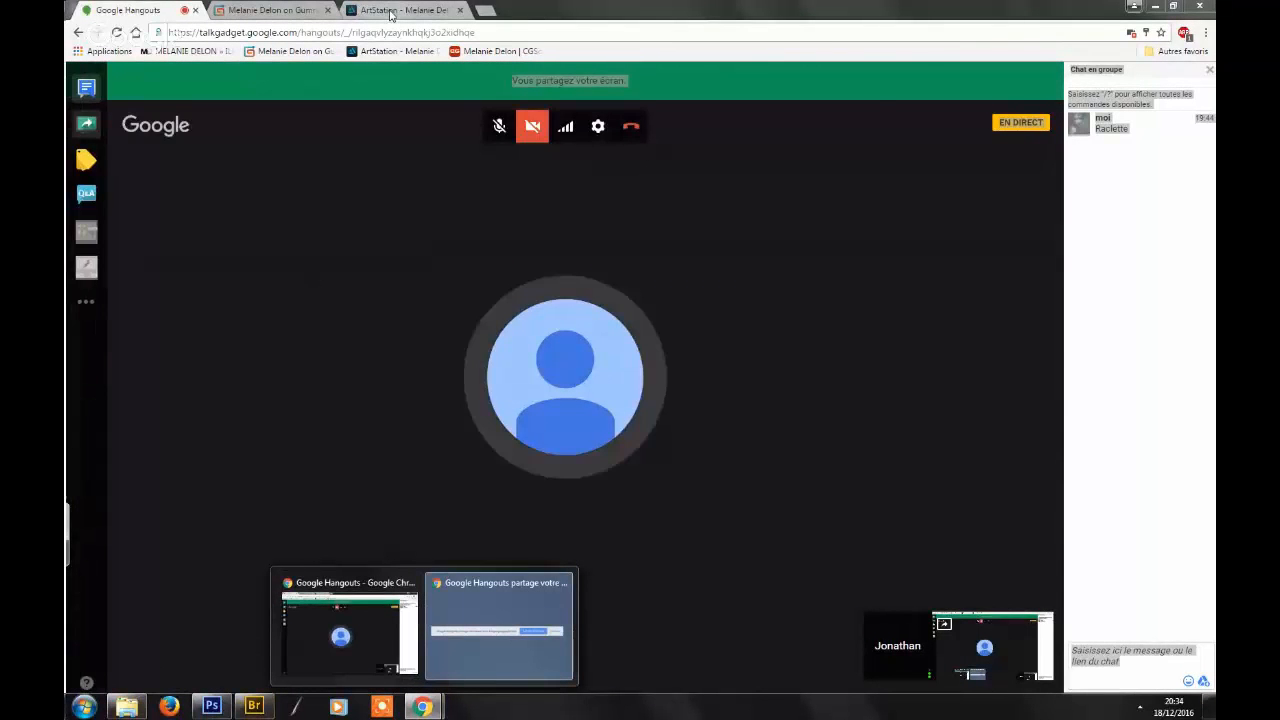
click(400, 10)
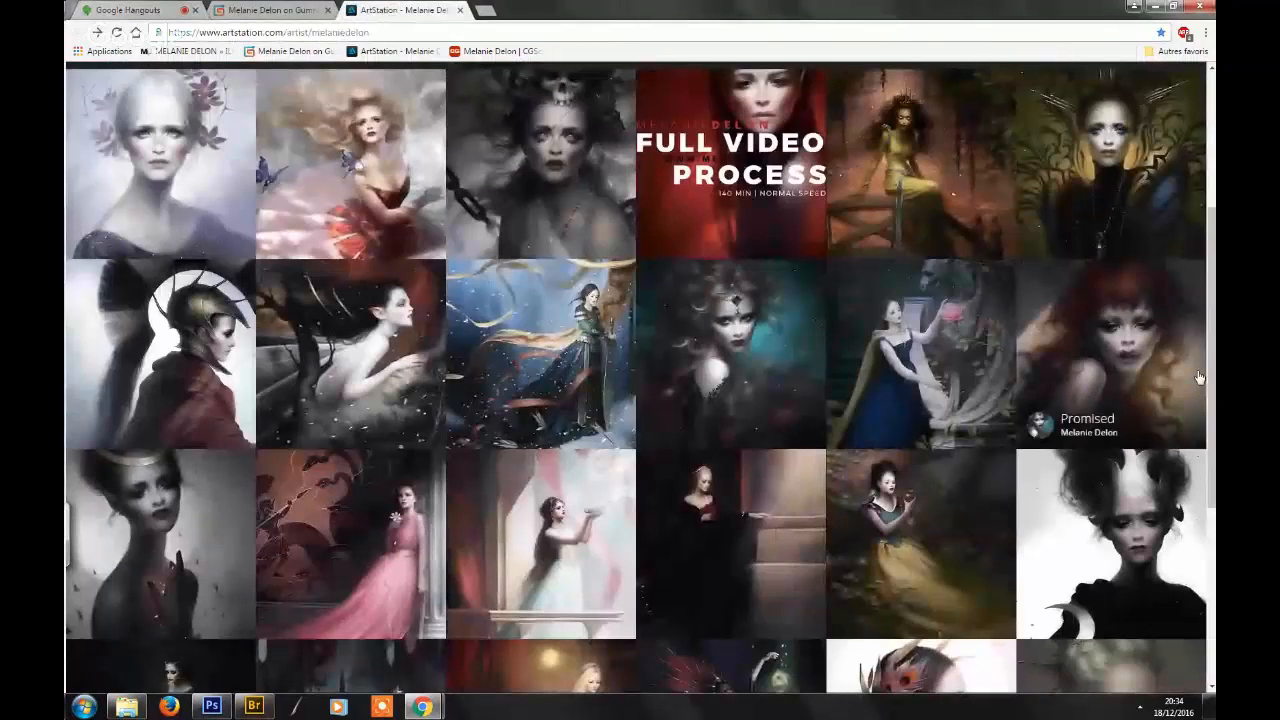
scroll(down, 3)
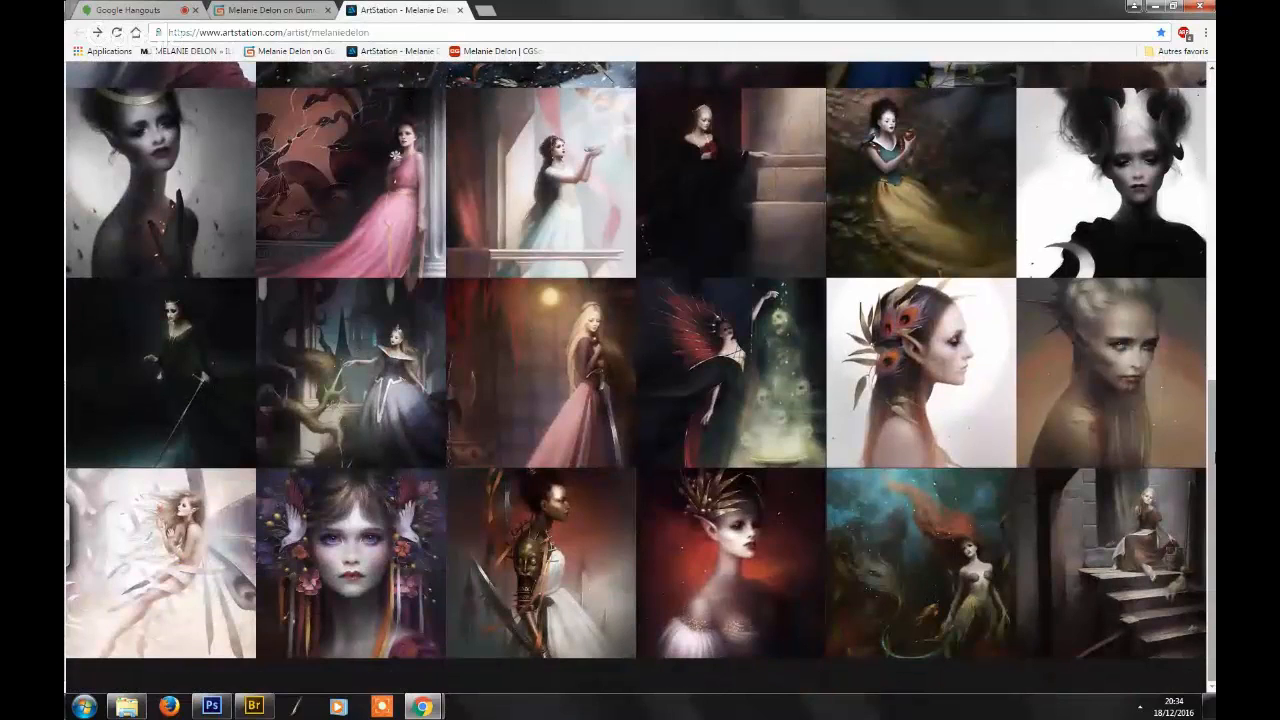
mouse_move(800, 388)
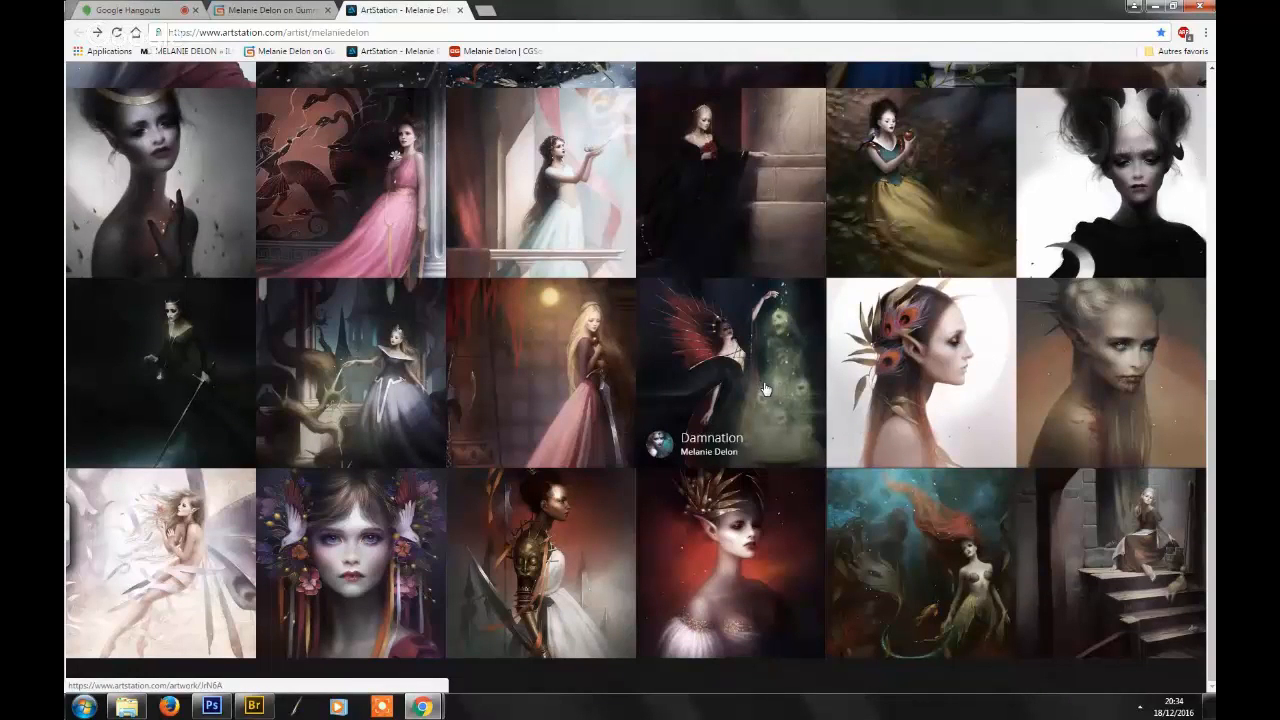
mouse_move(750, 384)
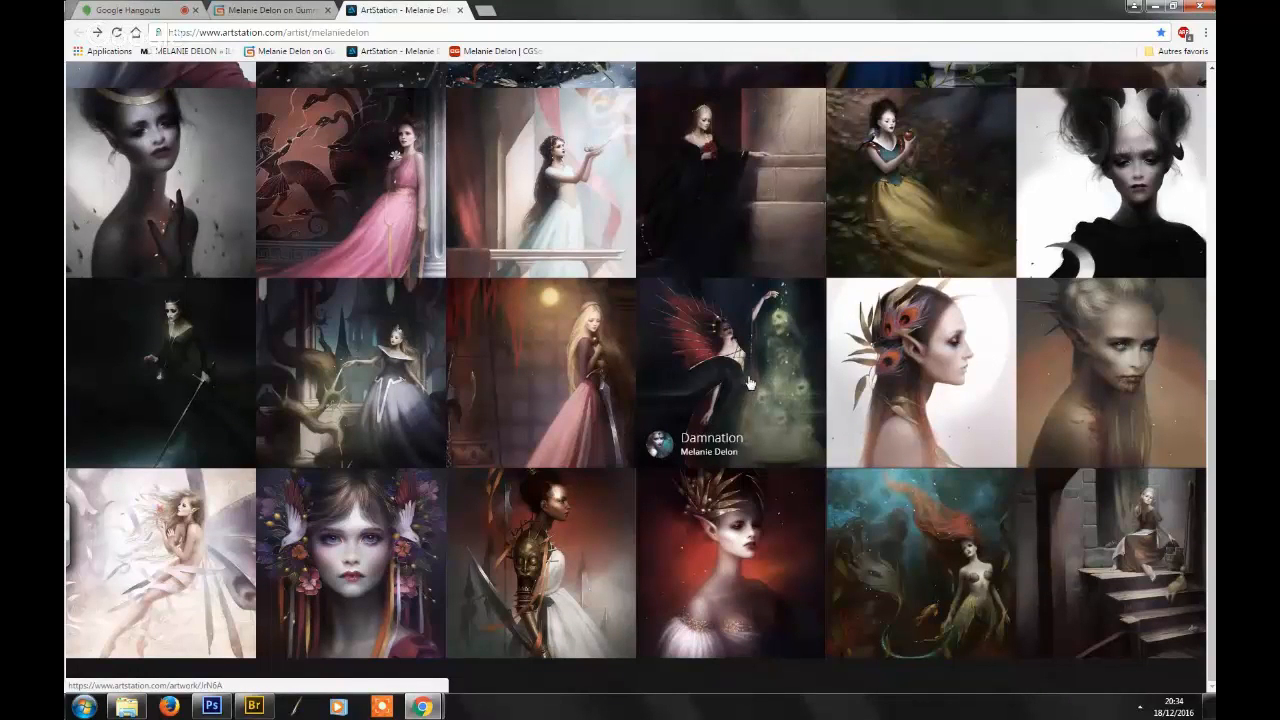
mouse_move(870, 312)
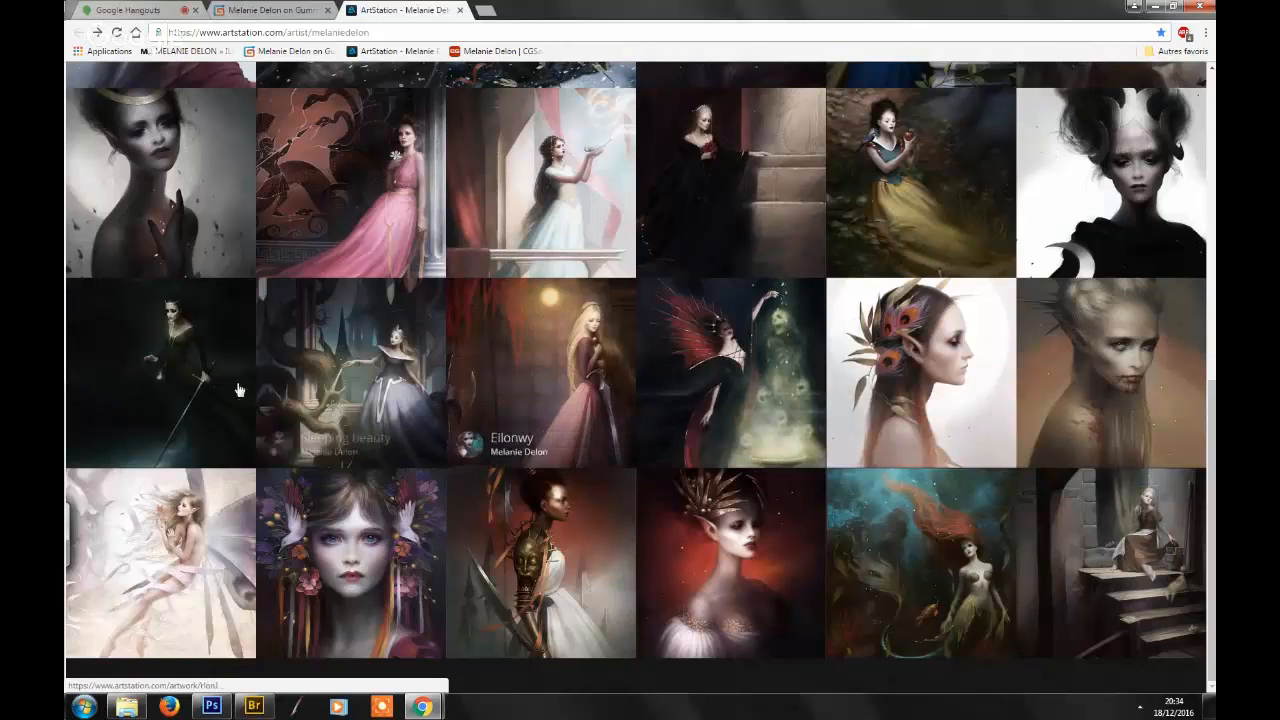
click(160, 372)
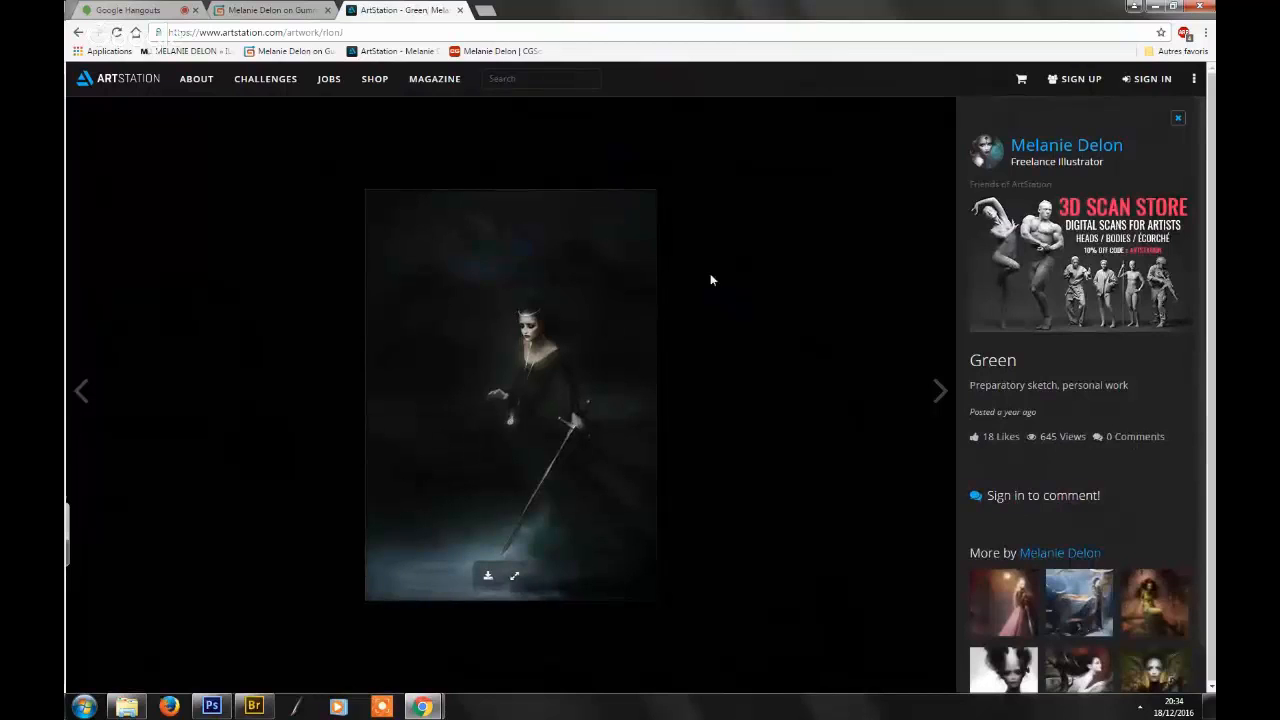
mouse_move(536, 350)
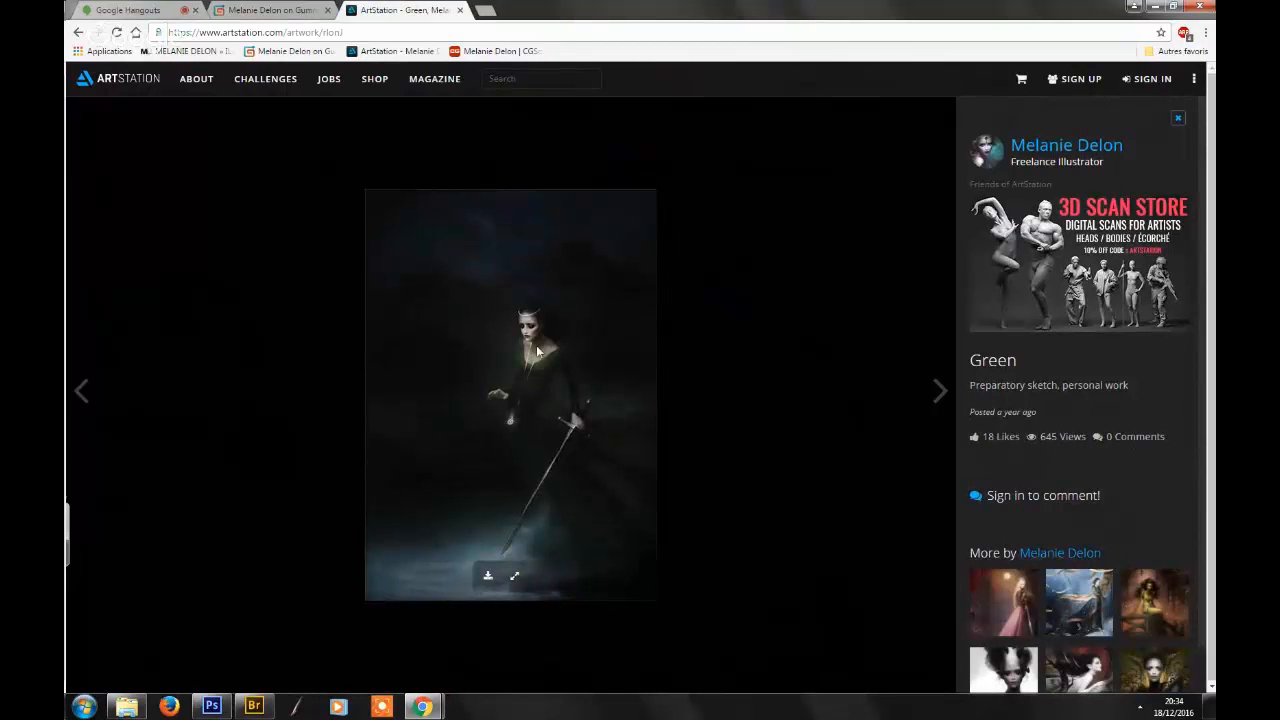
mouse_move(604, 388)
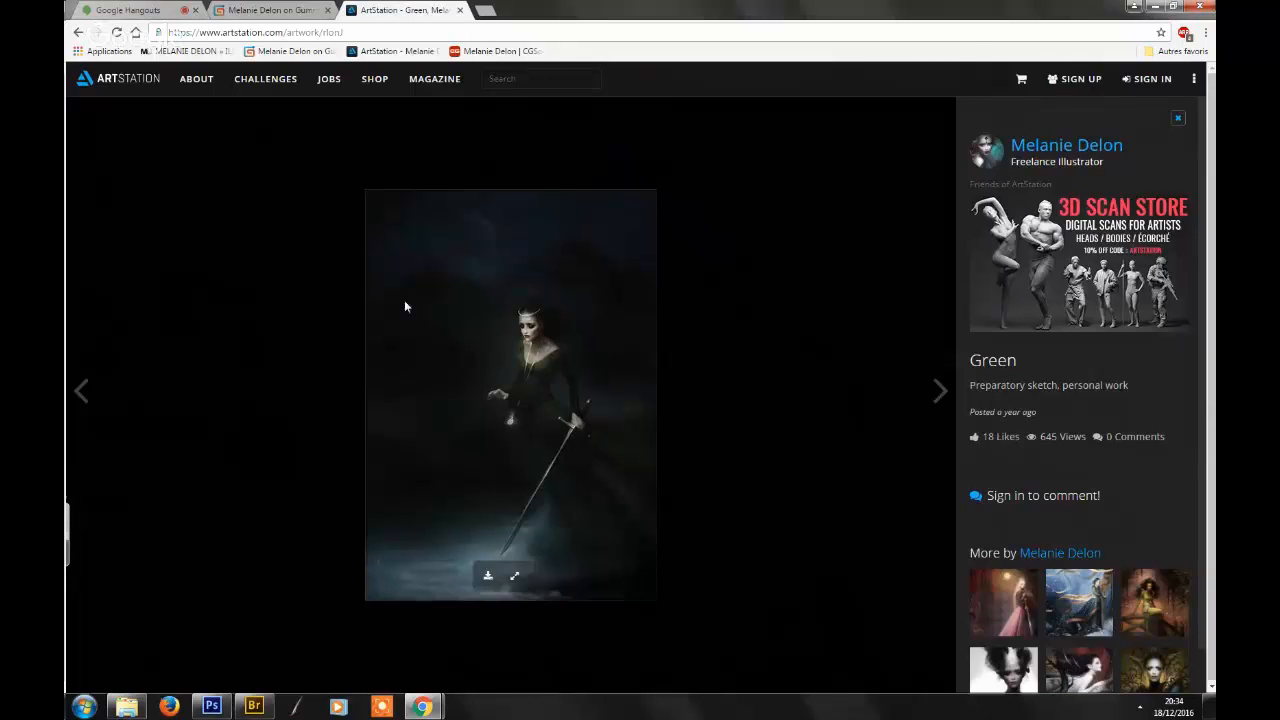
click(1066, 144)
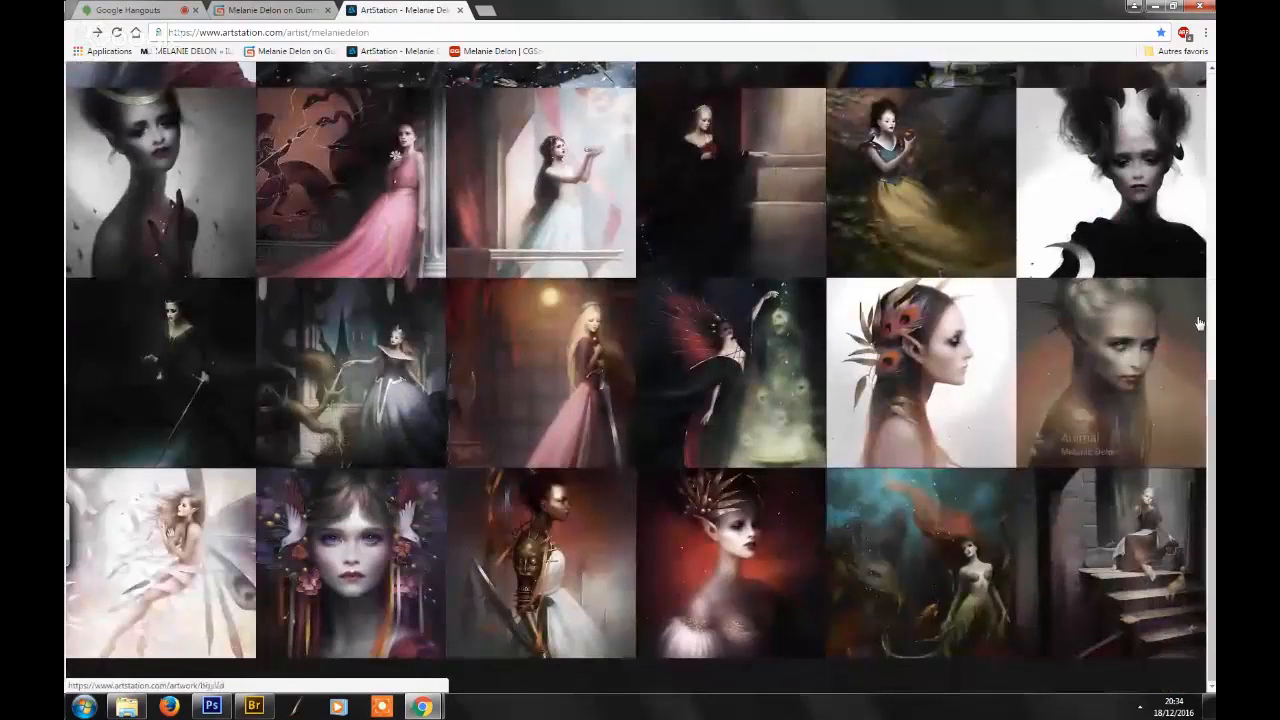
scroll(up, 3)
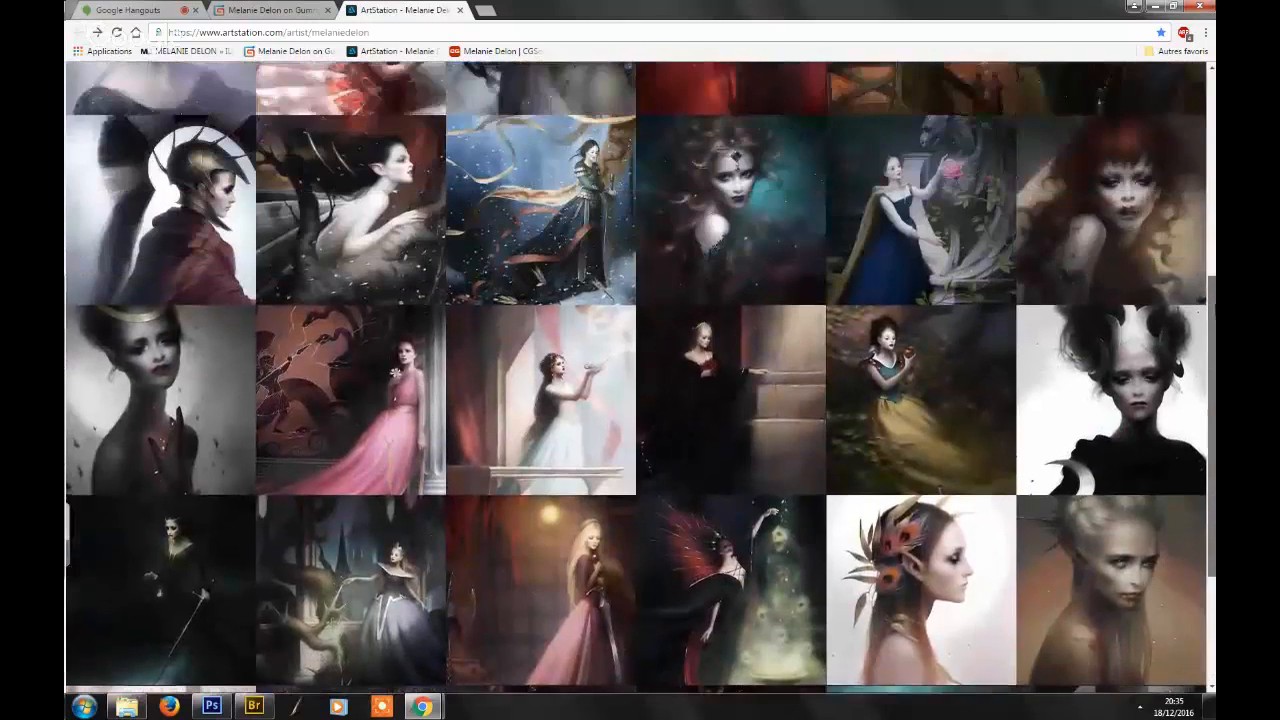
scroll(down, 3)
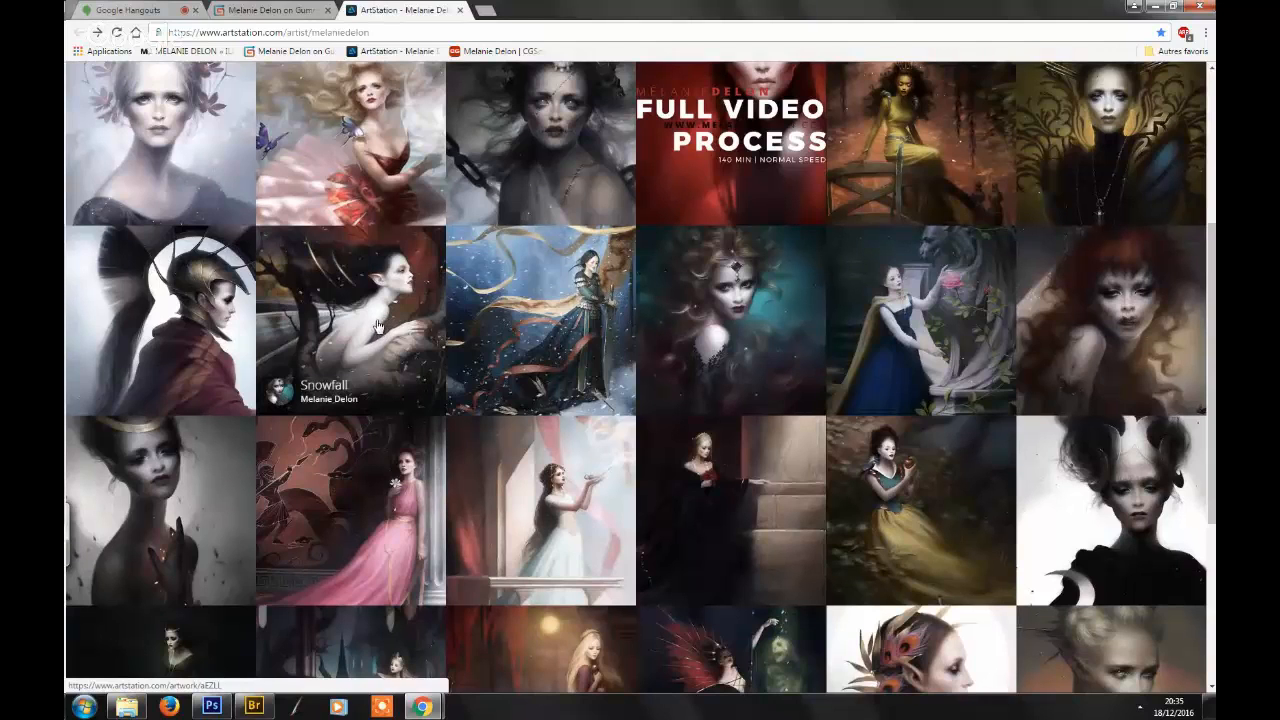
mouse_move(364, 336)
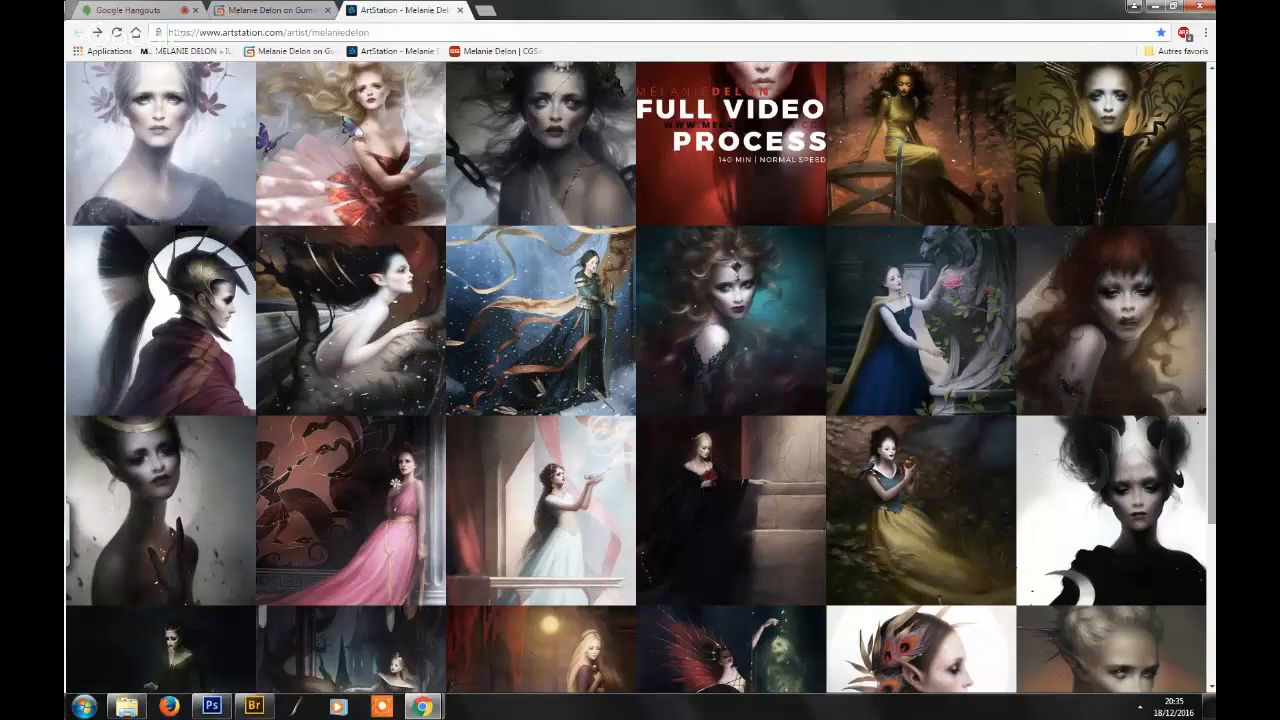
scroll(down, 3)
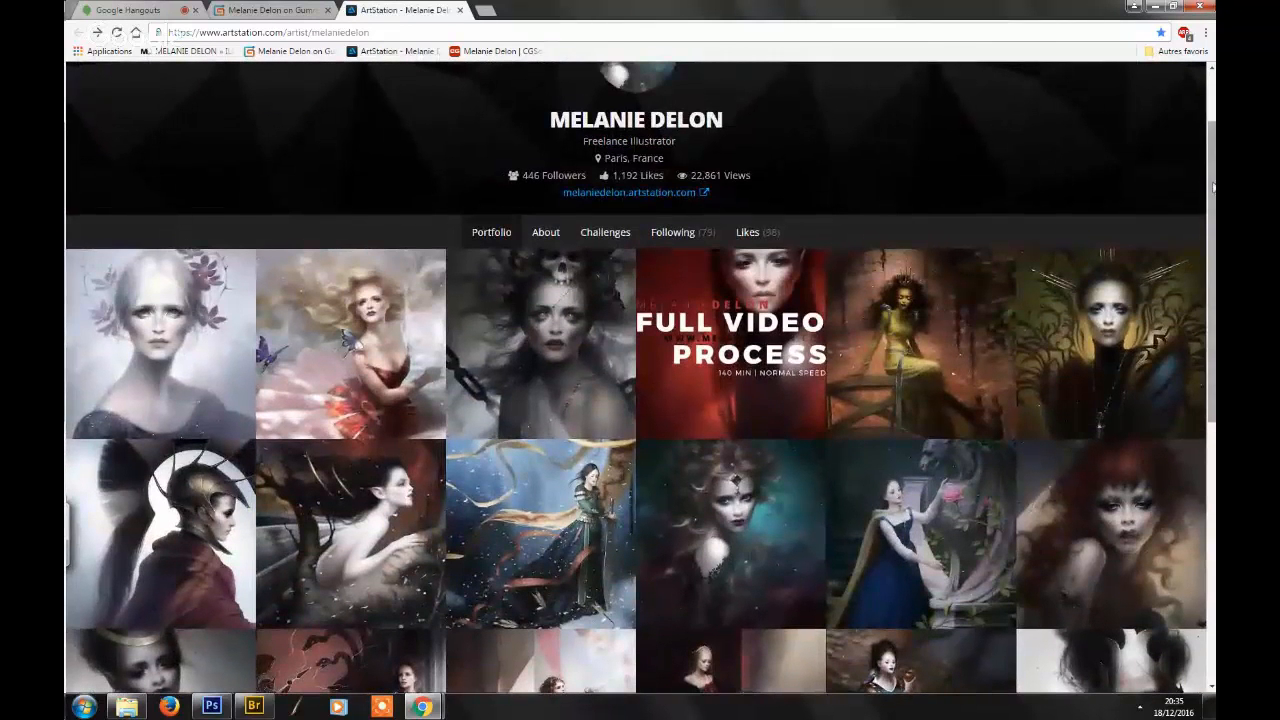
scroll(down, 3)
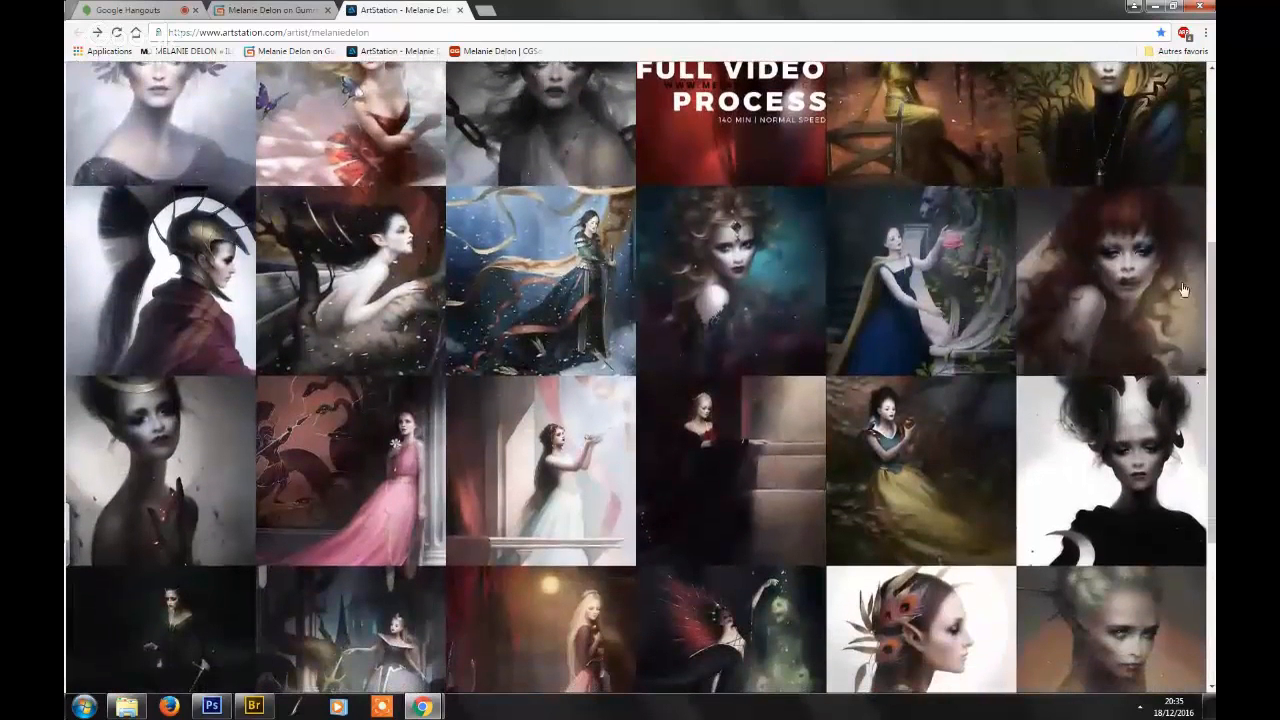
mouse_move(520, 360)
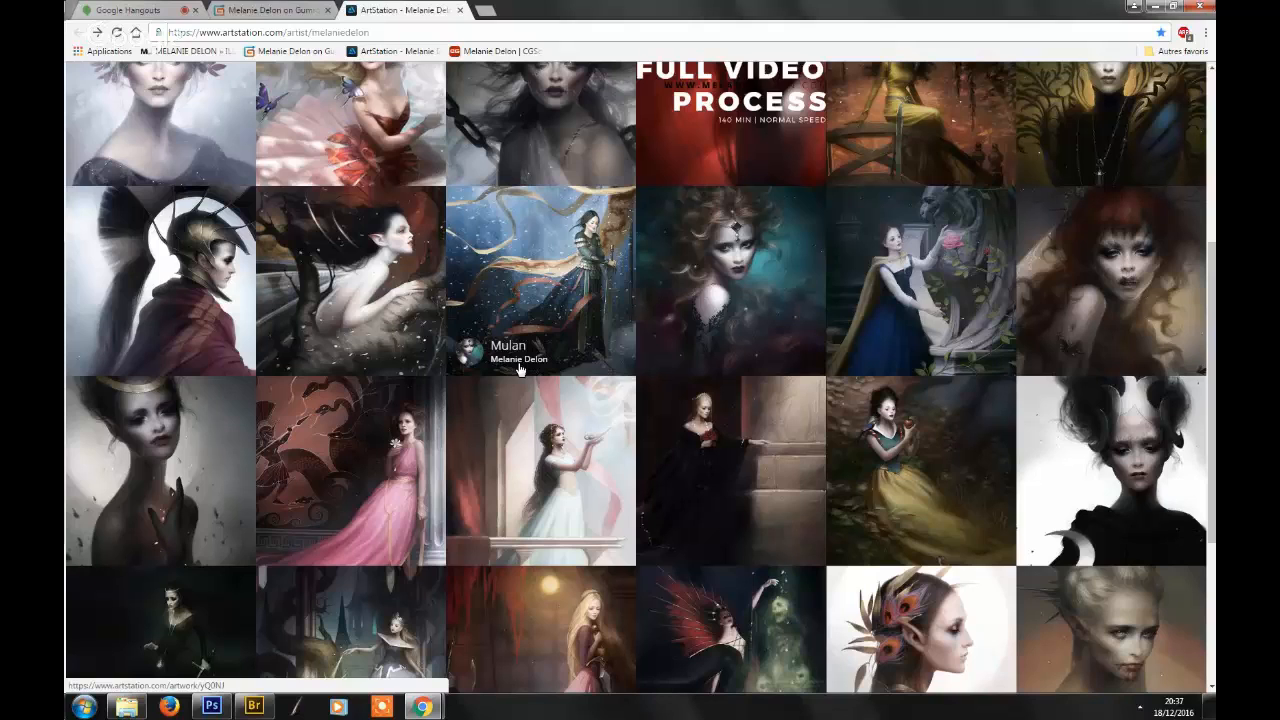
mouse_move(536, 192)
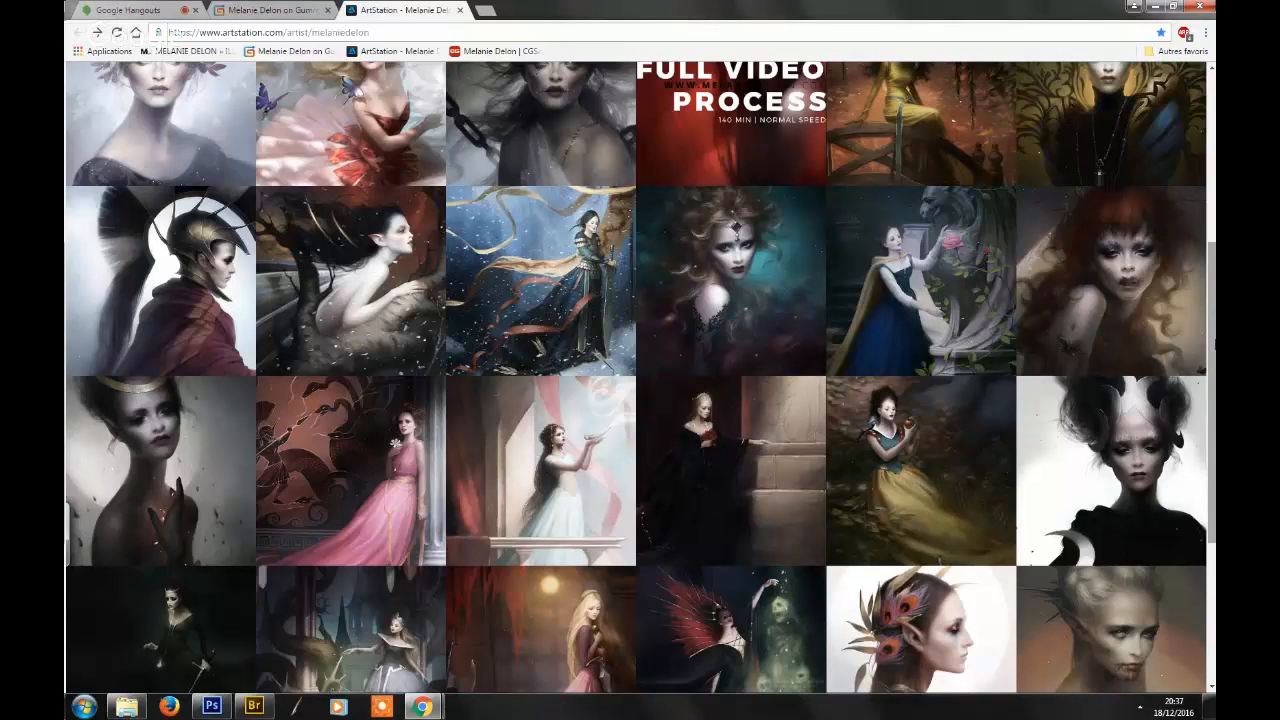
- Stop scrolling the ArtStation portfolio and return to the red-caped girl painting in Photoshop
scroll(down, 3)
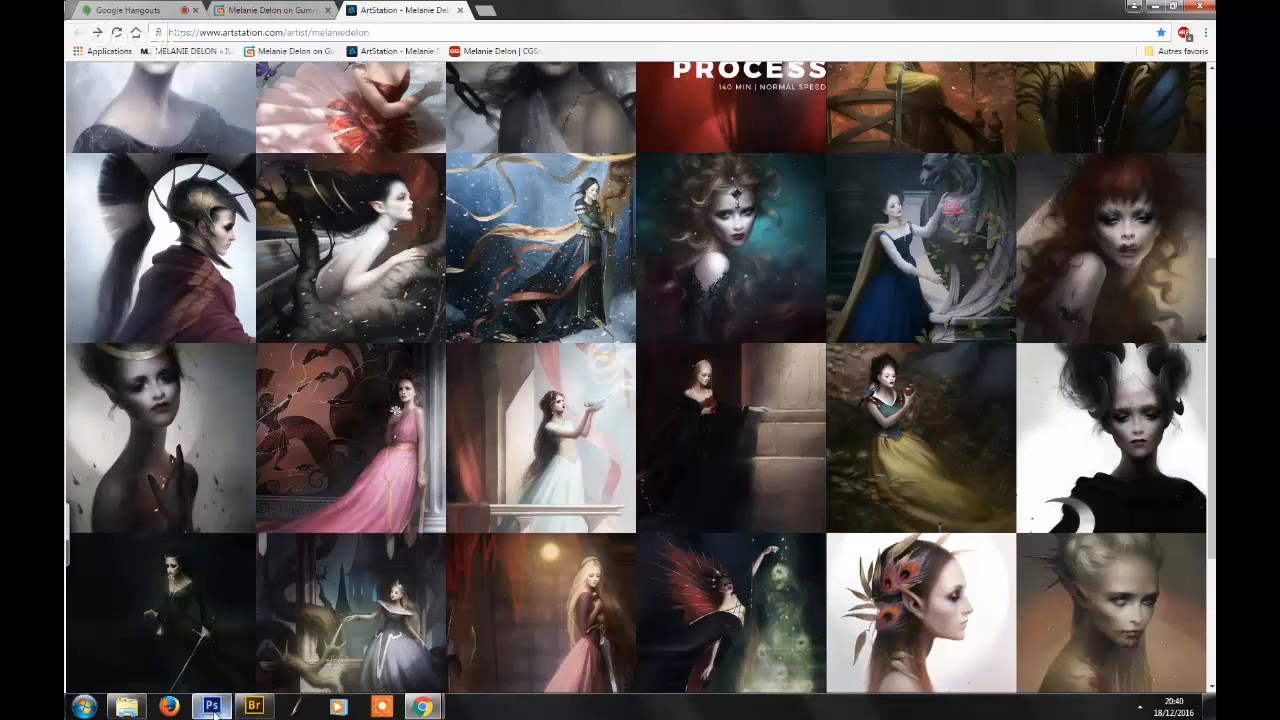
click(212, 708)
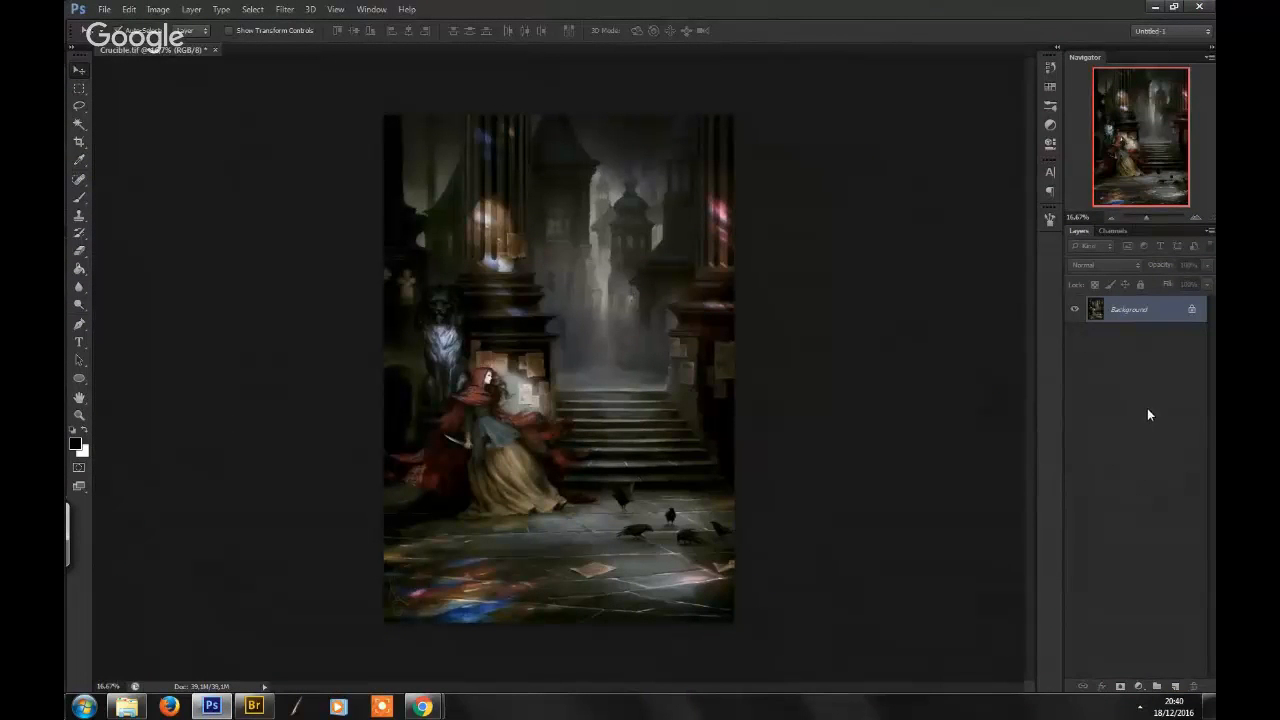
mouse_move(660, 236)
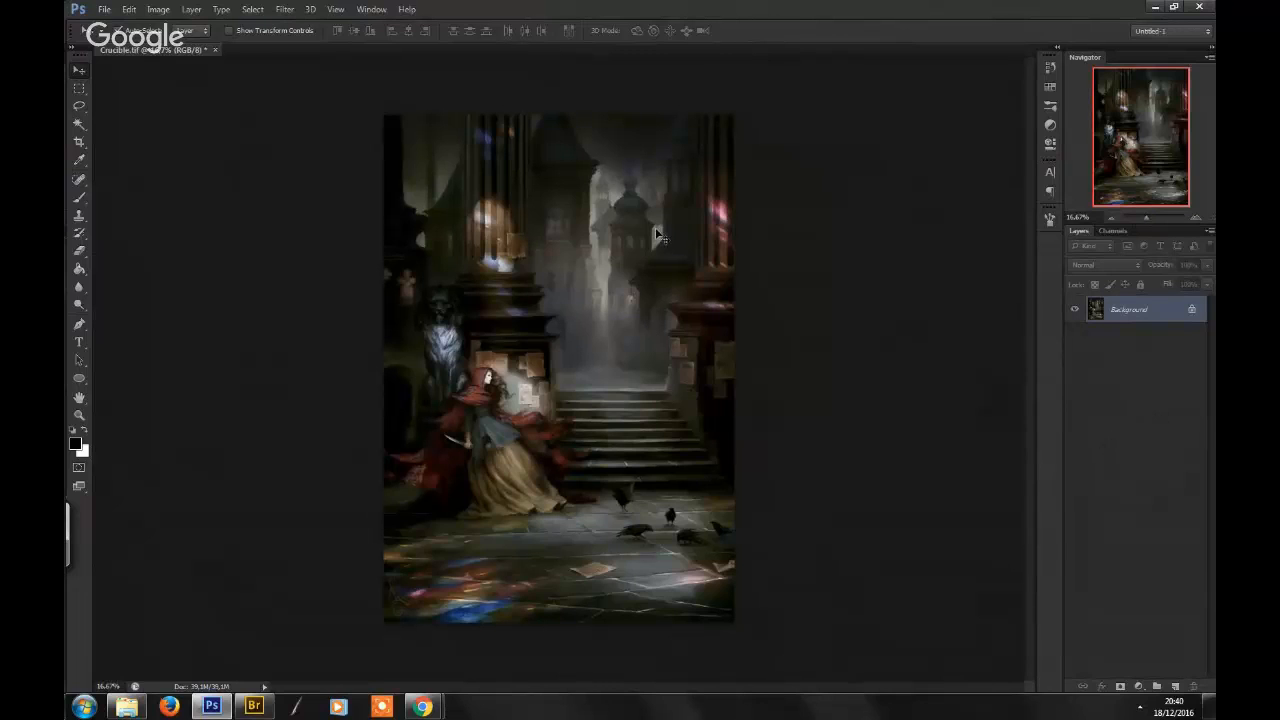
mouse_move(376, 460)
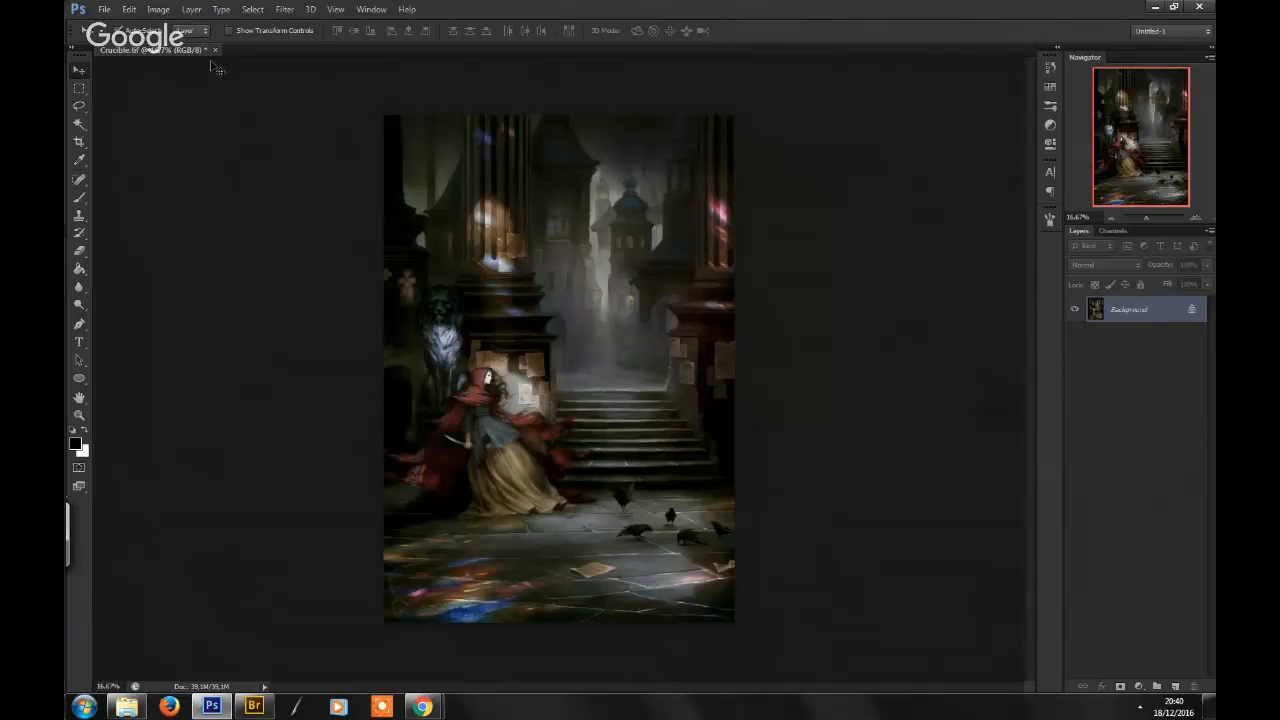
- Close the staircase painting, discarding unsaved changes, leaving Photoshop with no documents open
click(214, 50)
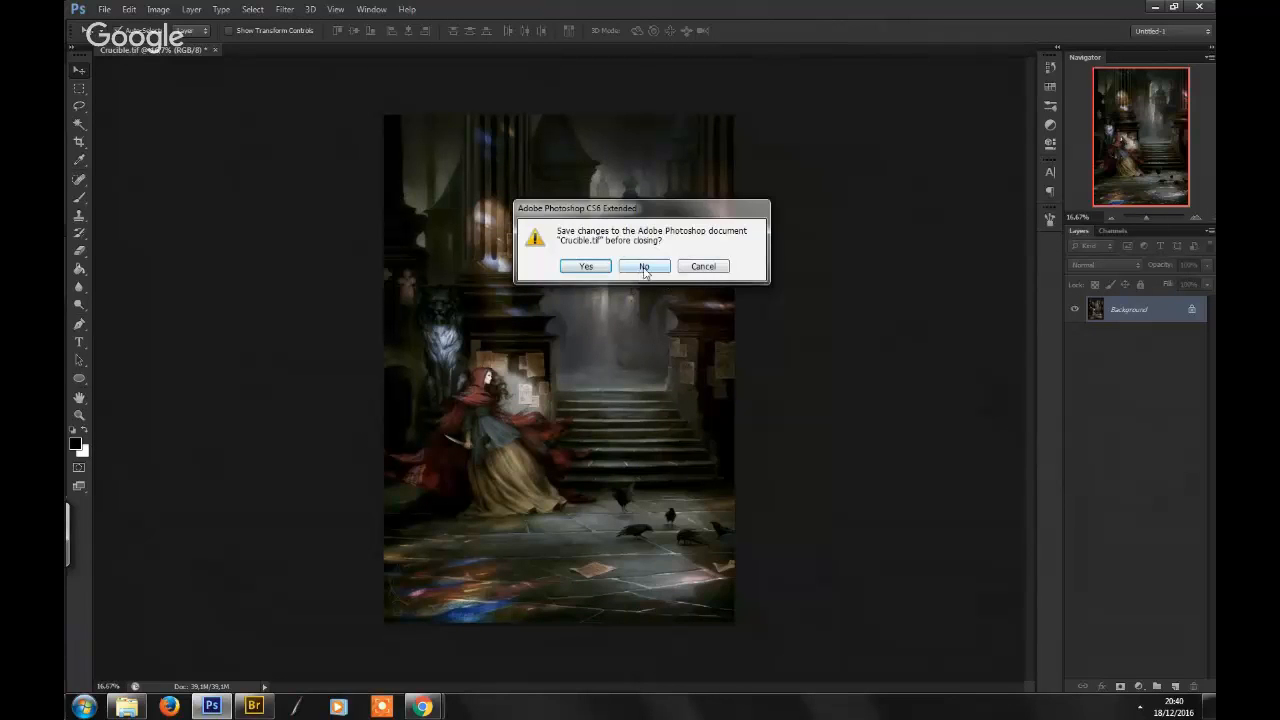
click(644, 266)
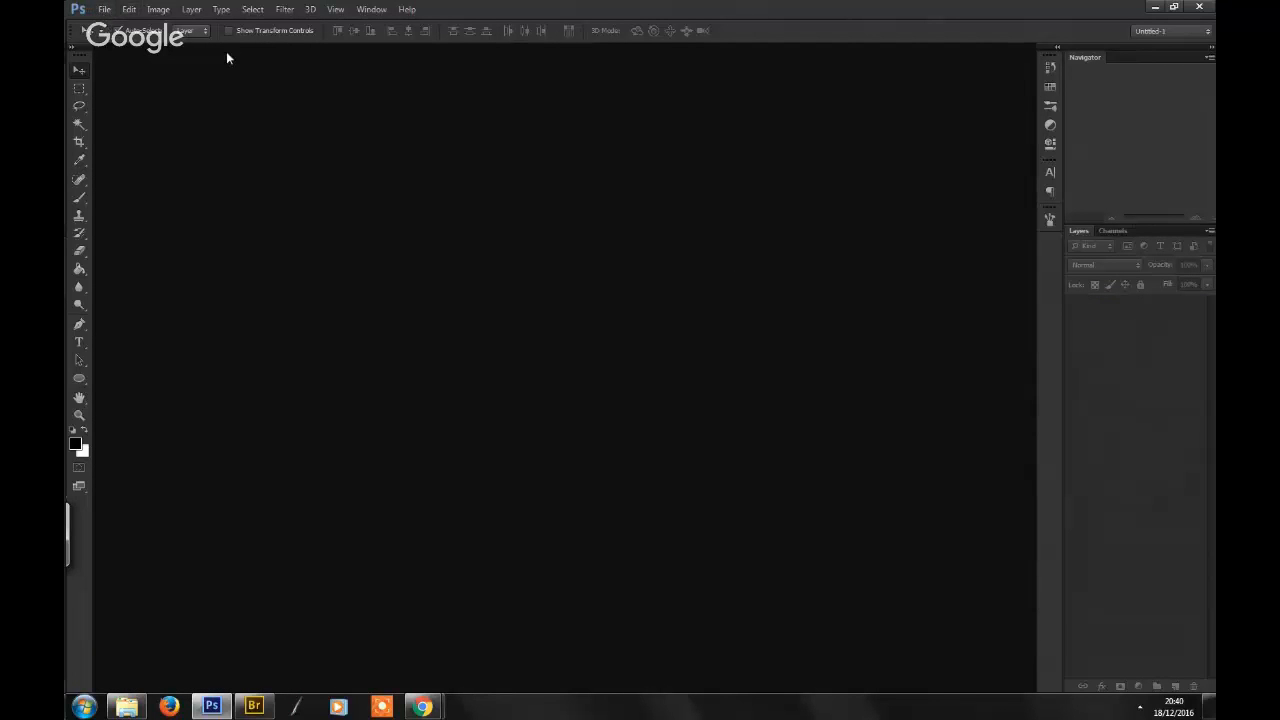
mouse_move(320, 64)
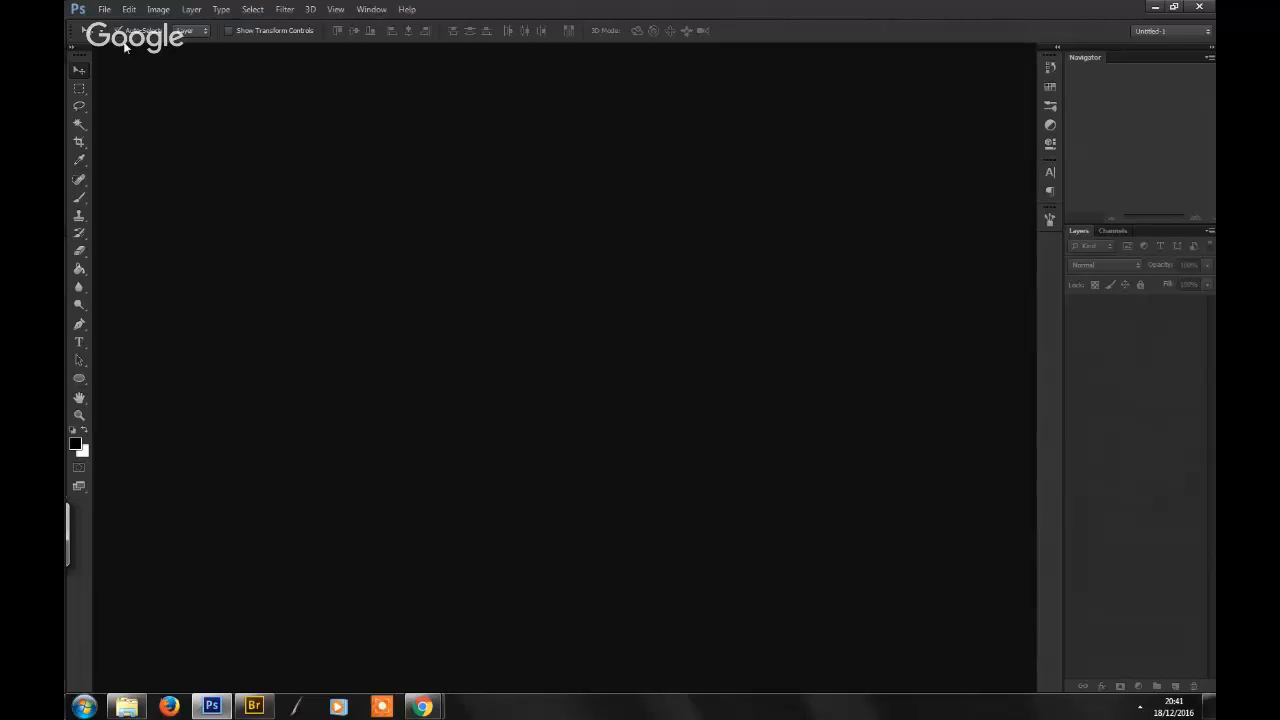
- Create a new document from the custom preset, a blank white landscape canvas
click(104, 8)
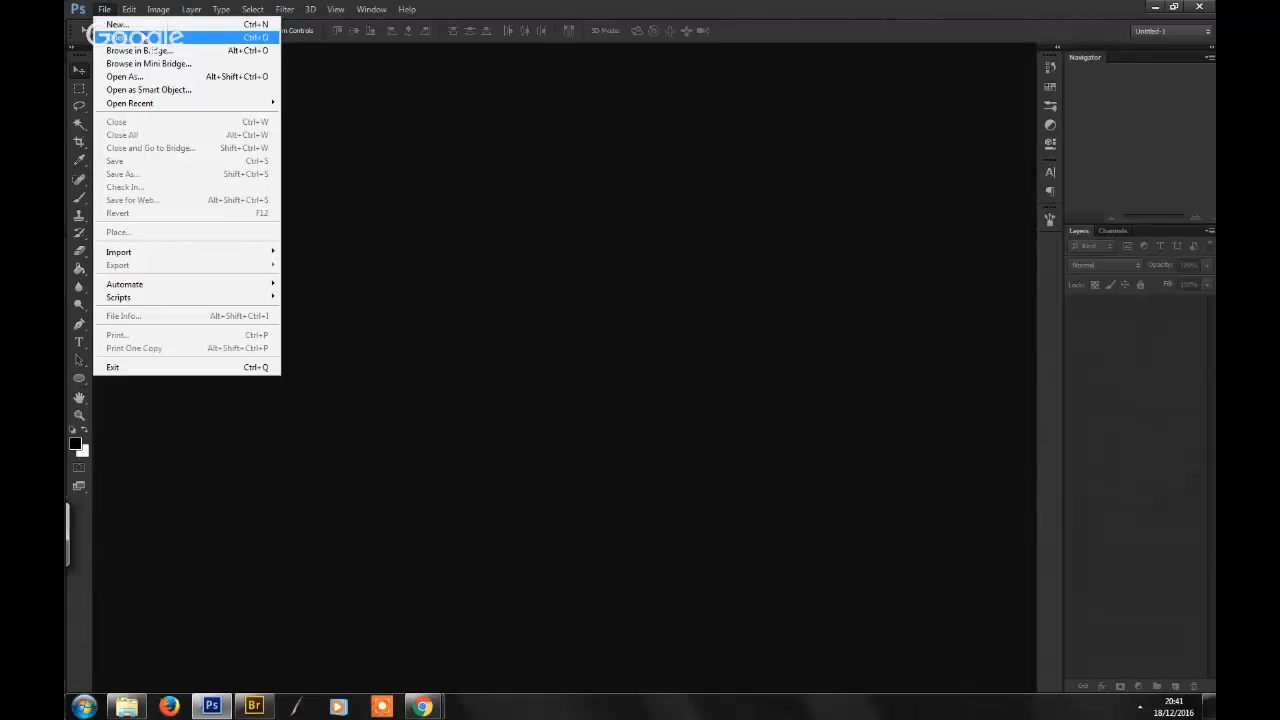
mouse_move(116, 24)
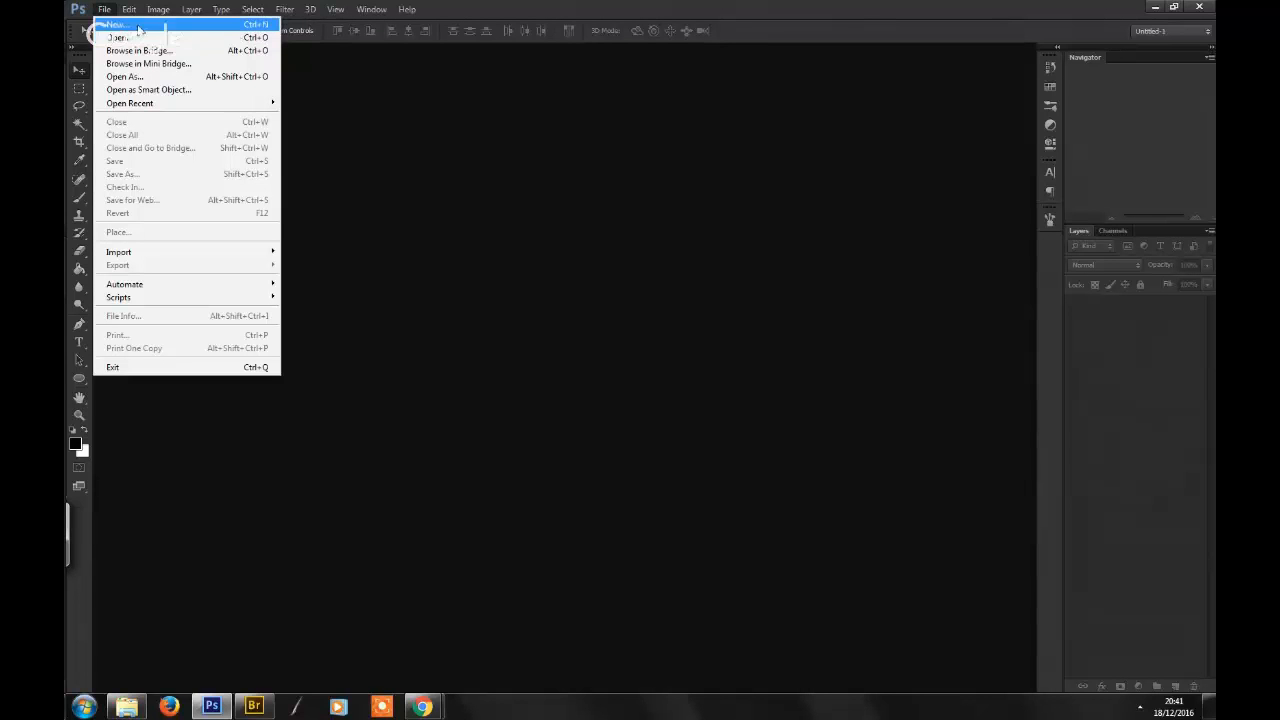
click(114, 24)
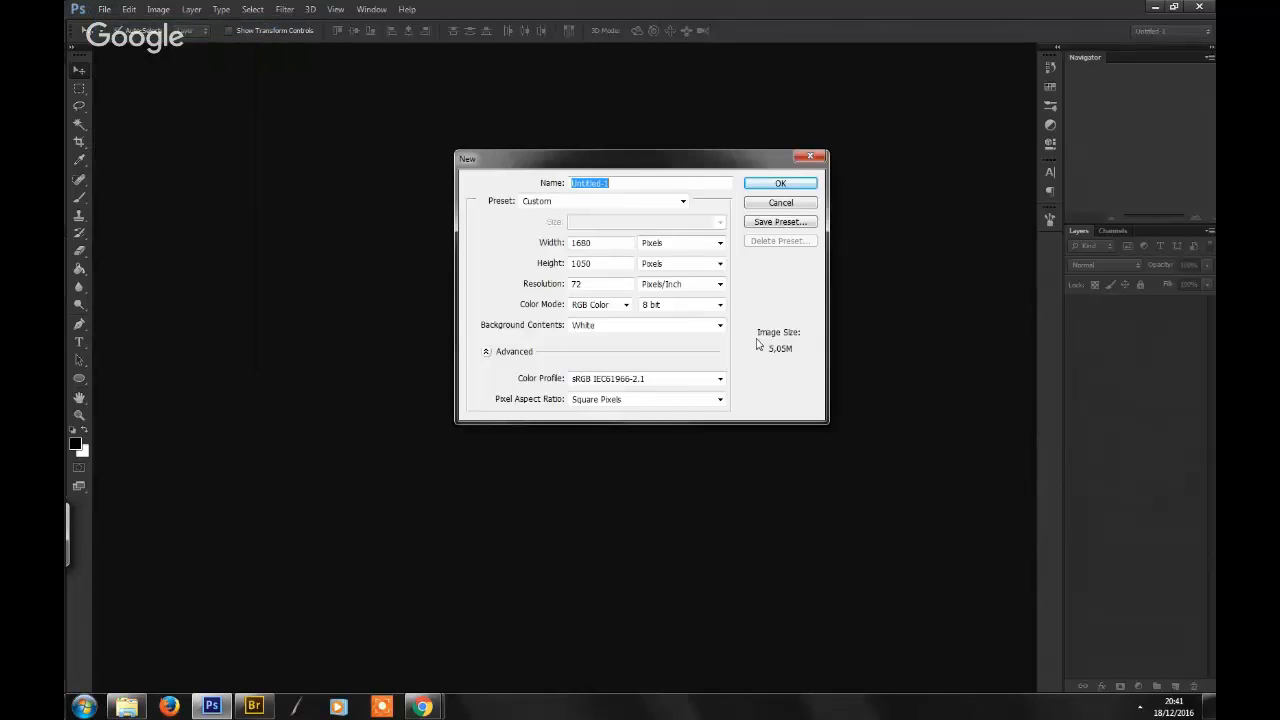
click(780, 184)
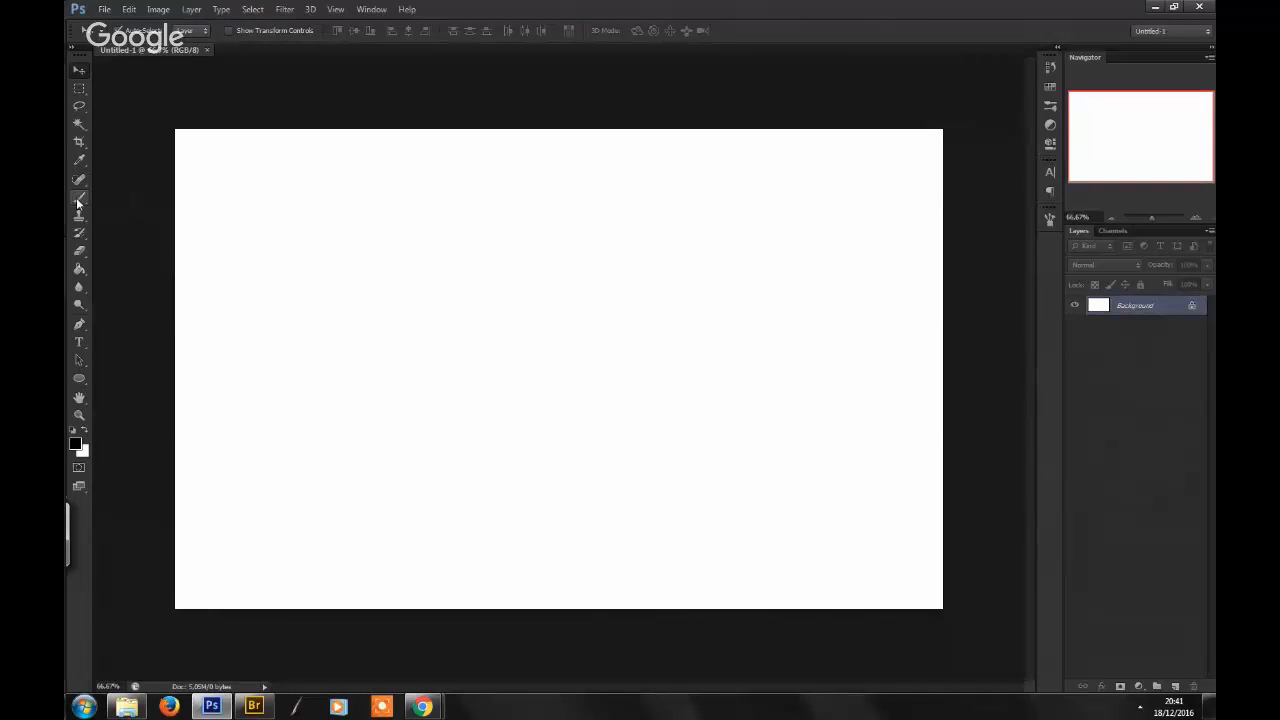
- Pick a brush from the Brush Preset picker for painting faint test strokes
click(80, 198)
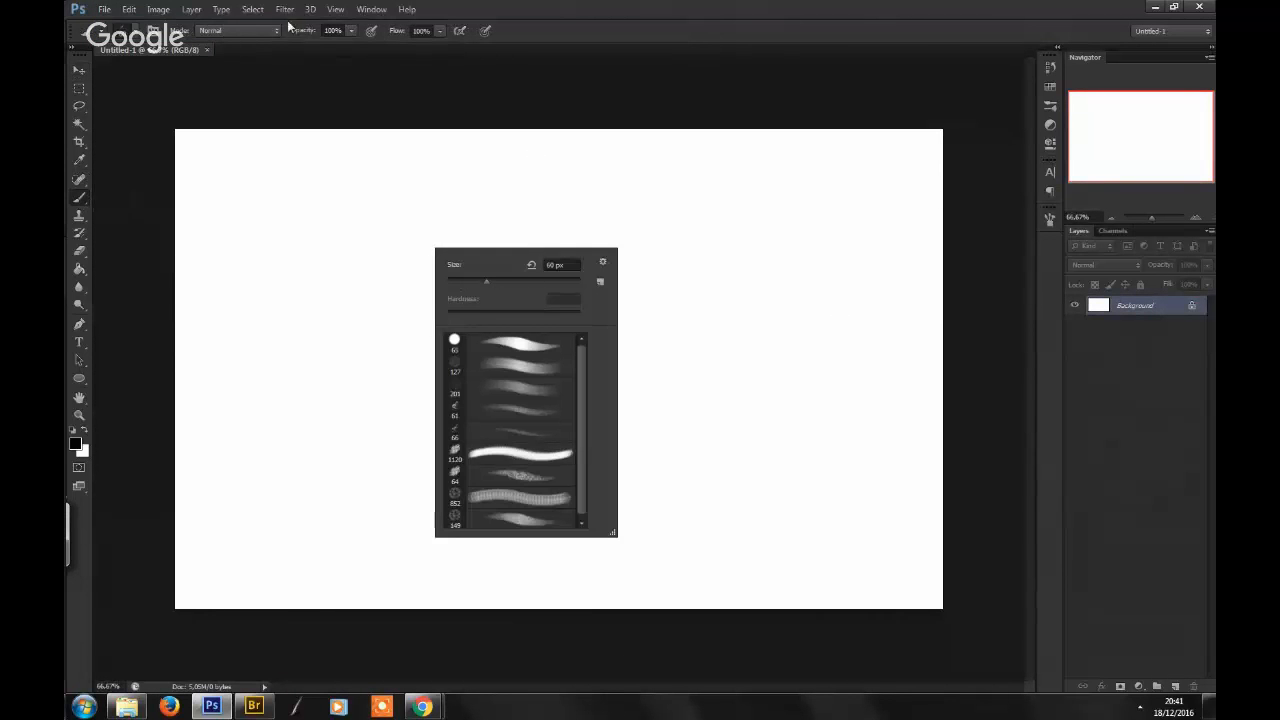
mouse_move(304, 32)
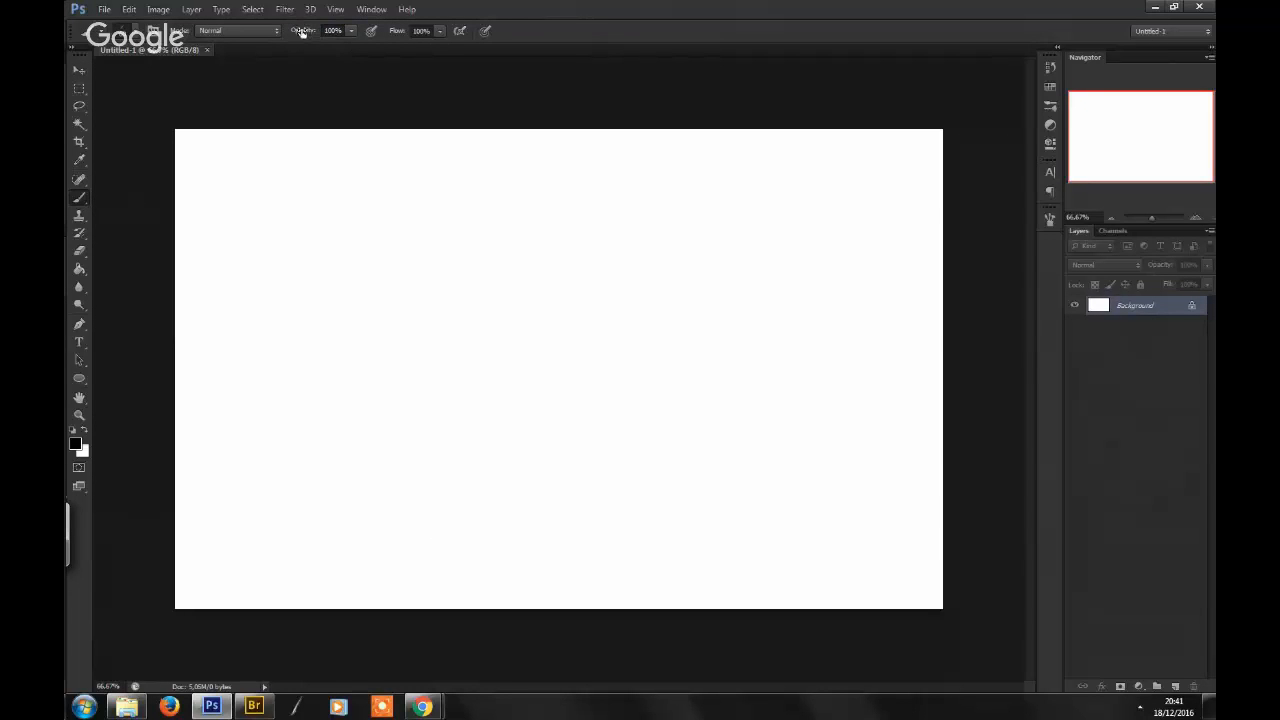
mouse_move(396, 96)
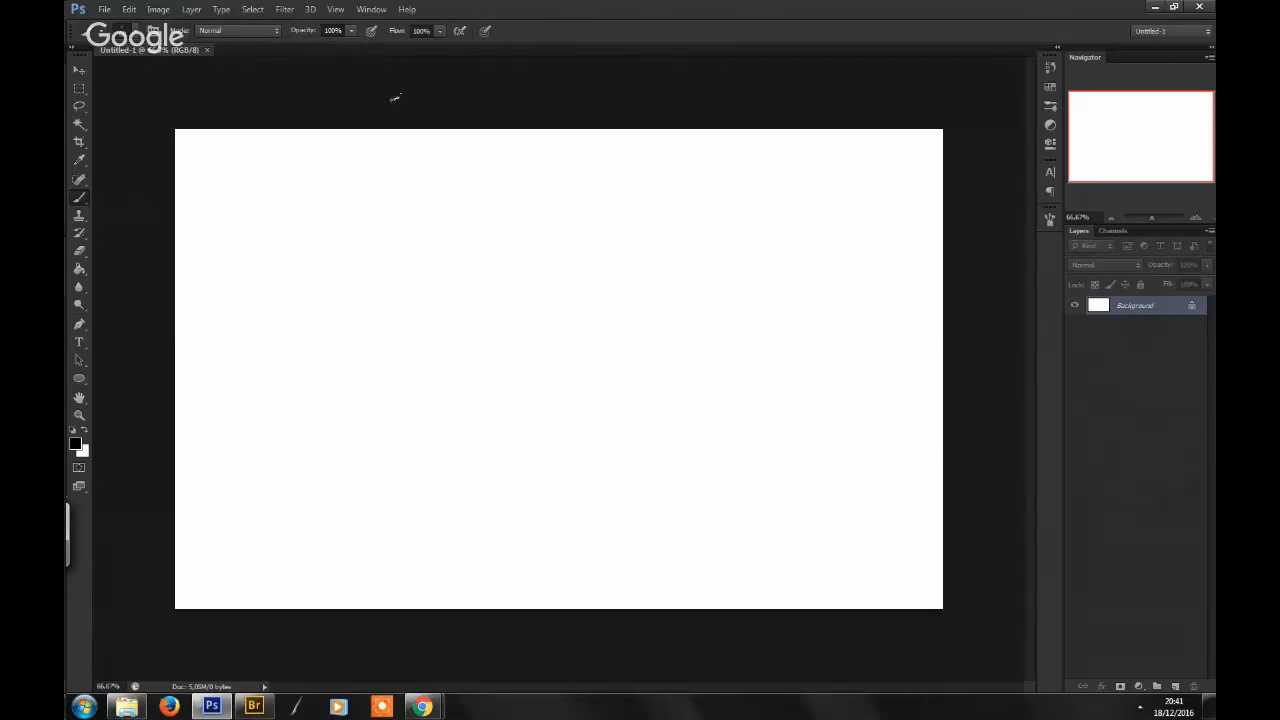
mouse_move(504, 188)
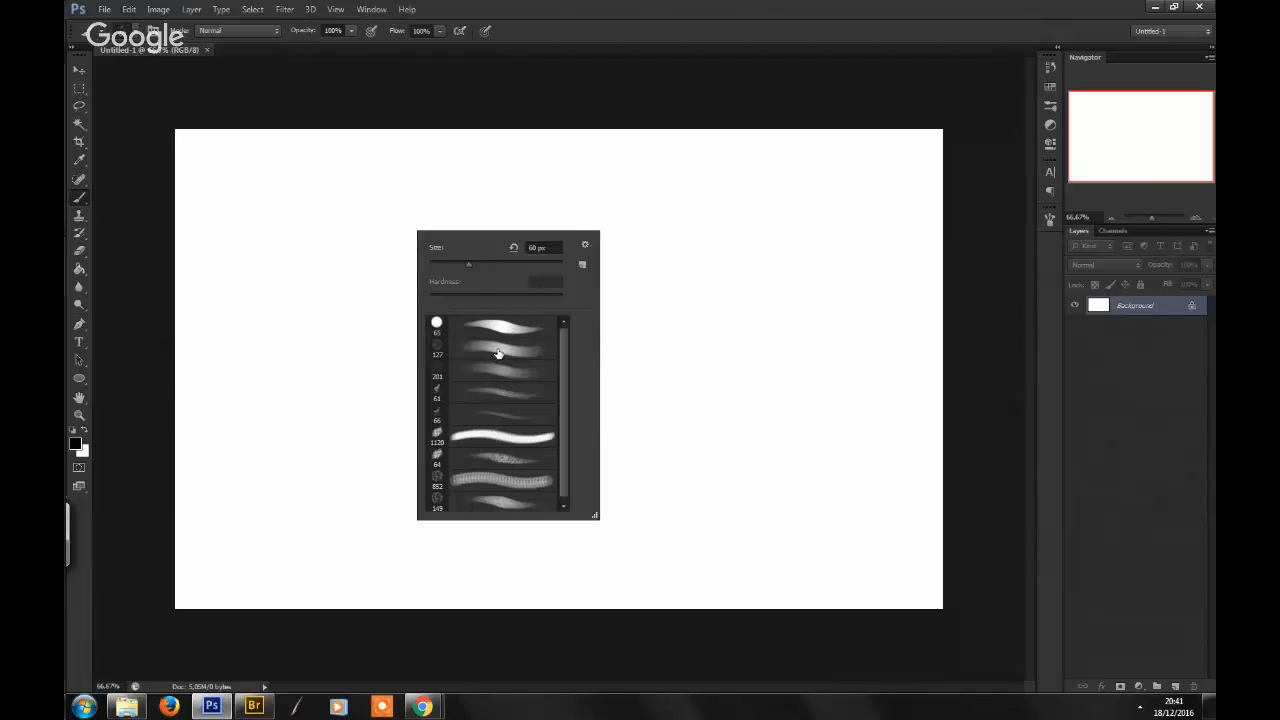
click(500, 352)
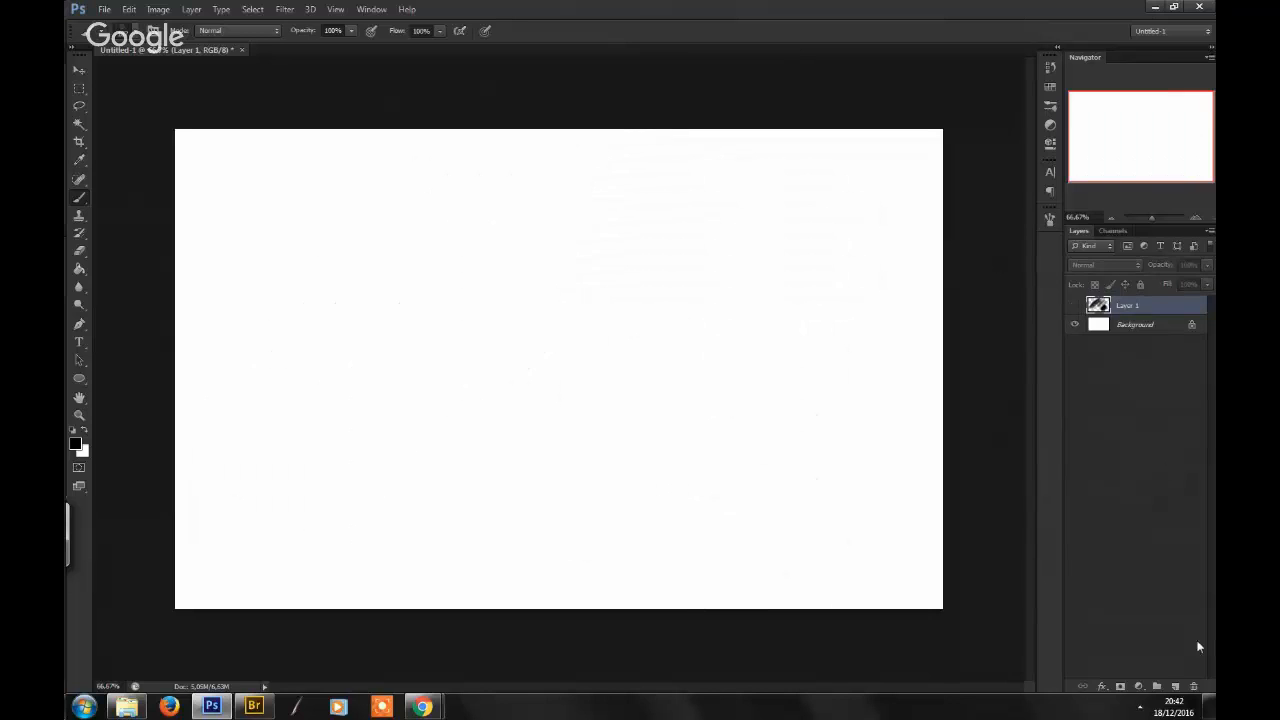
mouse_move(80, 200)
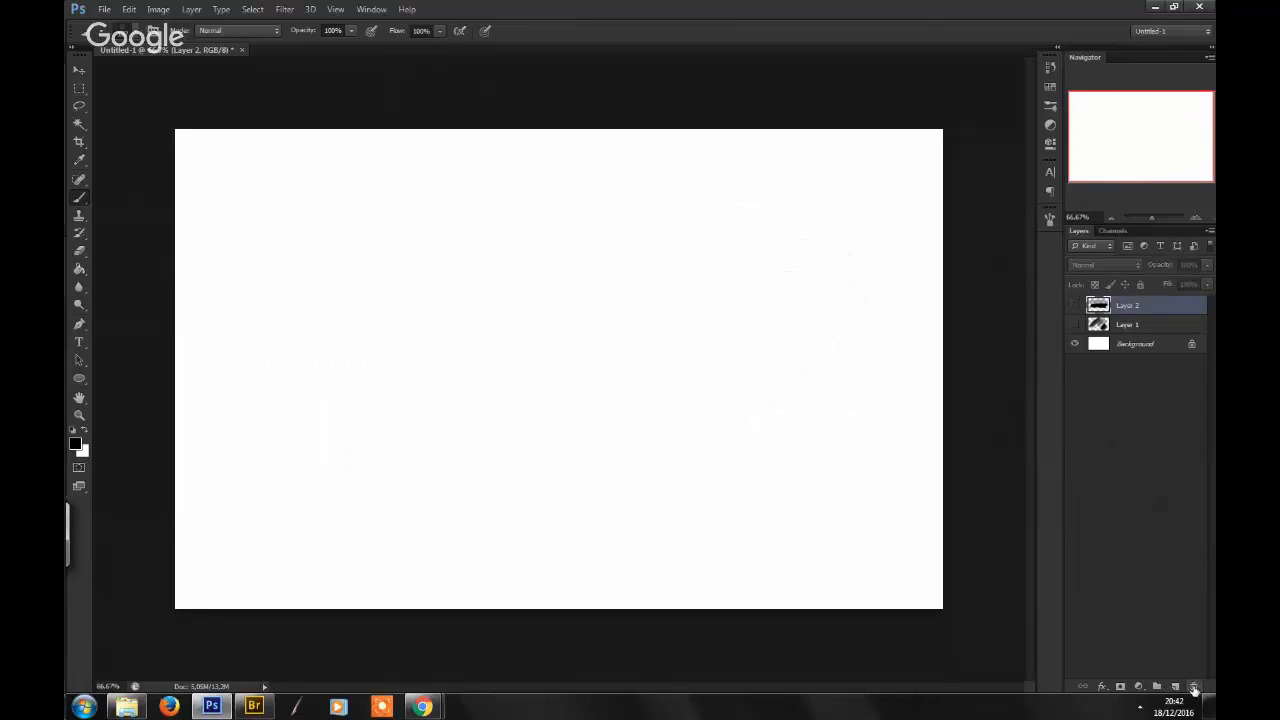
- Delete Layer 1 and Layer 2, leaving only the white background
click(1192, 686)
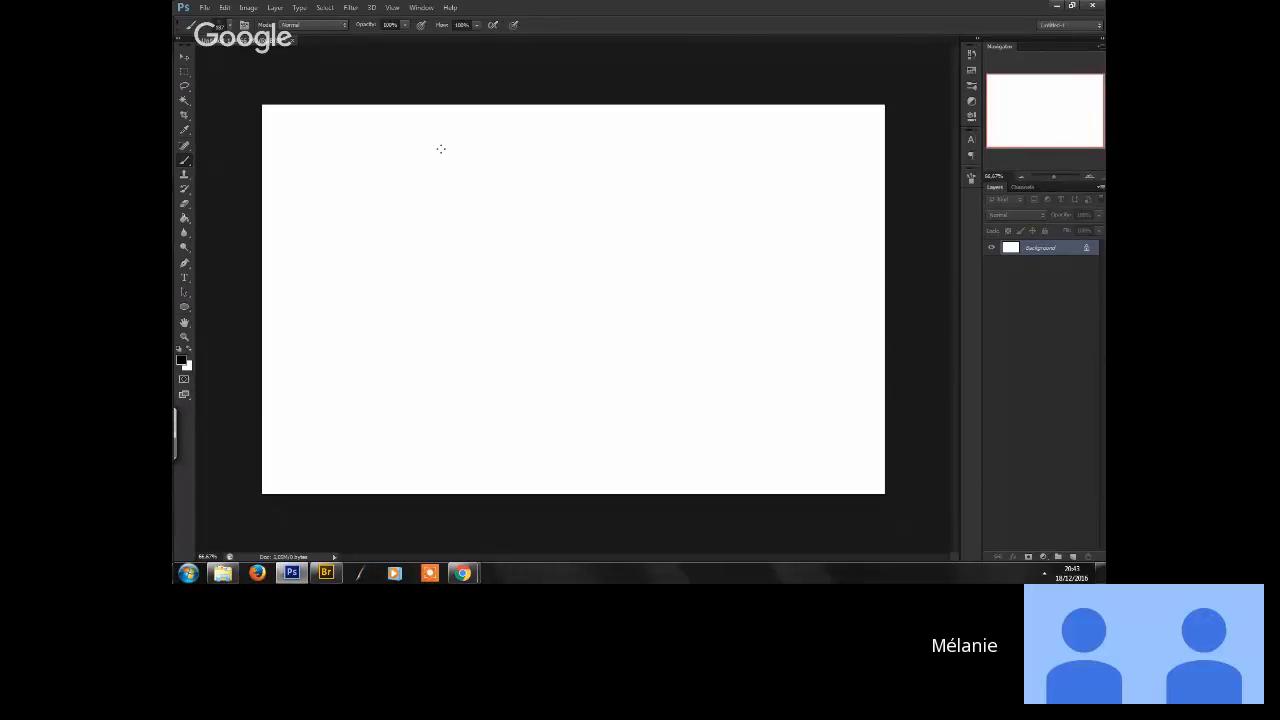
mouse_move(566, 316)
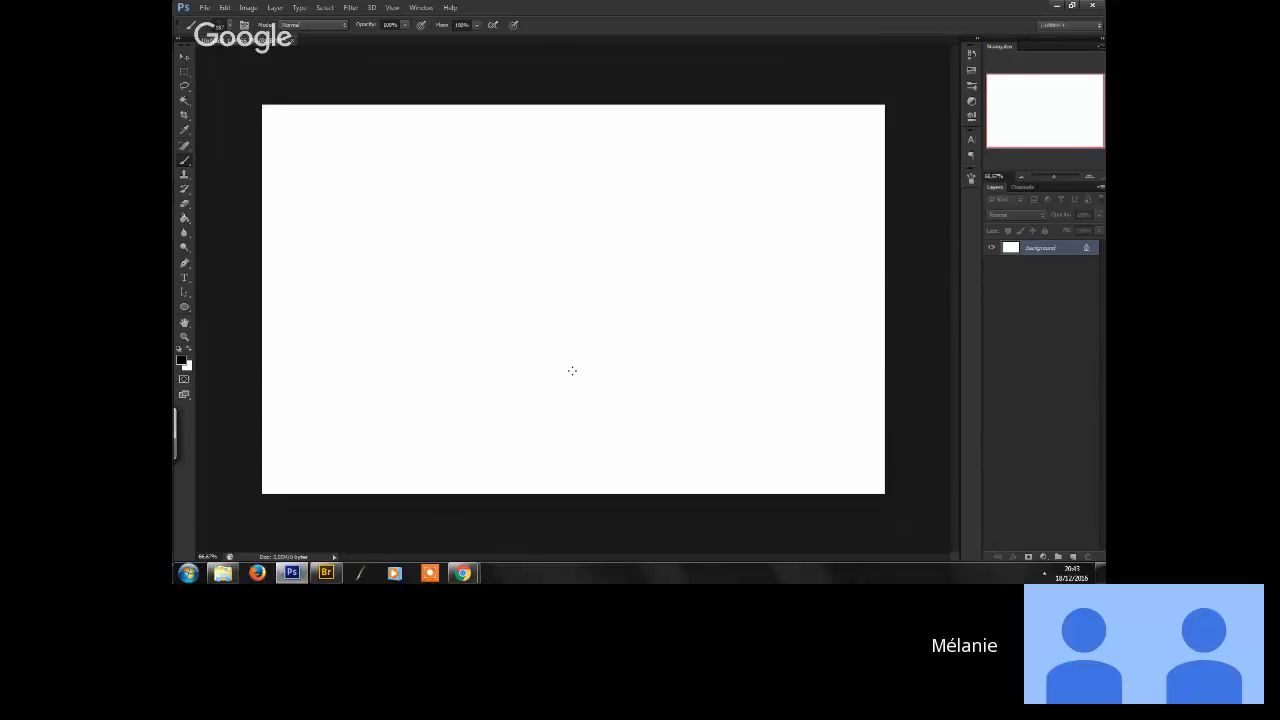
mouse_move(616, 350)
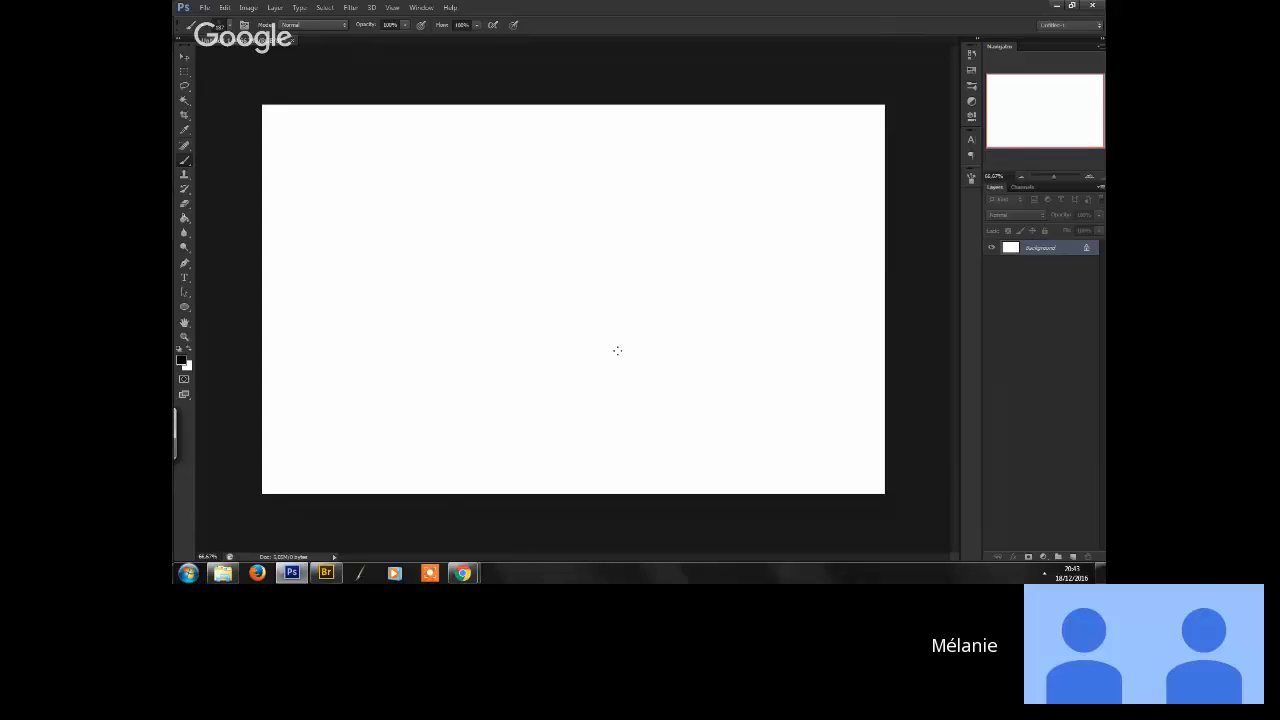
mouse_move(570, 348)
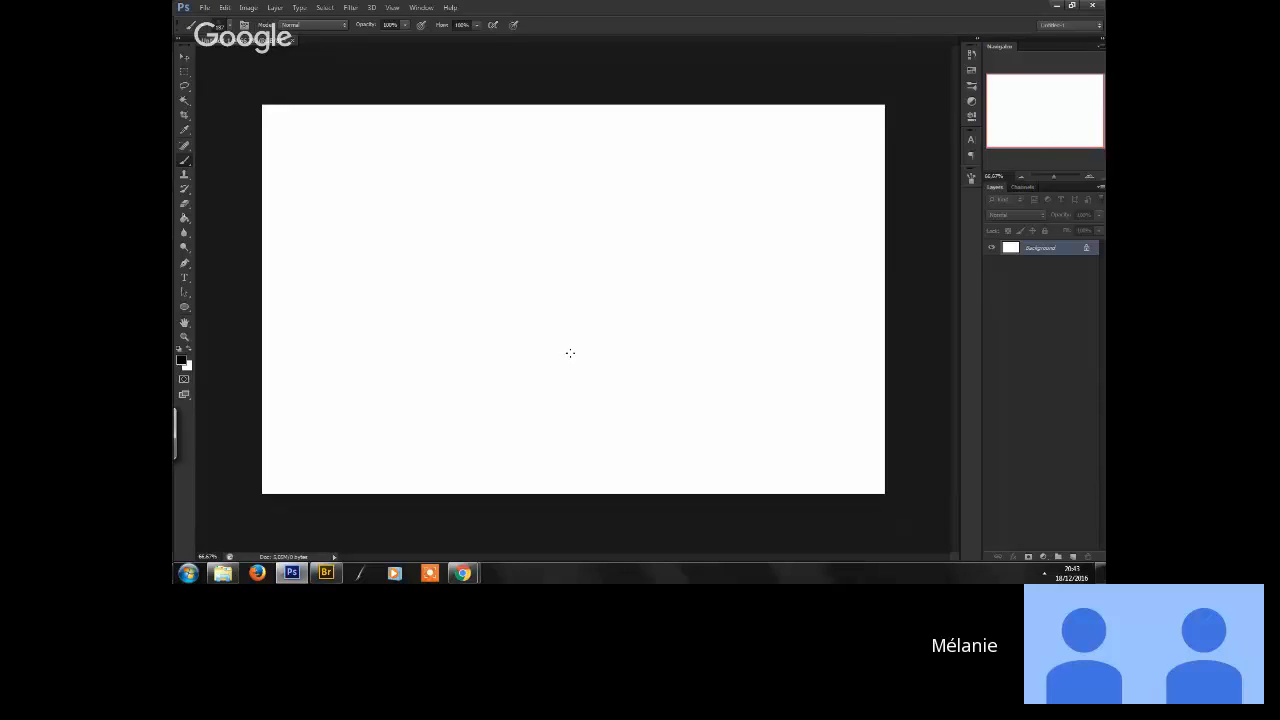
mouse_move(650, 340)
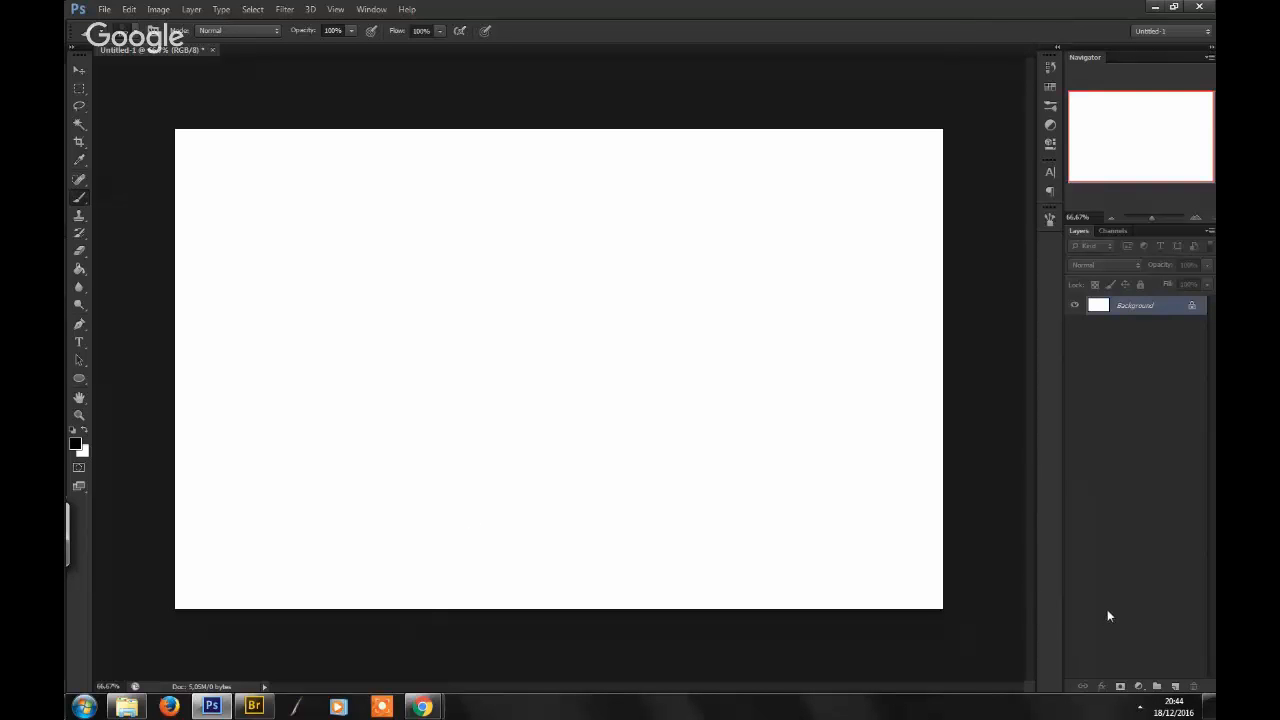
mouse_move(1114, 604)
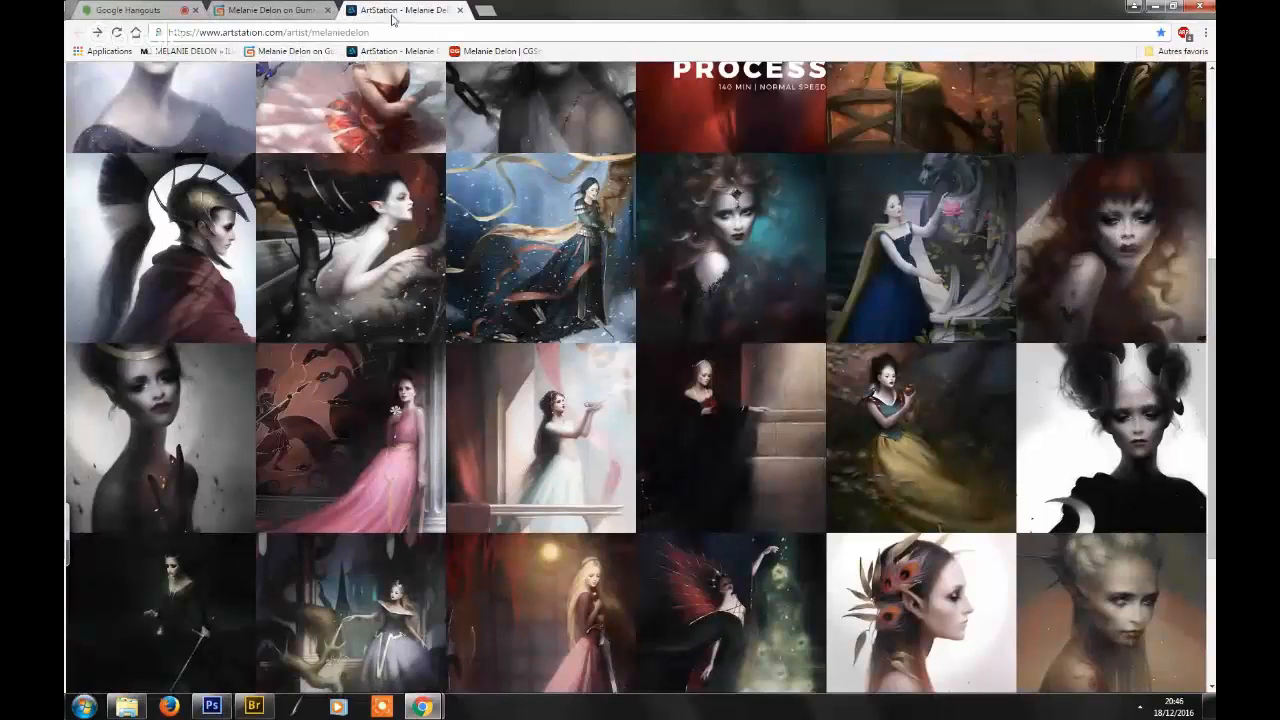
- Return to the top of the ArtStation page and bring Adobe Bridge to the front
click(122, 10)
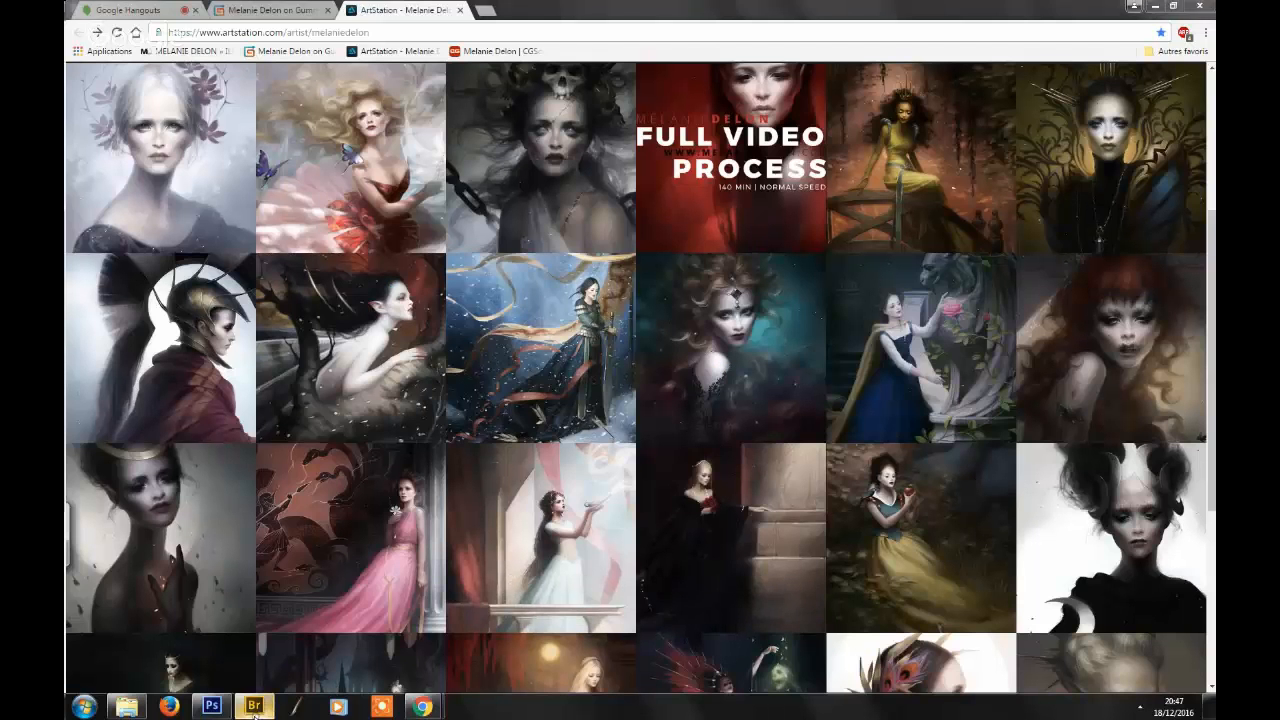
click(252, 708)
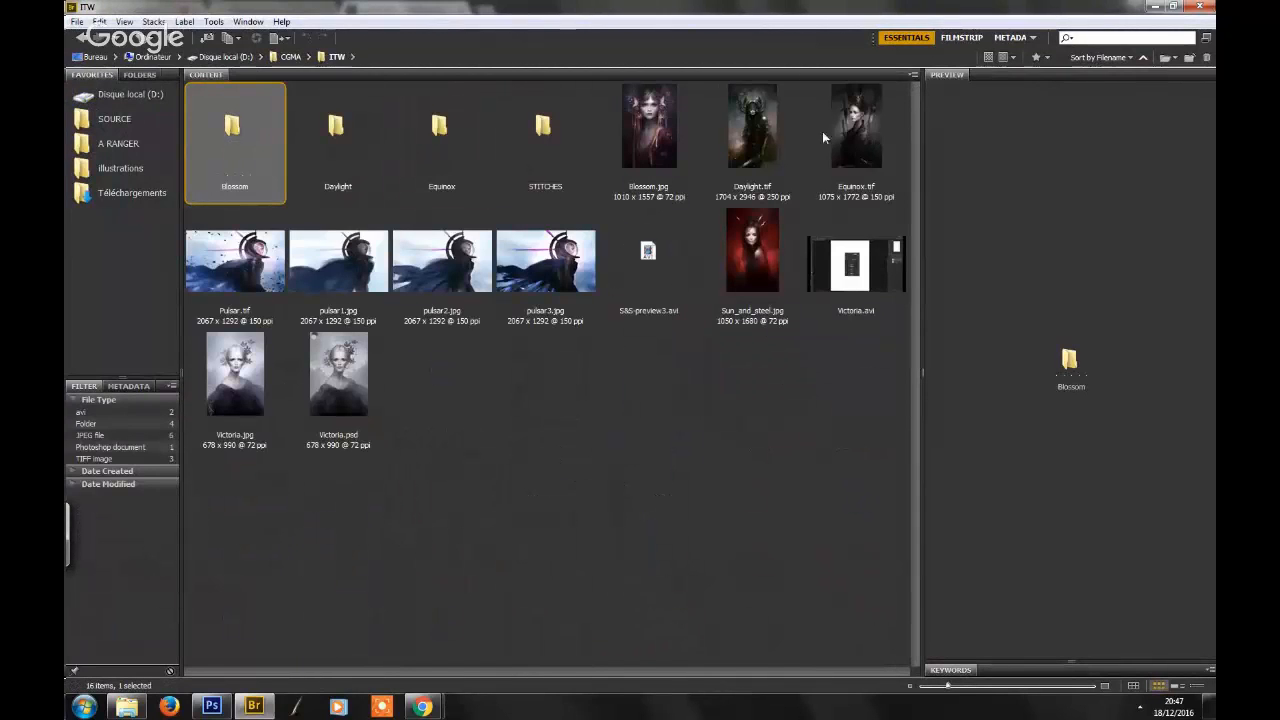
- Preview Equinox.tif, then enter the Equinox folder of progress files
click(856, 124)
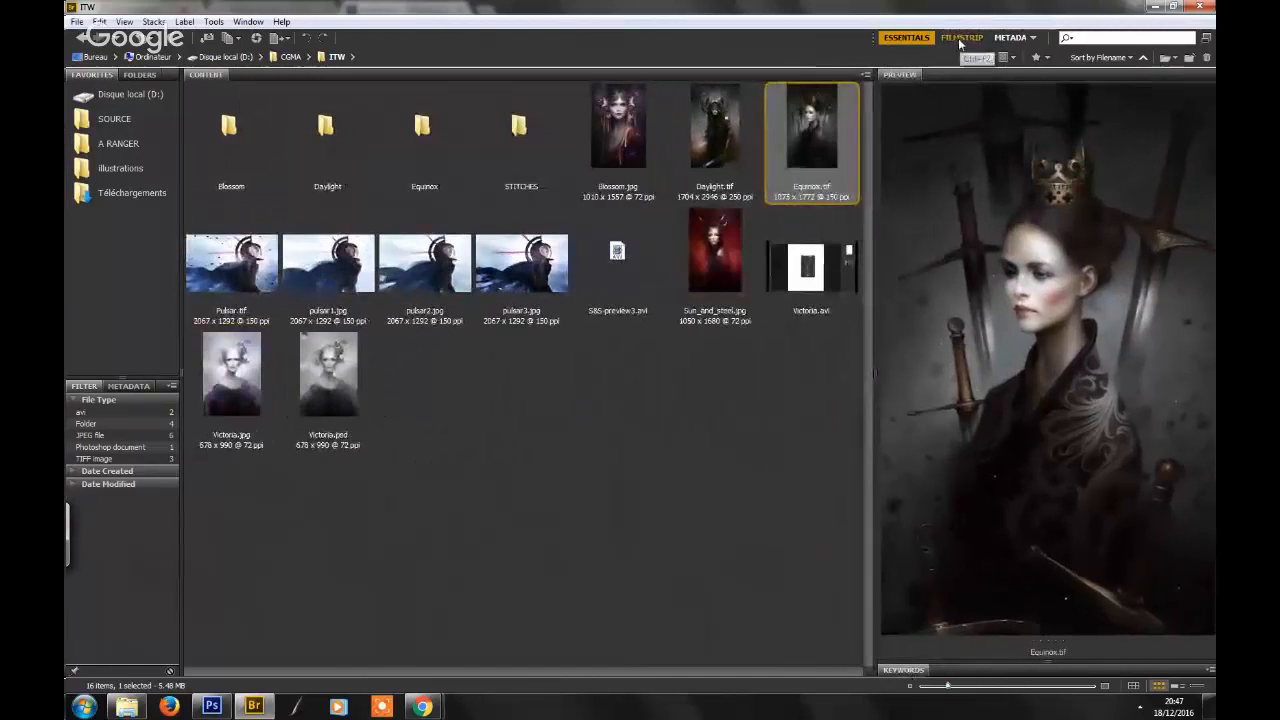
click(962, 36)
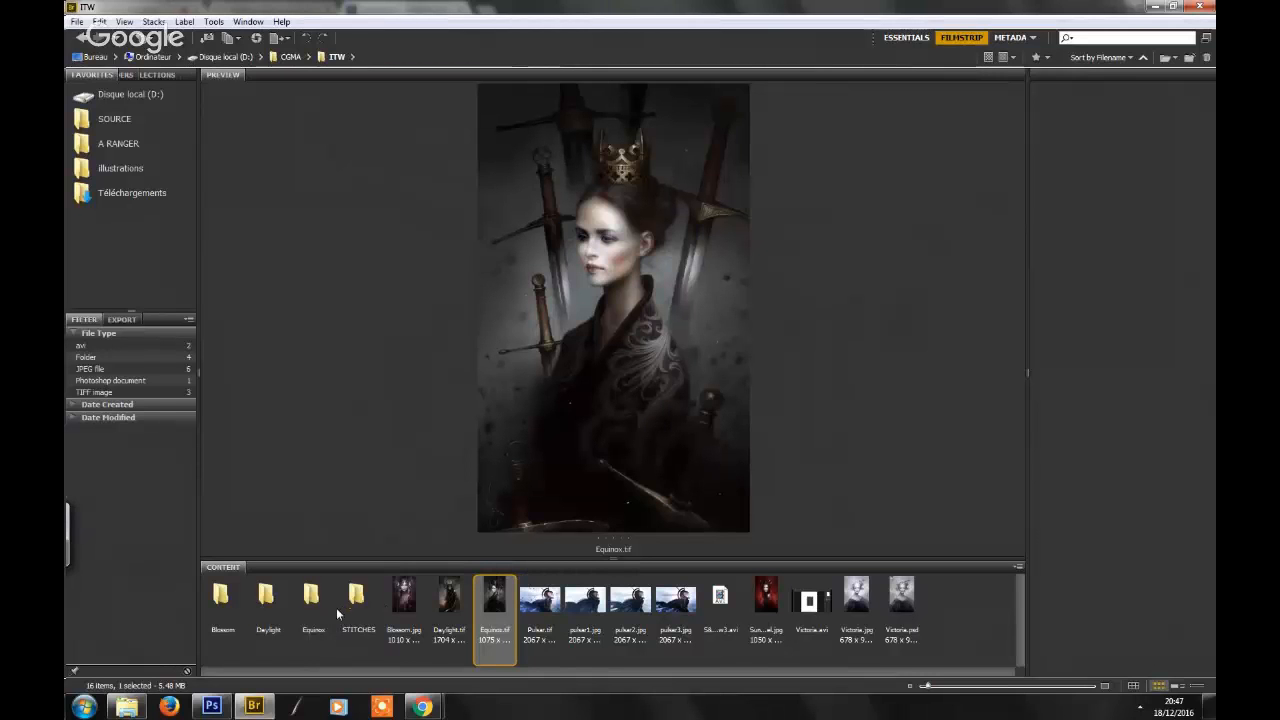
double_click(312, 596)
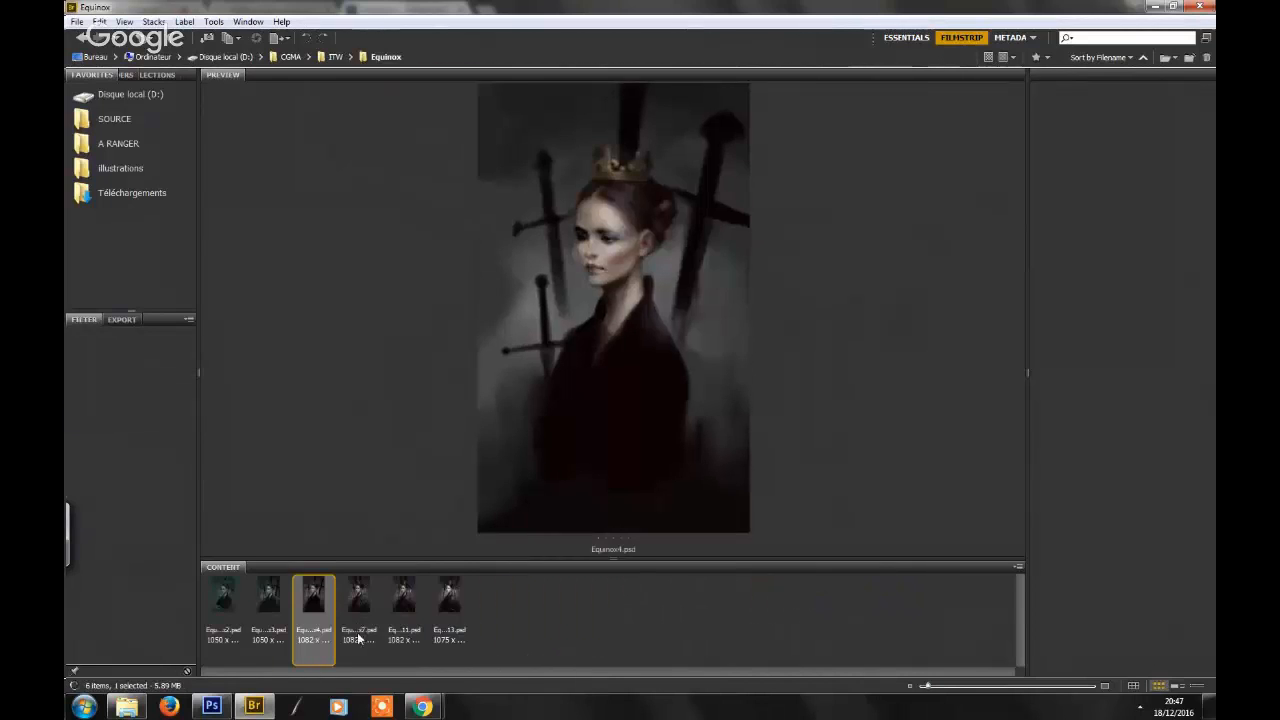
- Preview the teal sketch, finished crowned, sword and grey crown versions, ending on the teal sketch
click(222, 596)
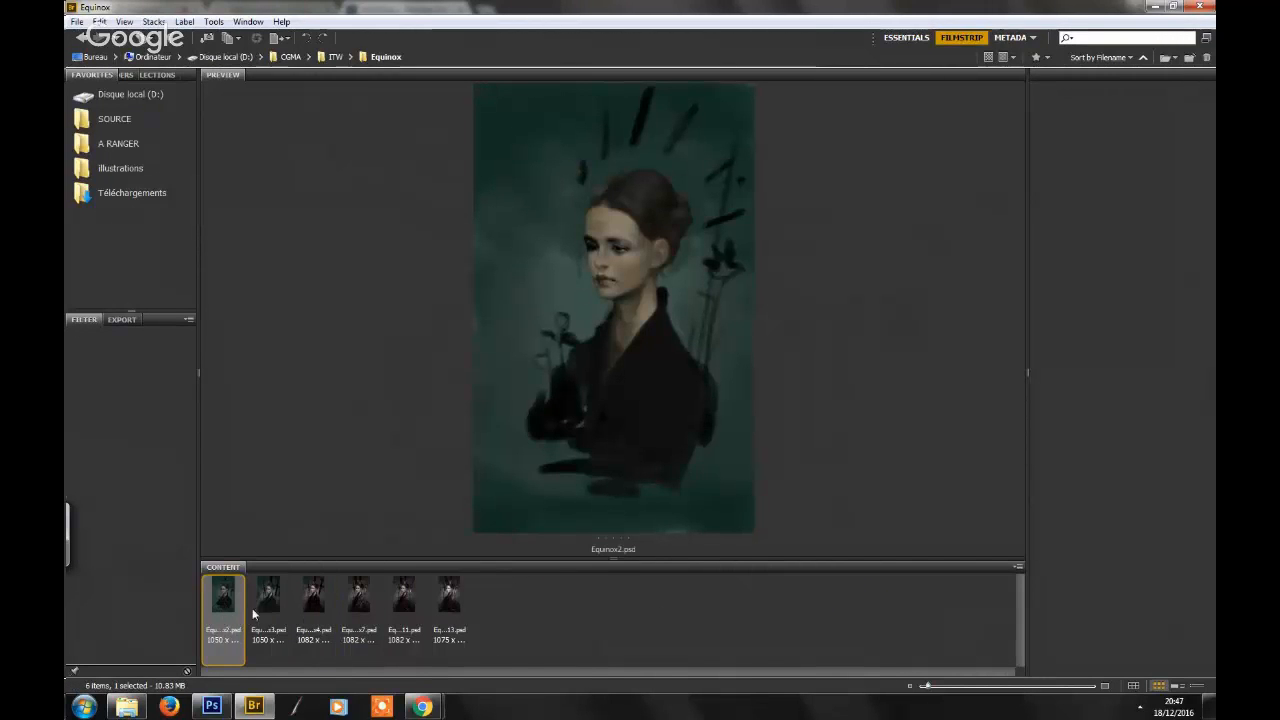
mouse_move(230, 612)
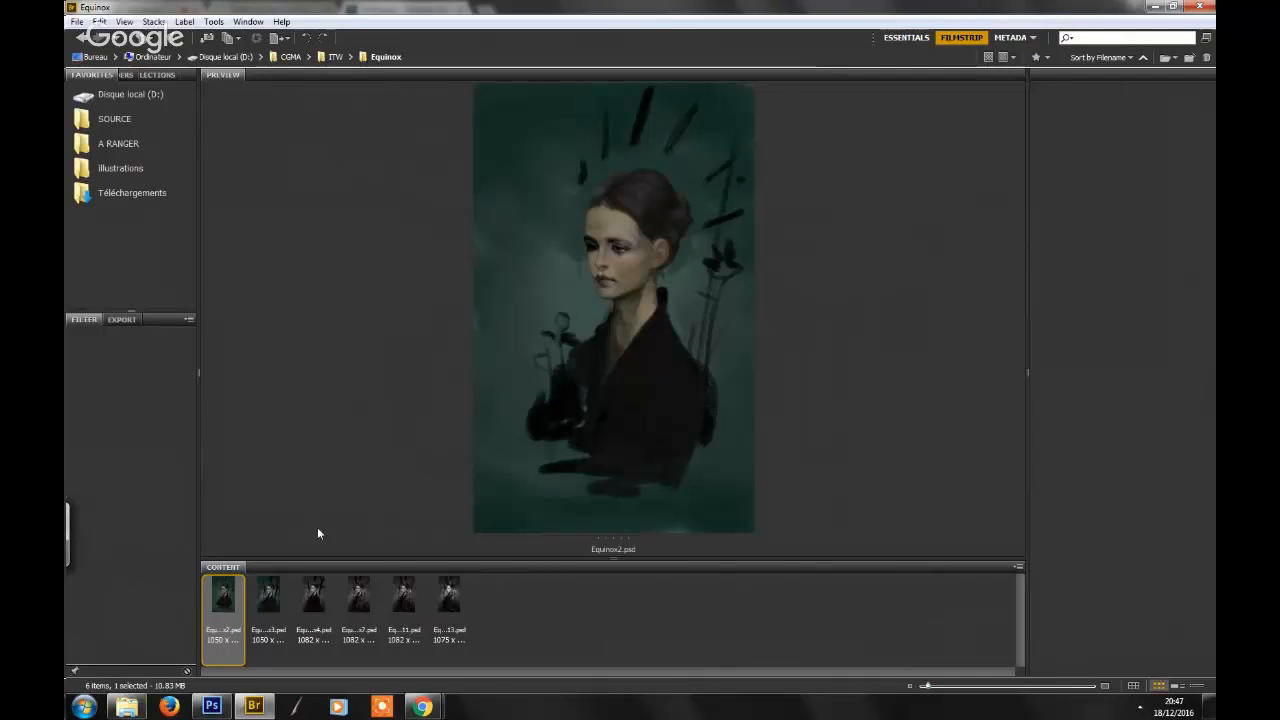
click(448, 594)
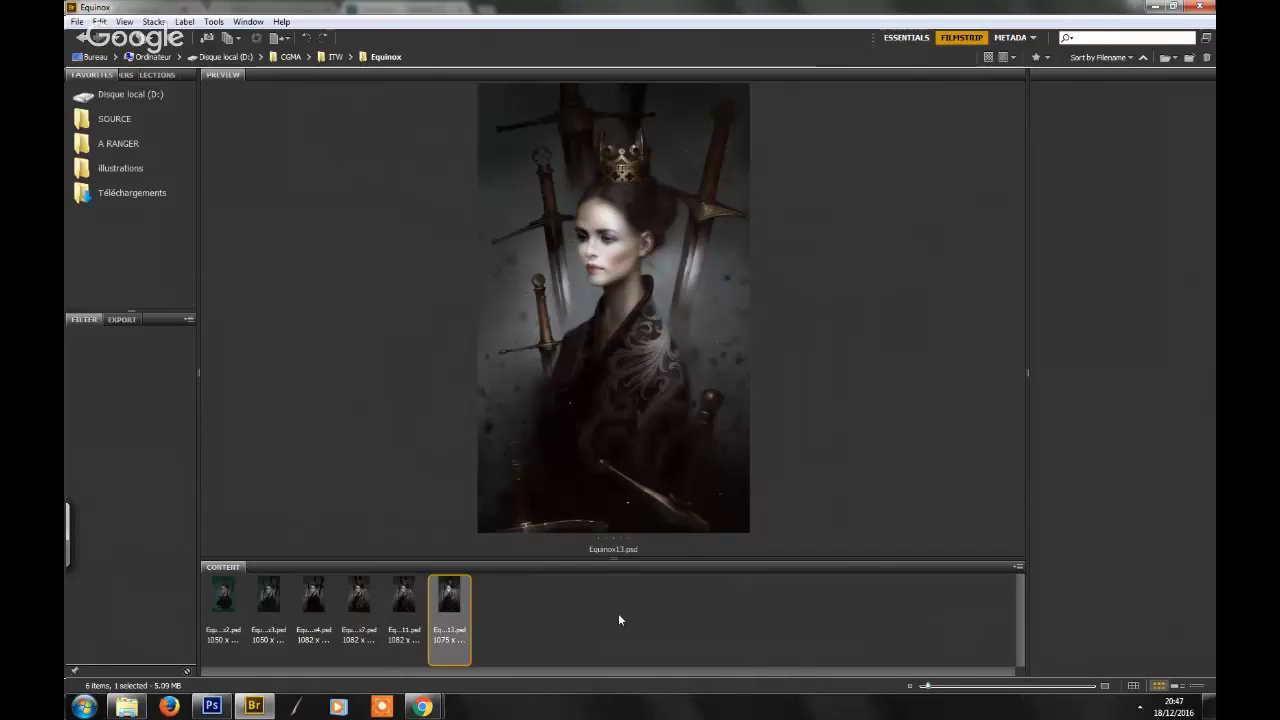
mouse_move(370, 616)
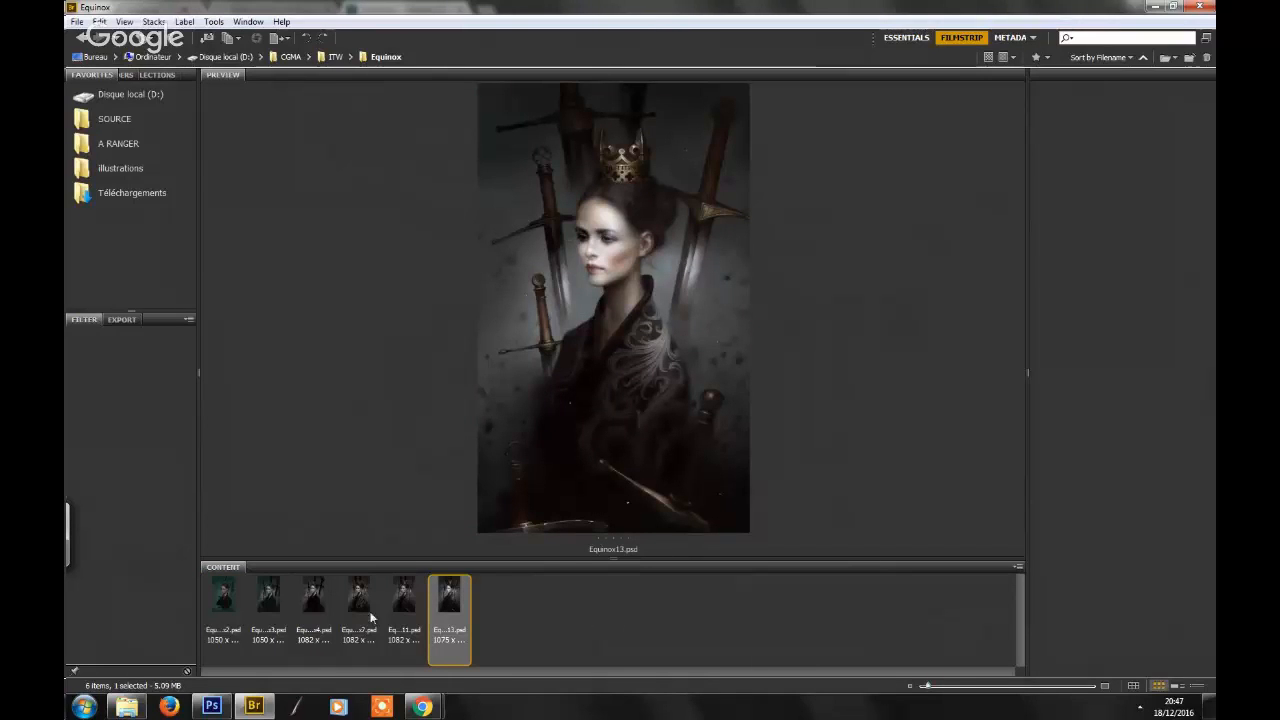
click(222, 596)
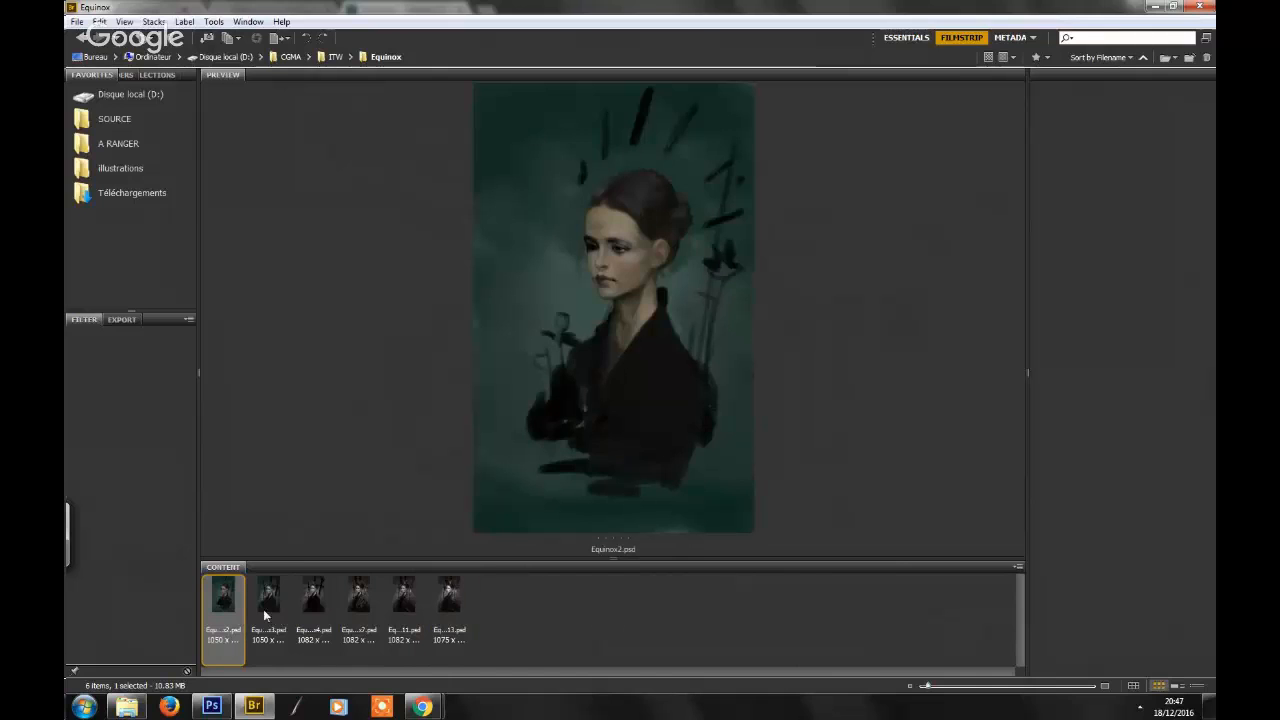
click(268, 594)
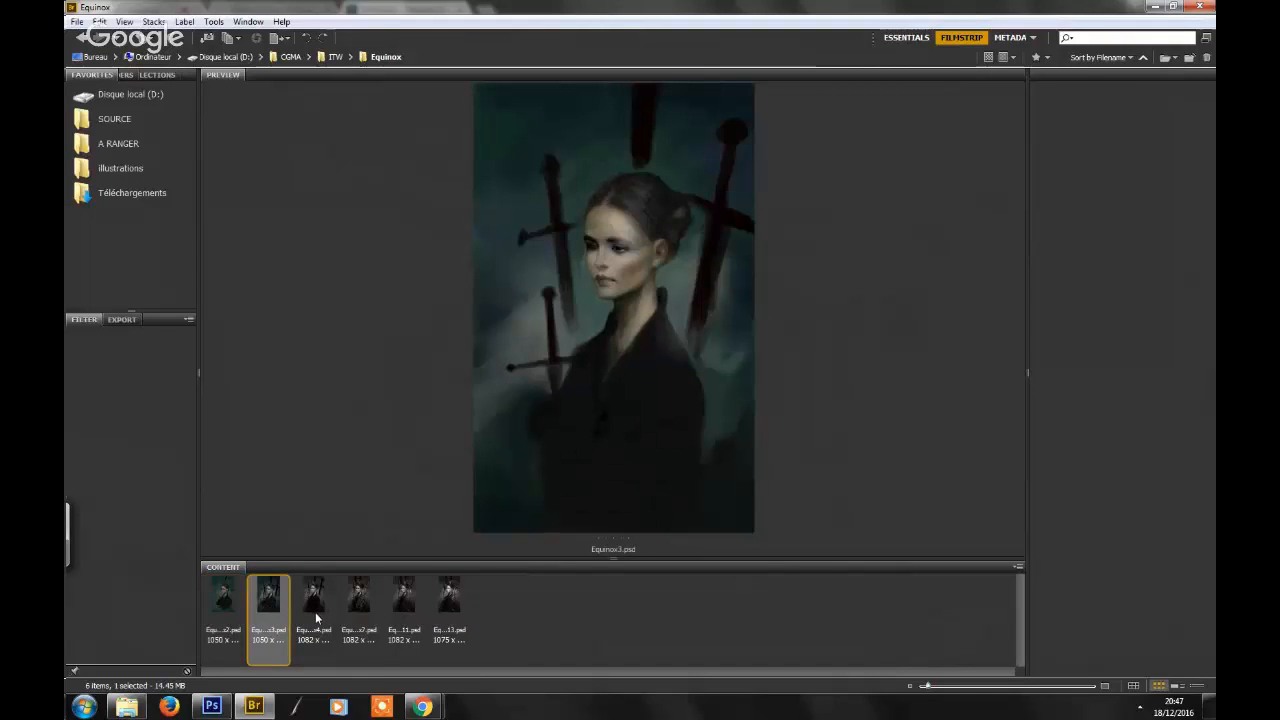
mouse_move(238, 604)
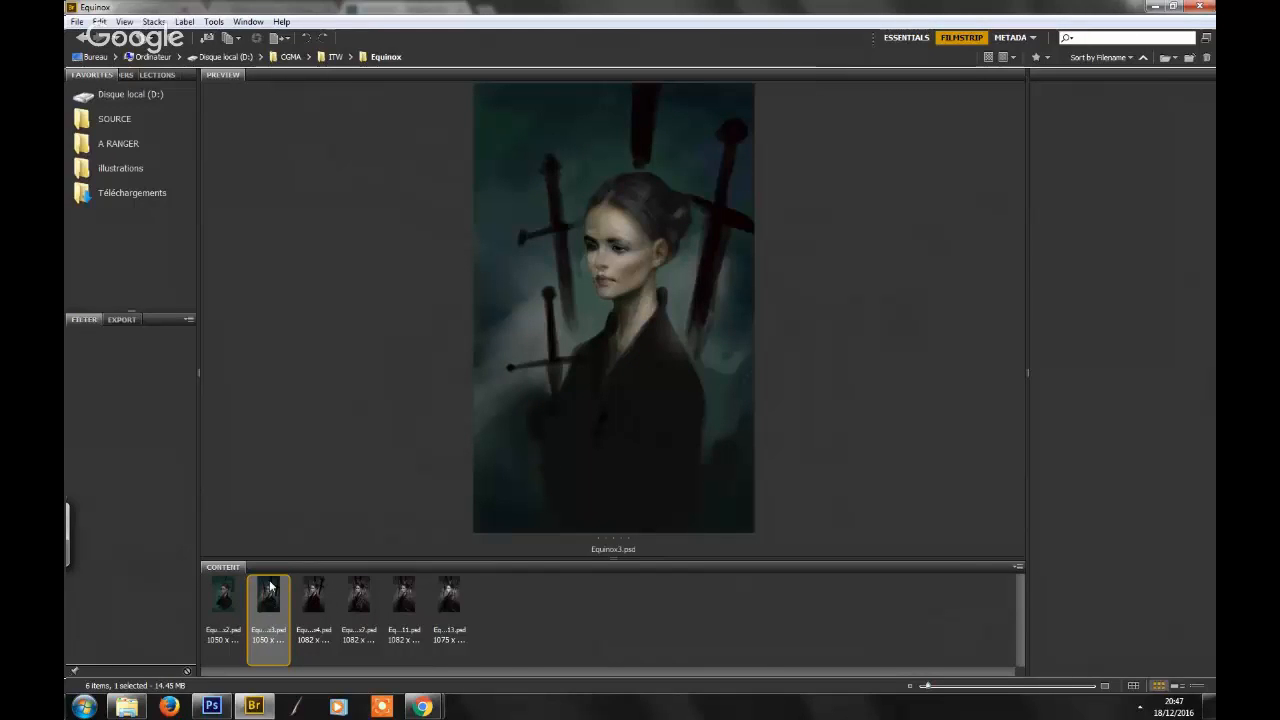
mouse_move(364, 616)
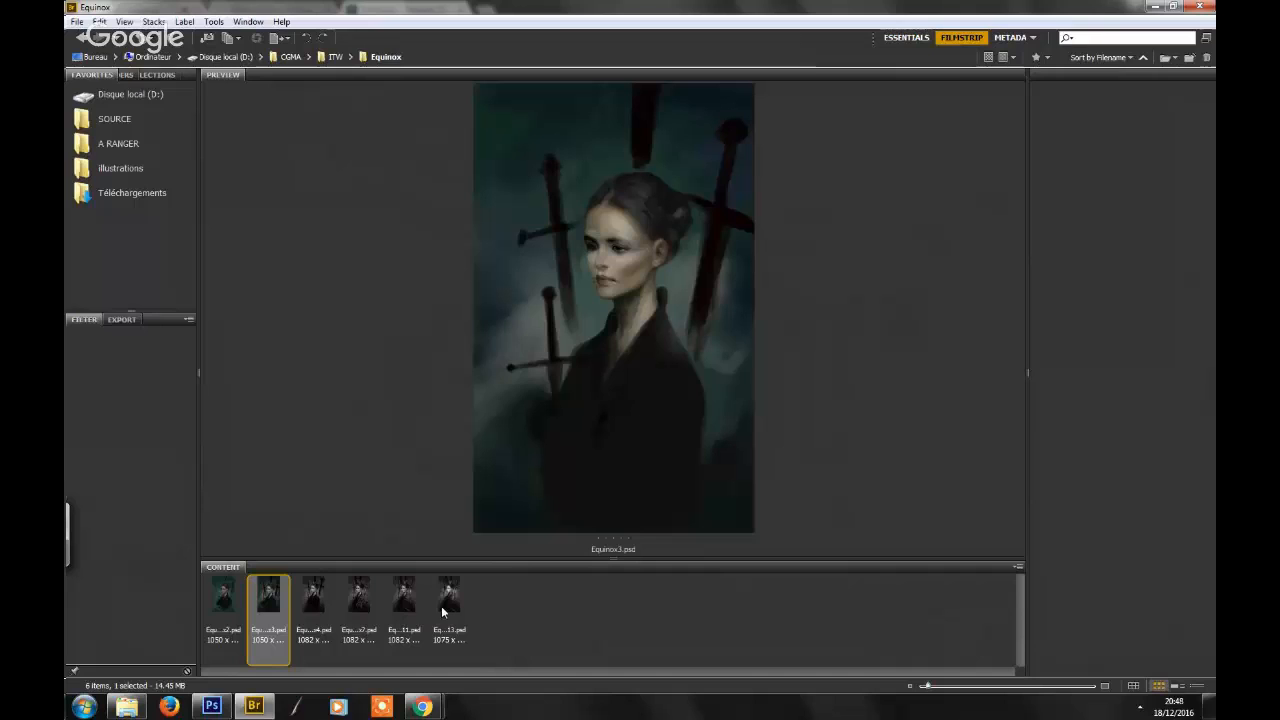
mouse_move(290, 630)
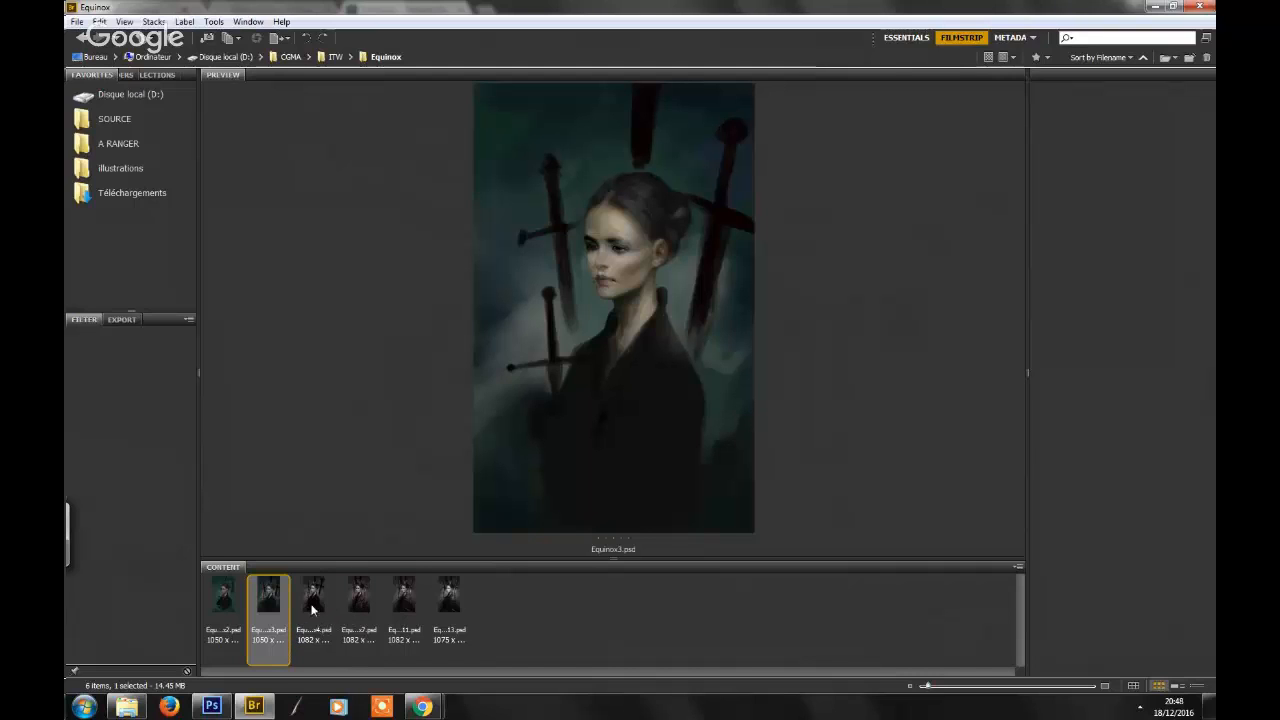
click(312, 592)
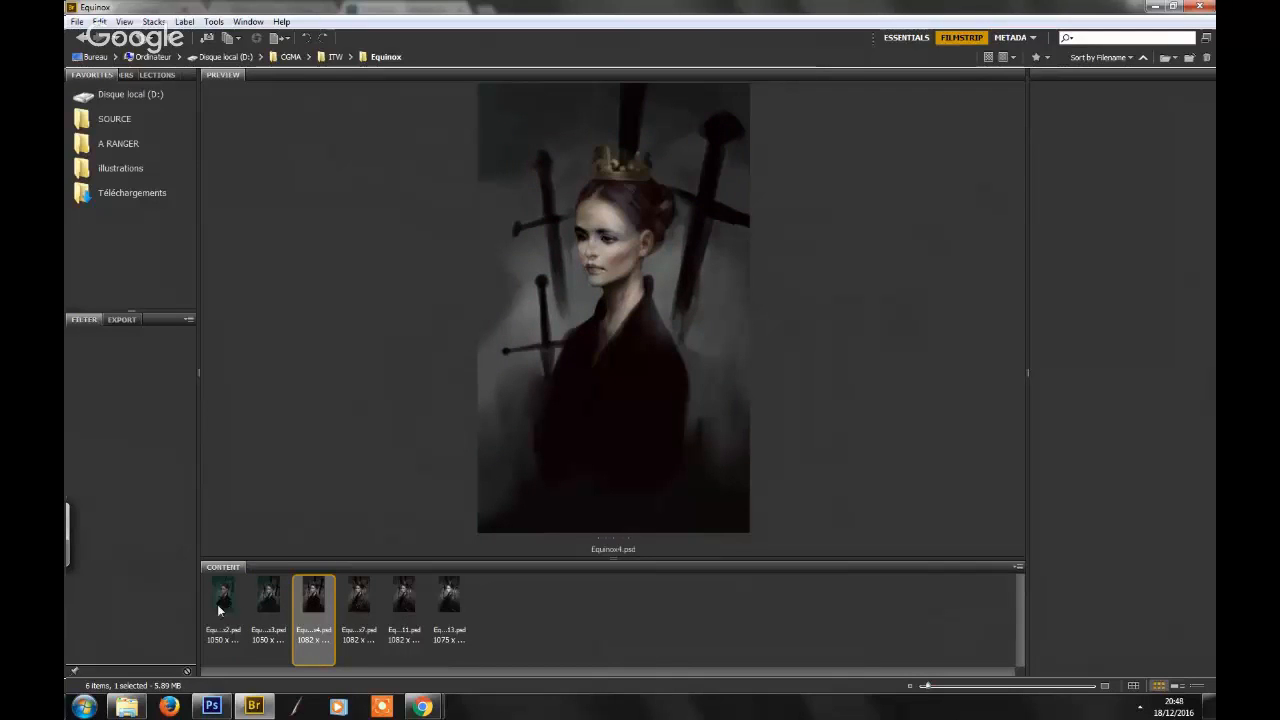
click(222, 596)
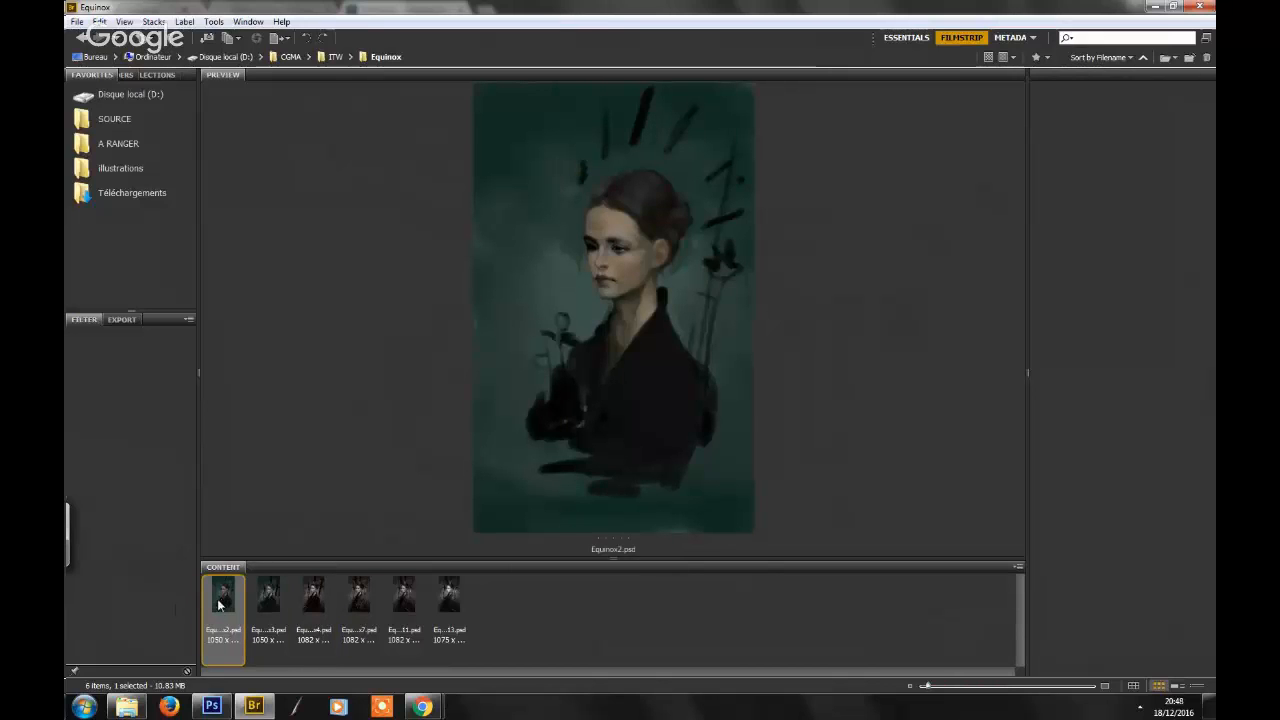
mouse_move(236, 616)
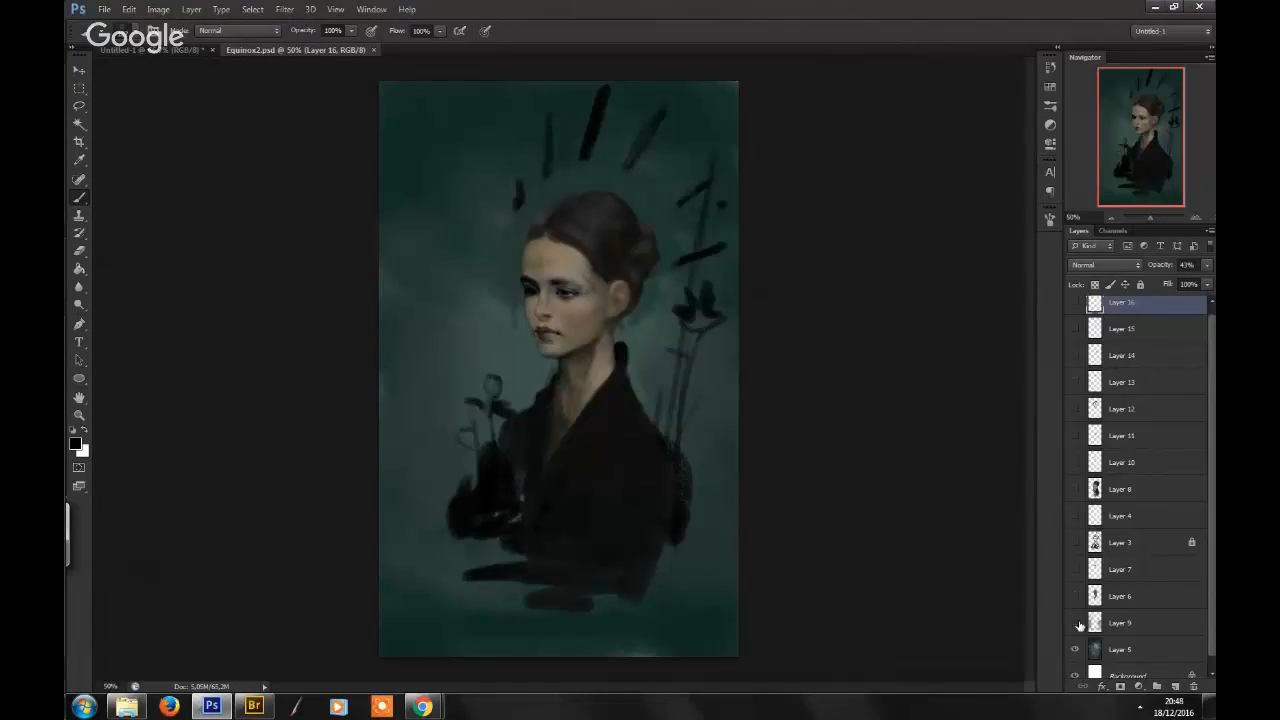
- Show Layer 6's painted face over the ink sketch and step to later layers like Layer 14
click(1120, 624)
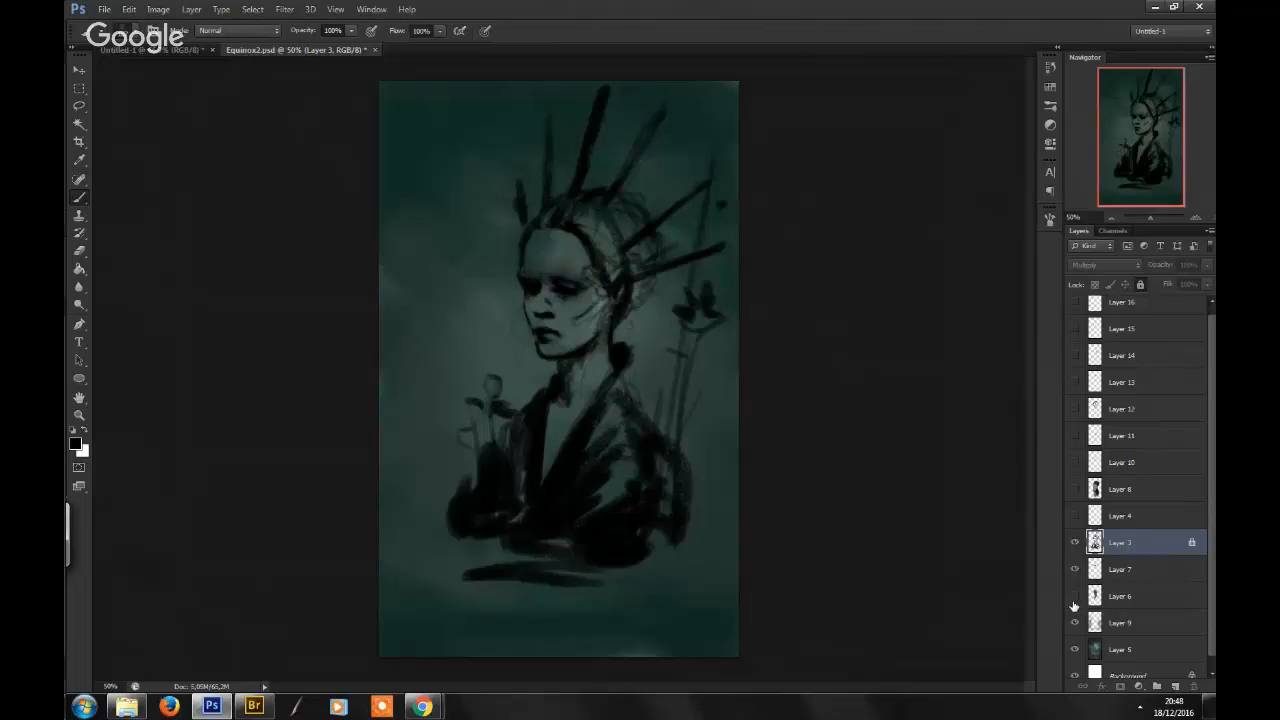
click(1074, 516)
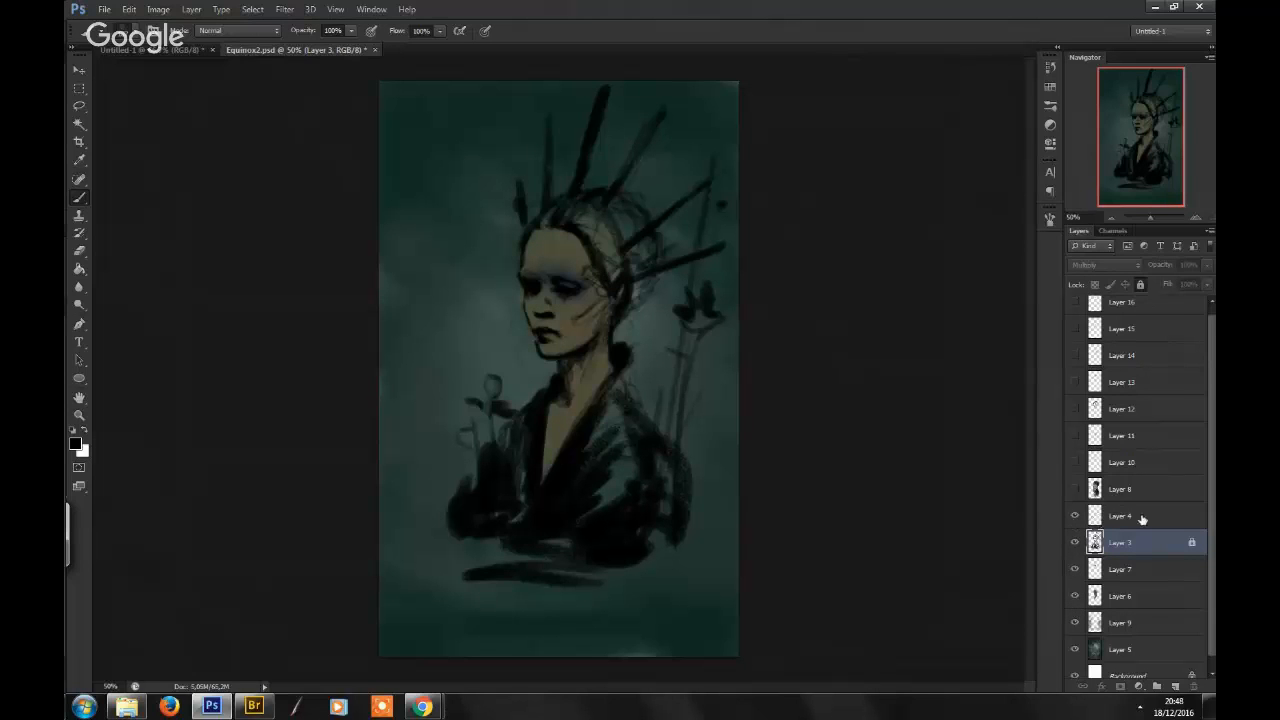
click(1120, 488)
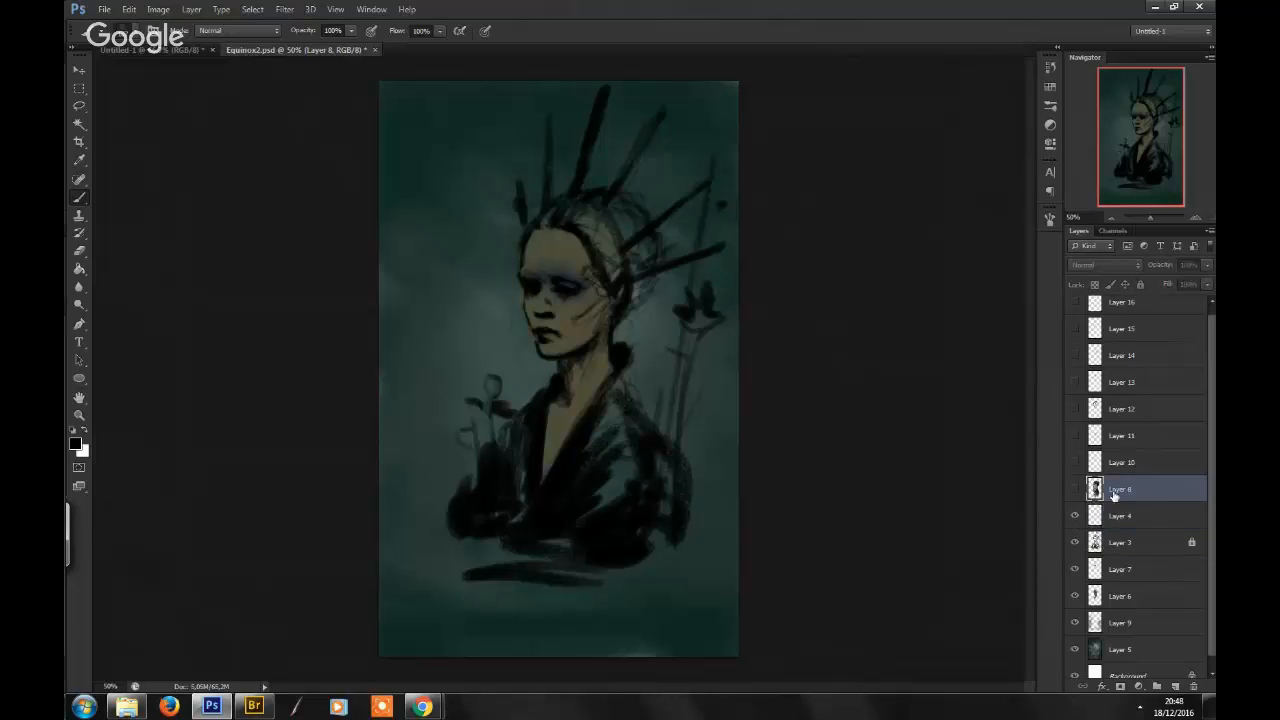
click(1074, 488)
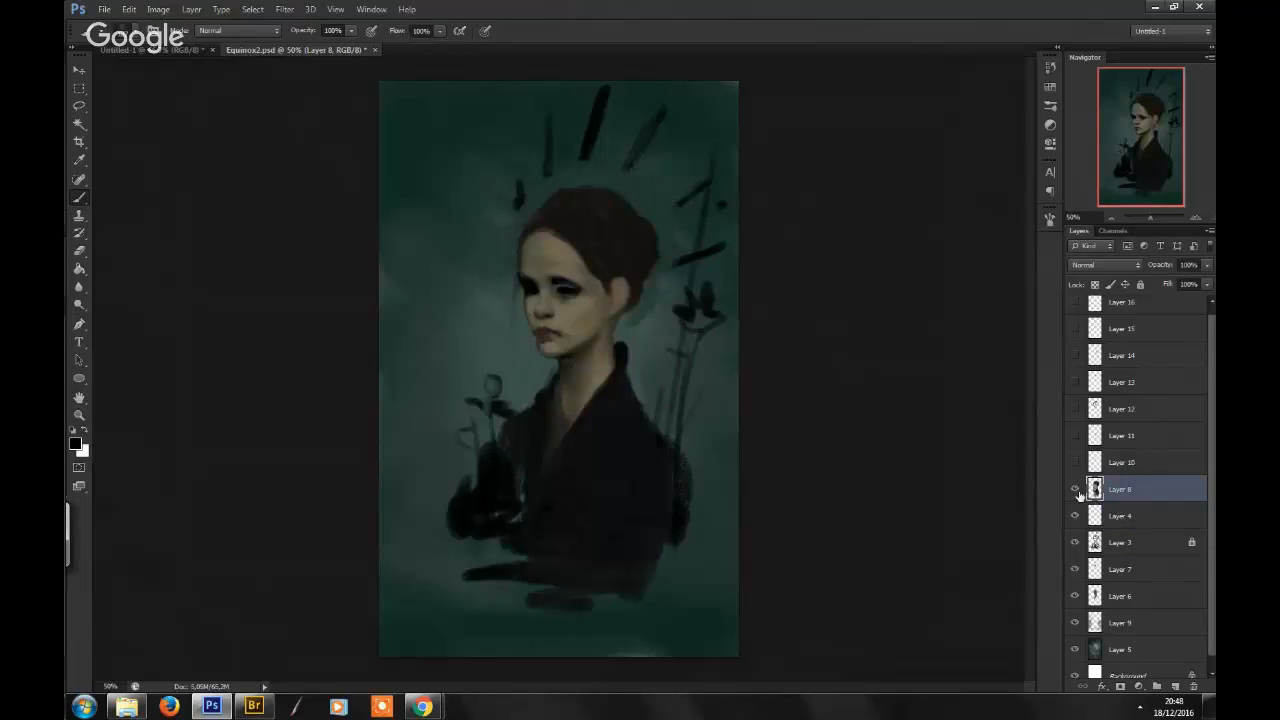
click(1074, 488)
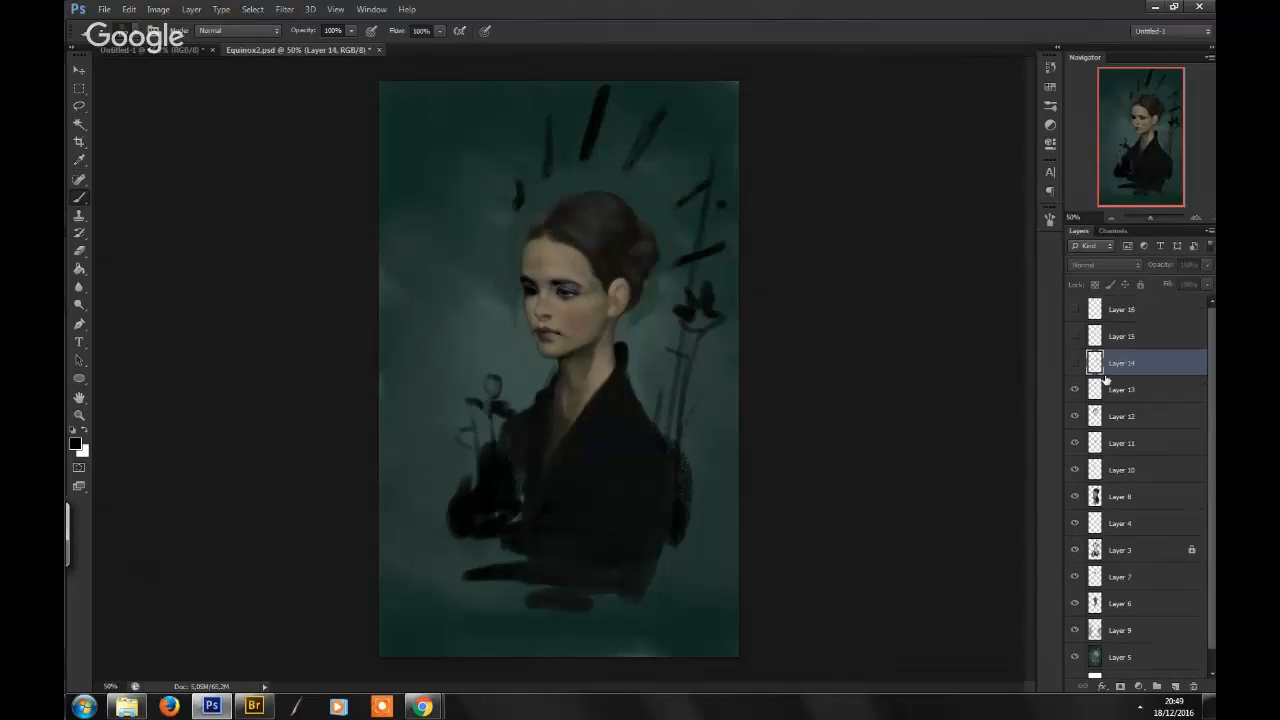
click(1076, 336)
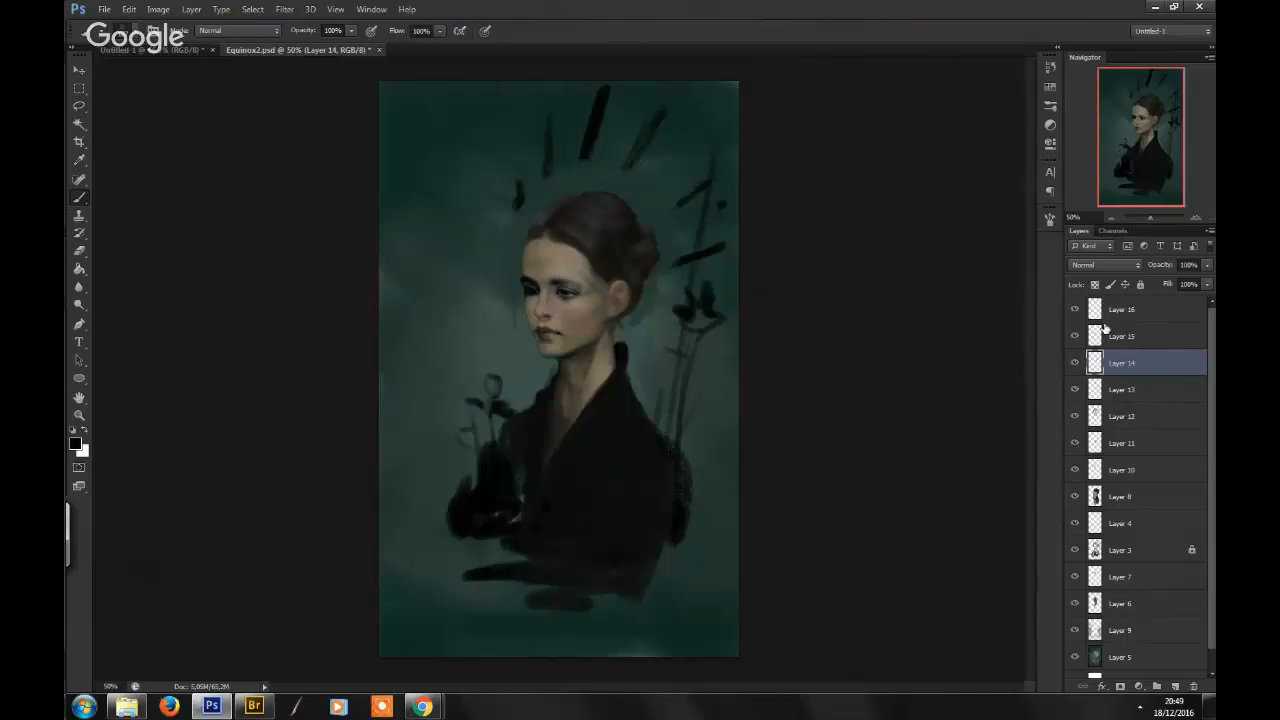
mouse_move(1130, 334)
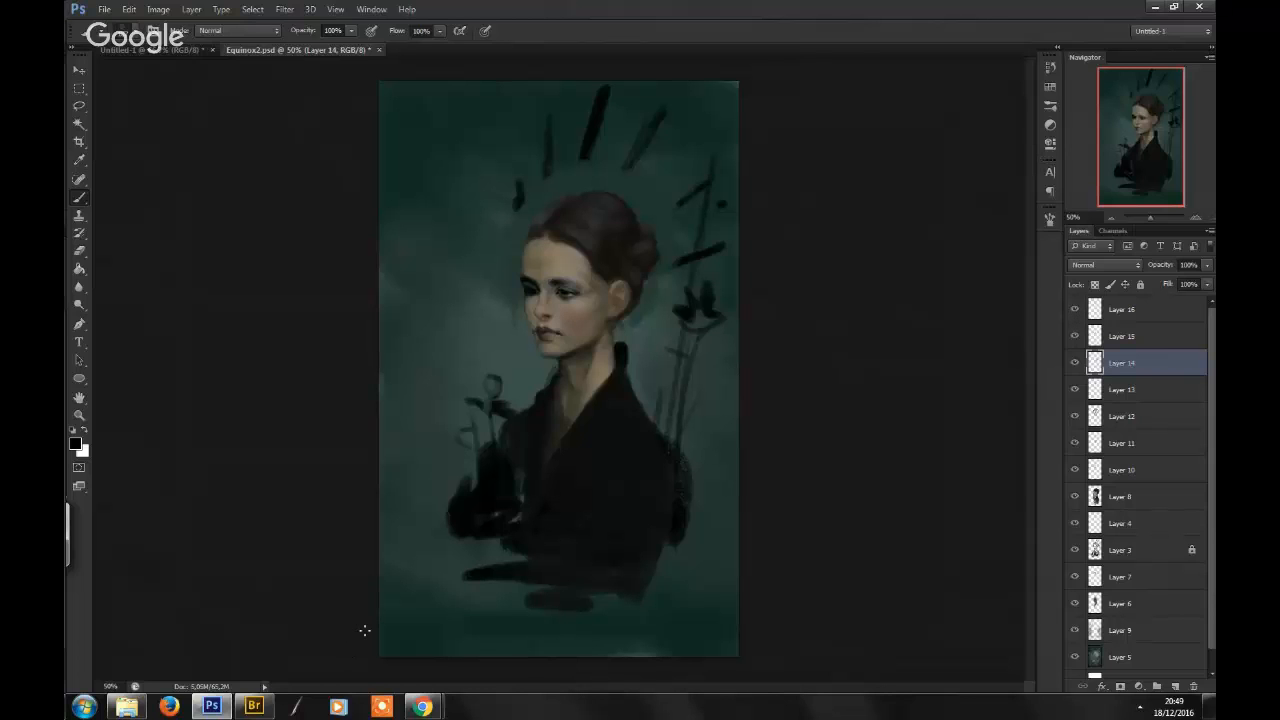
mouse_move(564, 390)
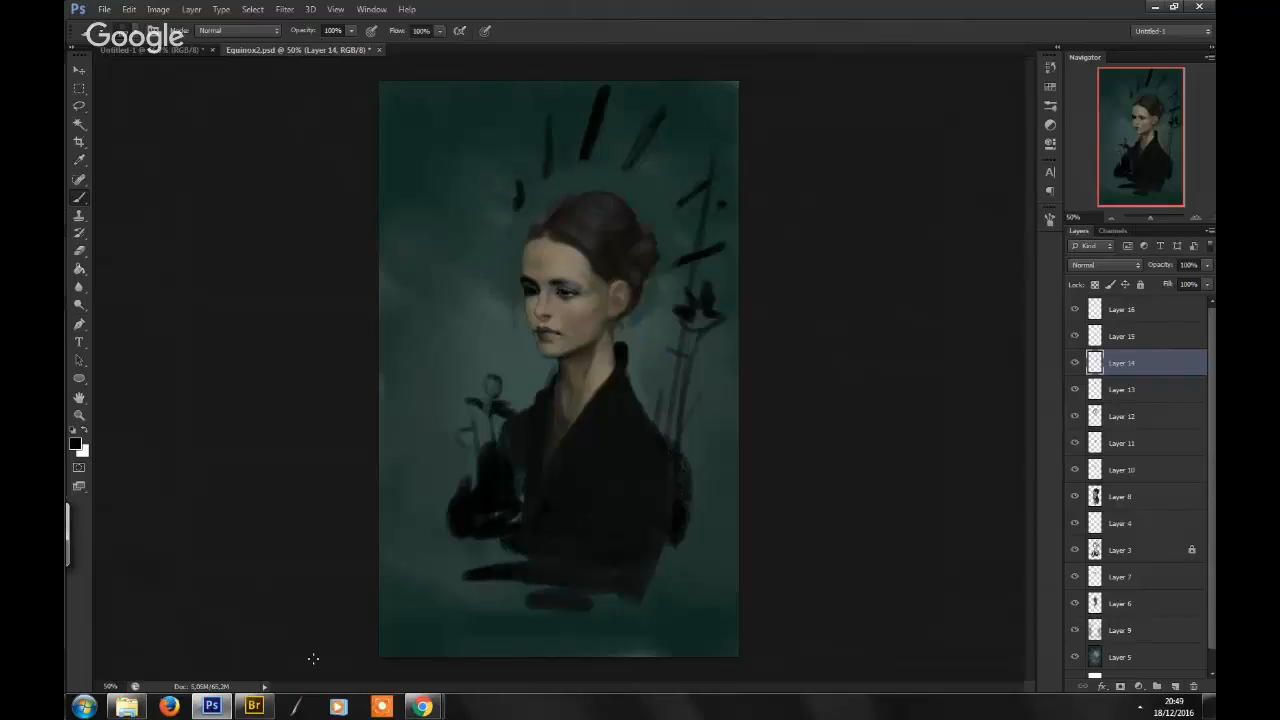
- Return to Bridge to browse the progress versions
click(252, 708)
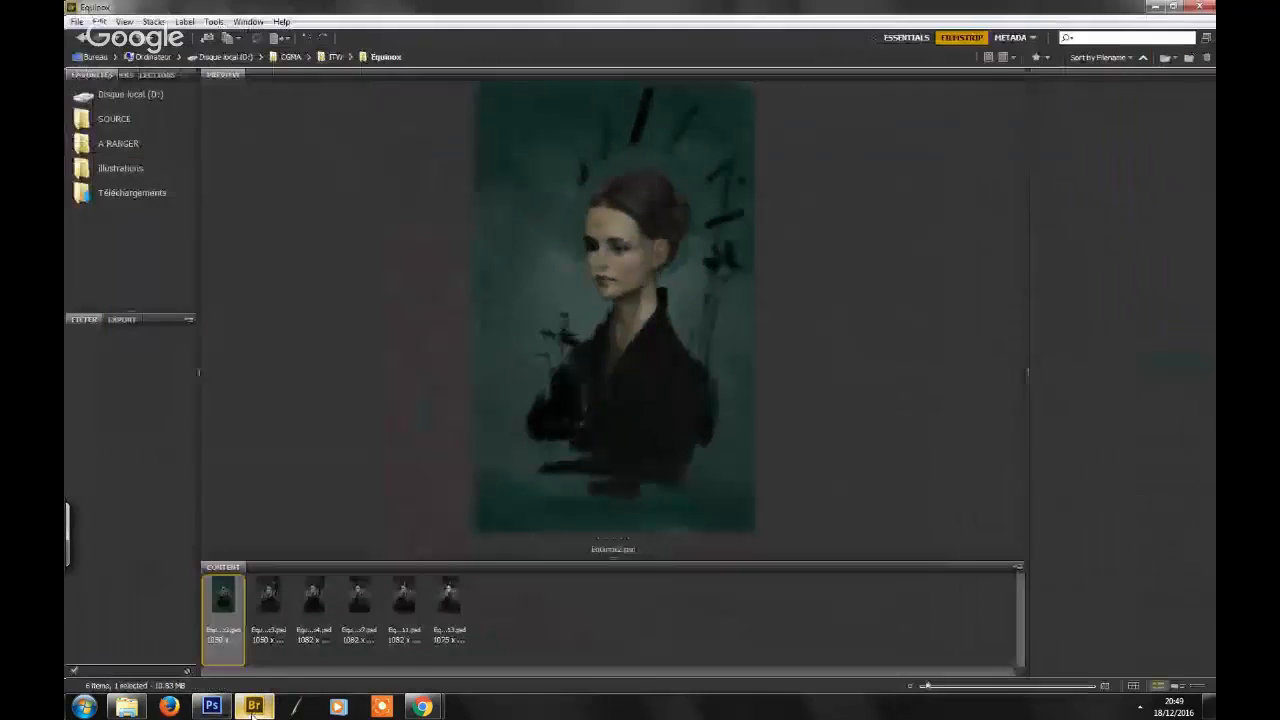
- Open Equinox2.psd with the swords as a second document and scroll down over it
click(268, 592)
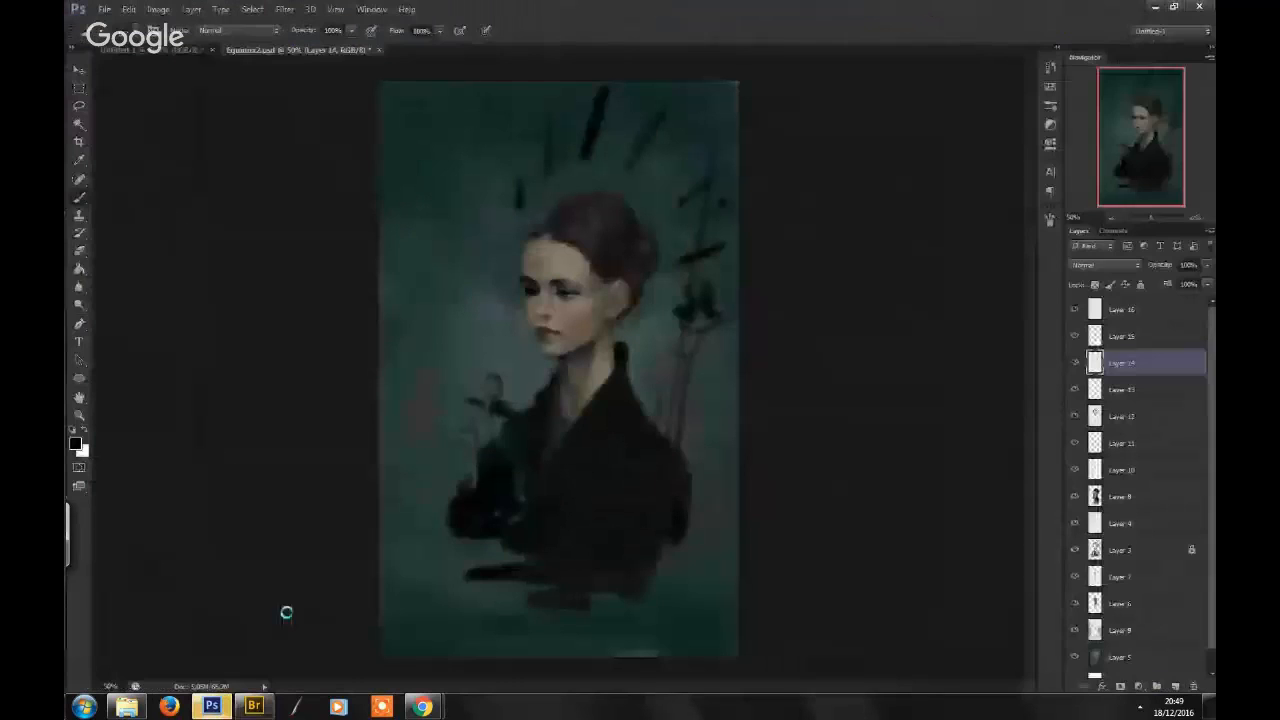
click(464, 50)
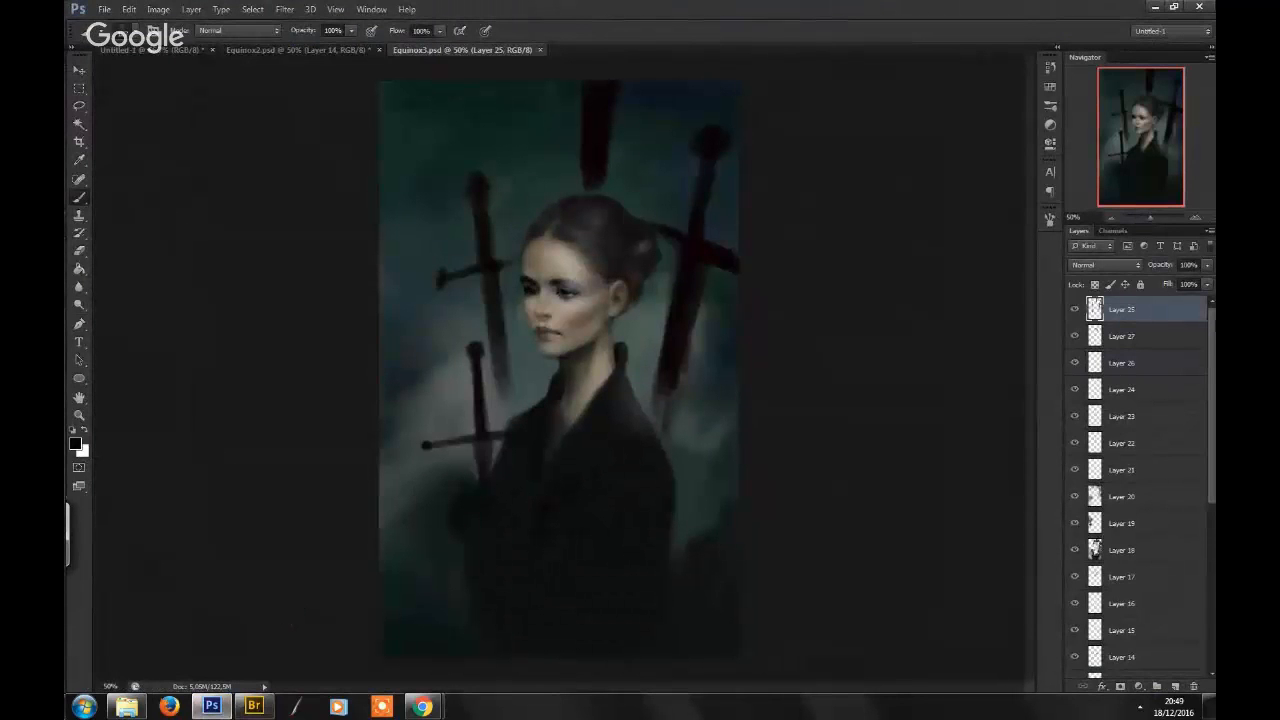
scroll(down, 3)
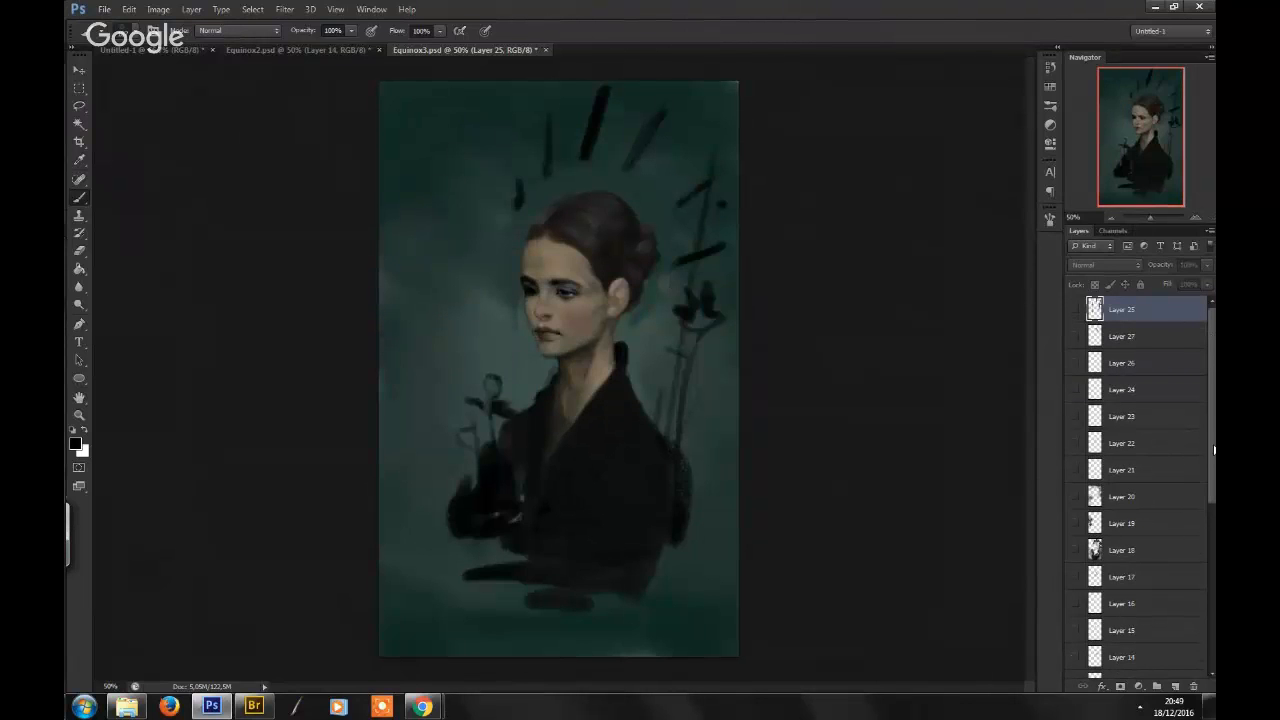
scroll(down, 3)
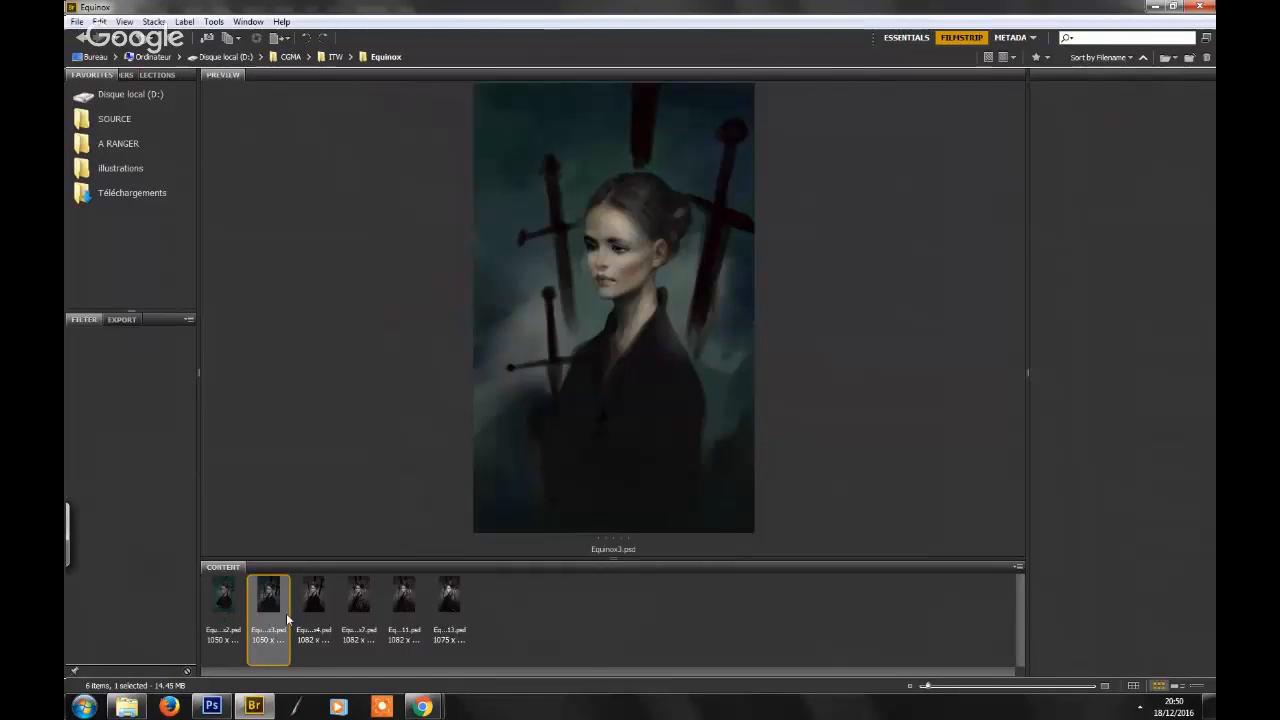
mouse_move(338, 552)
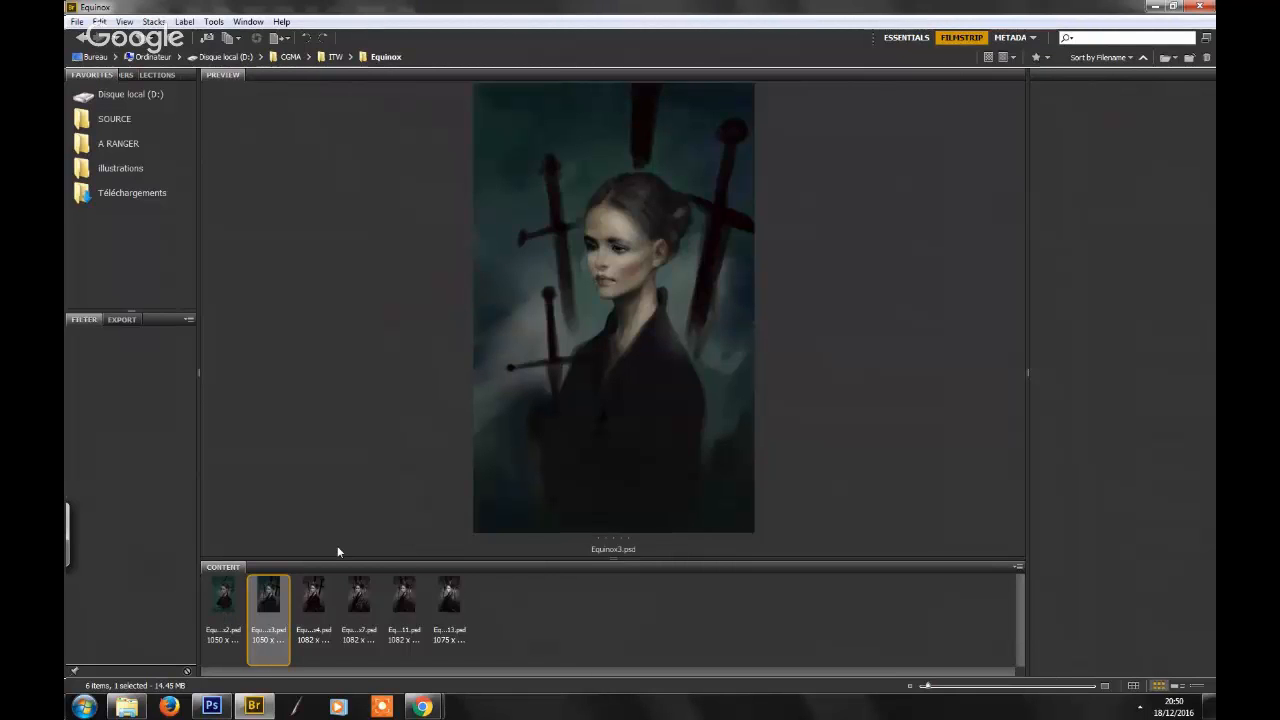
- Preview the final, sword, third, fifth, last and ornate-collar versions, then open the last one
click(448, 594)
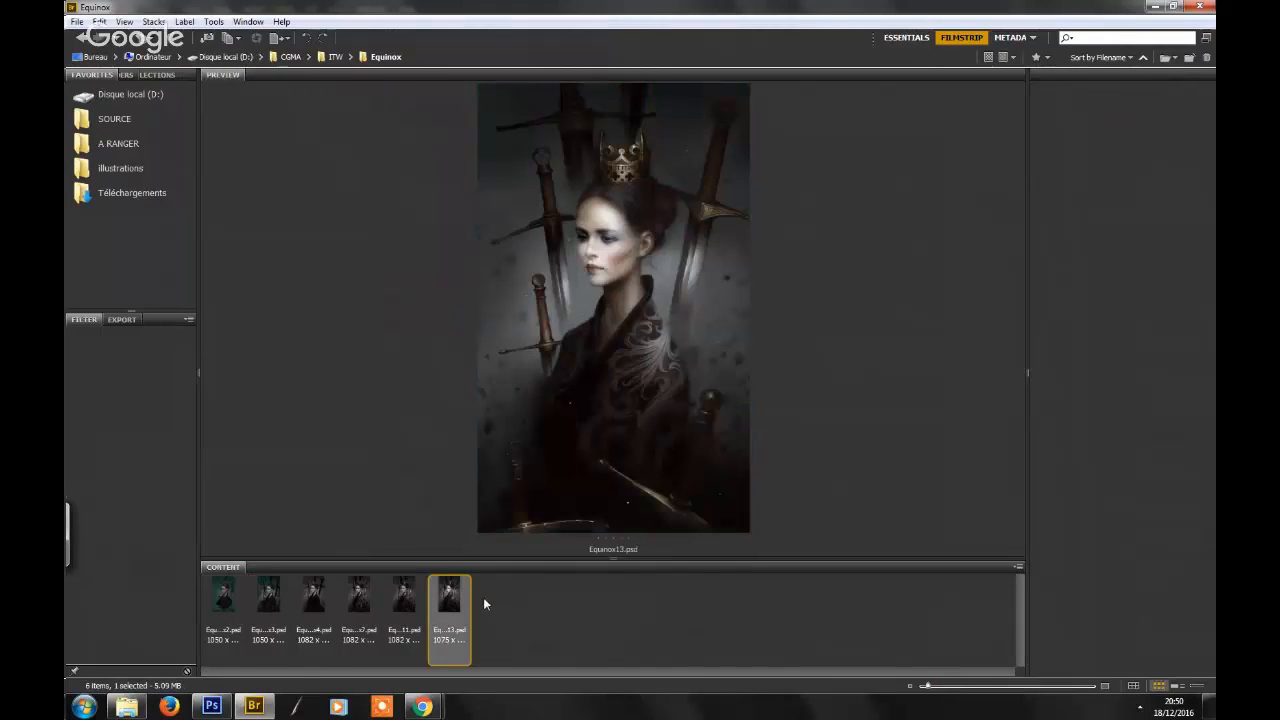
mouse_move(310, 632)
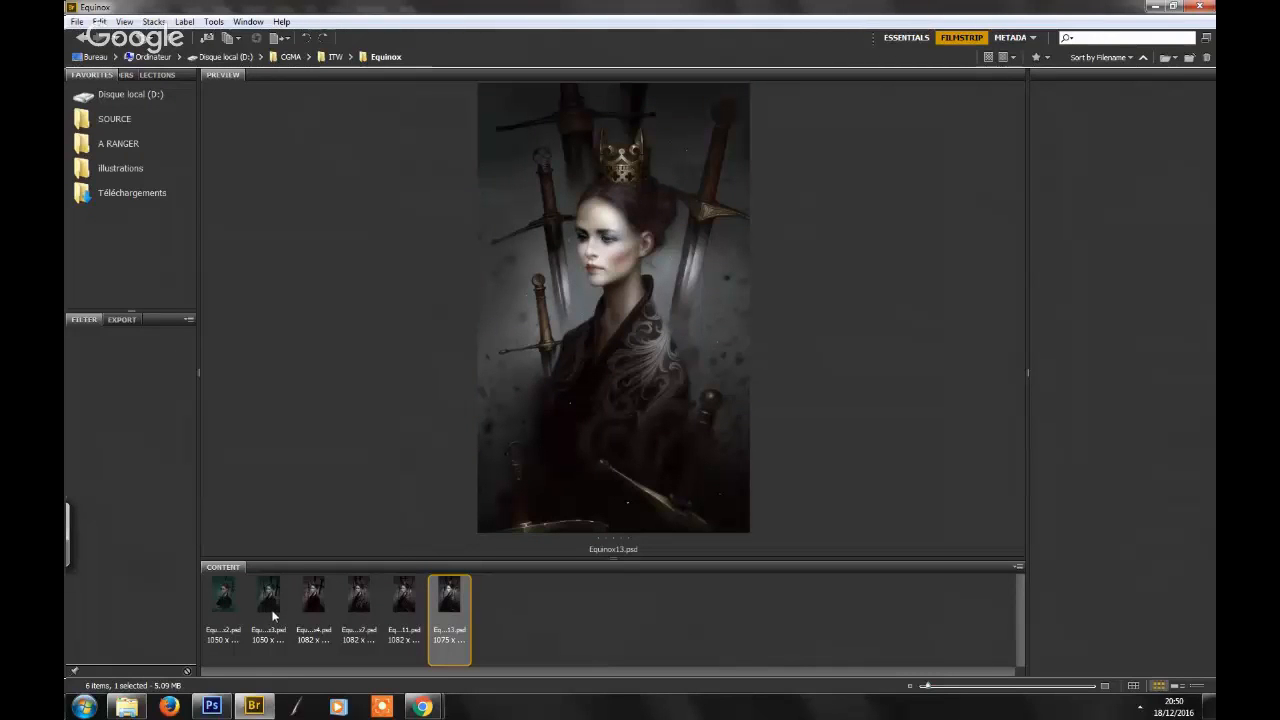
mouse_move(270, 616)
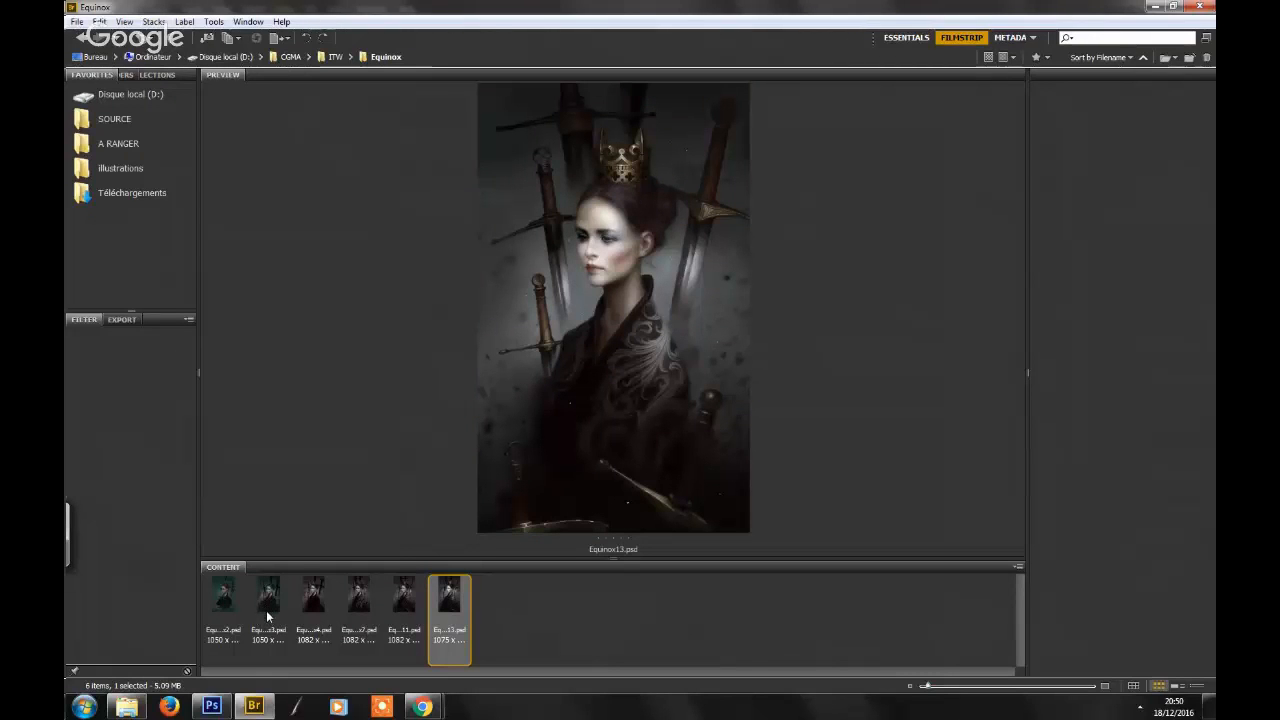
click(268, 592)
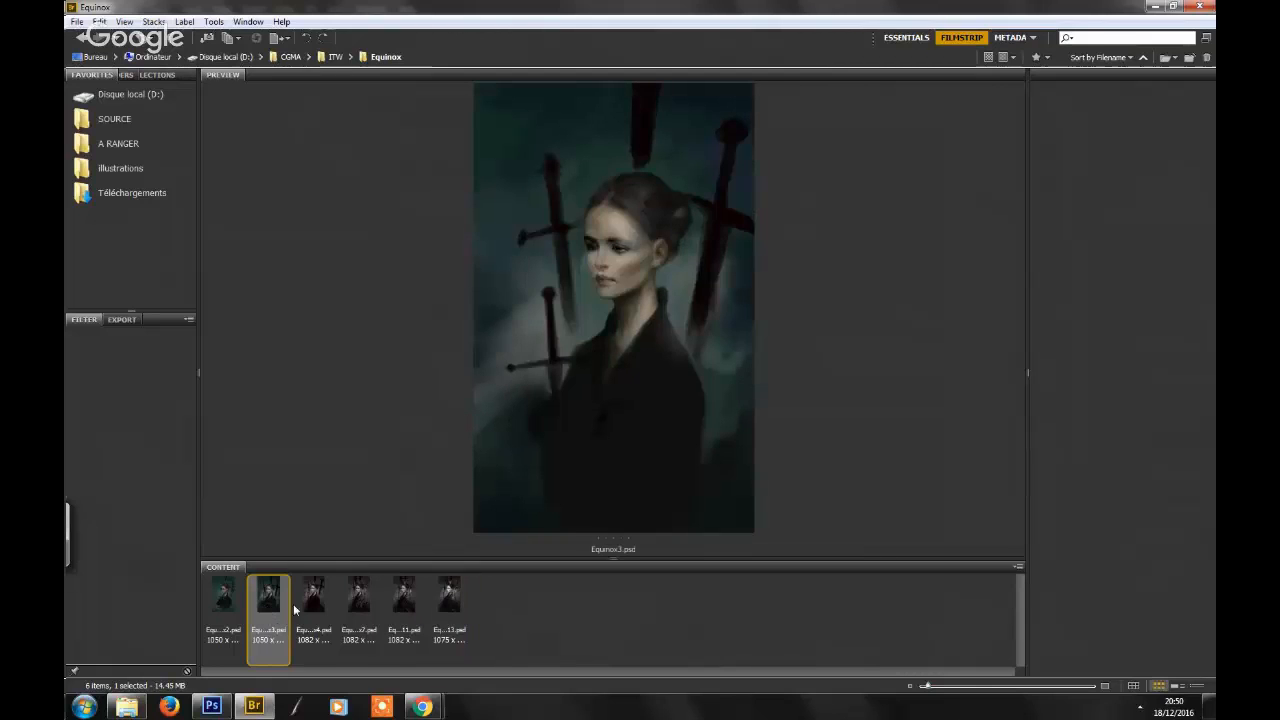
click(312, 594)
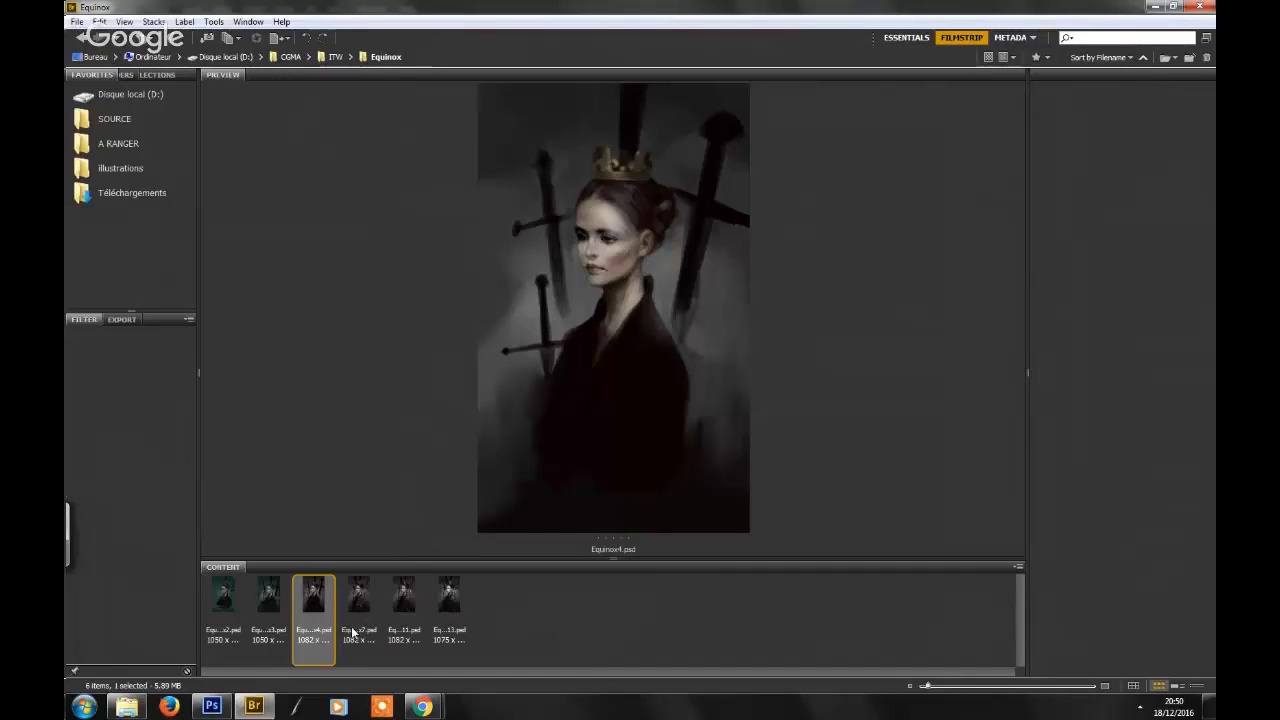
mouse_move(404, 616)
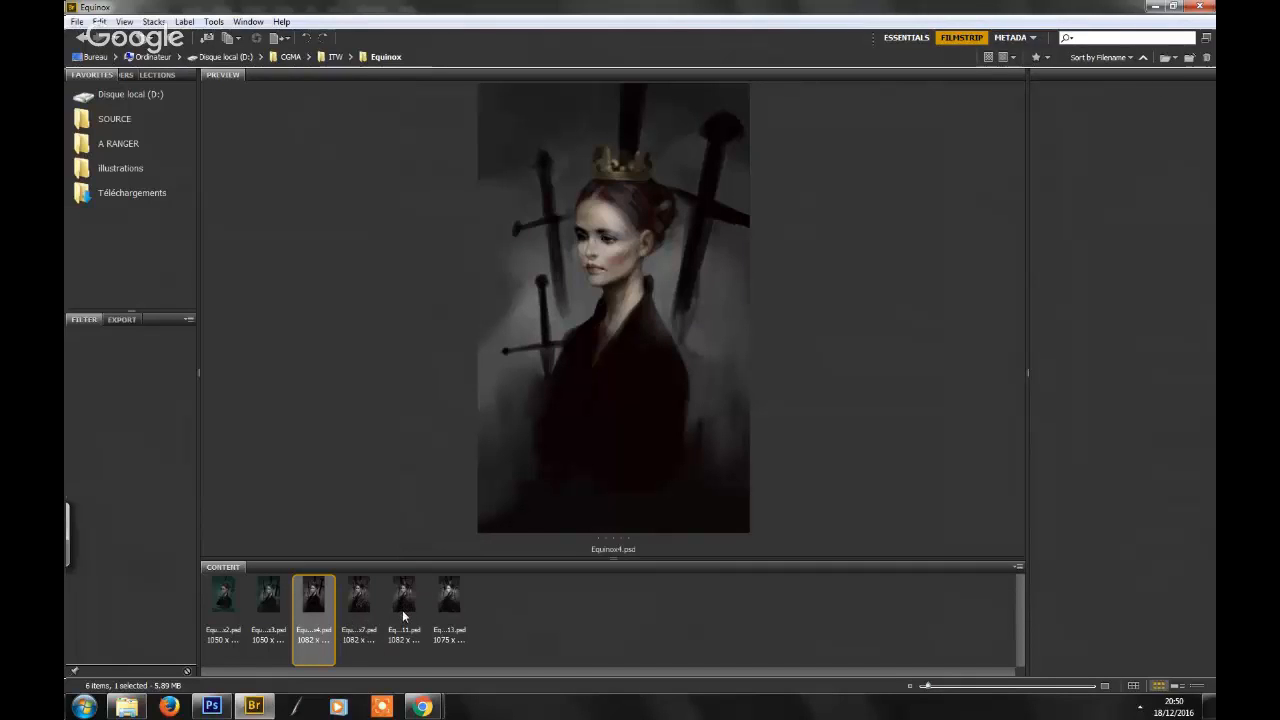
click(404, 592)
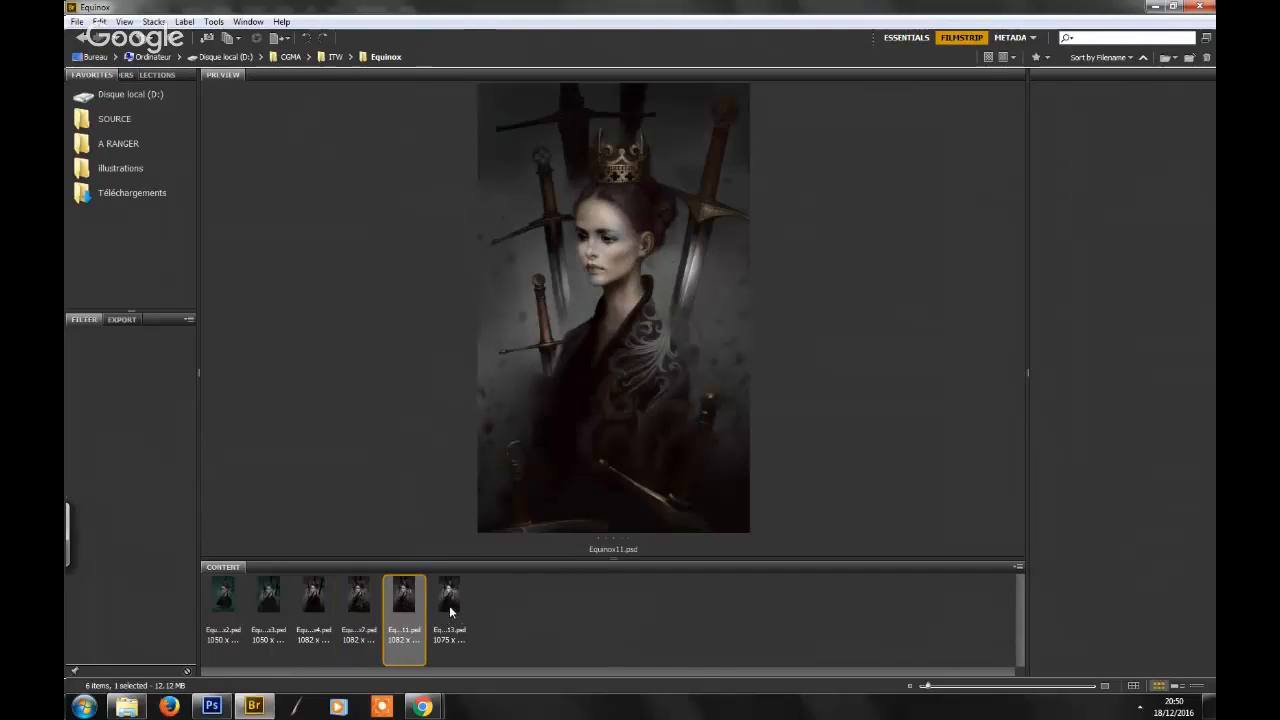
click(448, 592)
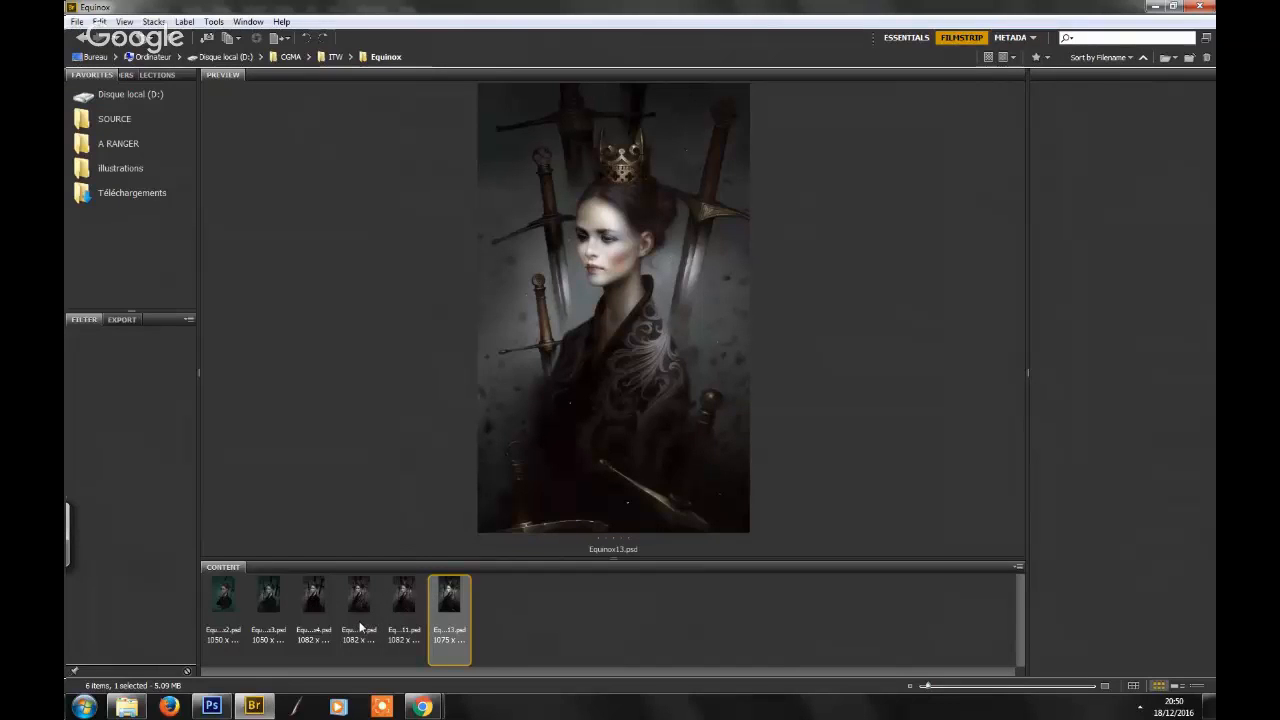
click(358, 592)
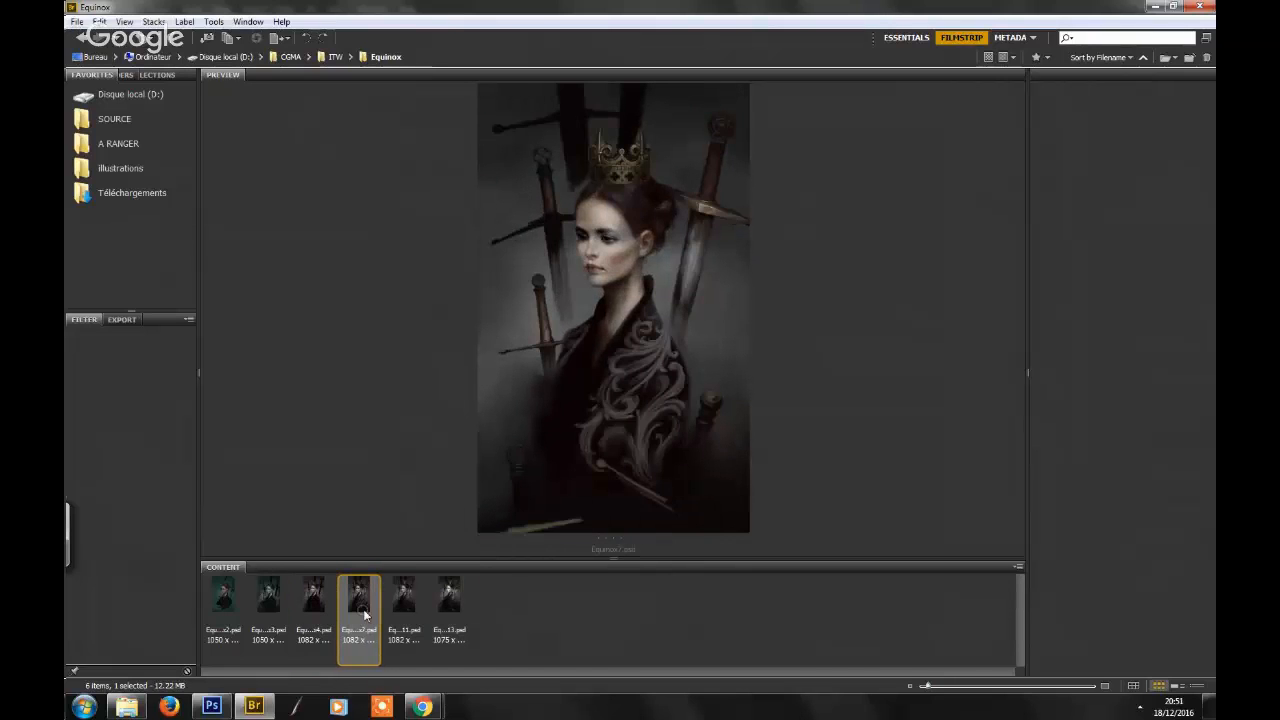
click(448, 594)
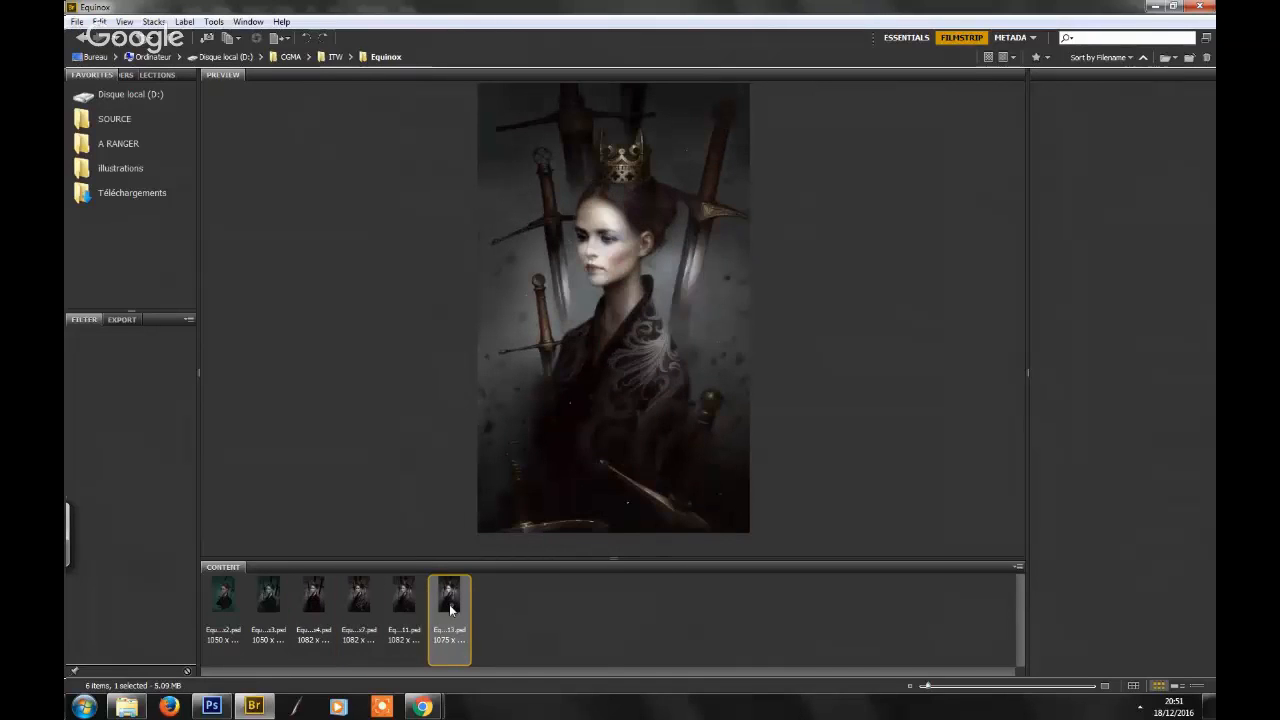
click(404, 596)
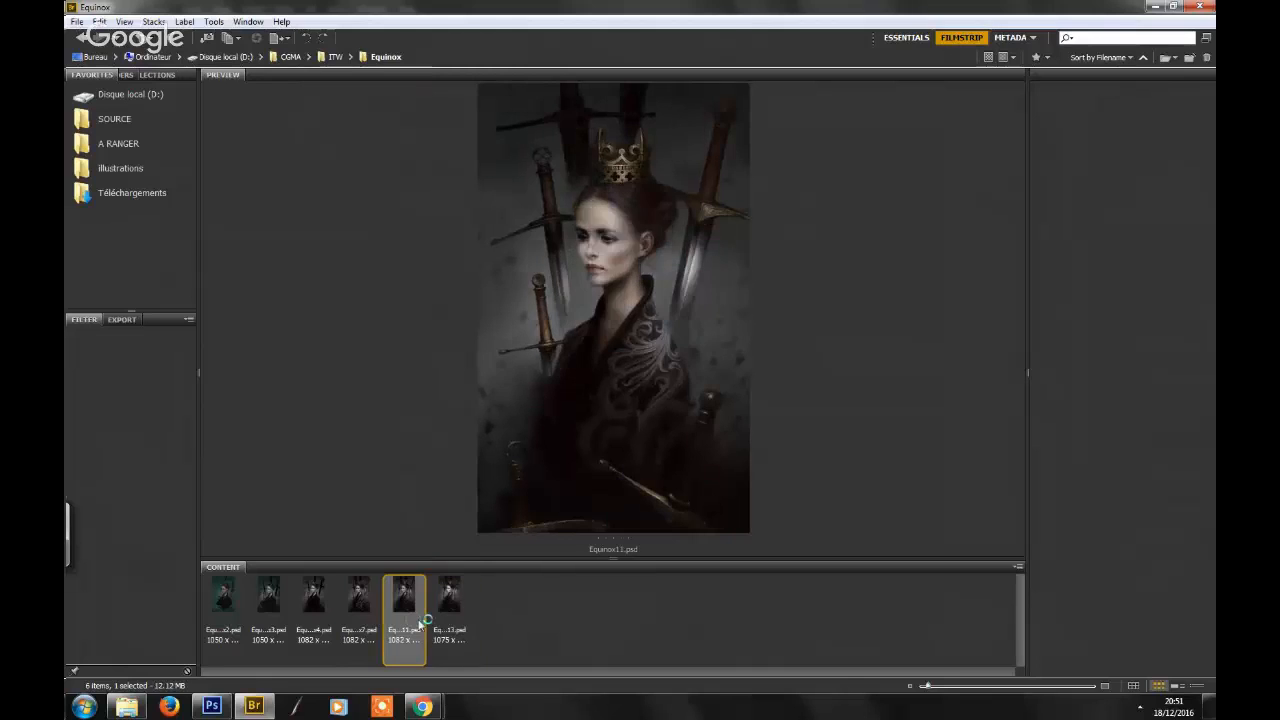
click(448, 596)
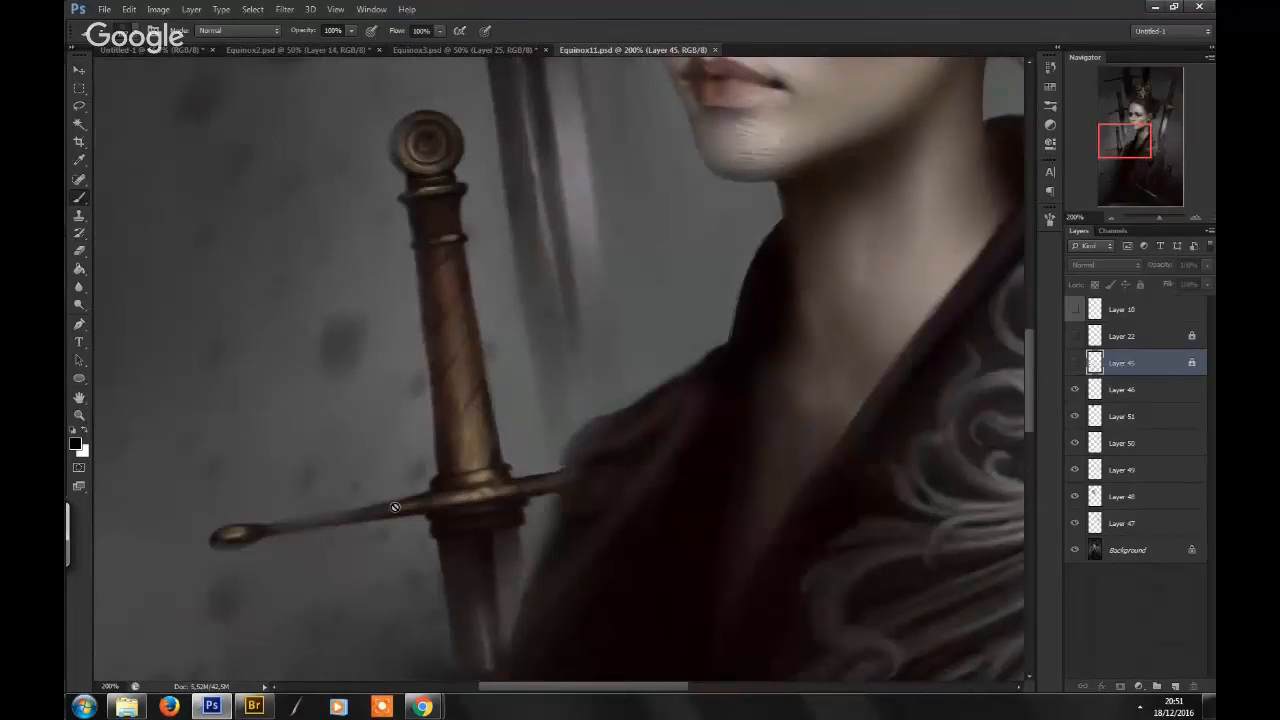
mouse_move(478, 394)
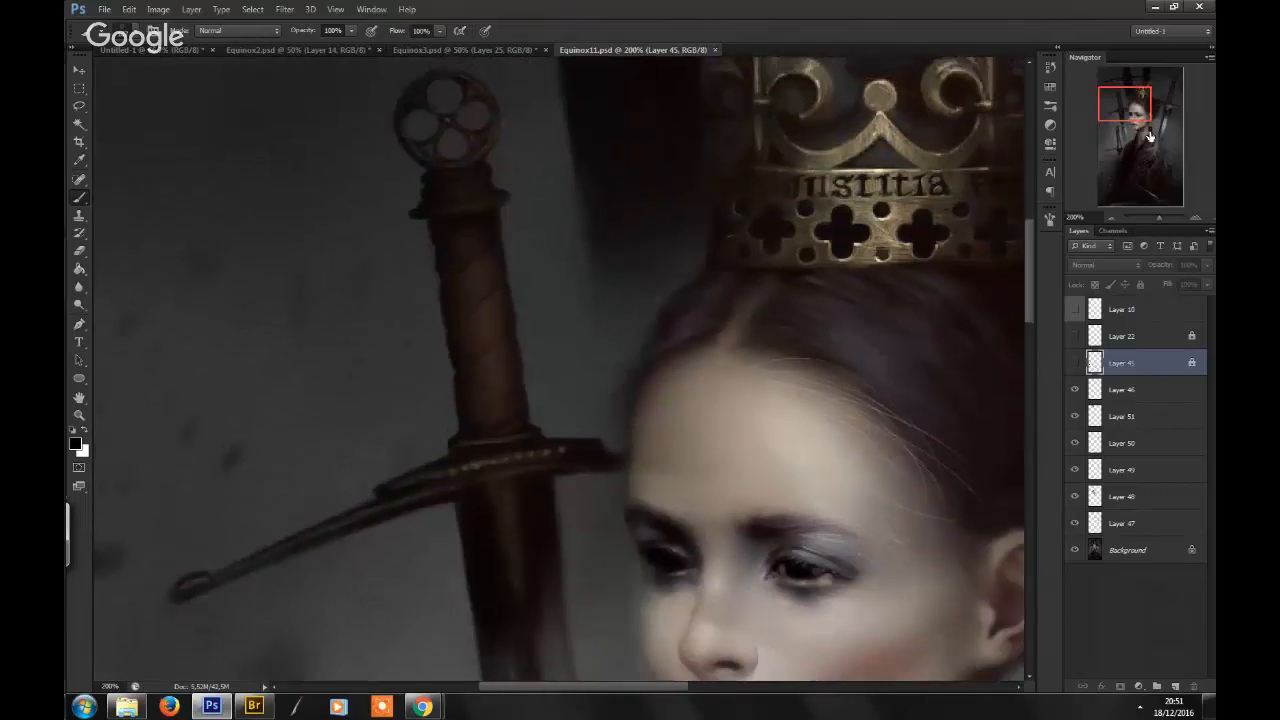
- Pan the zoomed view up to the crown inscribed 'Justitia' and the sword pommel
drag(1124, 104, 1156, 96)
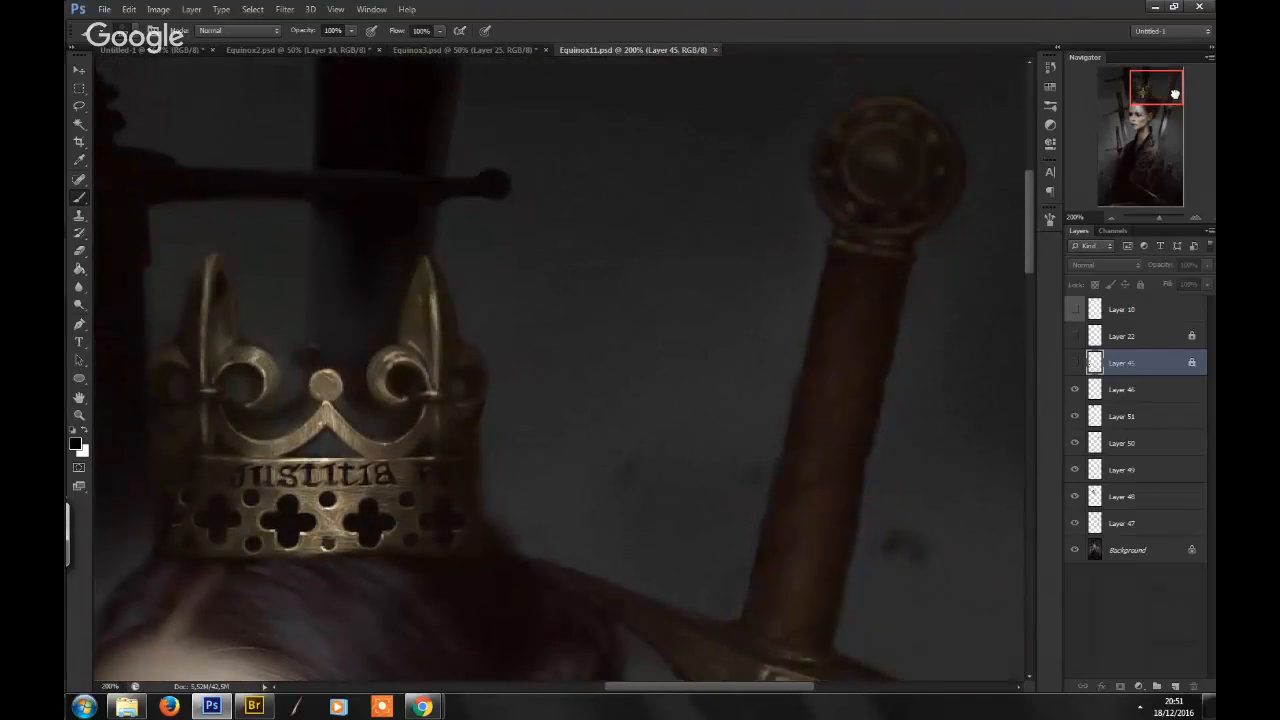
drag(1156, 94, 1156, 114)
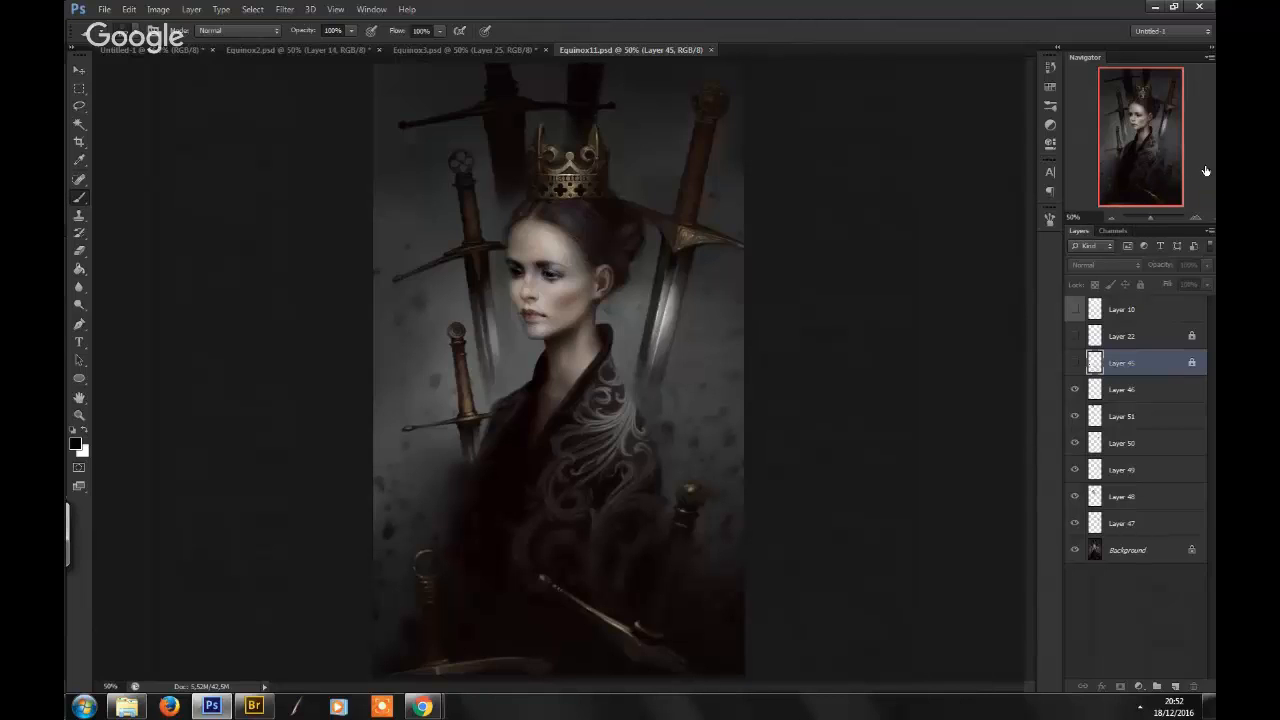
mouse_move(1204, 168)
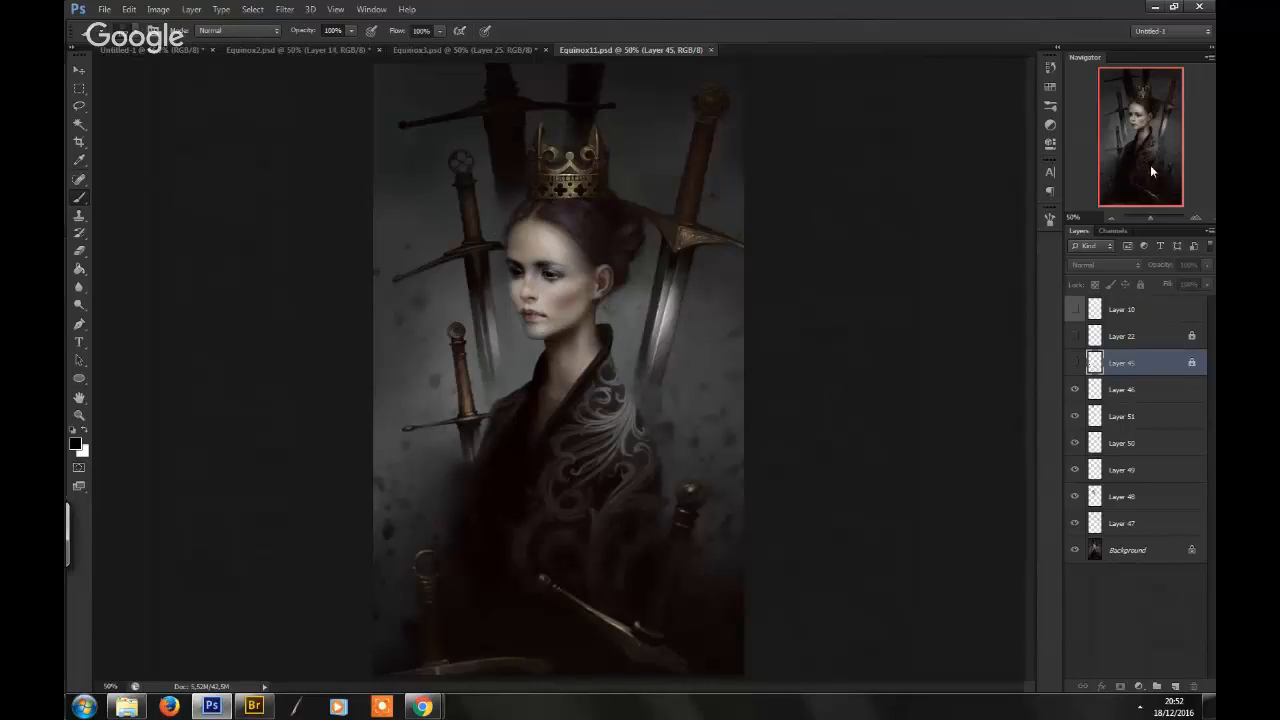
mouse_move(1156, 164)
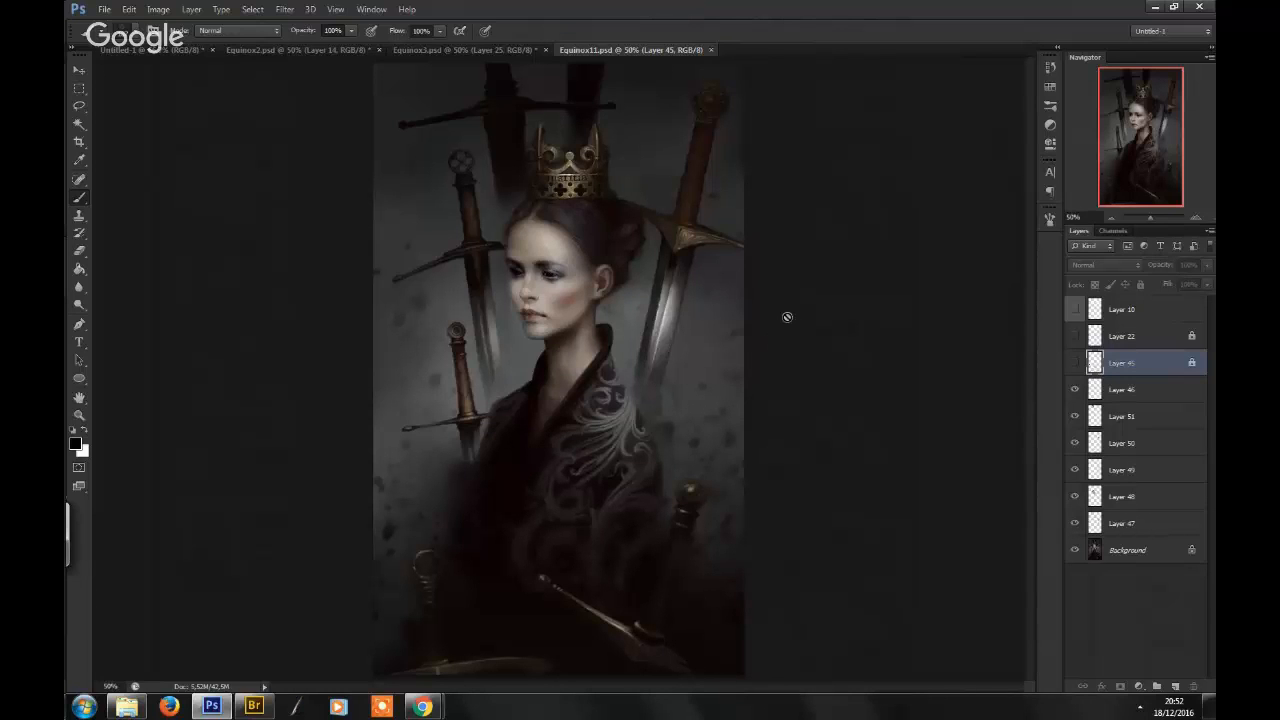
mouse_move(1136, 188)
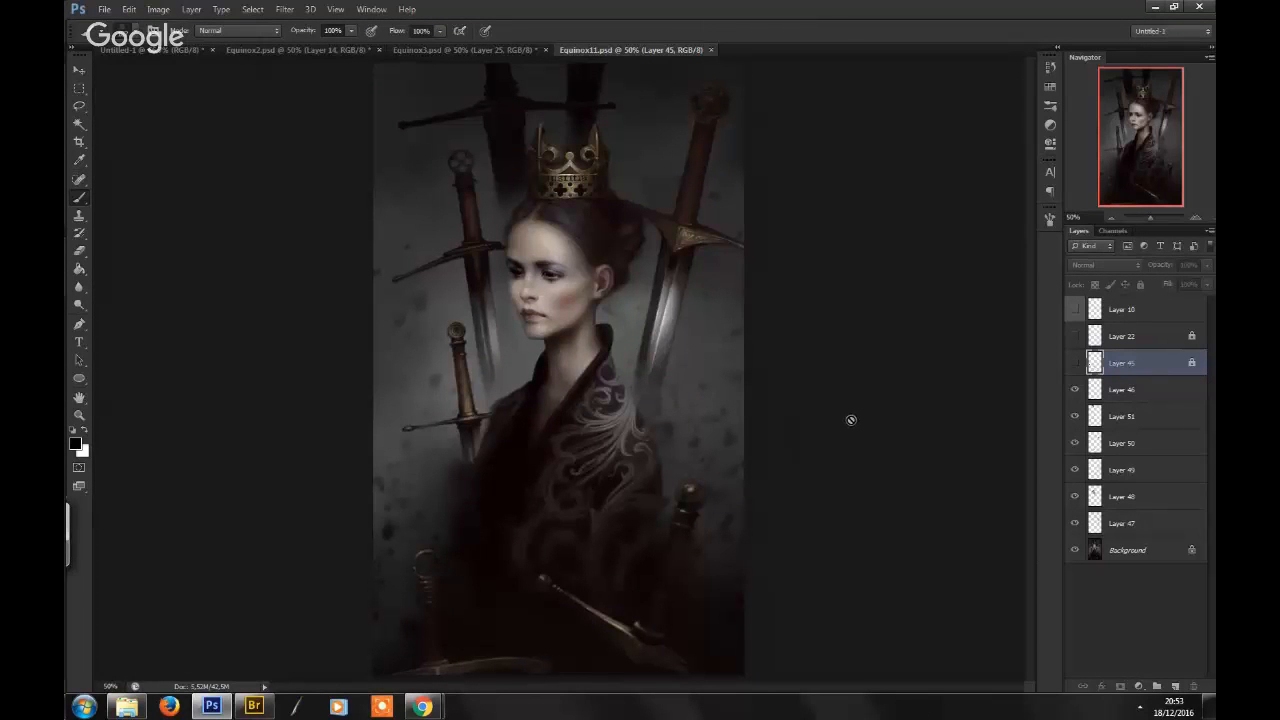
mouse_move(910, 388)
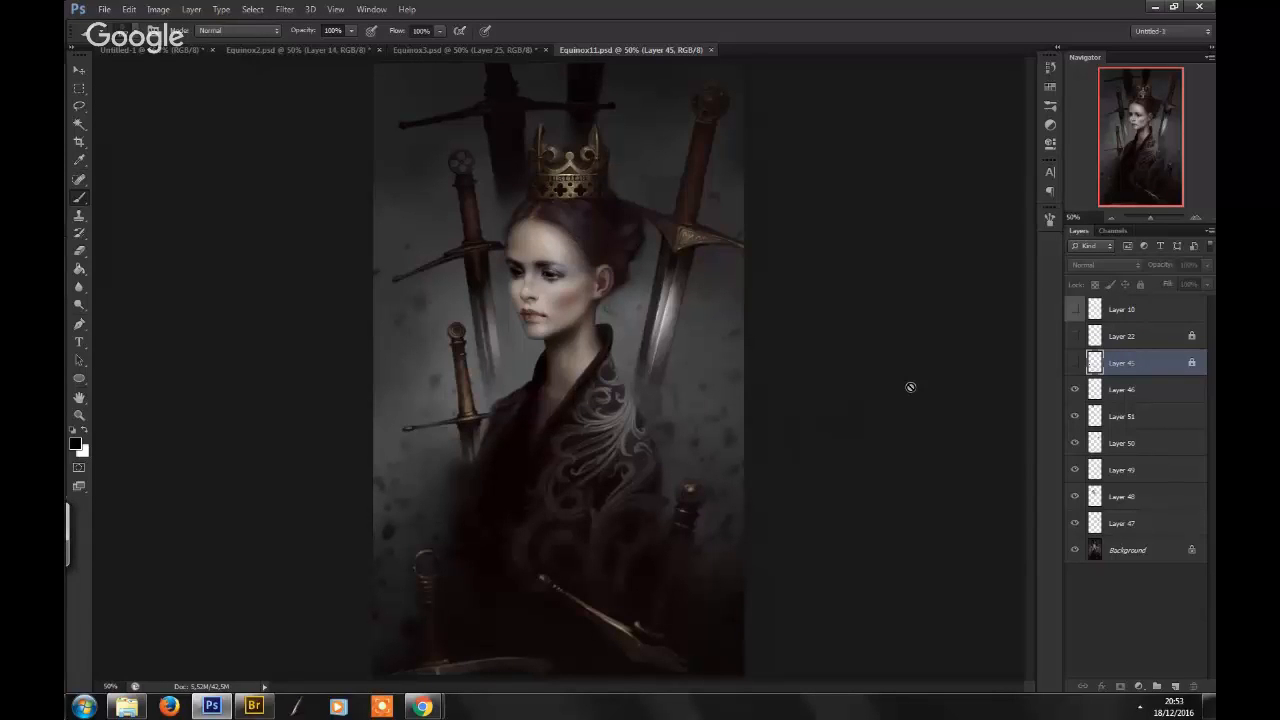
mouse_move(850, 360)
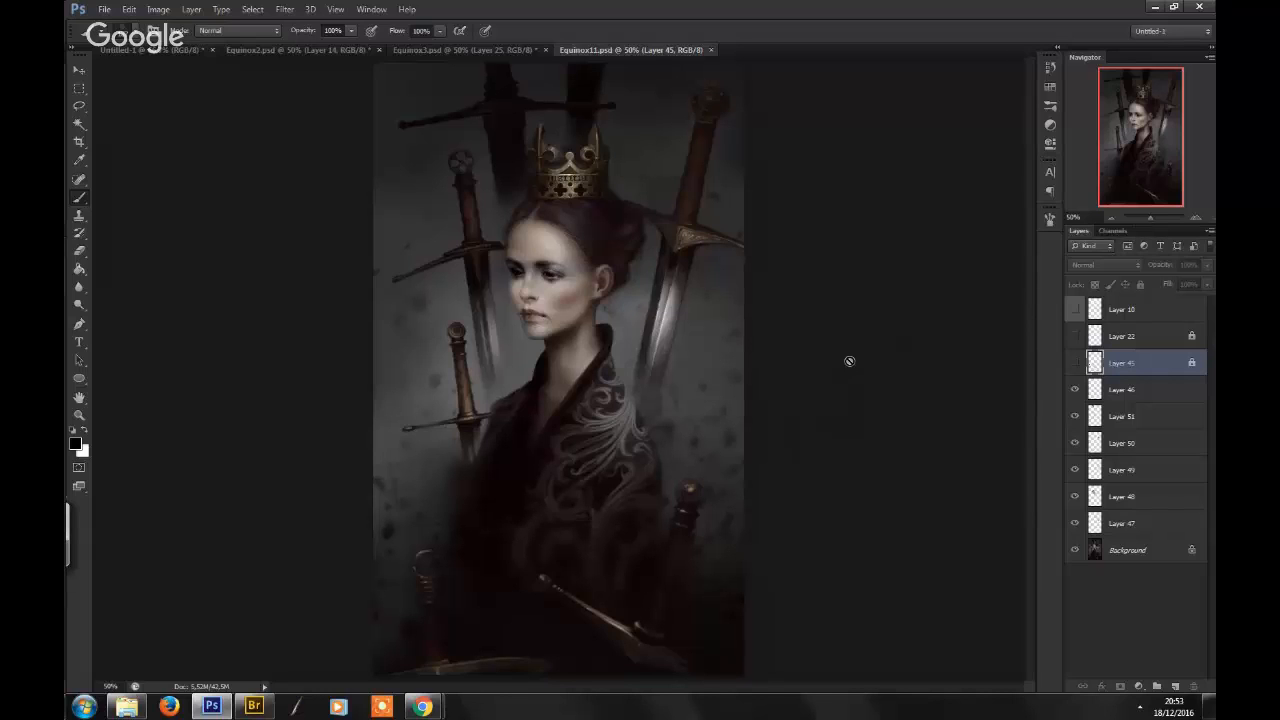
mouse_move(884, 328)
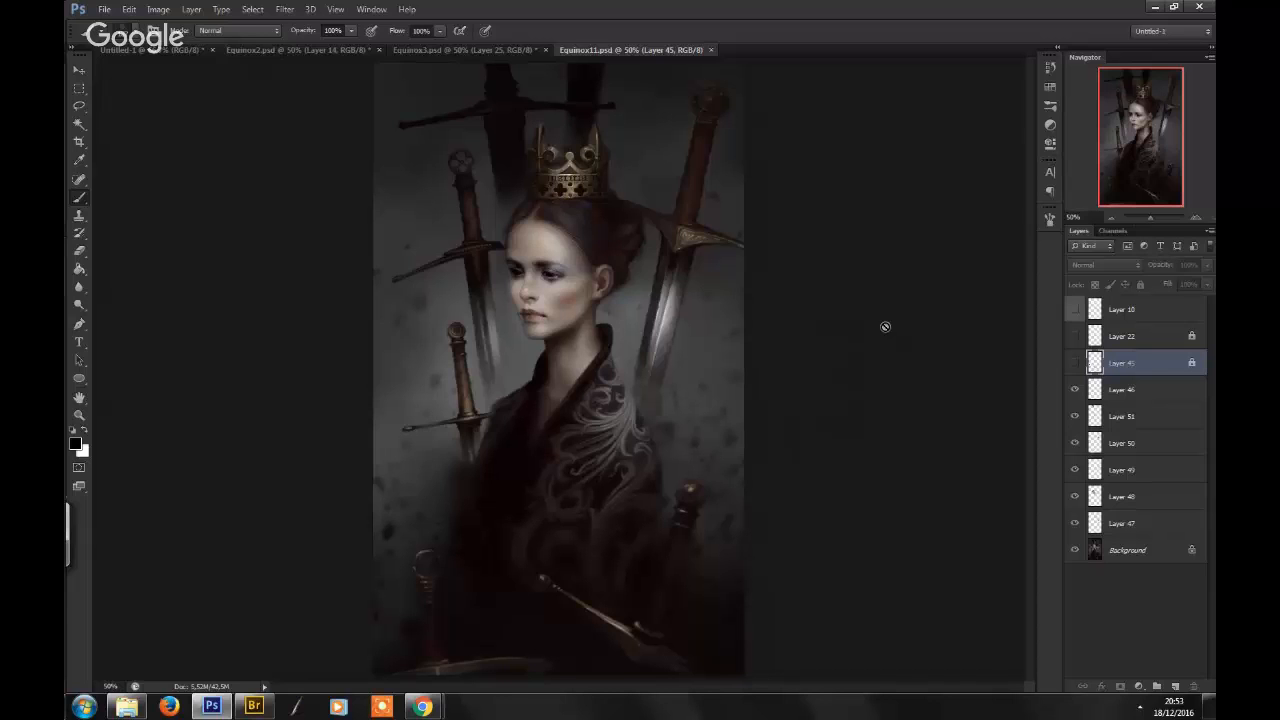
mouse_move(824, 296)
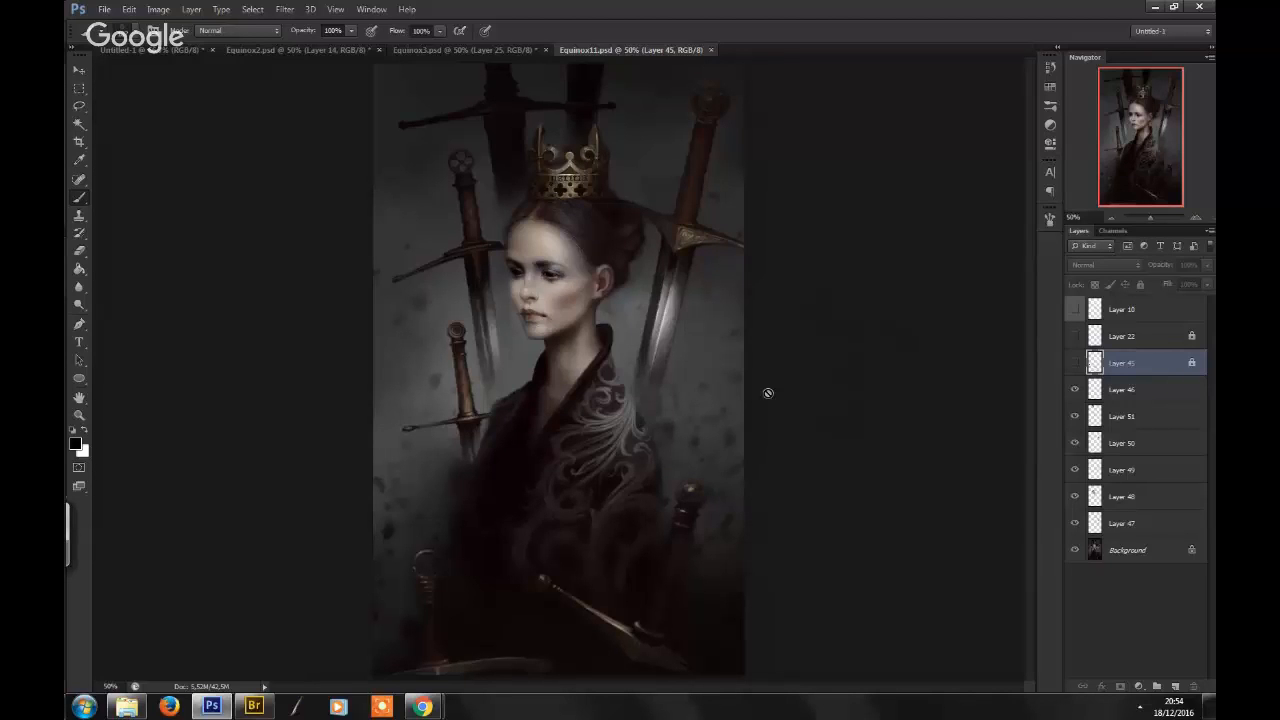
mouse_move(984, 558)
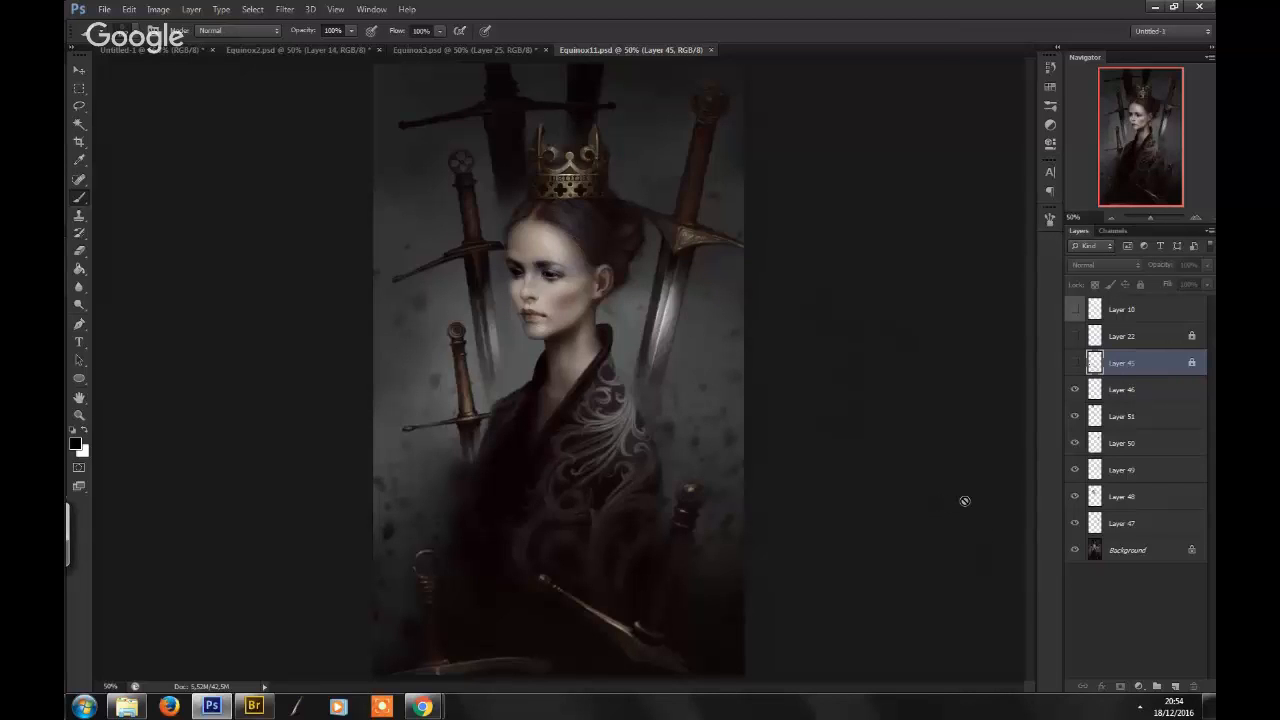
mouse_move(870, 436)
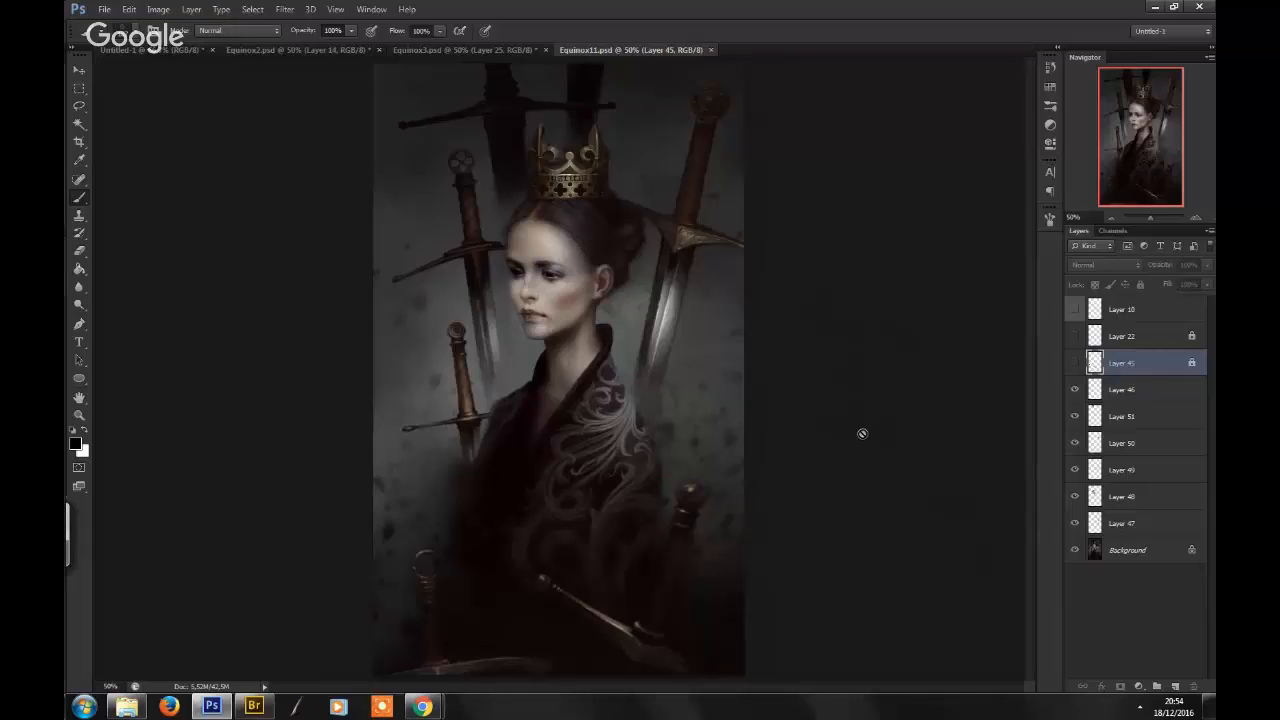
mouse_move(850, 424)
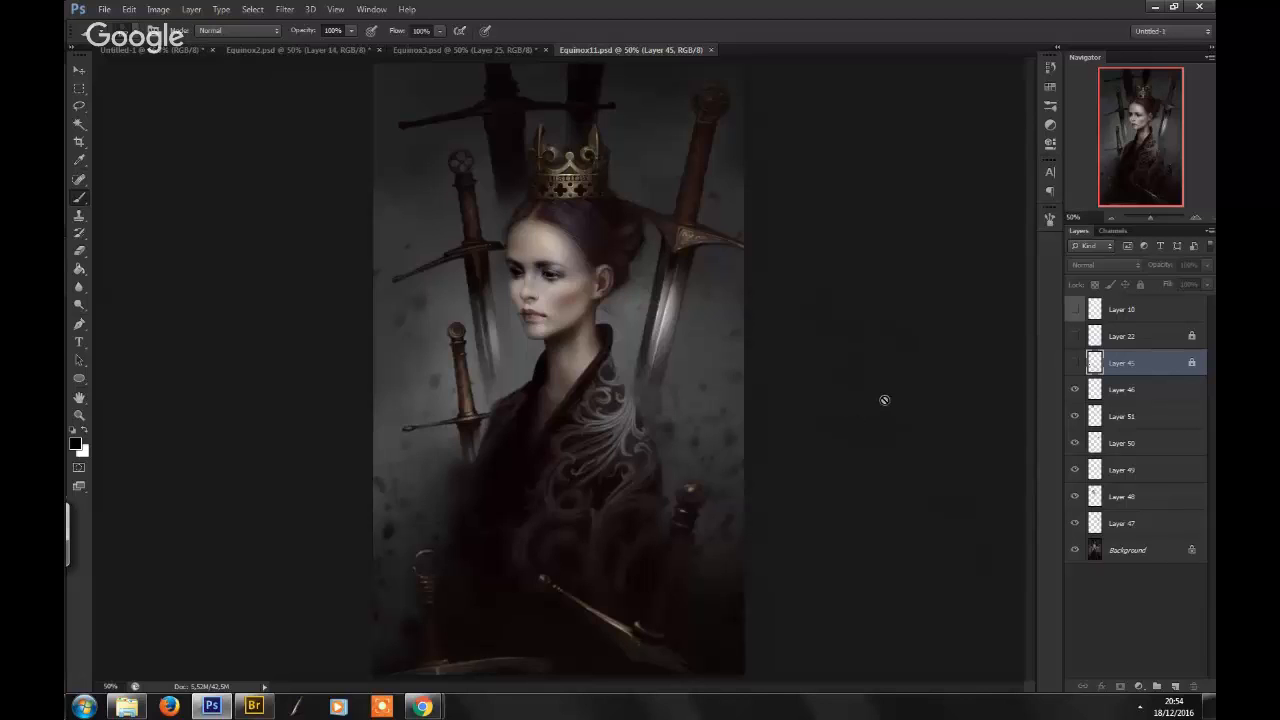
mouse_move(860, 424)
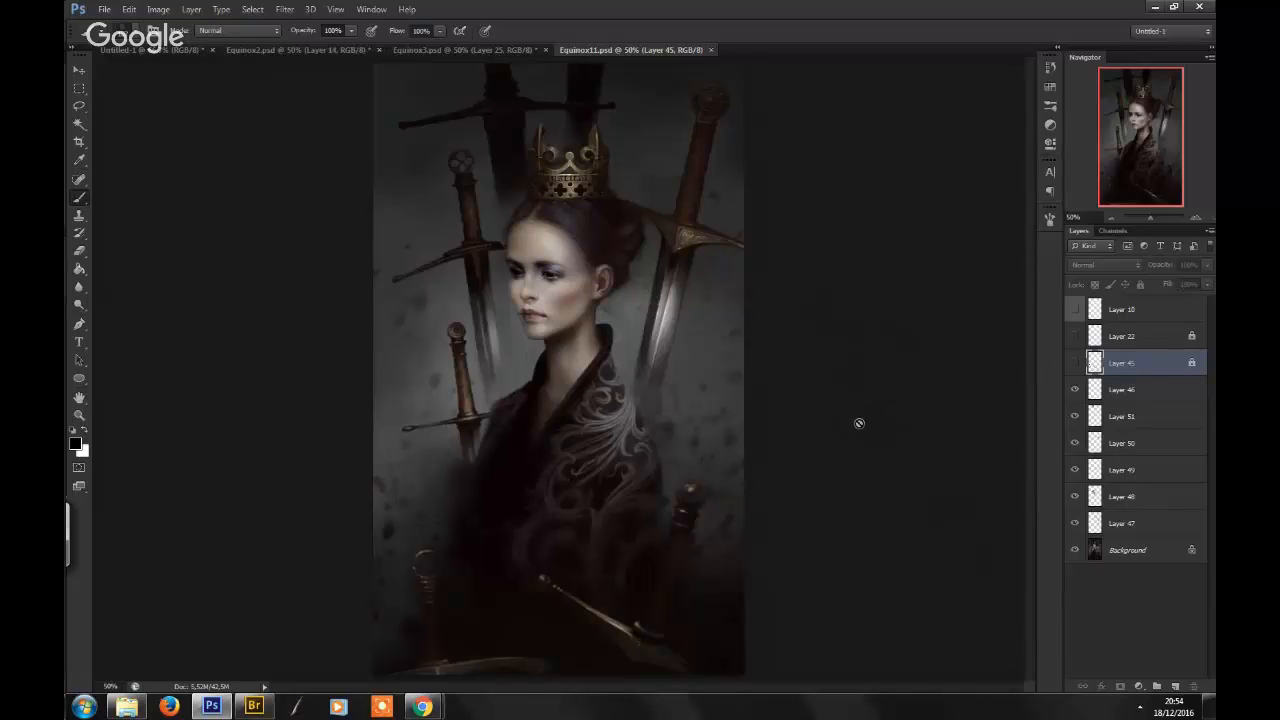
mouse_move(868, 412)
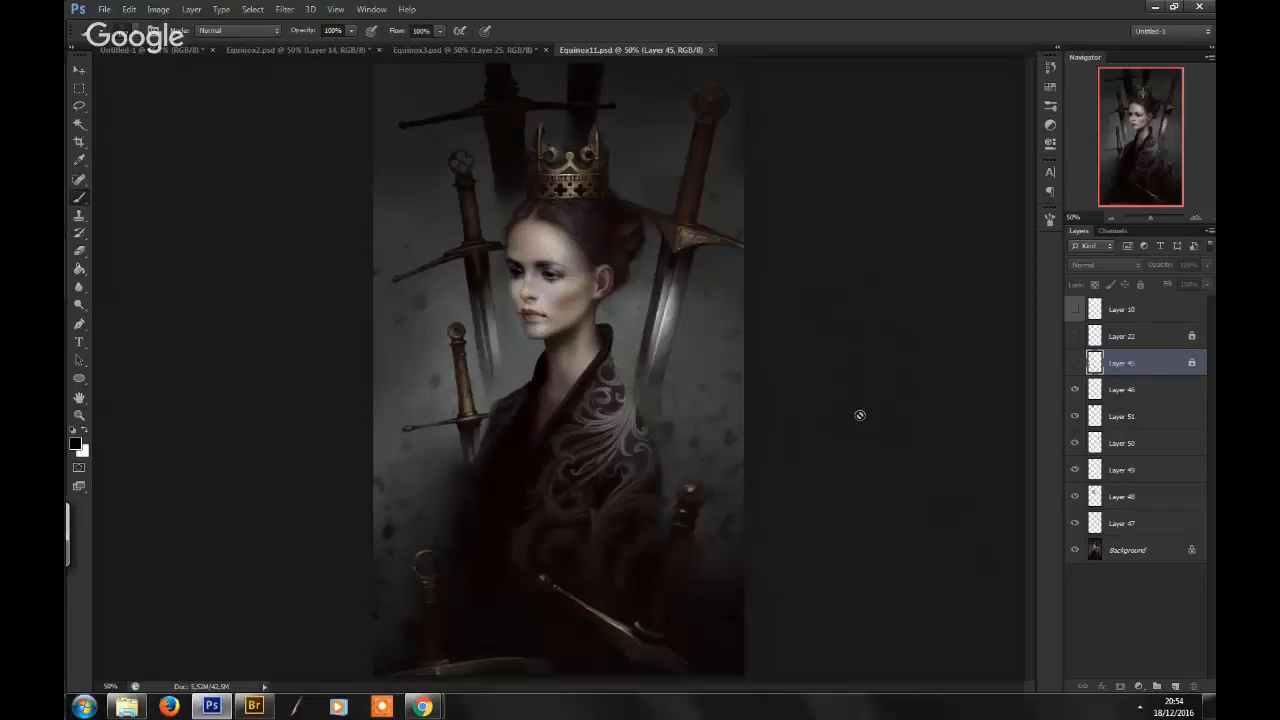
mouse_move(880, 380)
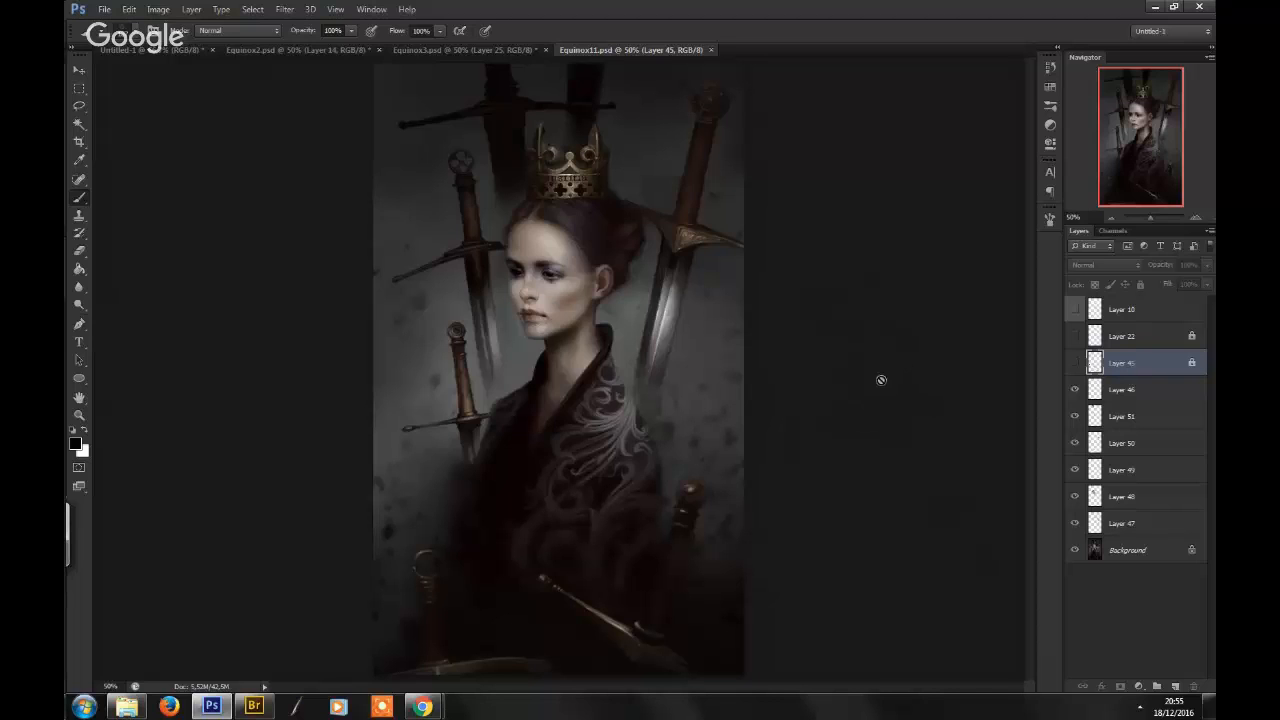
mouse_move(868, 414)
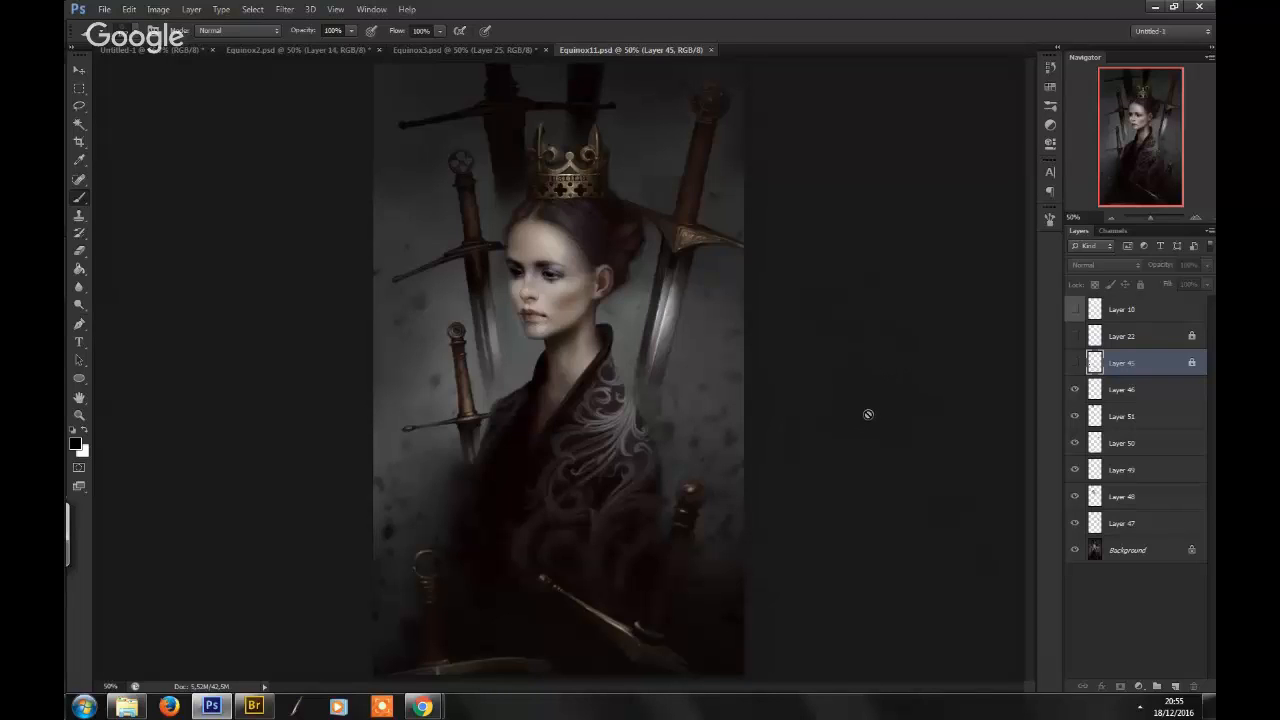
mouse_move(852, 410)
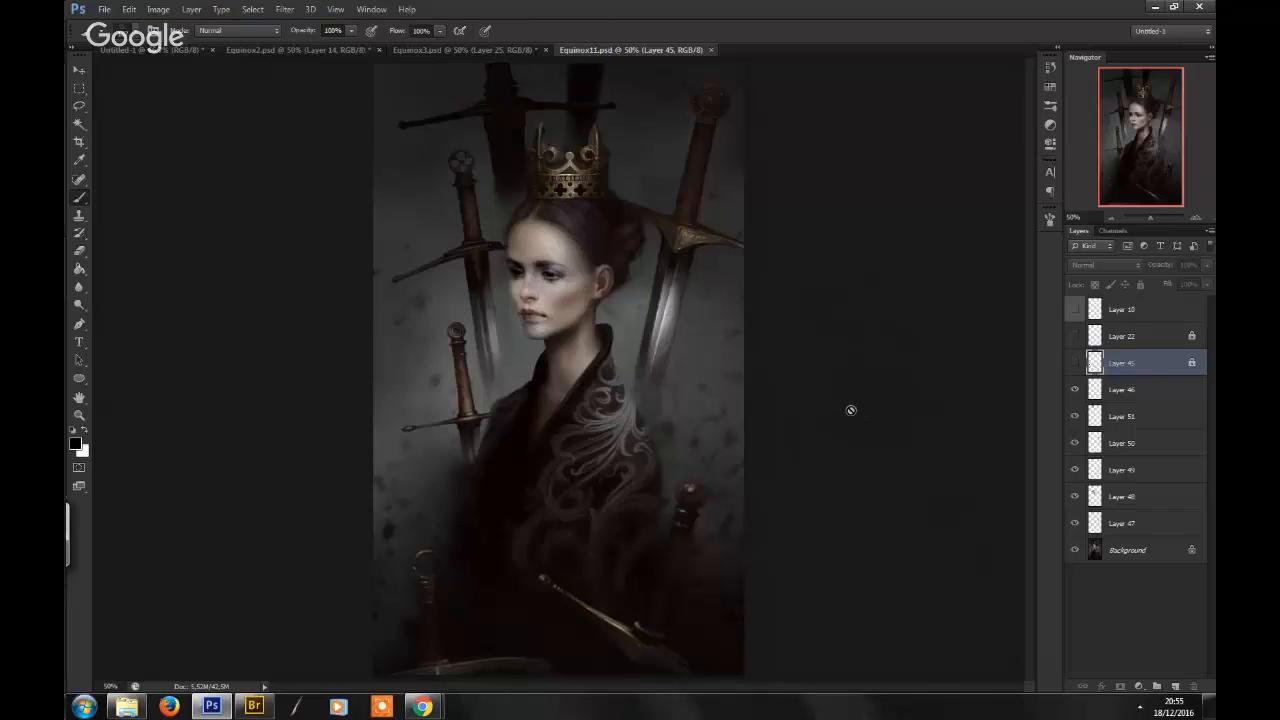
mouse_move(872, 400)
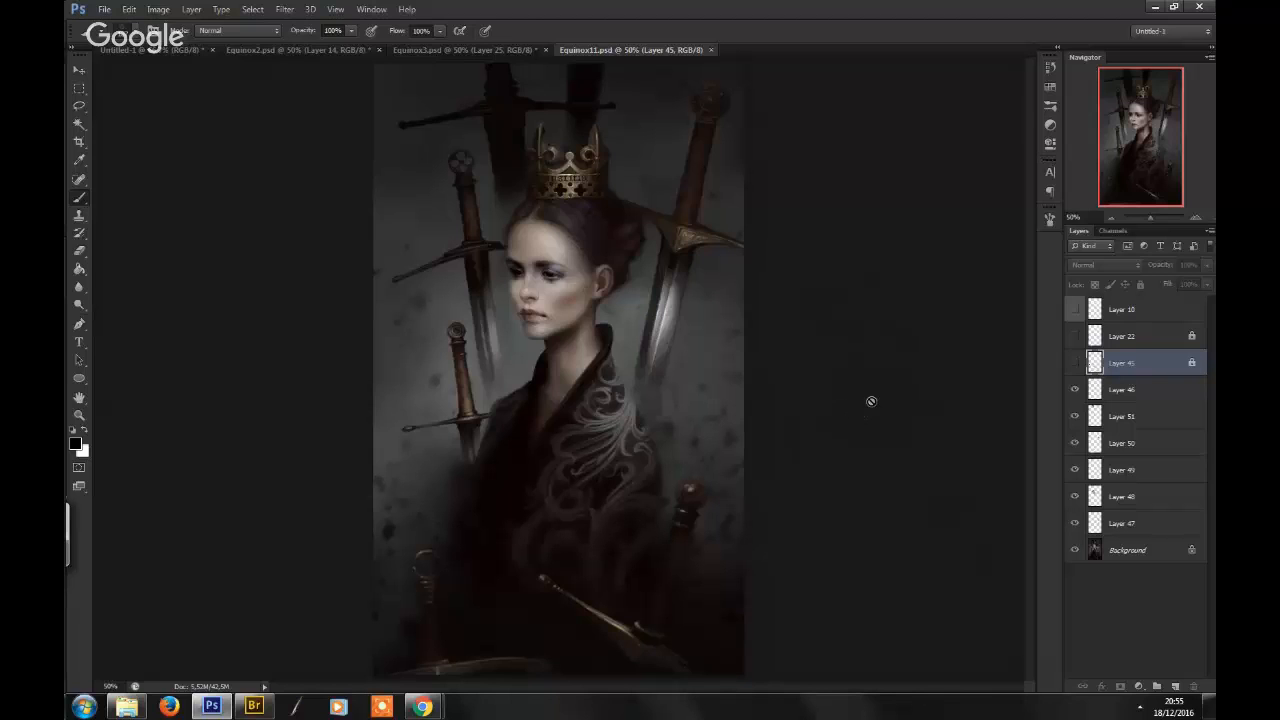